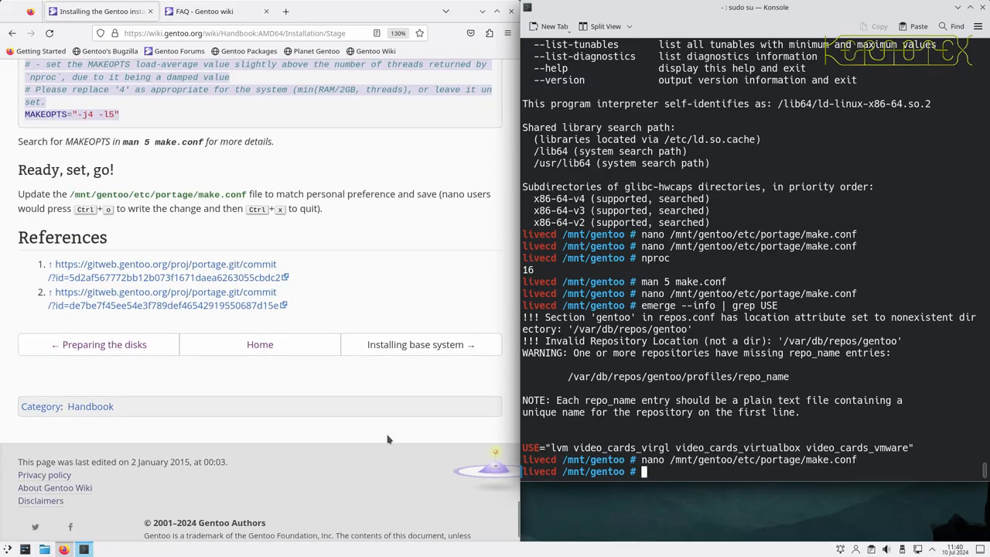
# Step: Go to the handbook's 'Installing the Gentoo base system' page and scroll to the Copy DNS info step
pyautogui.click(415, 344)
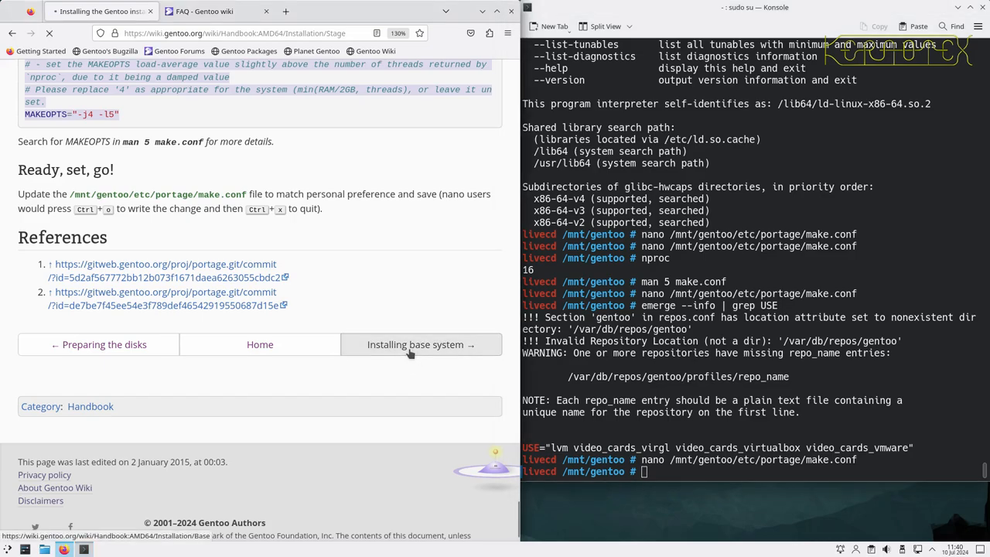
pyautogui.click(414, 343)
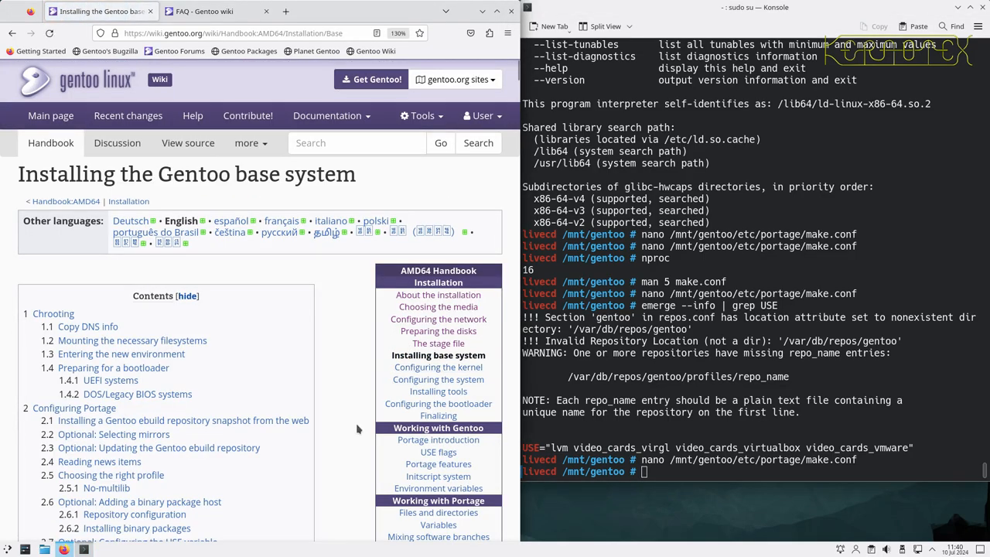
pyautogui.scroll(-3)
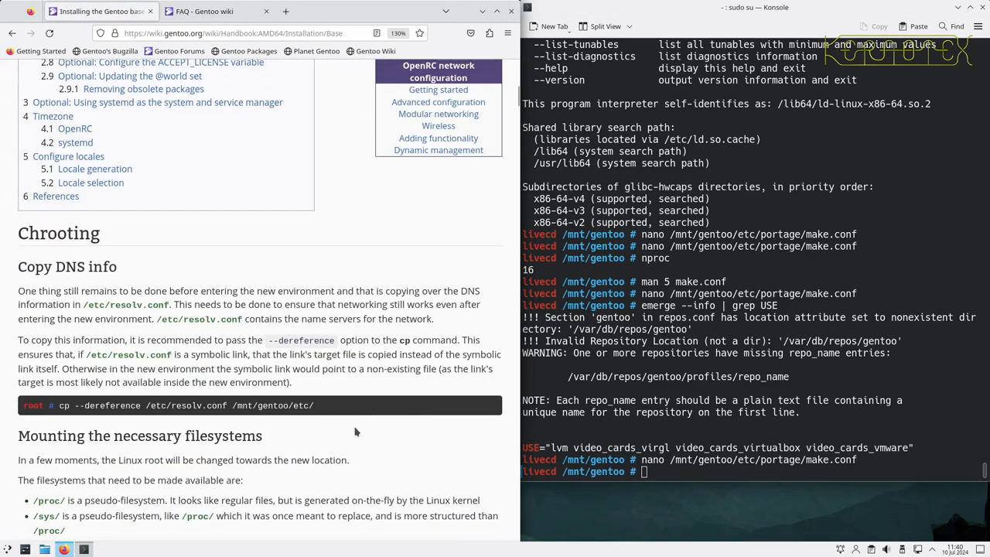
pyautogui.moveTo(213, 424)
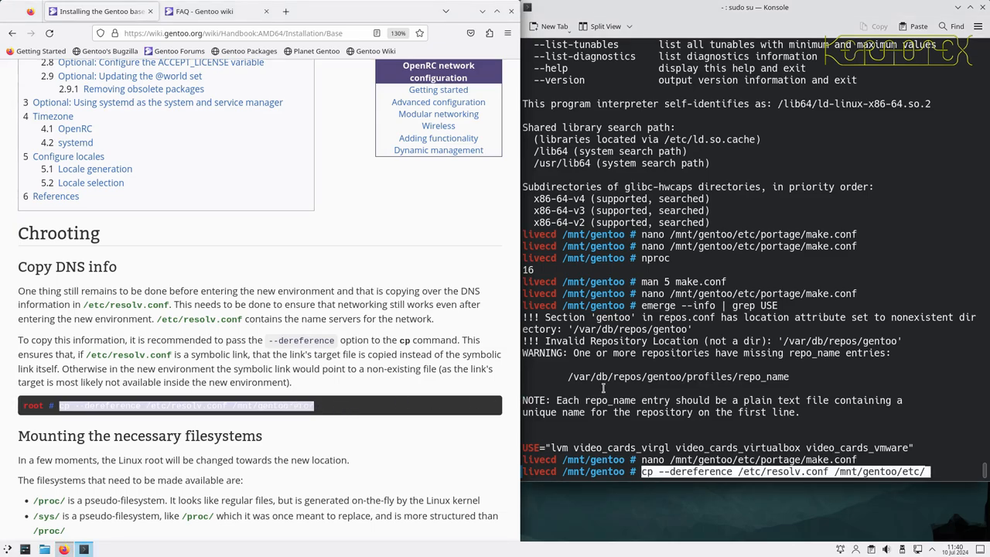
# Step: Copy resolv.conf into /mnt/gentoo/etc, then add a 'domain mynet.org' line in vi
pyautogui.press('Return')
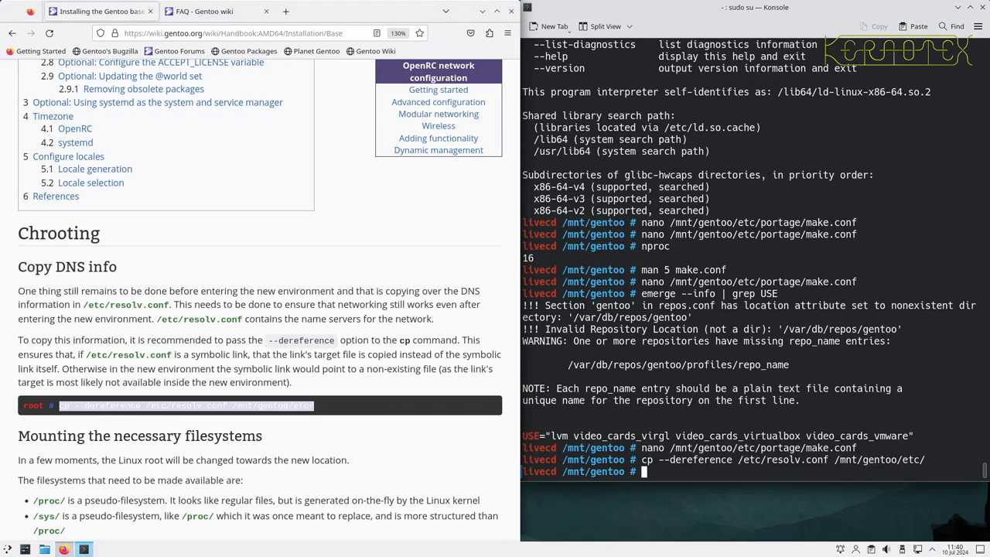
pyautogui.write('vi')
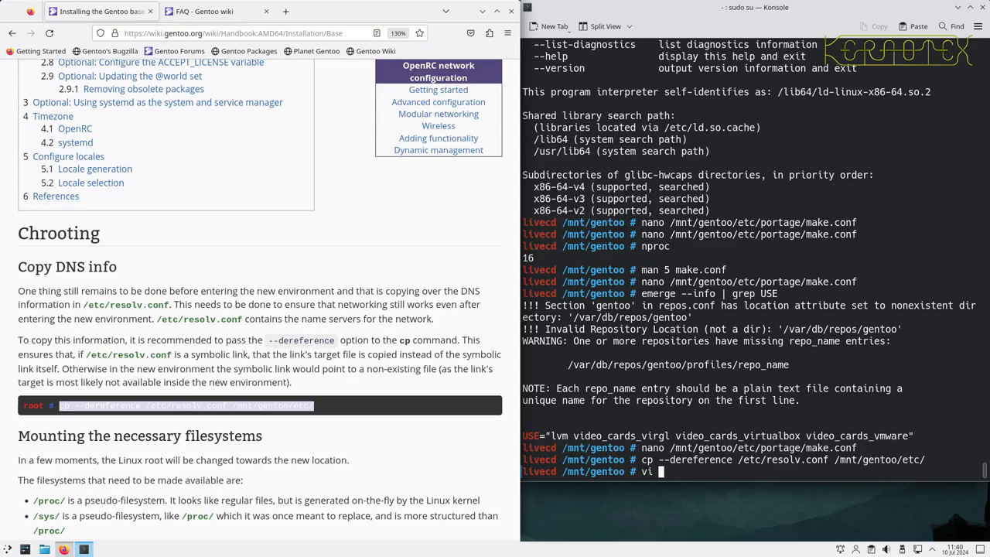
pyautogui.write('/mnt/gent')
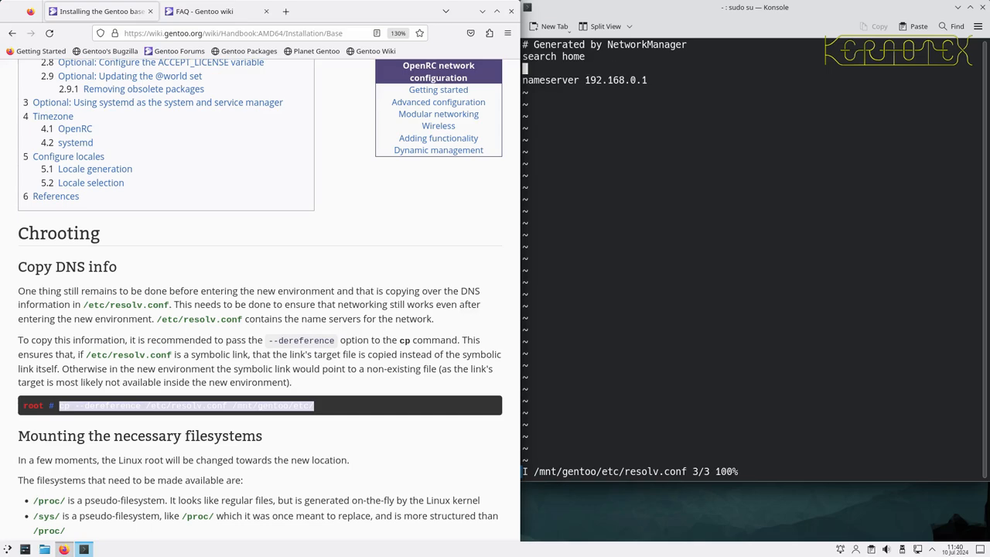
pyautogui.write('d')
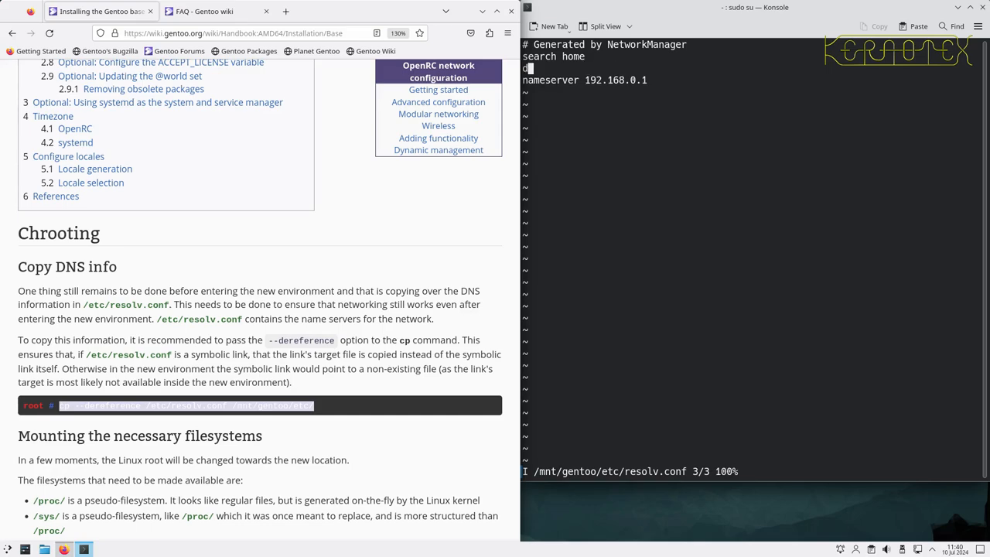
pyautogui.write('omain')
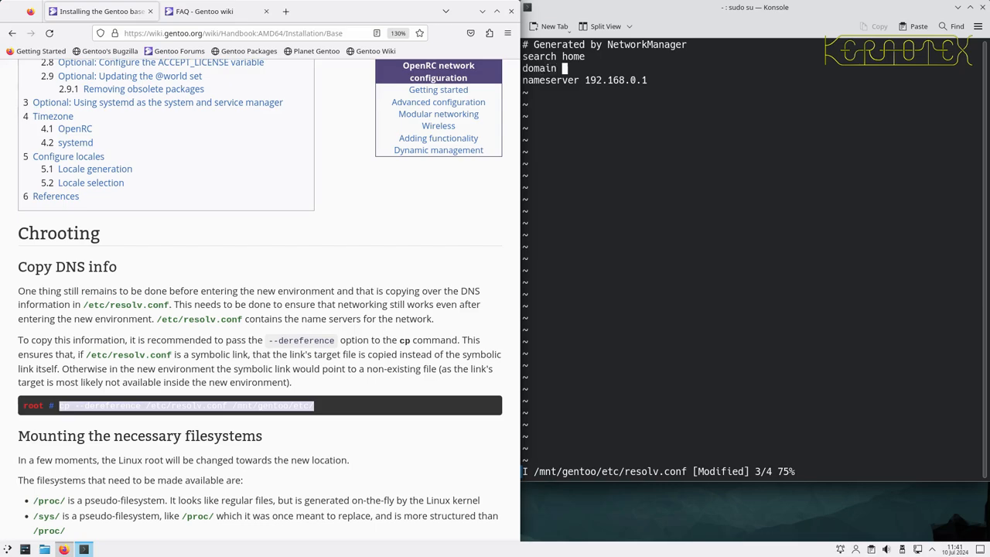
pyautogui.write('mynet.')
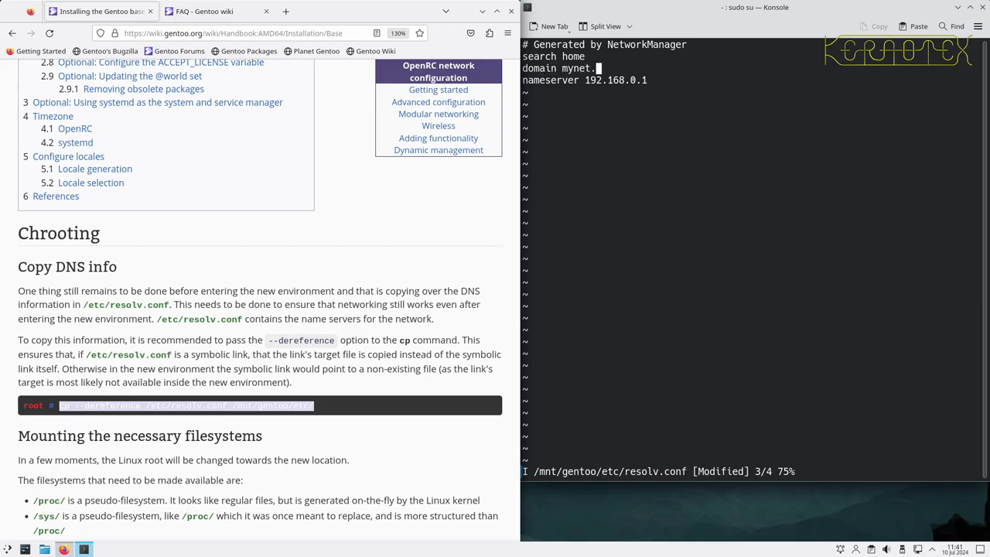
pyautogui.write('org')
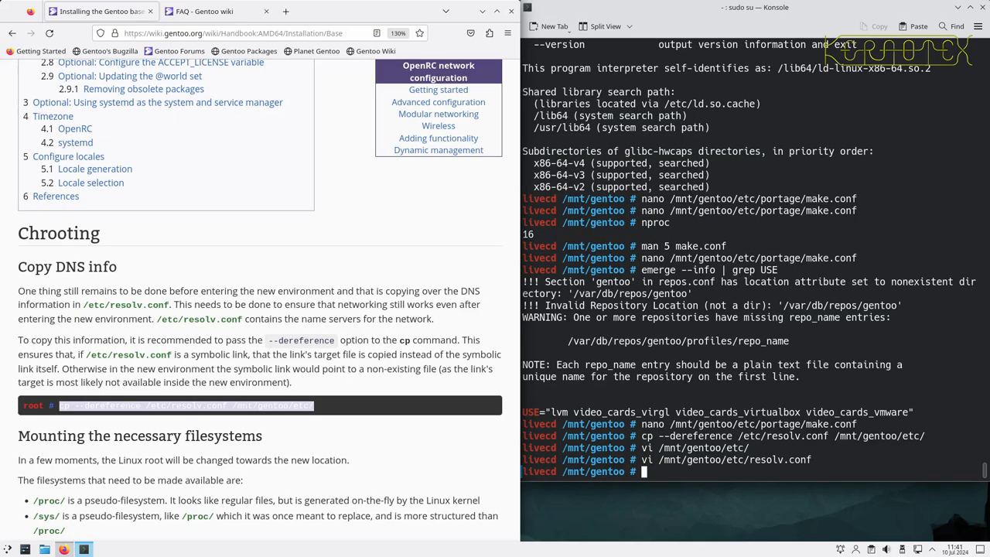
# Step: Leave resolv.conf and scroll the handbook to the 'Mounting the necessary filesystems' section
pyautogui.press('Return')
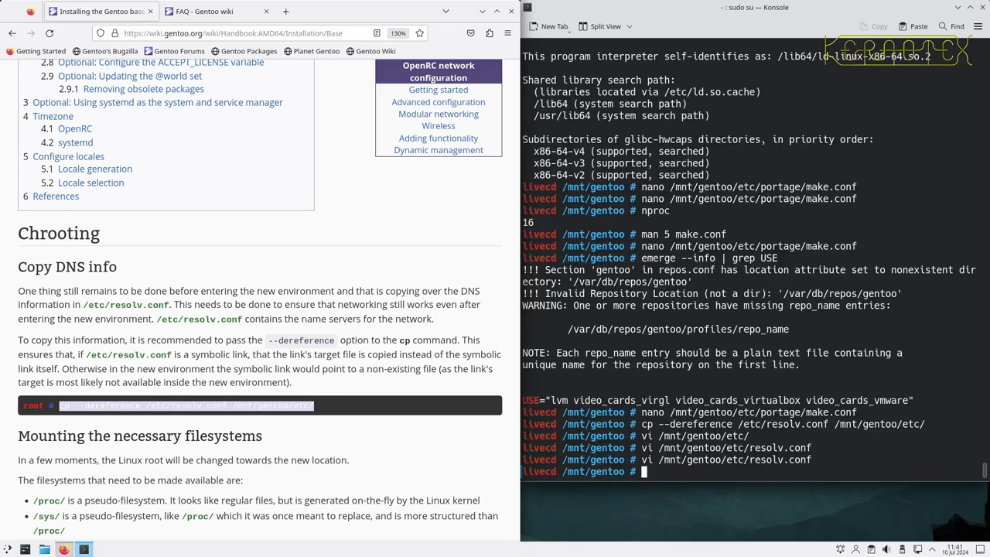
pyautogui.scroll(-3)
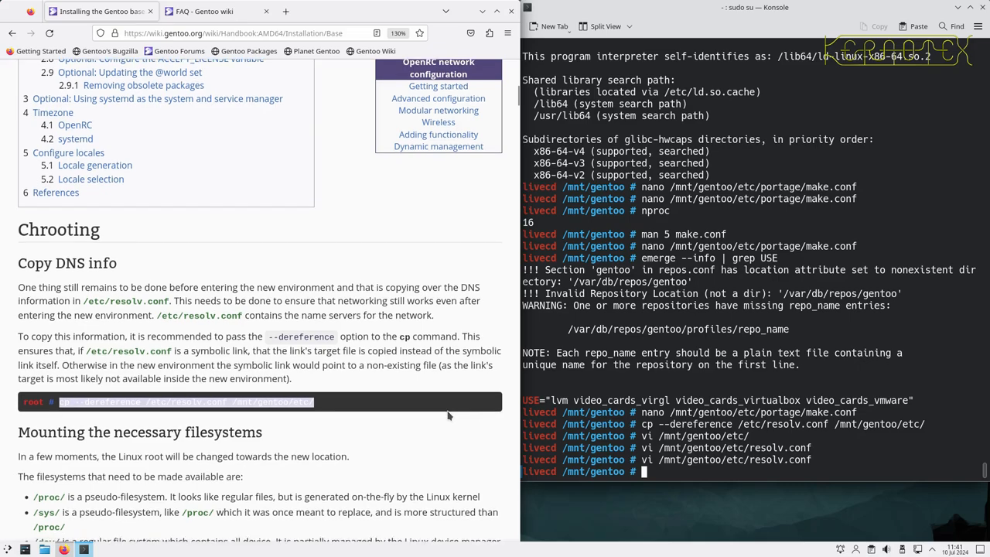
pyautogui.scroll(-3)
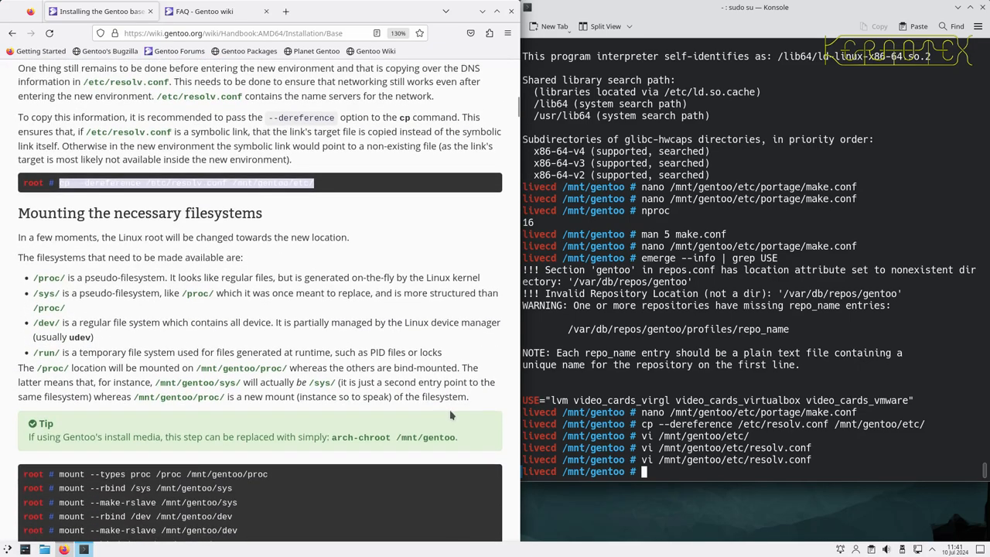
pyautogui.scroll(-3)
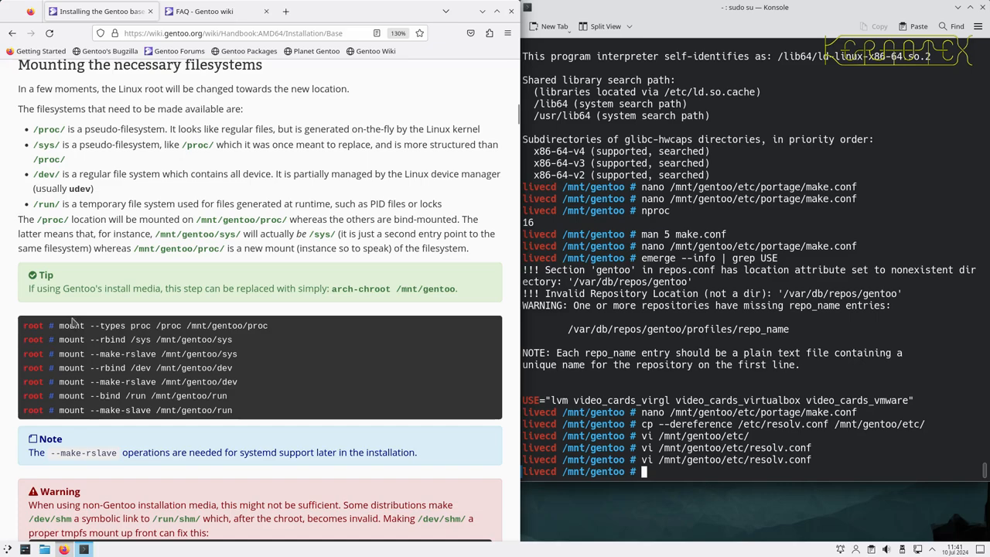
pyautogui.moveTo(49, 310)
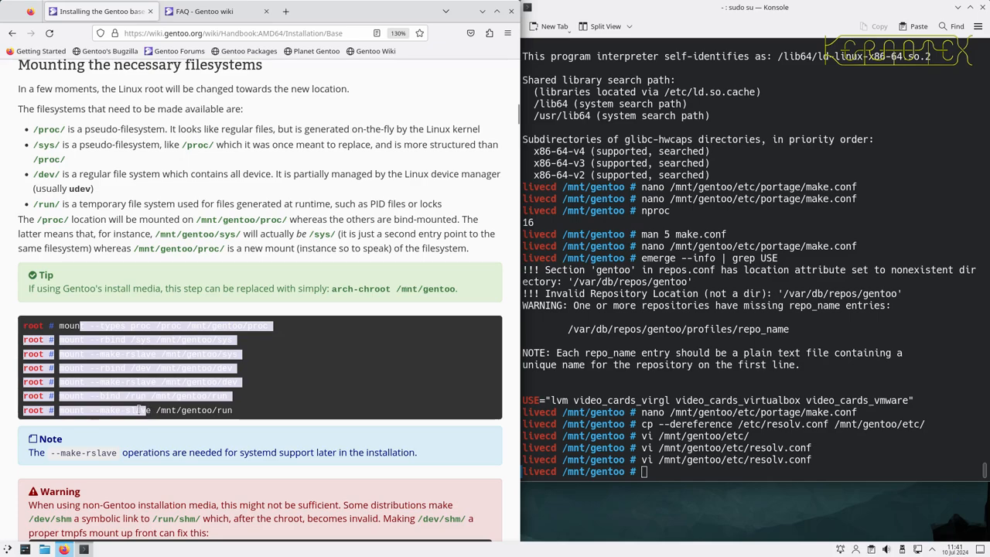
pyautogui.moveTo(139, 409)
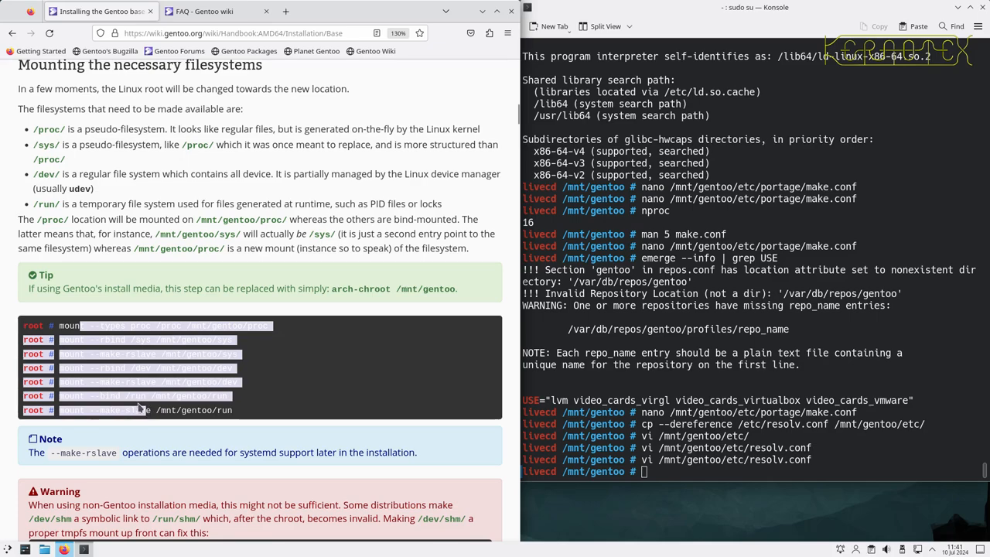
pyautogui.moveTo(263, 281)
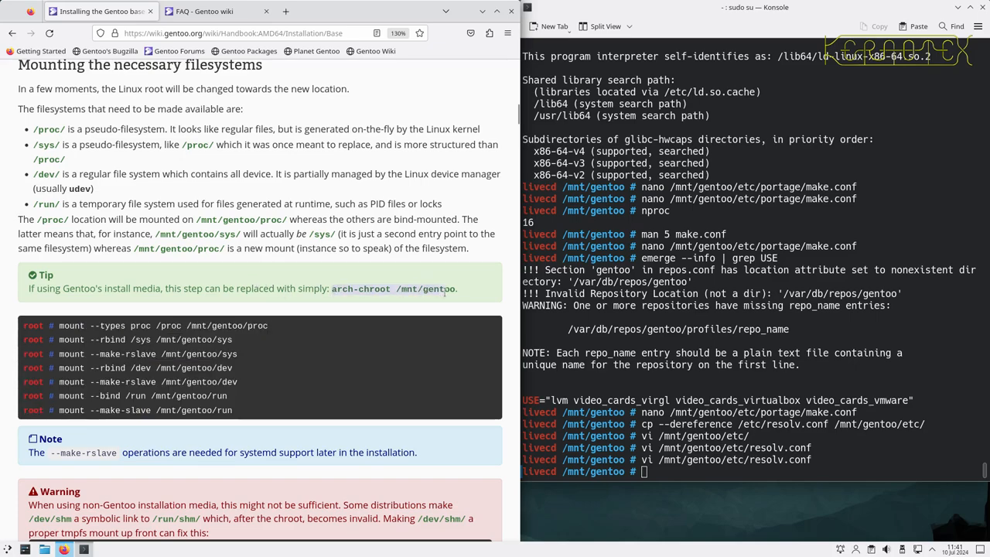
# Step: Enter the chroot with arch-chroot /mnt/gentoo and list mounted filesystems with df
pyautogui.write('arch-chroot /mnt/gentoo')
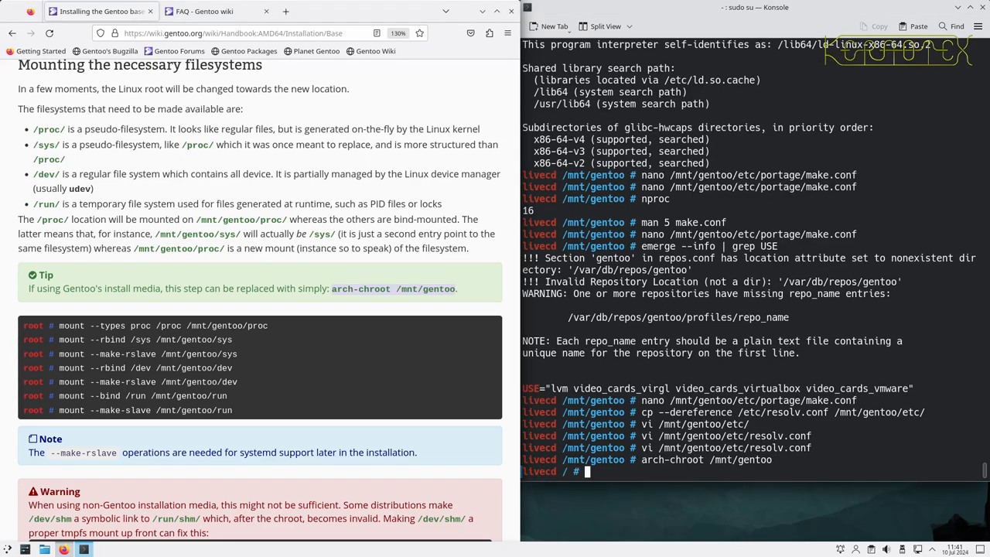
pyautogui.write('df -h')
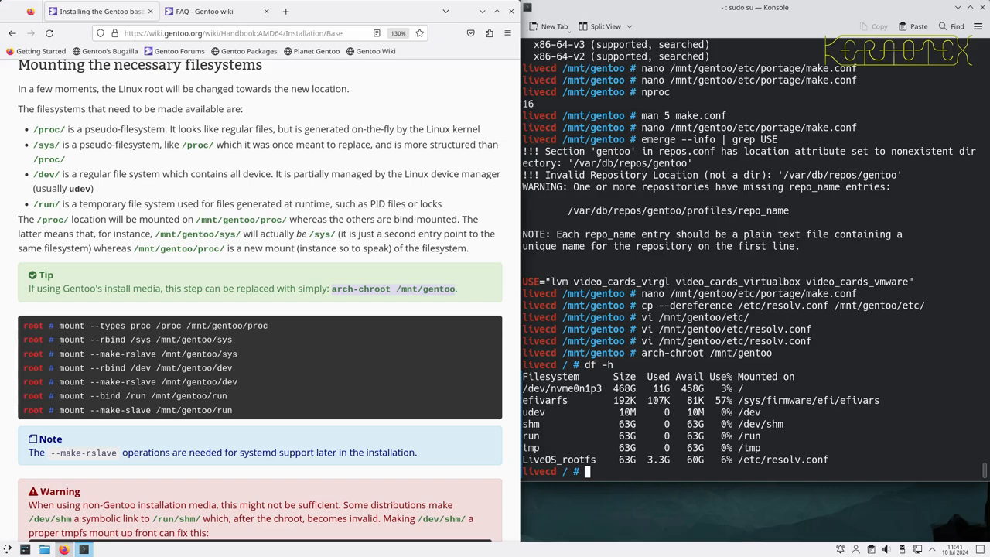
pyautogui.scroll(-3)
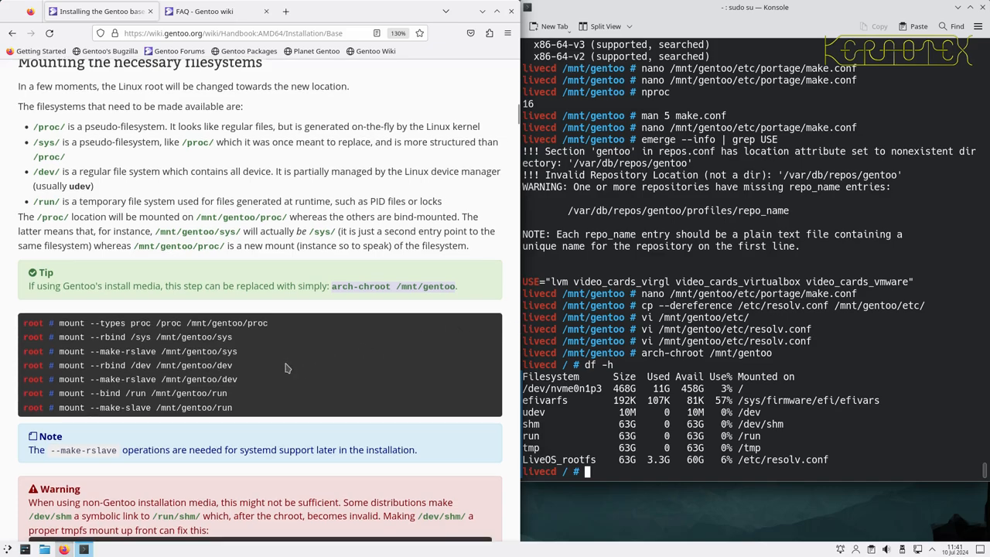
pyautogui.scroll(-3)
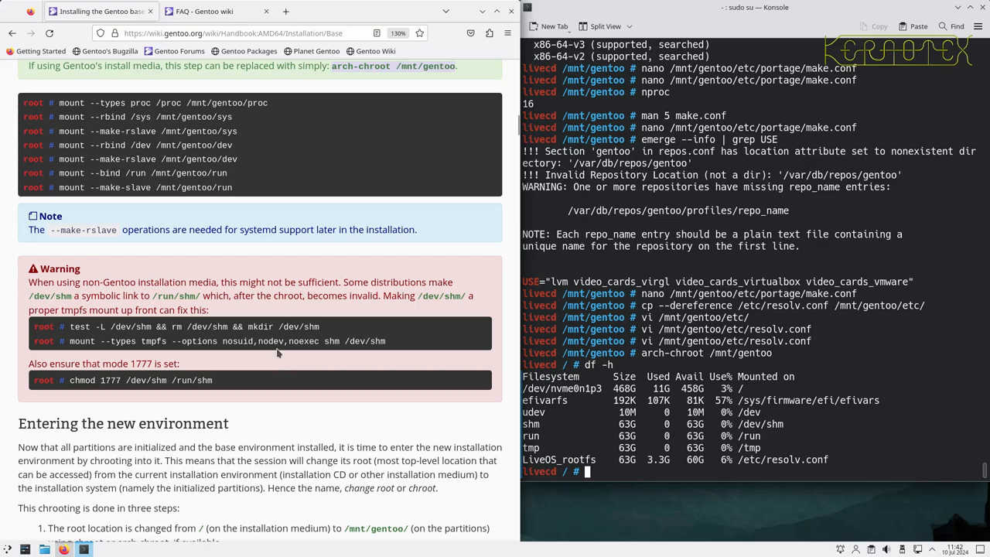
pyautogui.moveTo(272, 368)
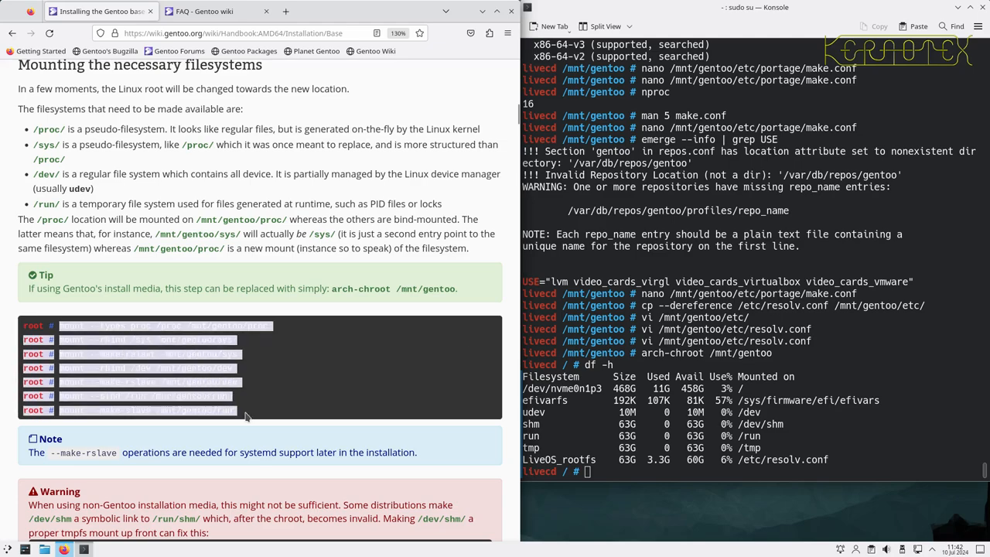
pyautogui.scroll(-3)
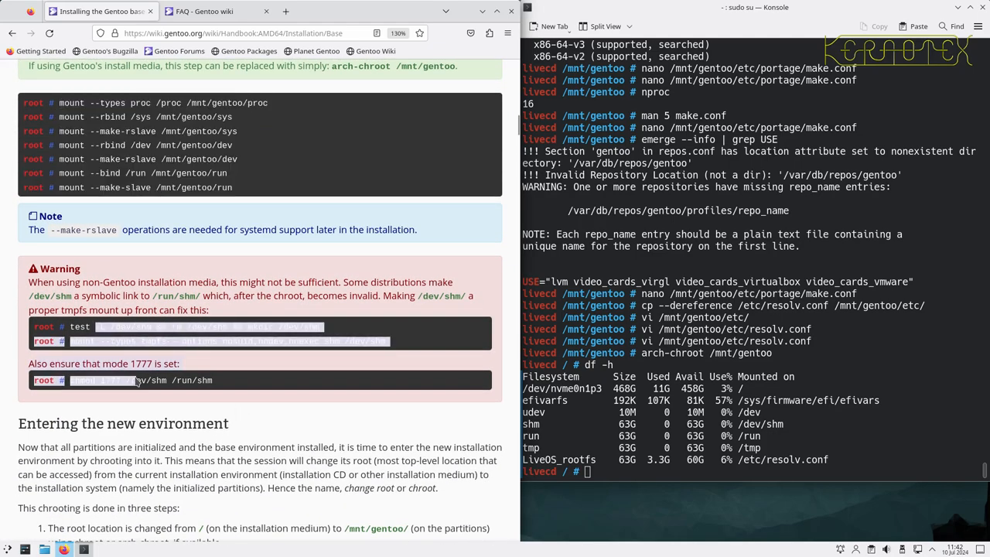
# Step: Source /etc/profile inside the chroot so the prompt shows (chroot)
pyautogui.scroll(-3)
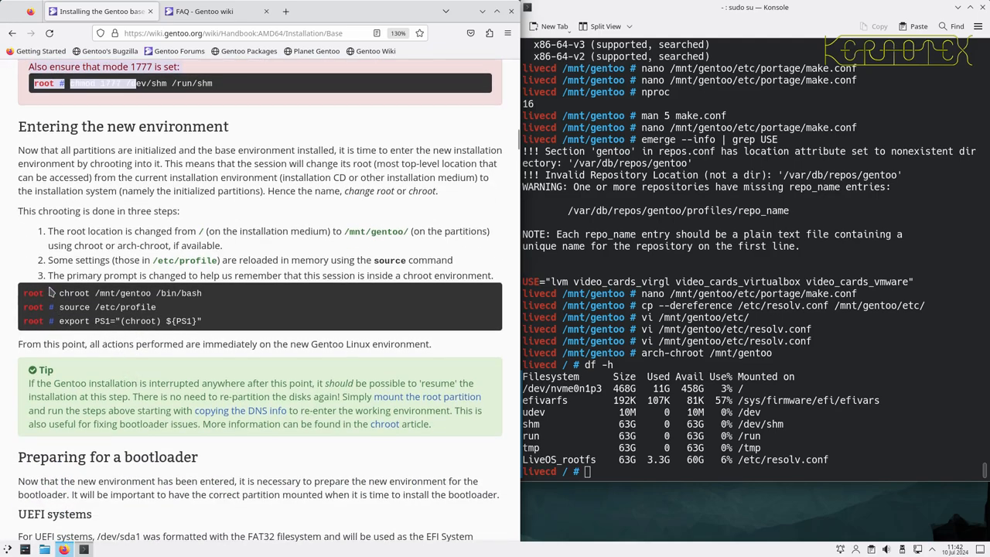
pyautogui.moveTo(59, 292); pyautogui.dragTo(201, 320)
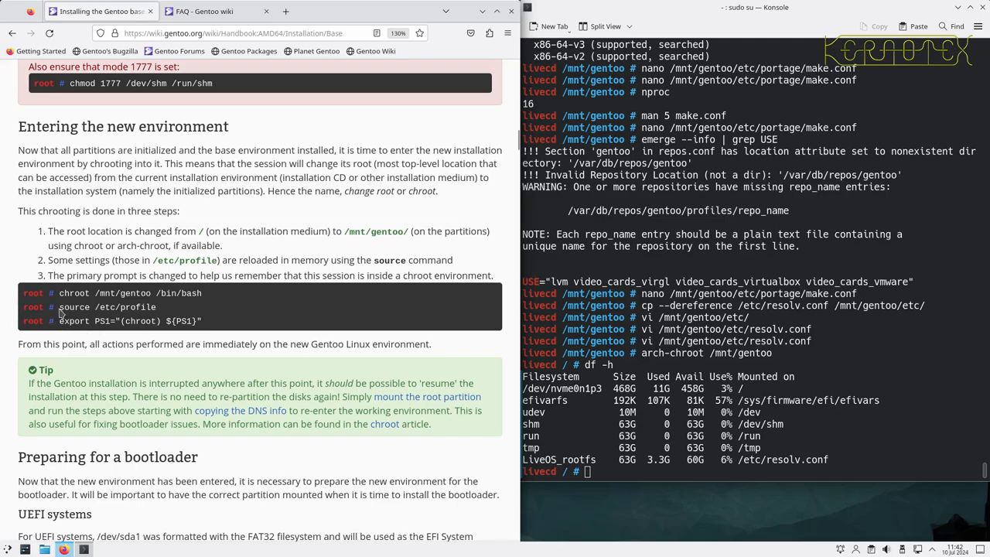
pyautogui.doubleClick(107, 307)
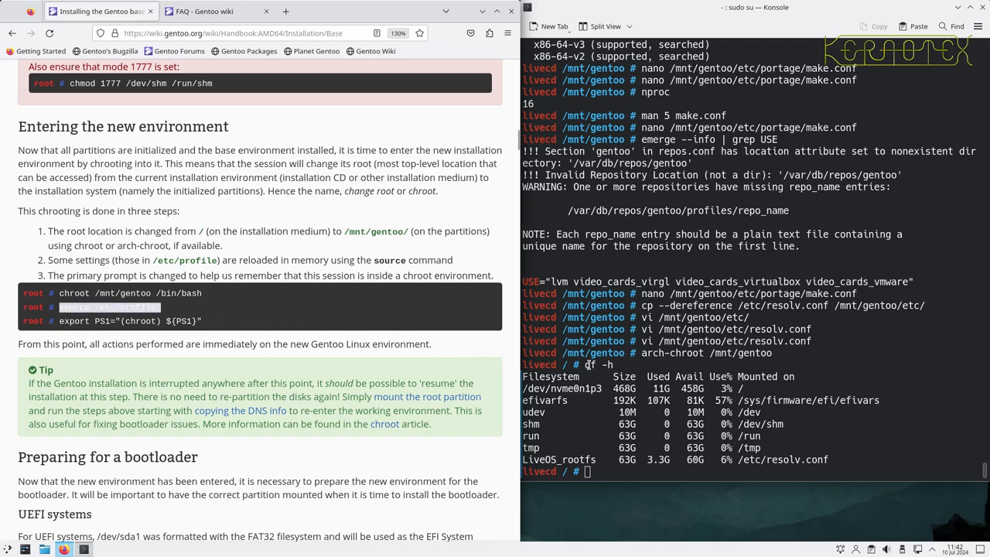
pyautogui.write('source /etc/profile')
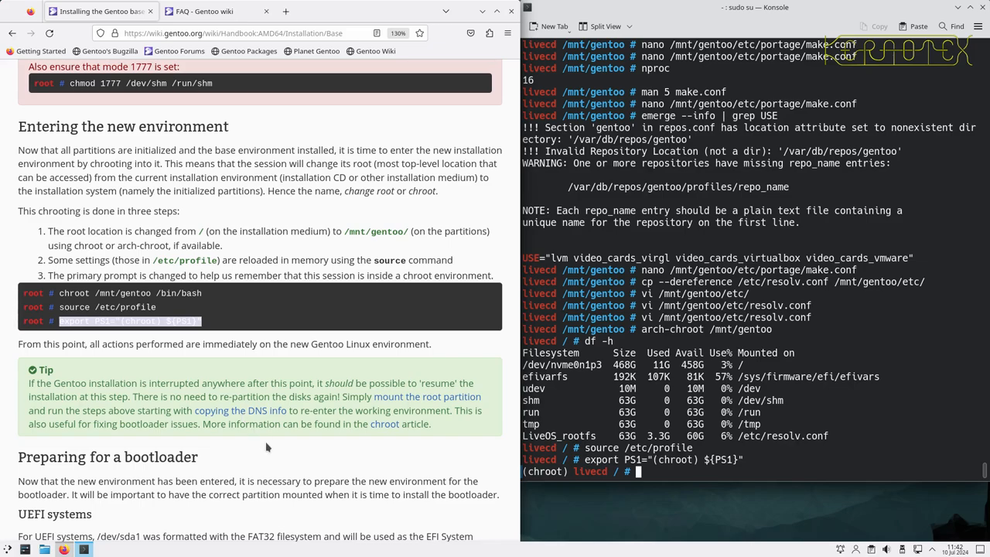
pyautogui.scroll(-3)
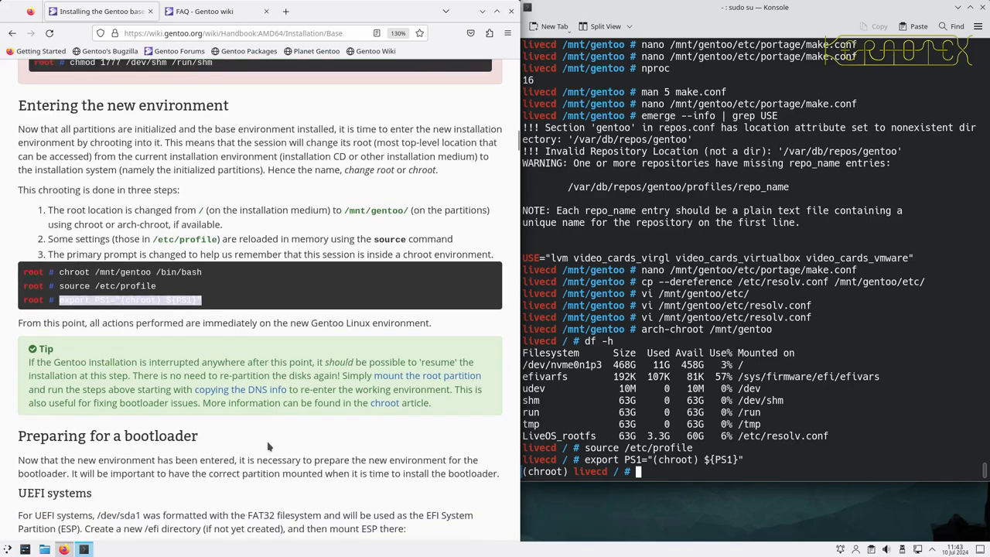
pyautogui.scroll(-3)
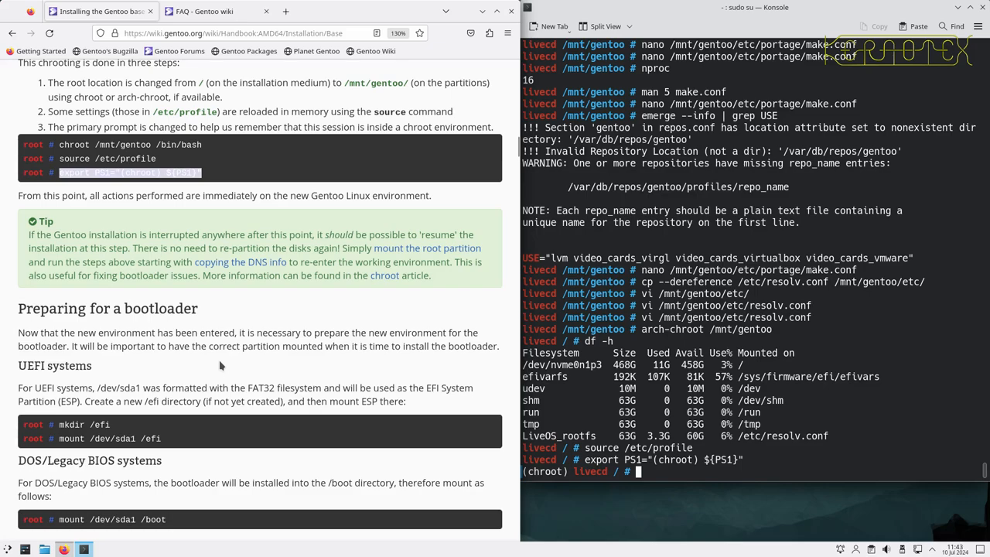
pyautogui.moveTo(402, 350)
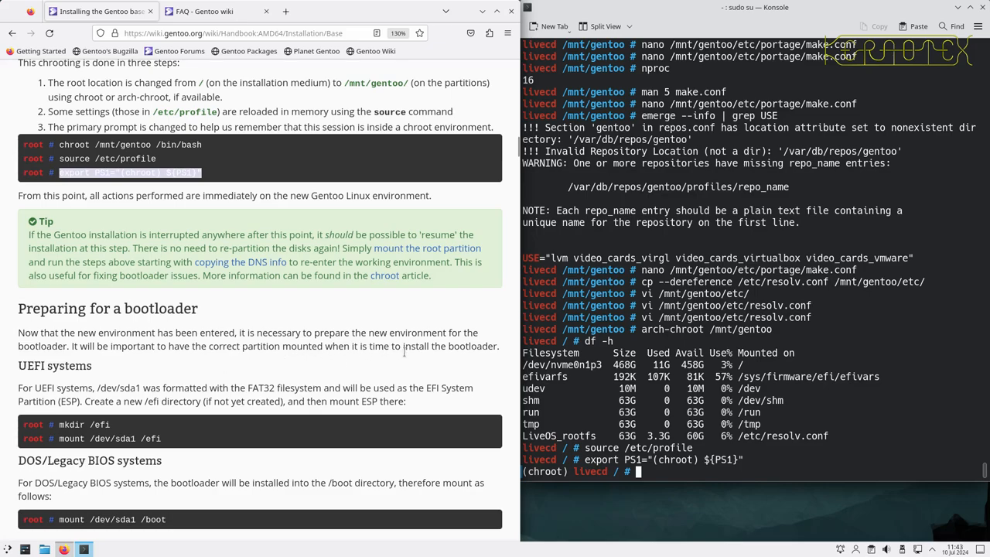
pyautogui.moveTo(207, 373)
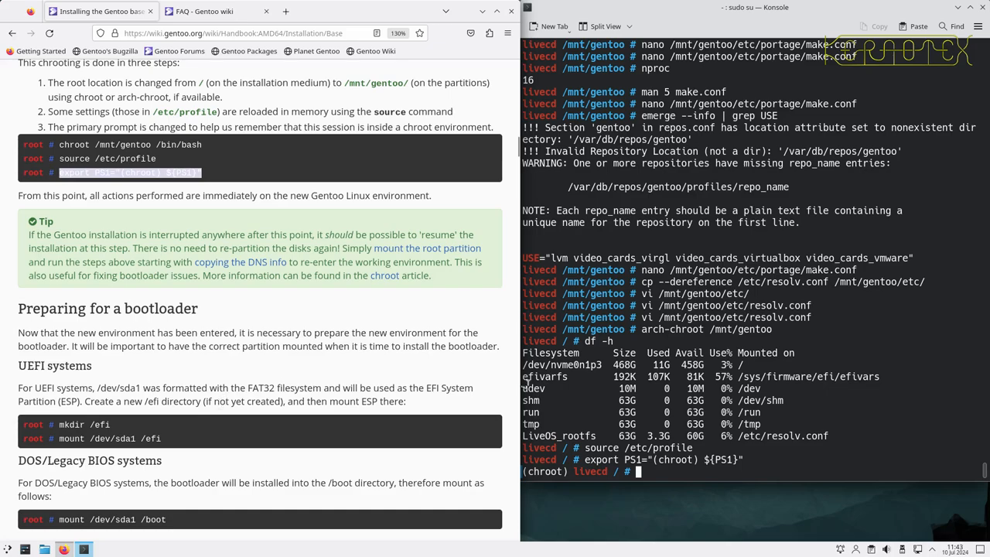
# Step: Mount the EFI partition /dev/nvme0n1p1 at /efi inside the chroot
pyautogui.write('l')
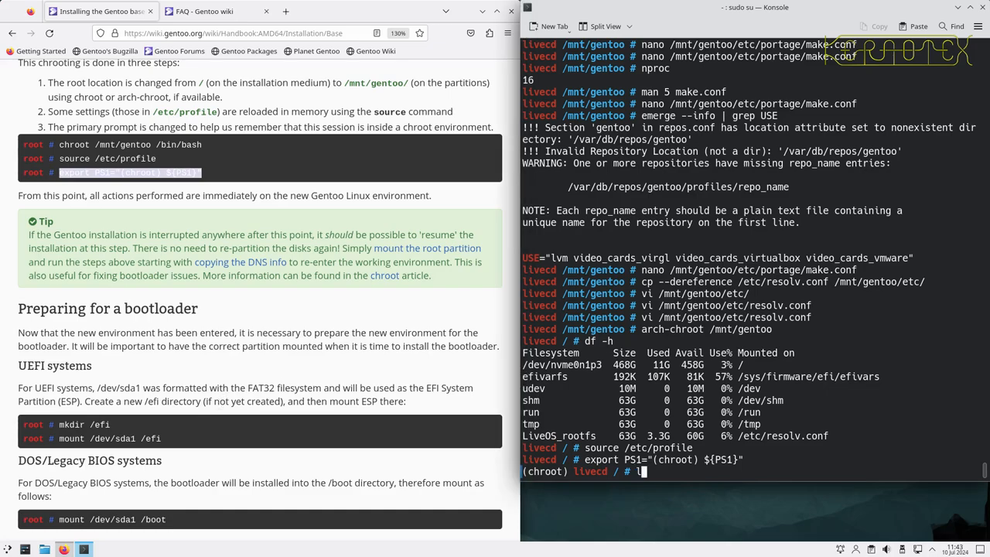
pyautogui.write('ls -l')
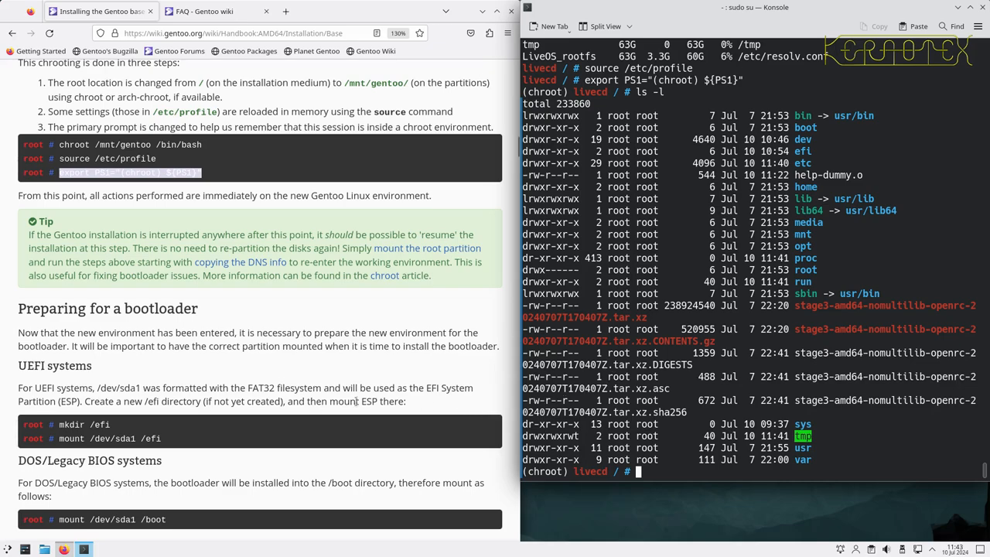
pyautogui.moveTo(60, 446)
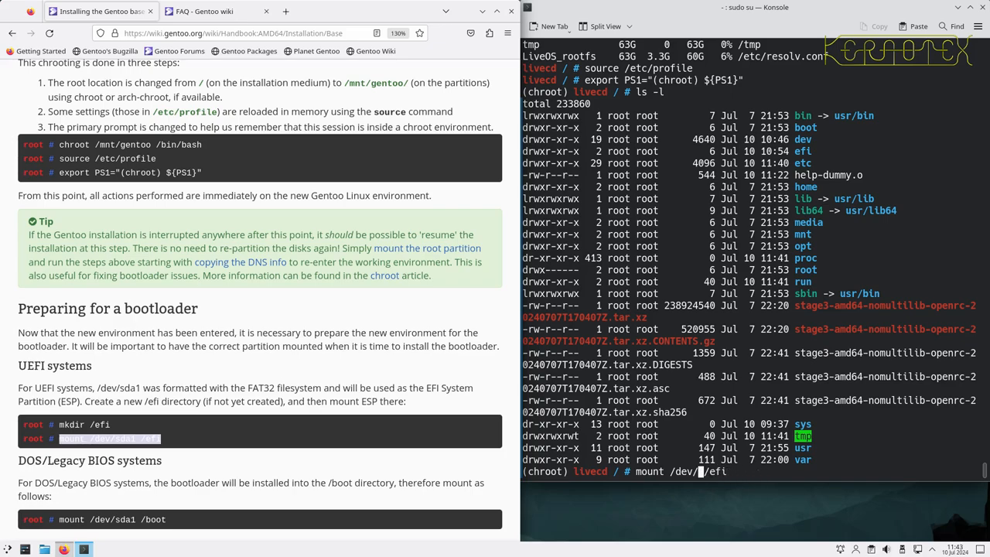
pyautogui.write('nvme')
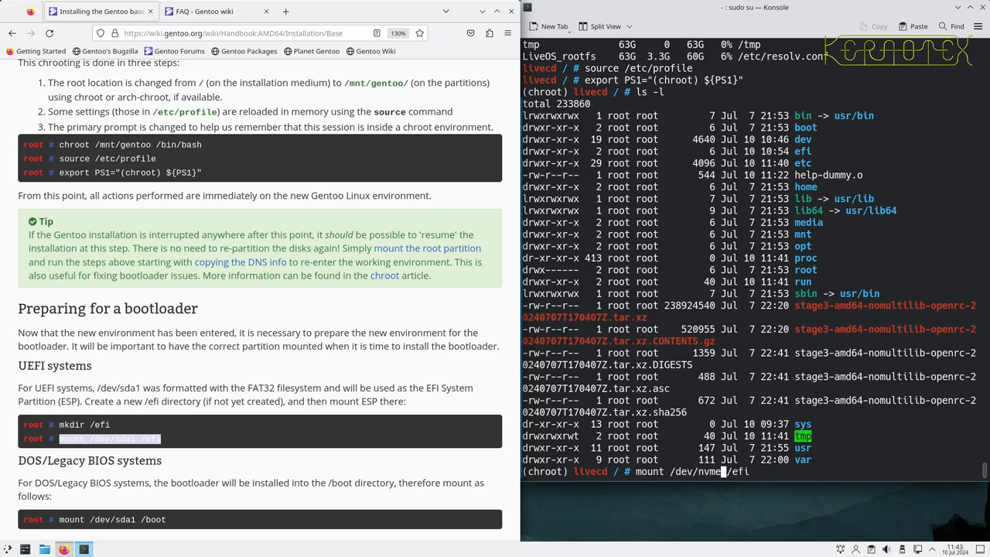
pyautogui.write('0')
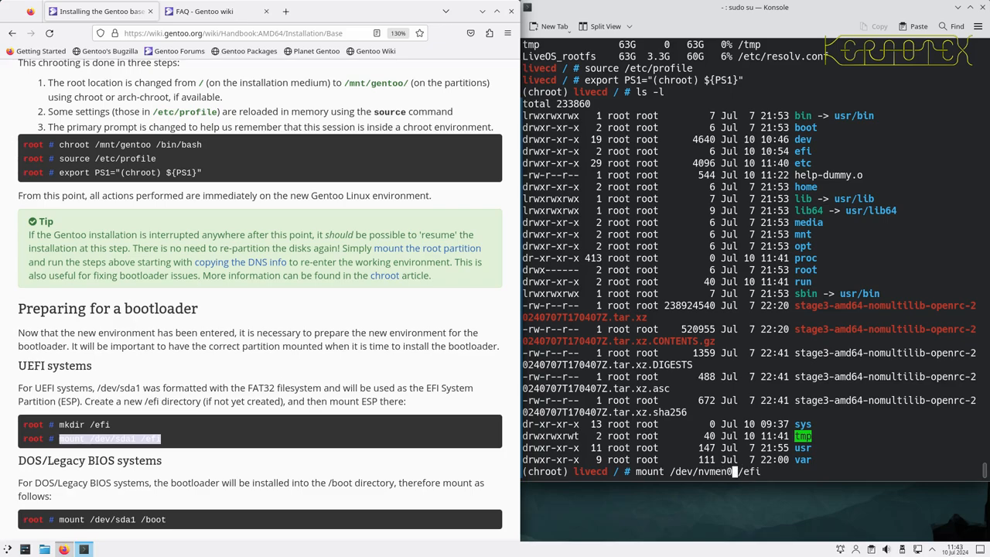
pyautogui.write('p1')
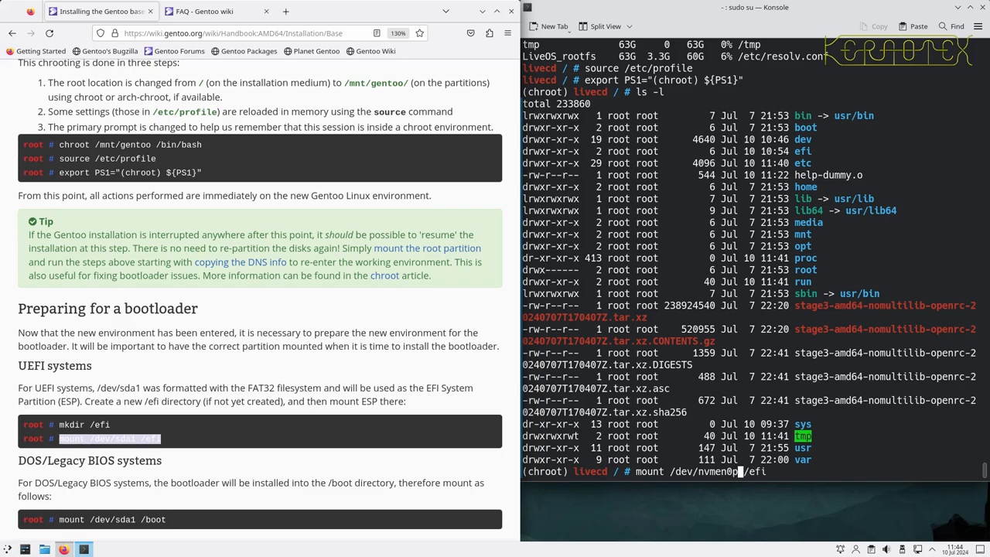
pyautogui.press('Return')
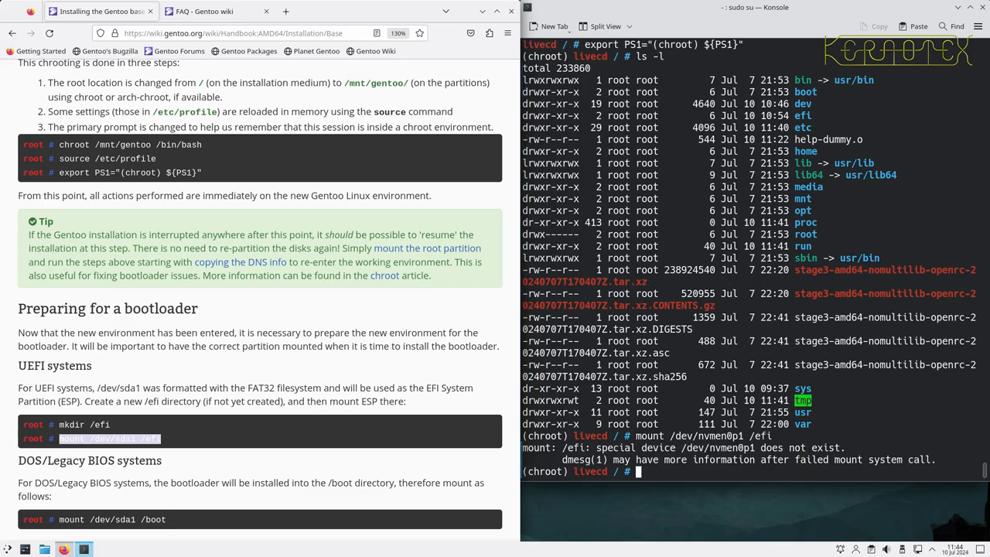
pyautogui.write('fdisk -l')
pyautogui.write('mount /dev/nvme0n1p1 /efi')
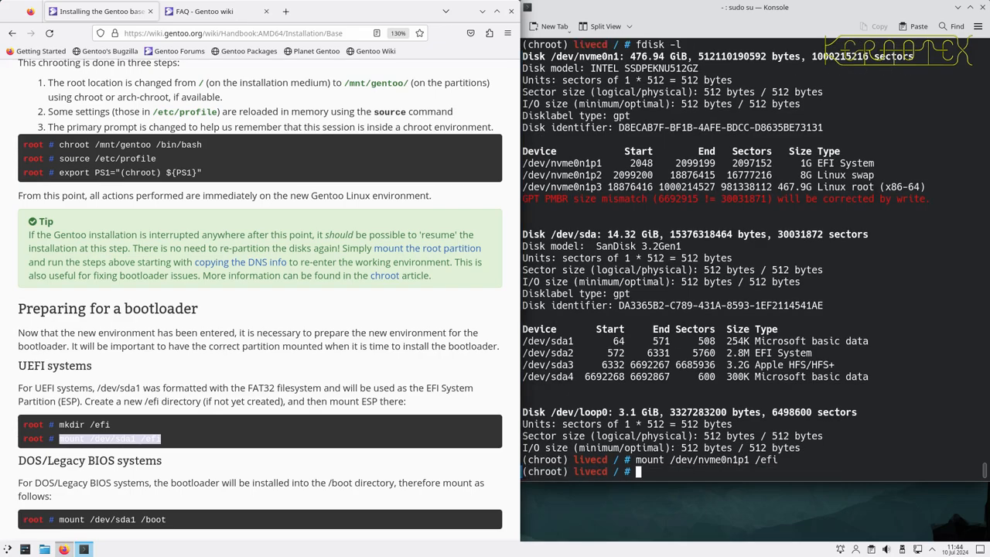
# Step: Confirm /efi with df -h and list the contents of /etc and /efi
pyautogui.write('df -h')
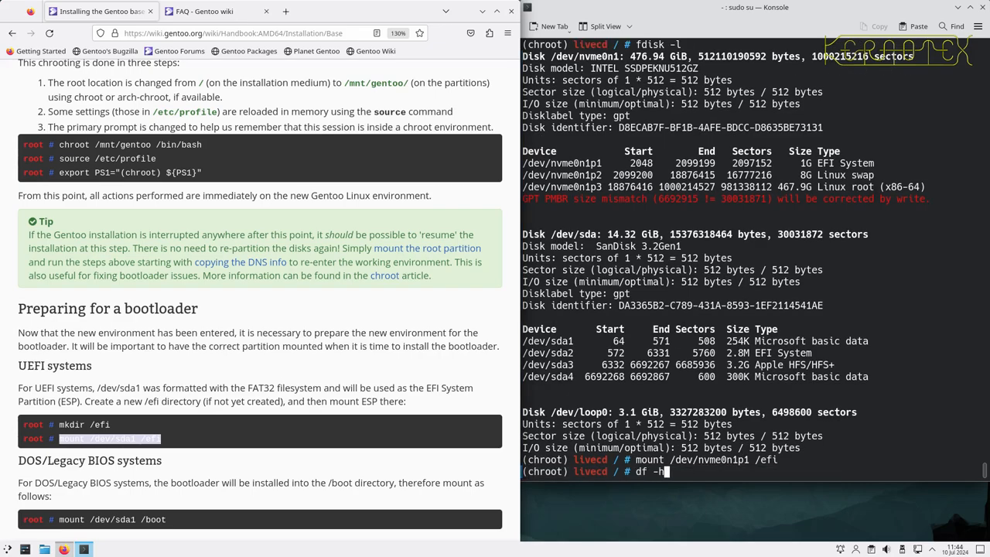
pyautogui.press('Return')
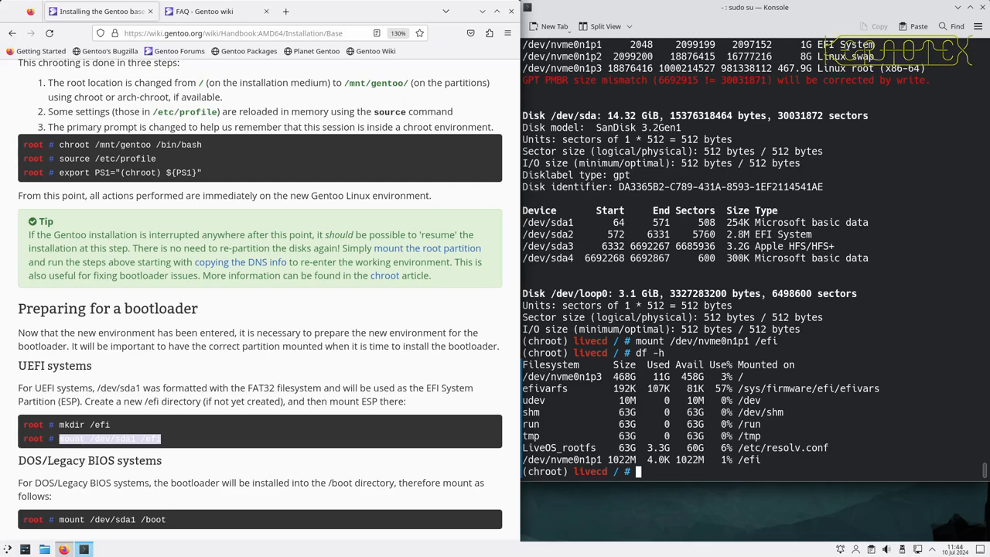
pyautogui.write('l')
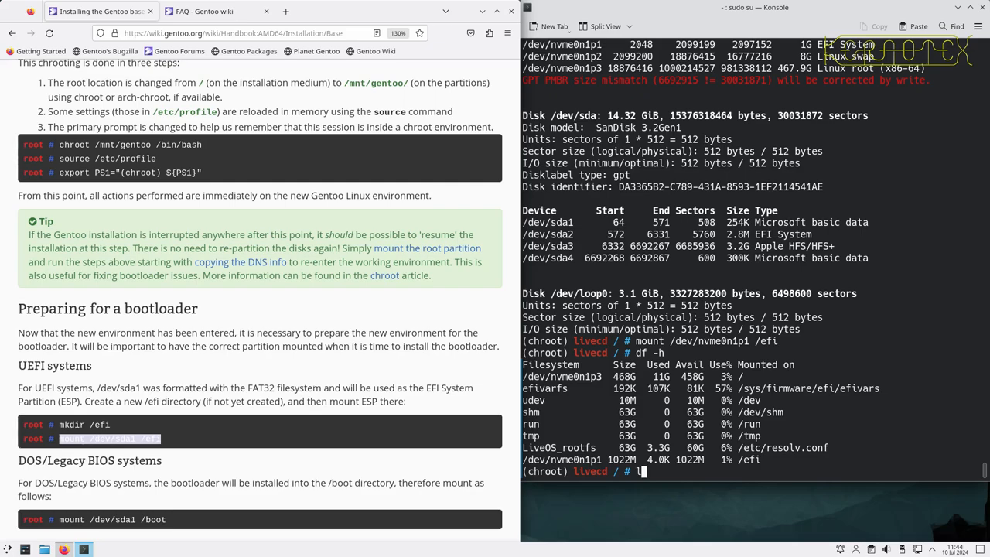
pyautogui.write('s -la')
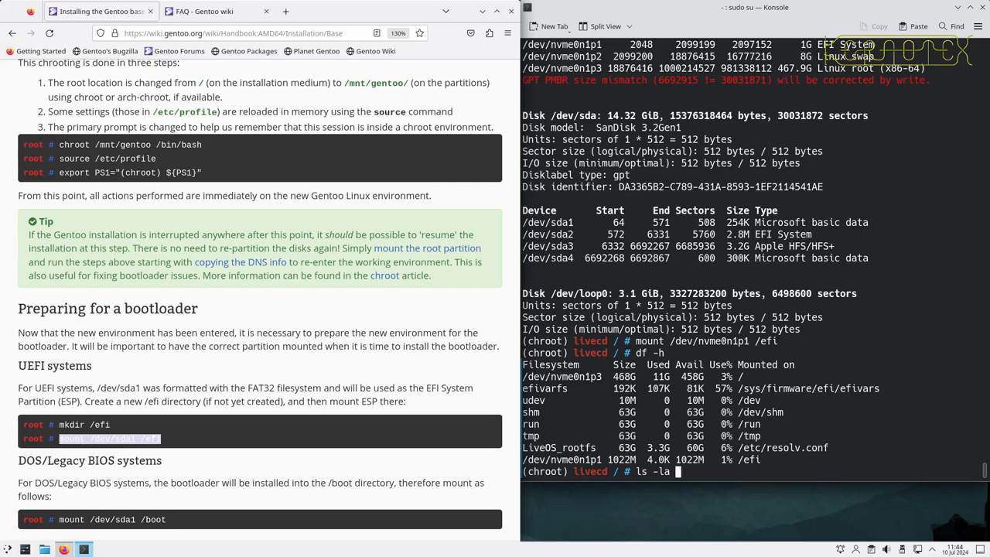
pyautogui.write('/et')
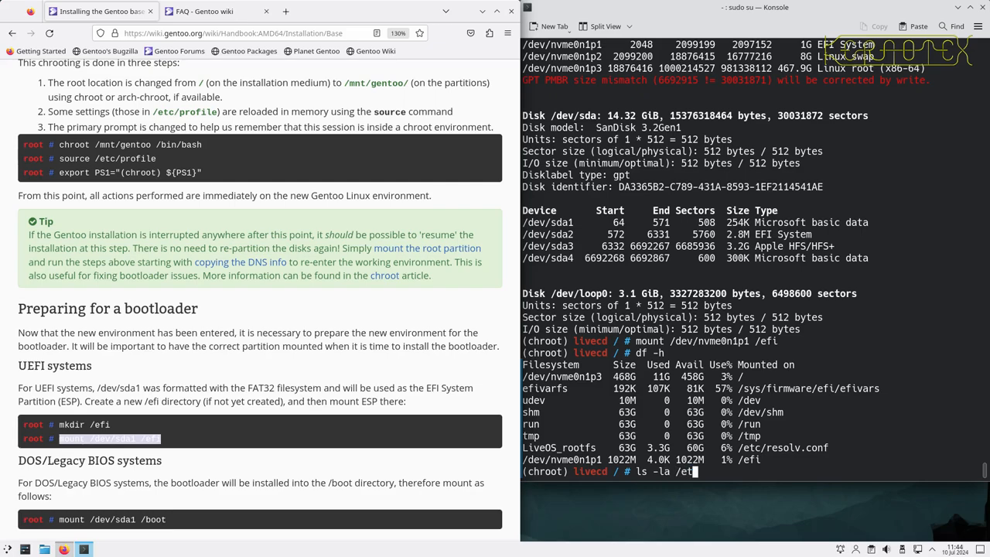
pyautogui.press('Return')
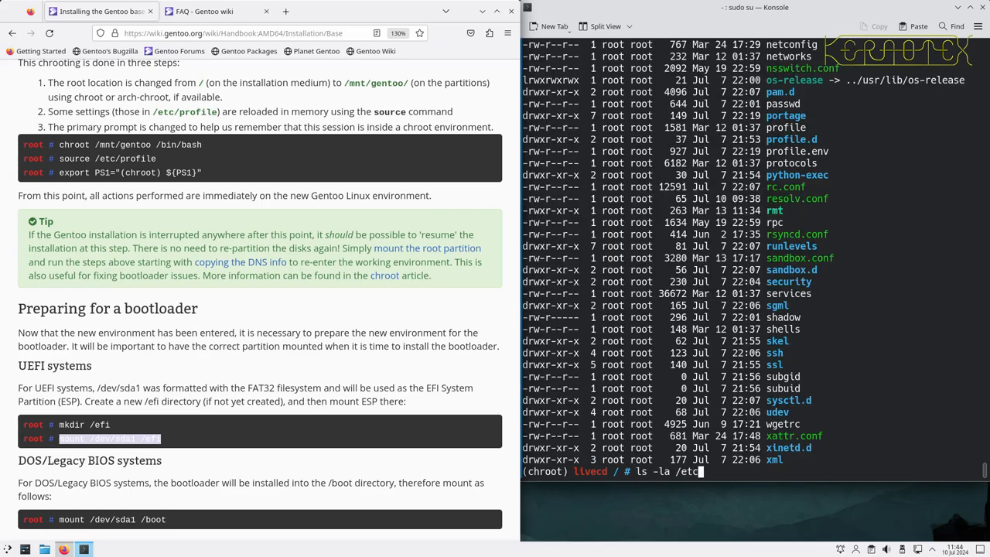
pyautogui.press('BackSpace')
pyautogui.write('fi')
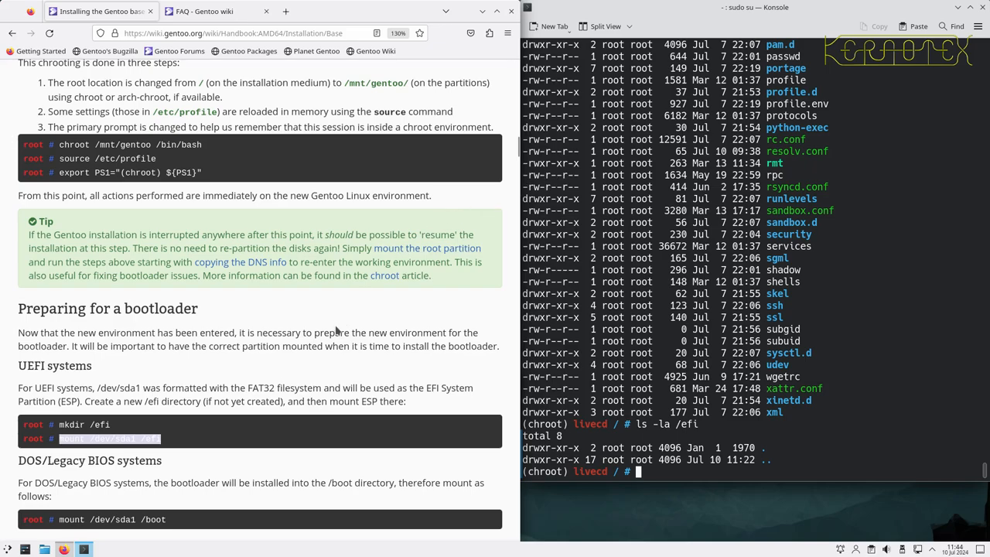
# Step: Scroll the handbook through Configuring Portage to the Optional: Selecting mirrors section
pyautogui.scroll(-3)
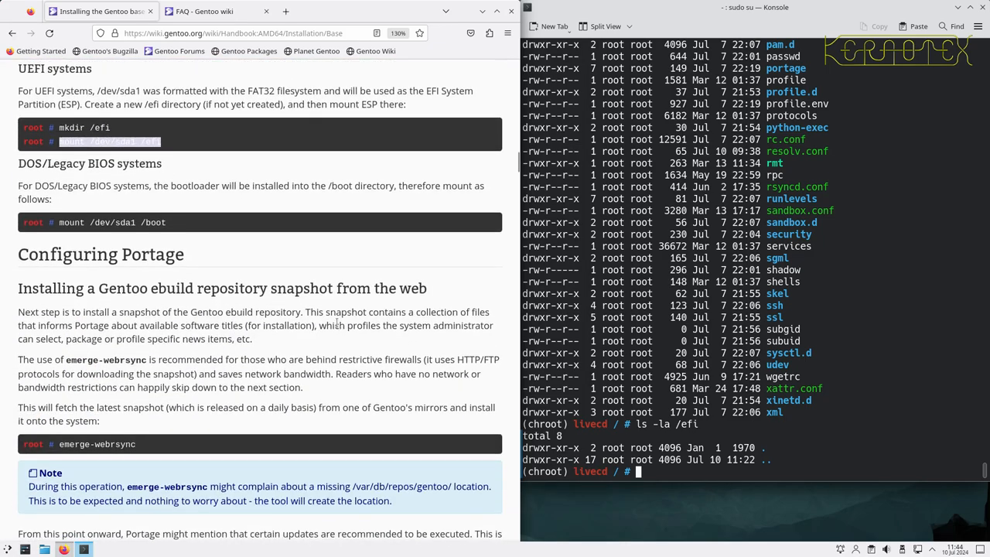
pyautogui.scroll(-3)
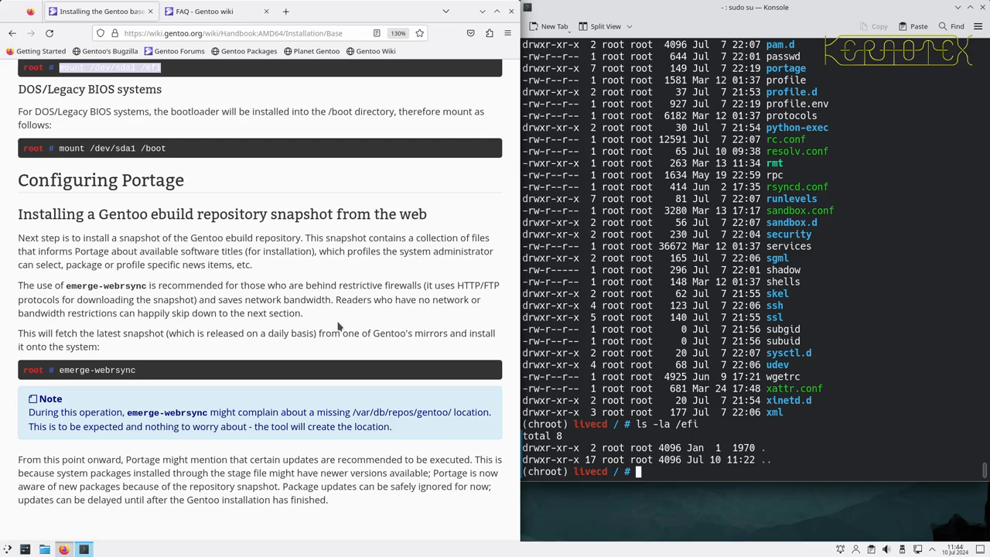
pyautogui.moveTo(359, 276)
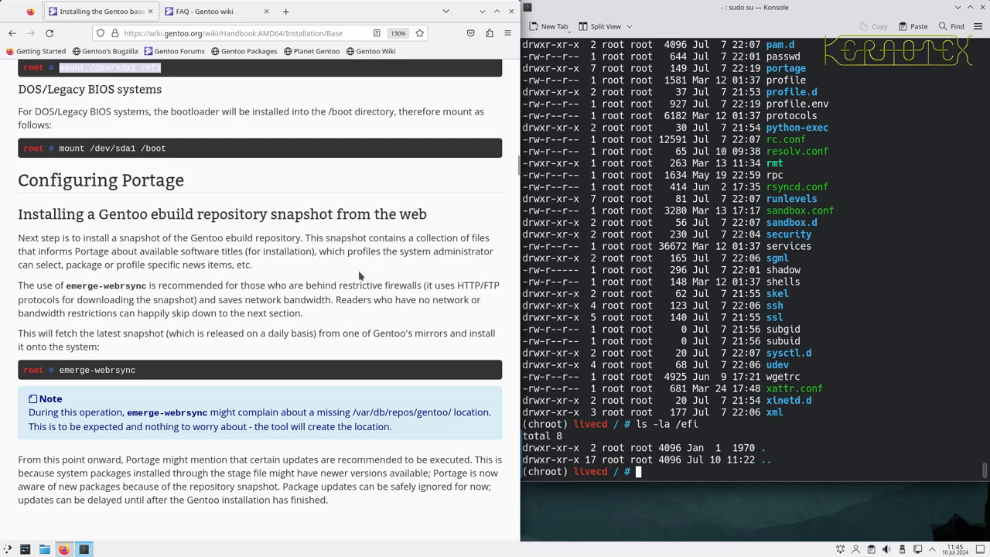
pyautogui.scroll(-3)
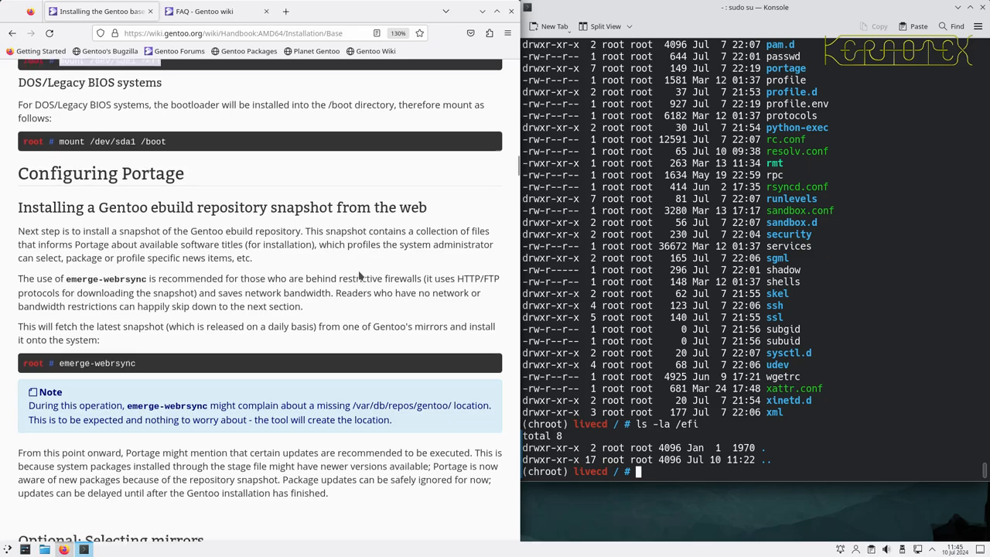
pyautogui.scroll(-3)
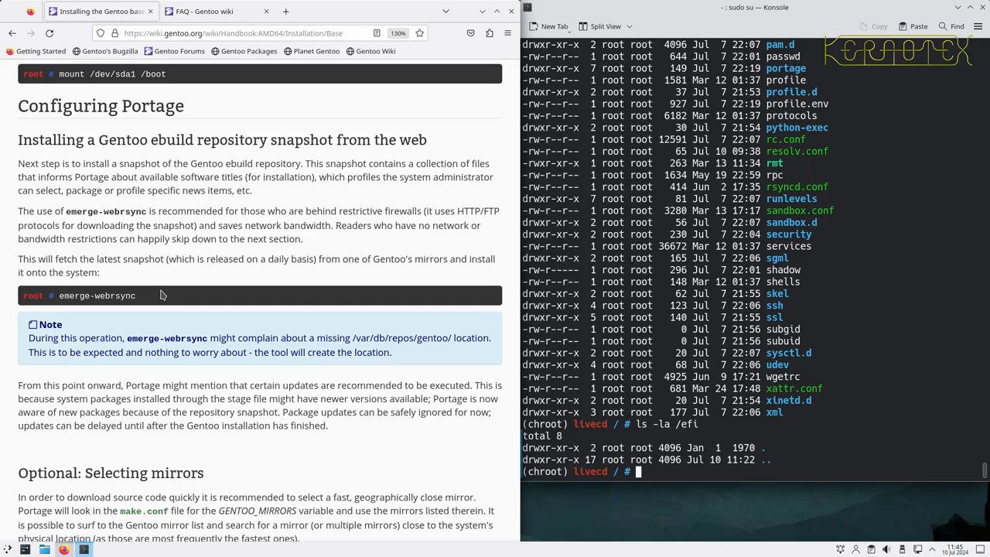
pyautogui.scroll(-3)
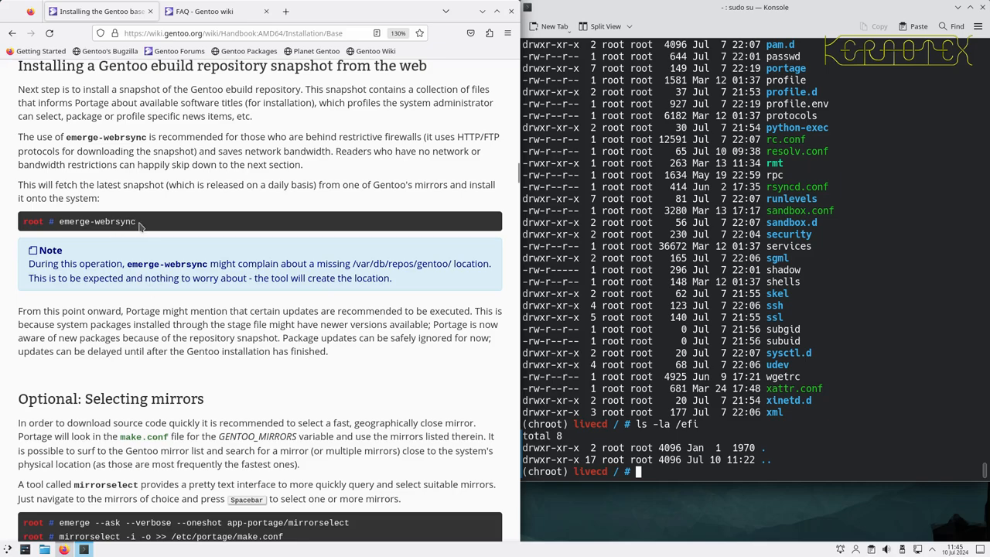
pyautogui.moveTo(195, 372)
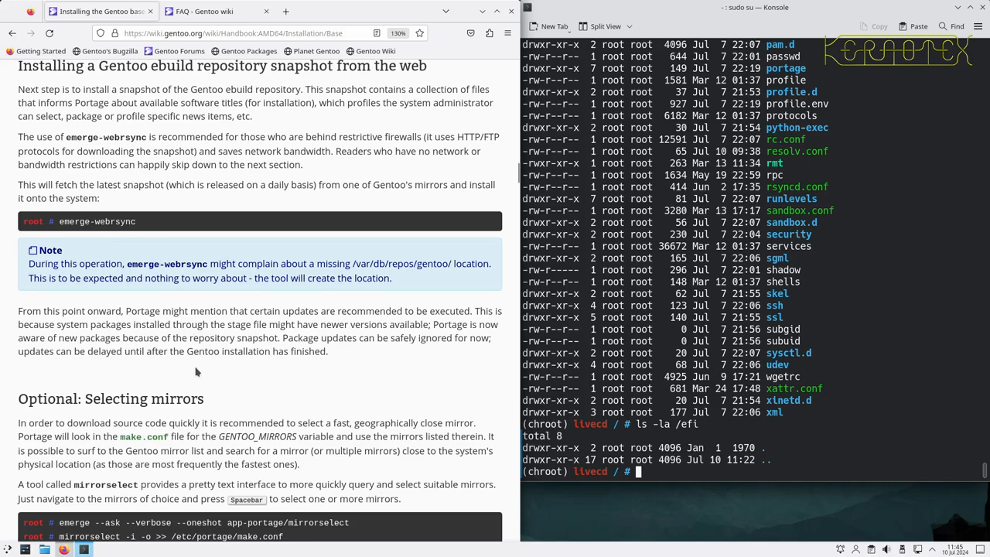
pyautogui.scroll(-3)
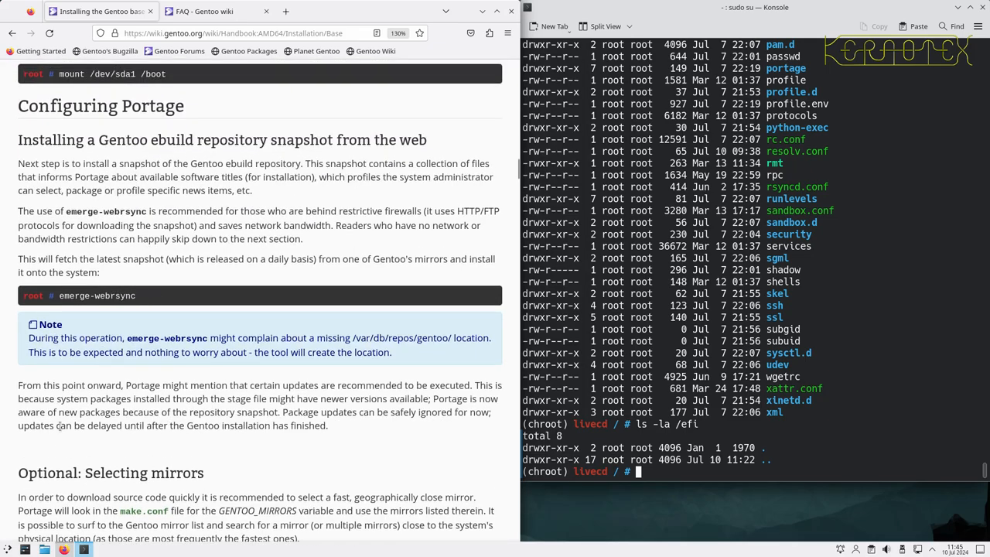
pyautogui.scroll(-3)
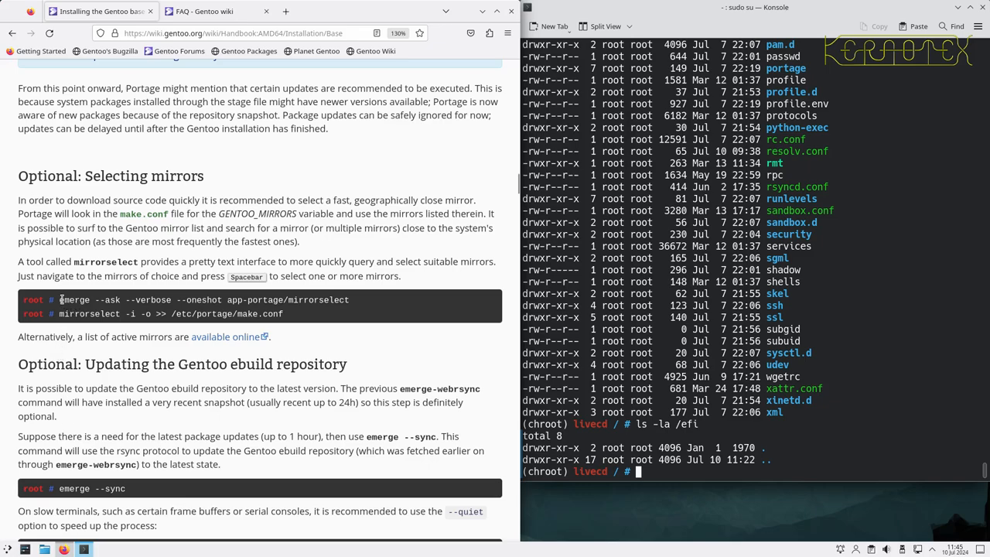
# Step: Put 'emerge --ask --verbose --oneshot app-portage/mirrorselect' at the chroot prompt without running it
pyautogui.moveTo(59, 300); pyautogui.dragTo(350, 300)
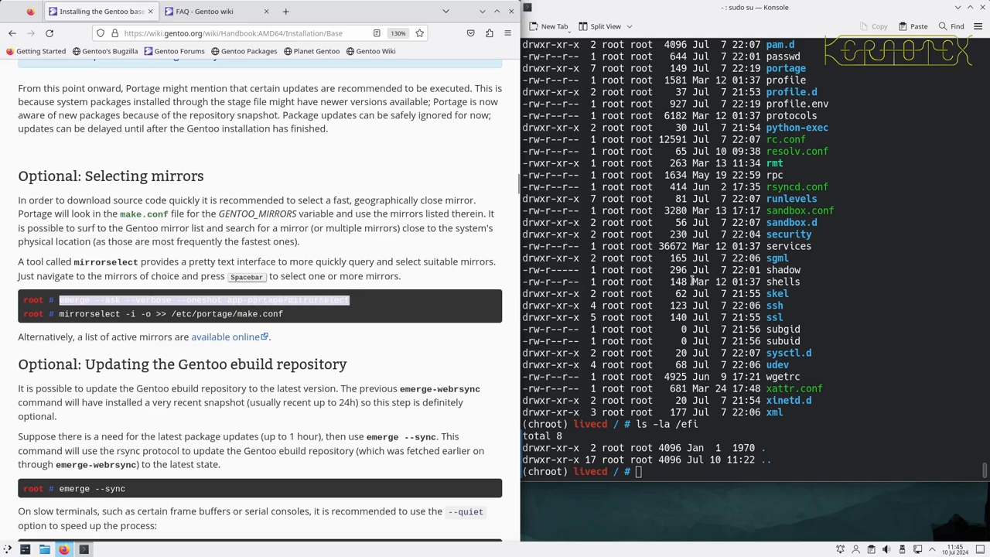
pyautogui.write('emerge --ask --verbose --oneshot app-portage/mirrorselect^C')
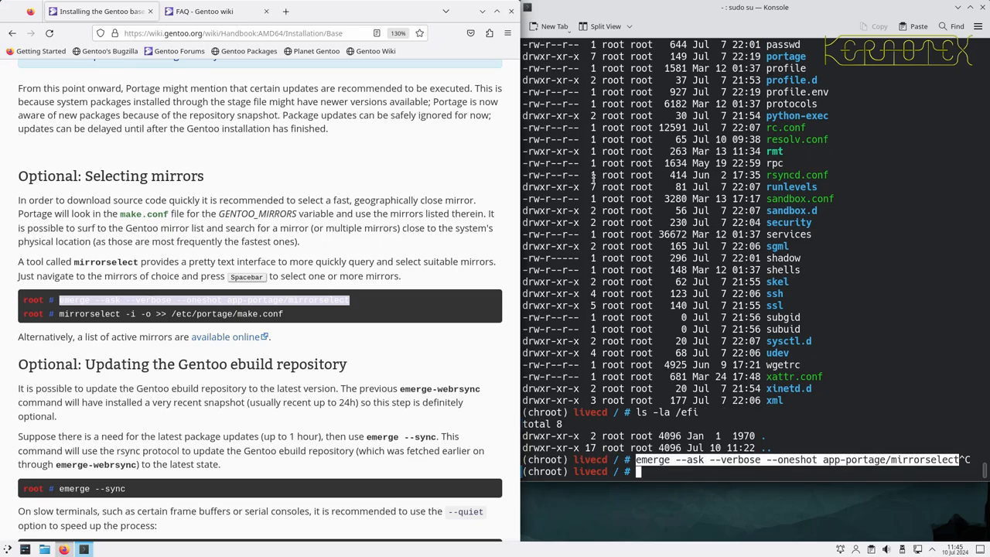
pyautogui.moveTo(387, 152)
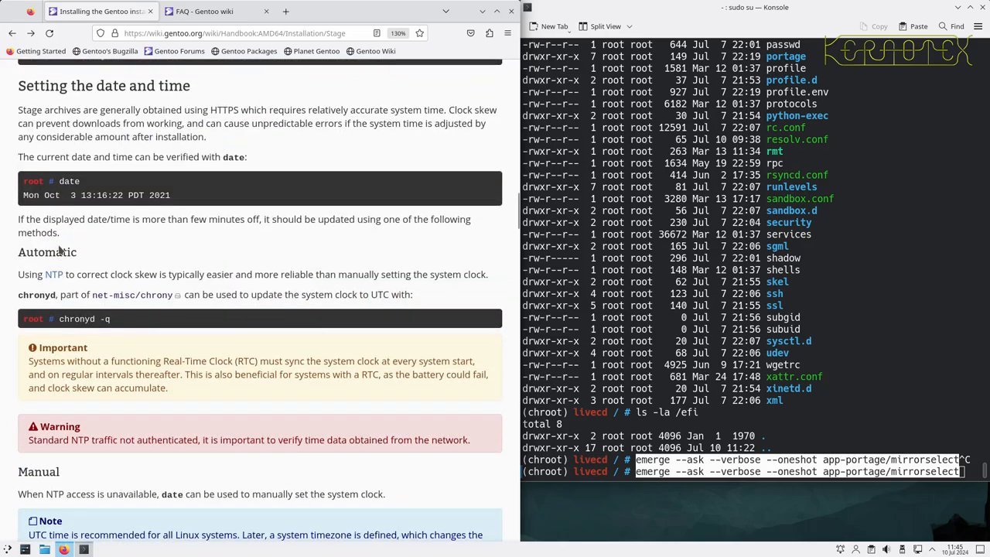
# Step: Read through the handbook's CFLAGS section and the GCC optimization material
pyautogui.scroll(-3)
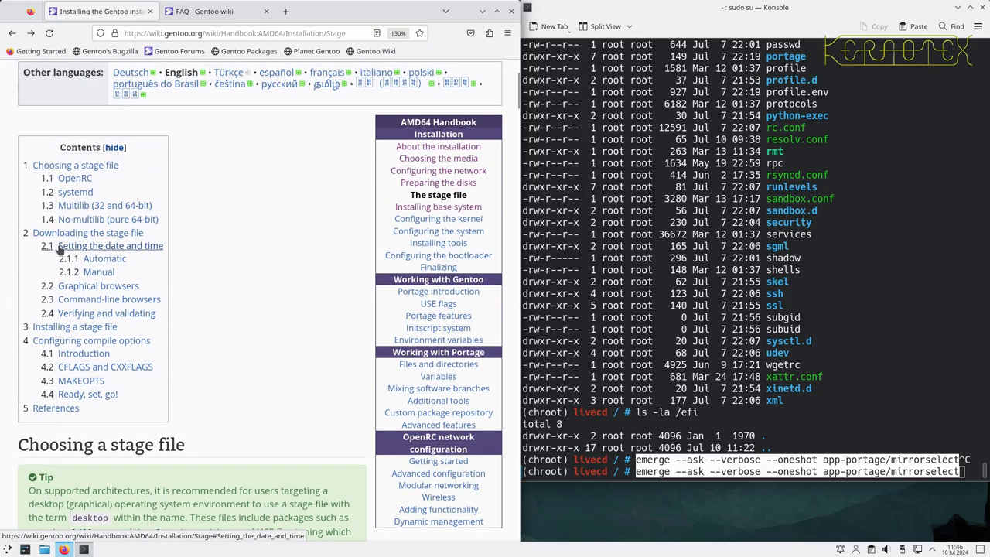
pyautogui.scroll(-3)
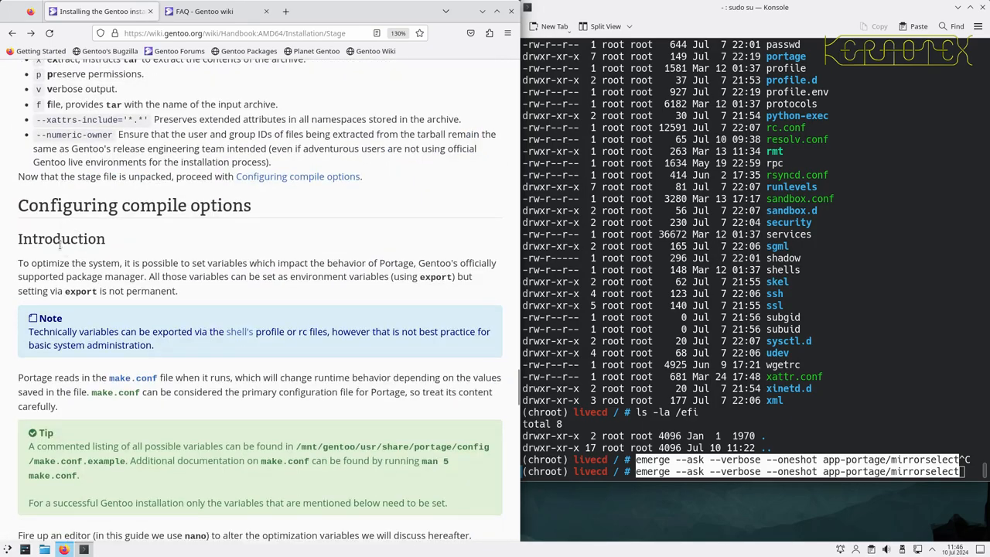
pyautogui.scroll(-3)
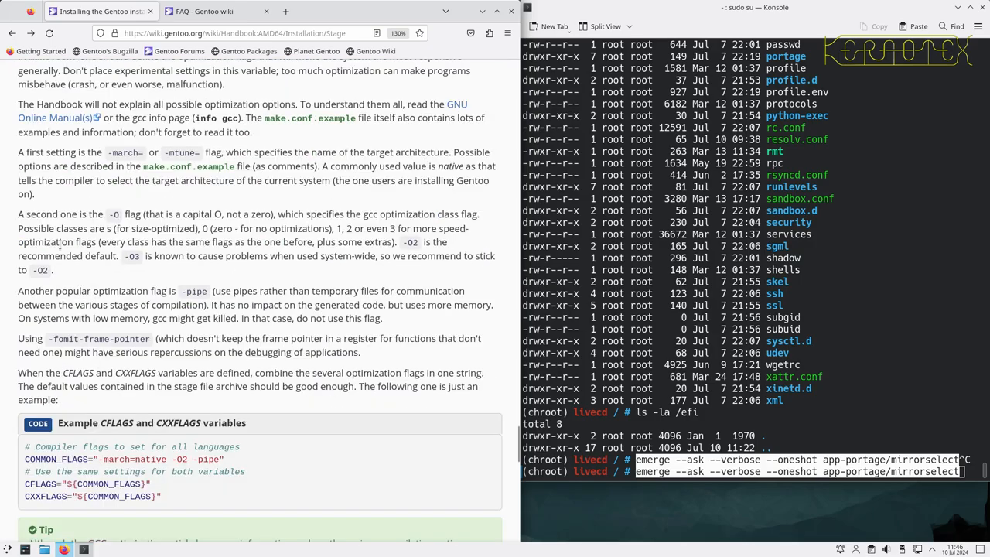
pyautogui.scroll(-3)
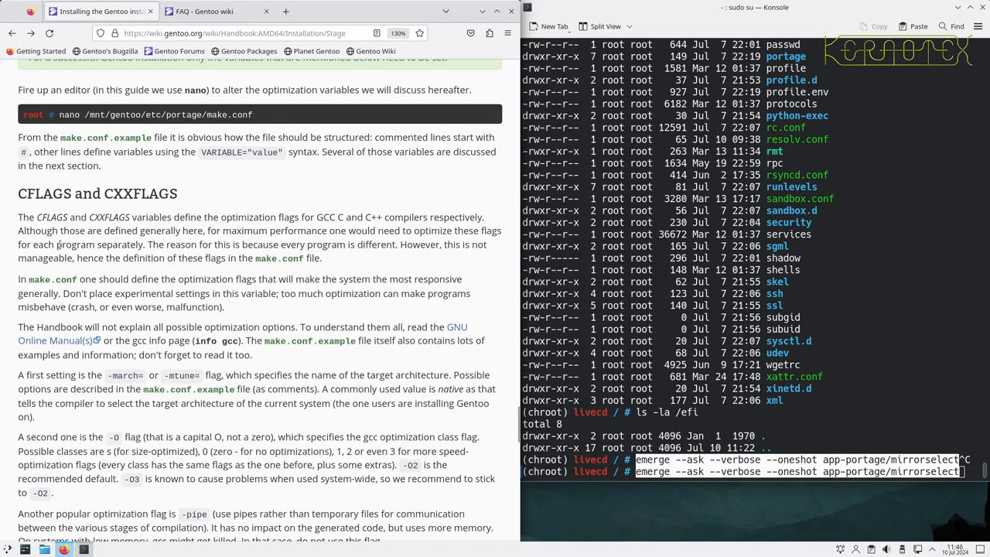
pyautogui.scroll(-3)
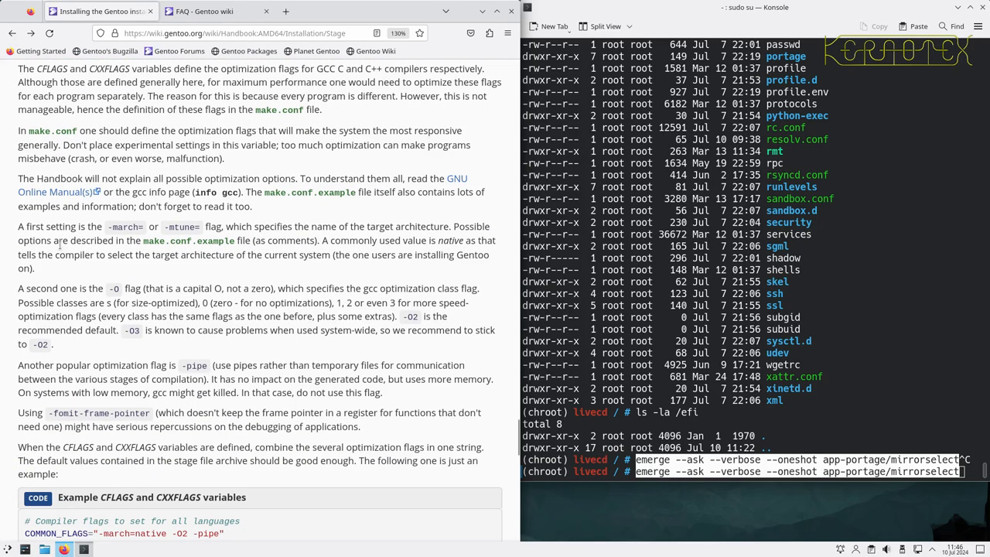
pyautogui.scroll(-3)
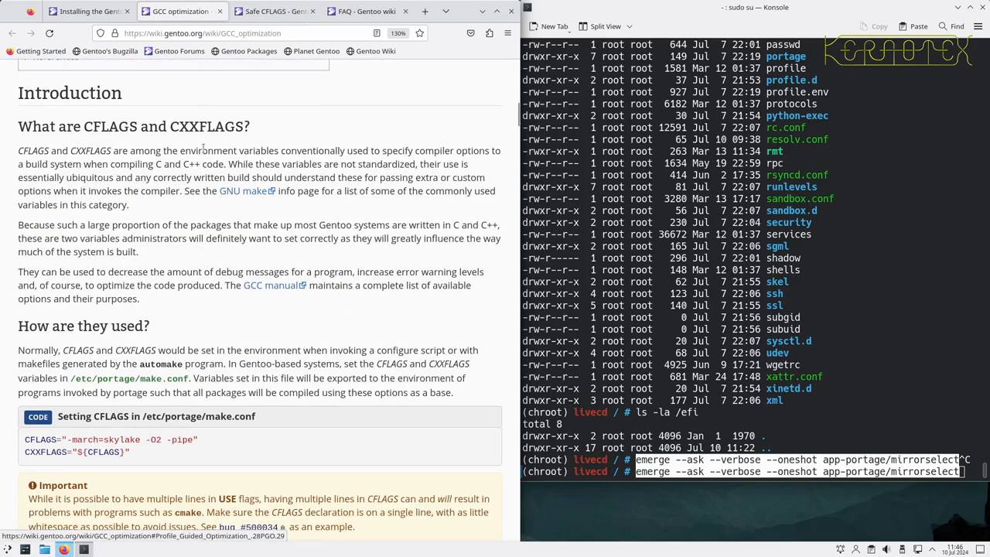
pyautogui.scroll(-3)
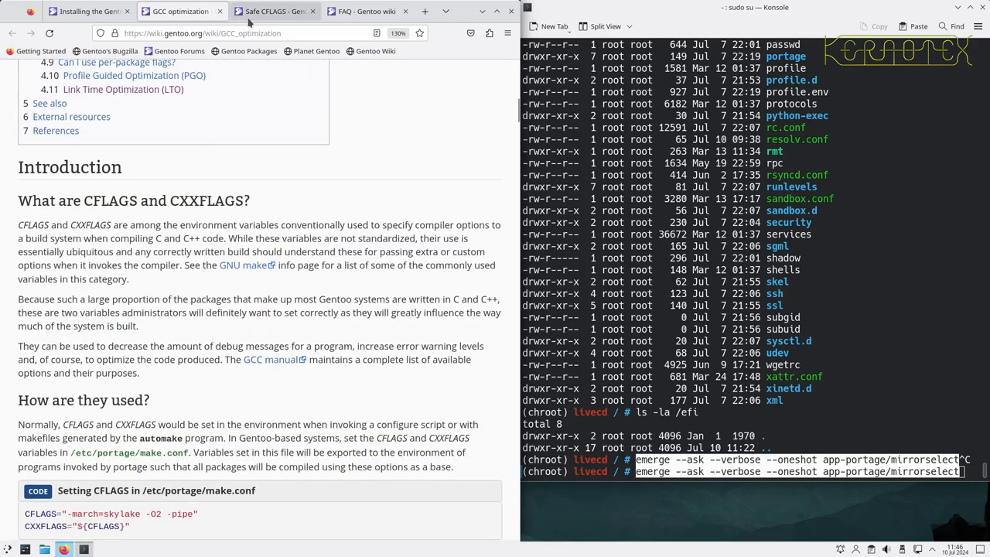
# Step: Skim the Safe CFLAGS article in its own tab
pyautogui.click(276, 11)
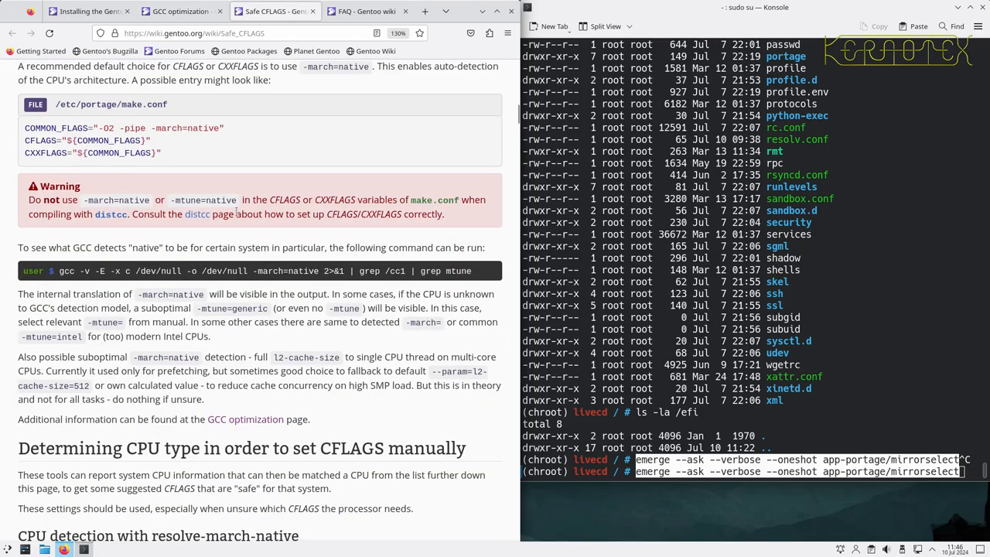
pyautogui.scroll(-3)
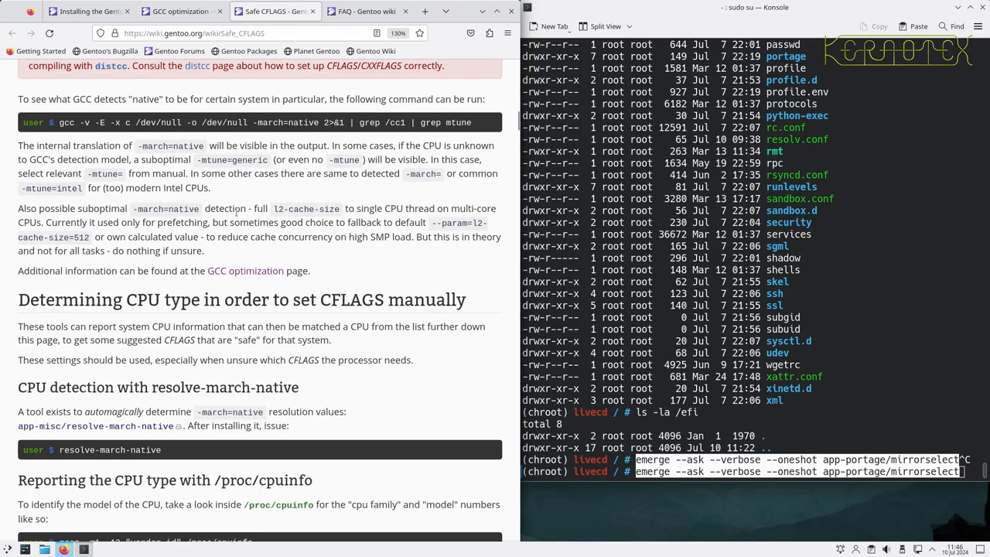
pyautogui.scroll(-3)
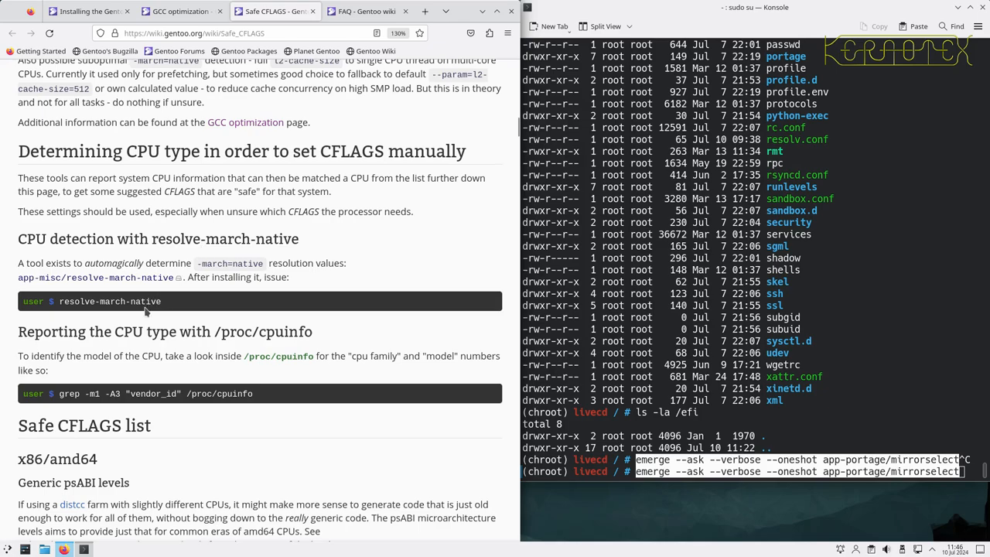
pyautogui.scroll(-3)
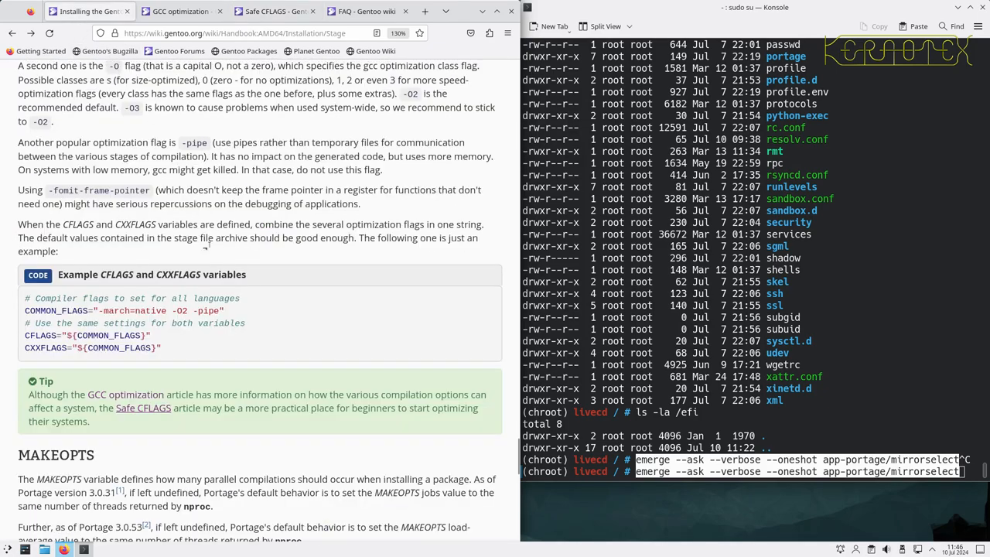
pyautogui.scroll(-3)
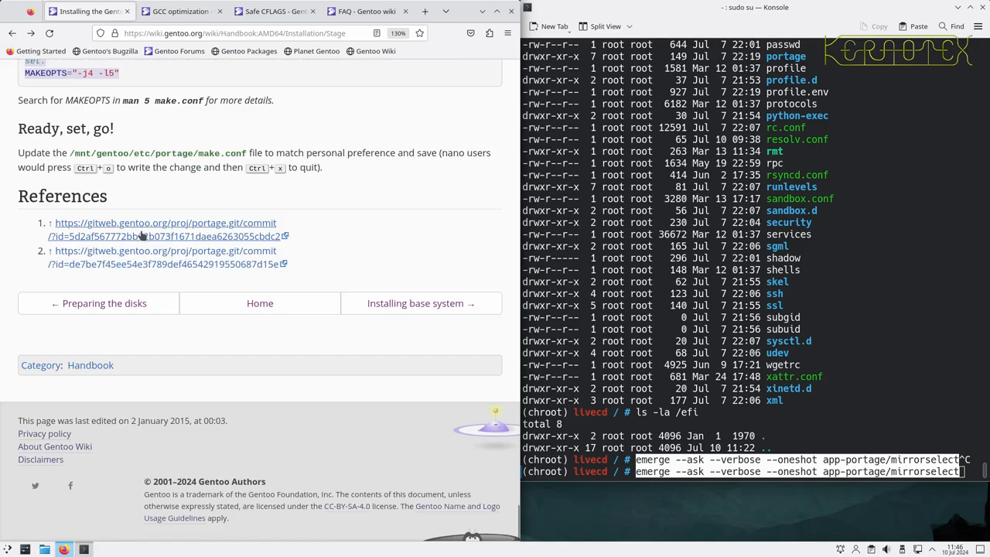
# Step: Go to the handbook's base system chapter before running the mirrorselect emerge
pyautogui.click(421, 302)
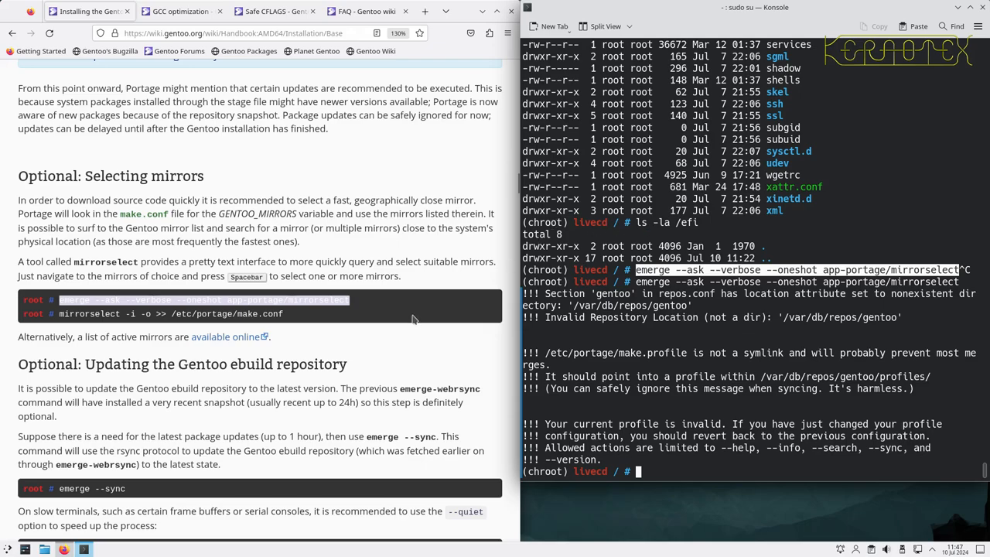
pyautogui.moveTo(390, 347)
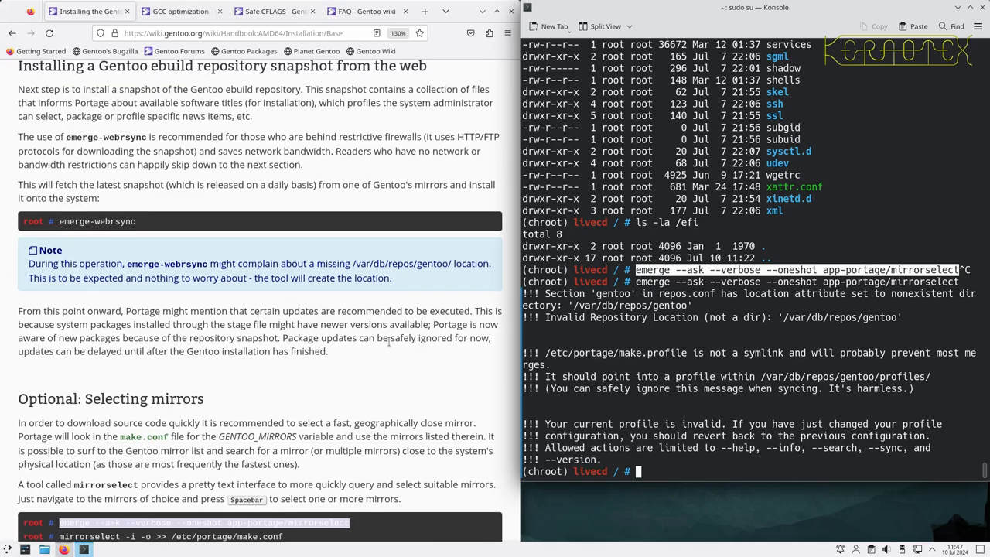
# Step: Highlight the phrase 'usually recent up to 24h' in the repository update section
pyautogui.scroll(-3)
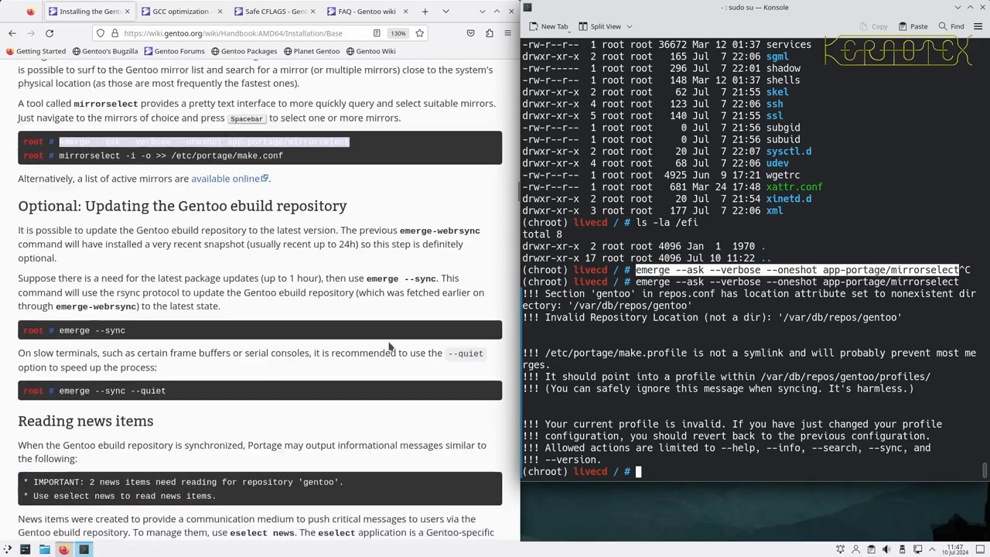
pyautogui.scroll(-3)
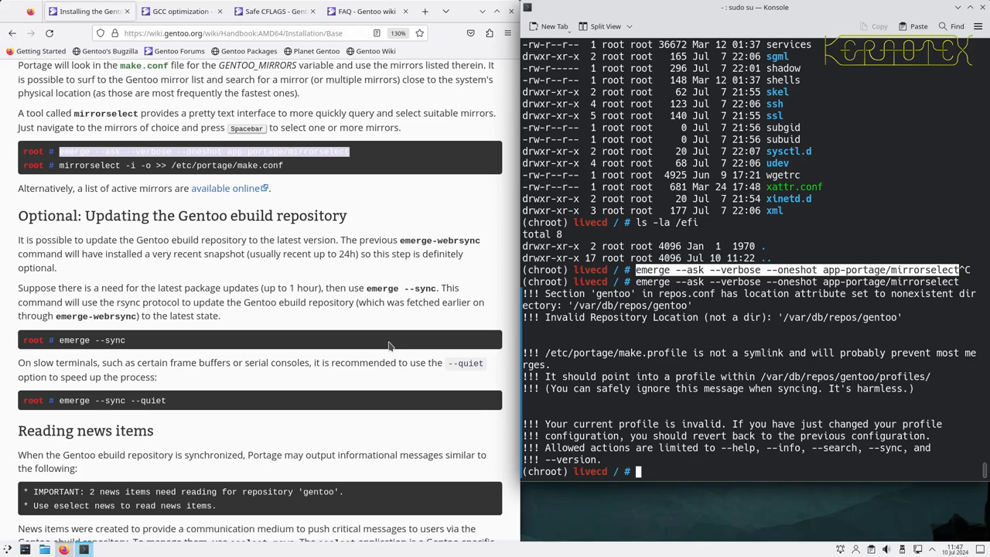
pyautogui.moveTo(325, 271)
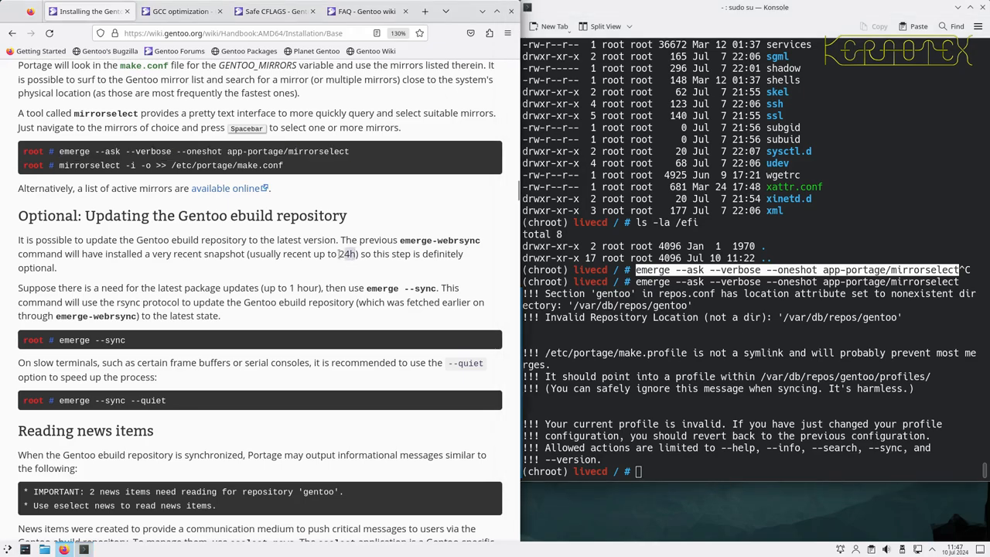
pyautogui.moveTo(250, 254); pyautogui.dragTo(354, 254)
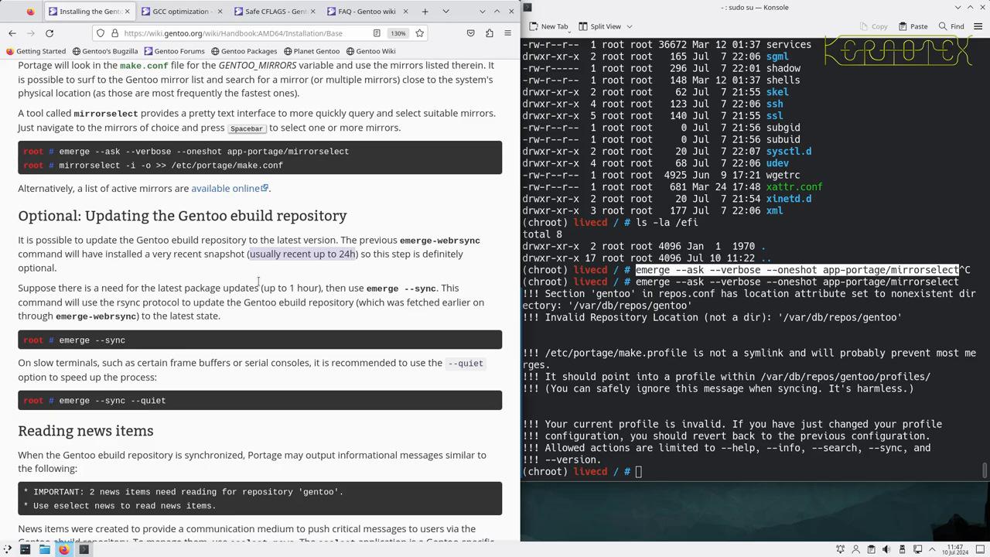
# Step: Skim further down through the following sections of the Installation/Base handbook page
pyautogui.scroll(-3)
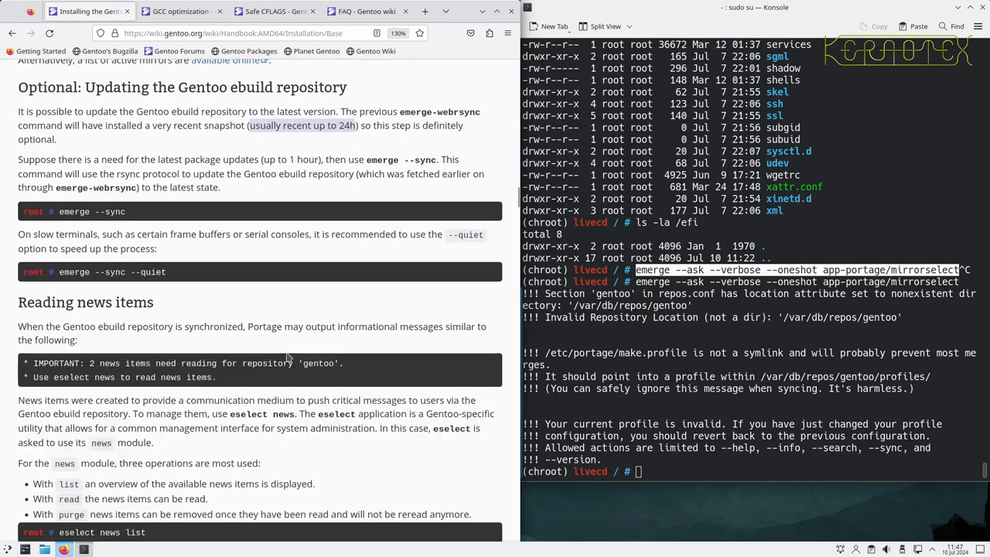
pyautogui.scroll(-3)
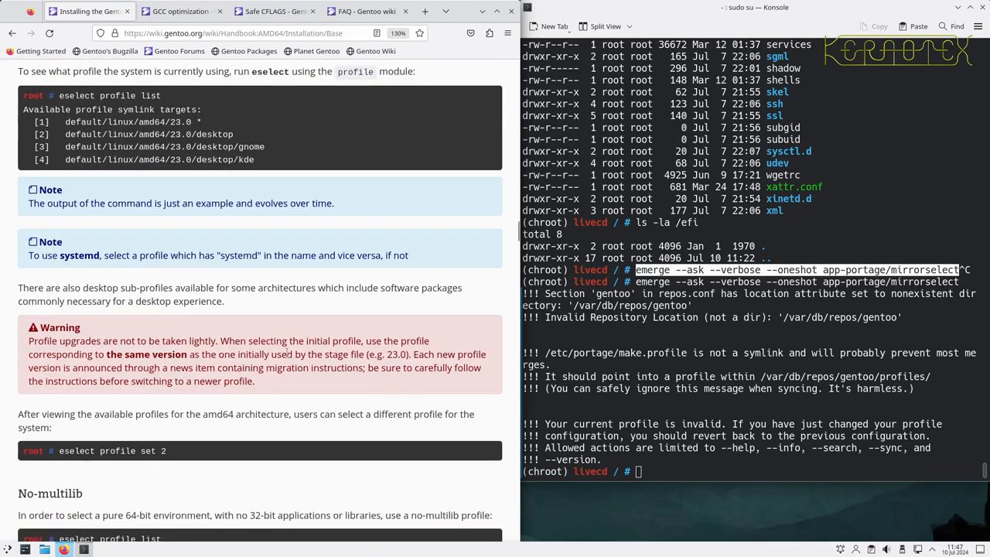
pyautogui.scroll(-3)
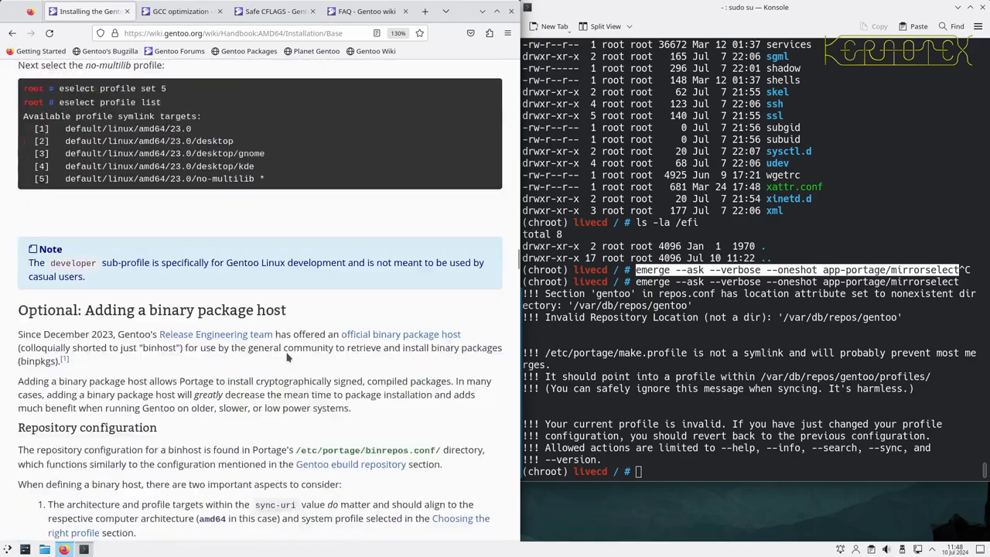
pyautogui.scroll(-3)
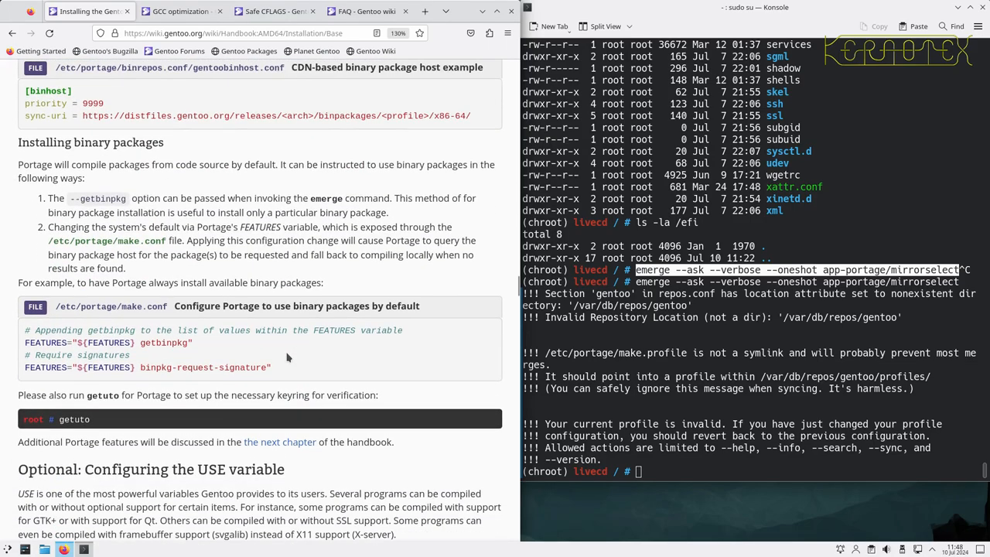
pyautogui.scroll(-3)
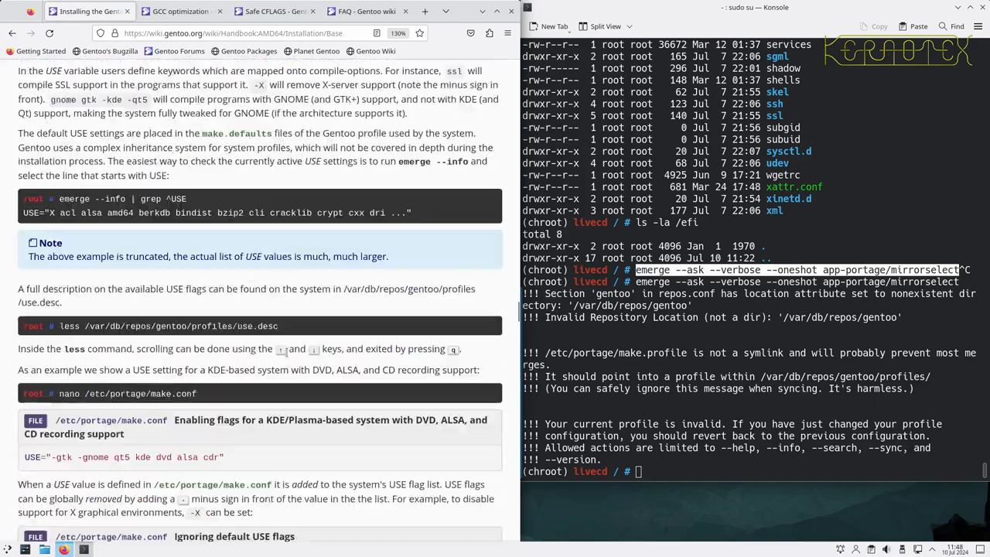
pyautogui.scroll(-3)
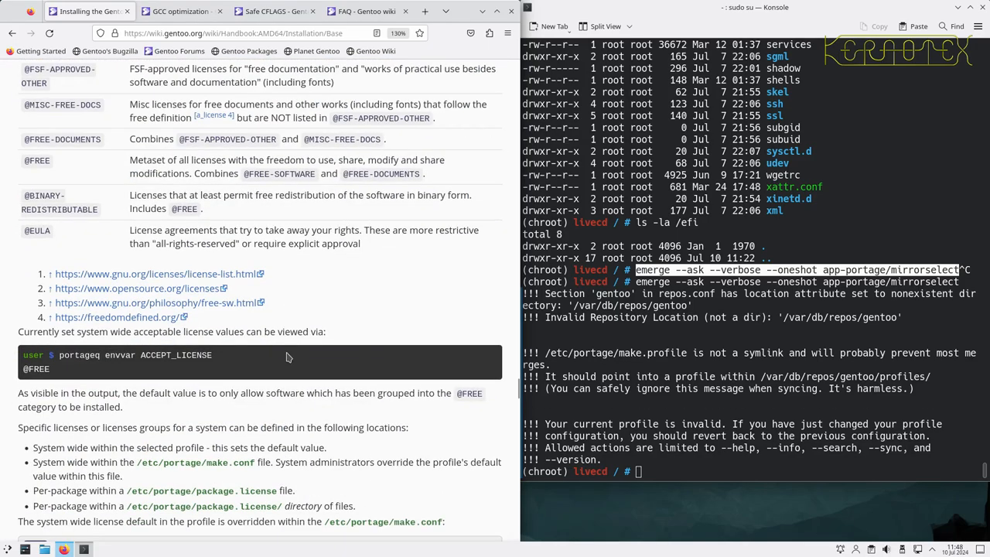
pyautogui.scroll(-3)
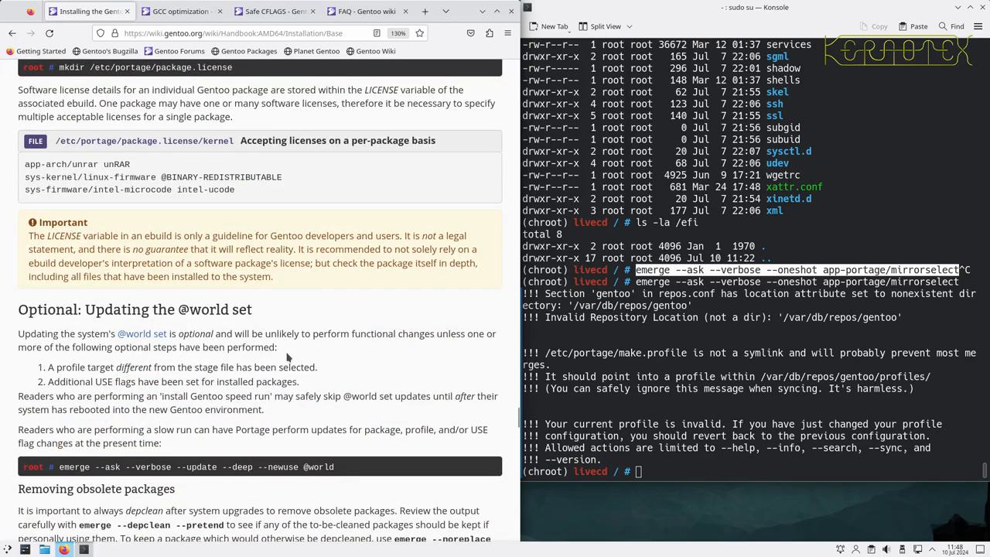
pyautogui.scroll(-3)
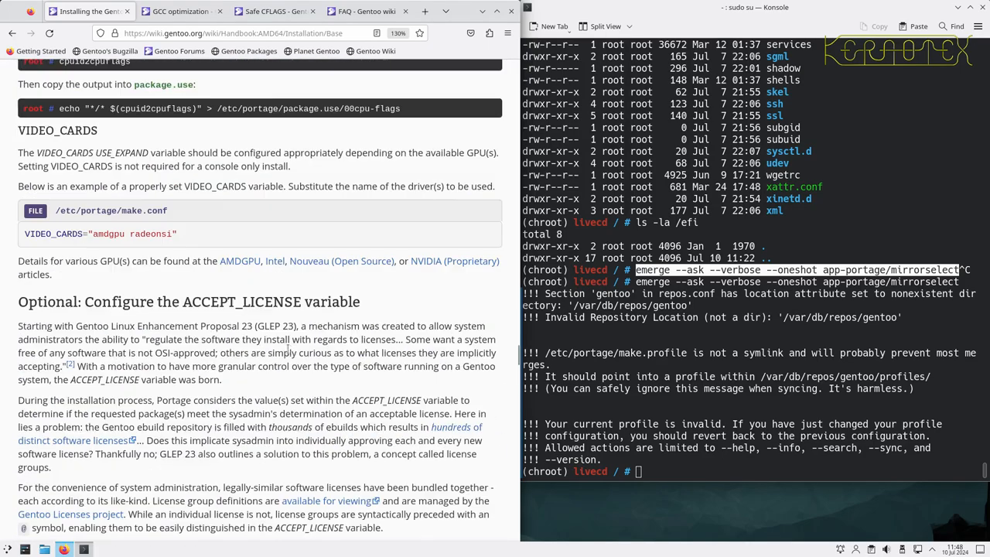
# Step: Return to the Selecting mirrors section and try running mirrorselect, which is not found
pyautogui.scroll(-3)
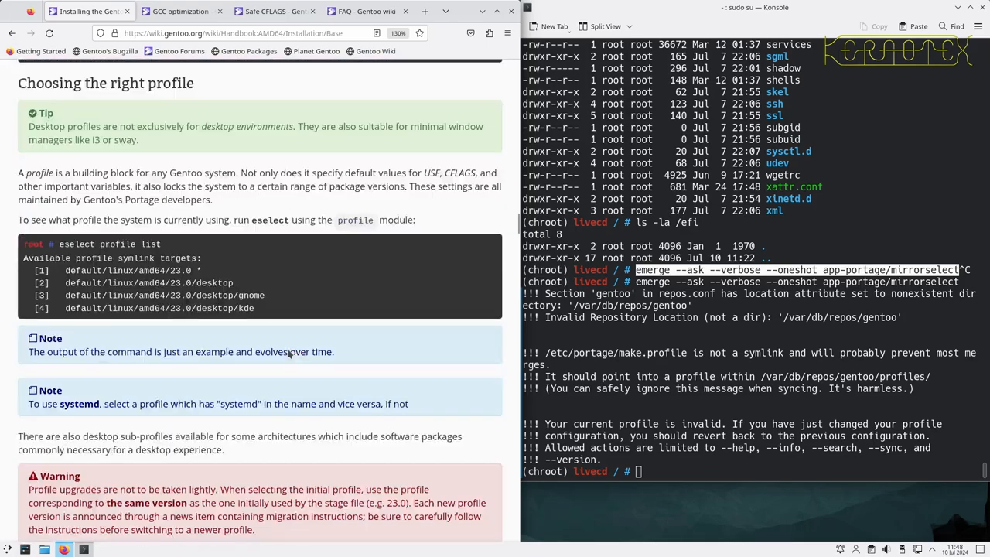
pyautogui.scroll(-3)
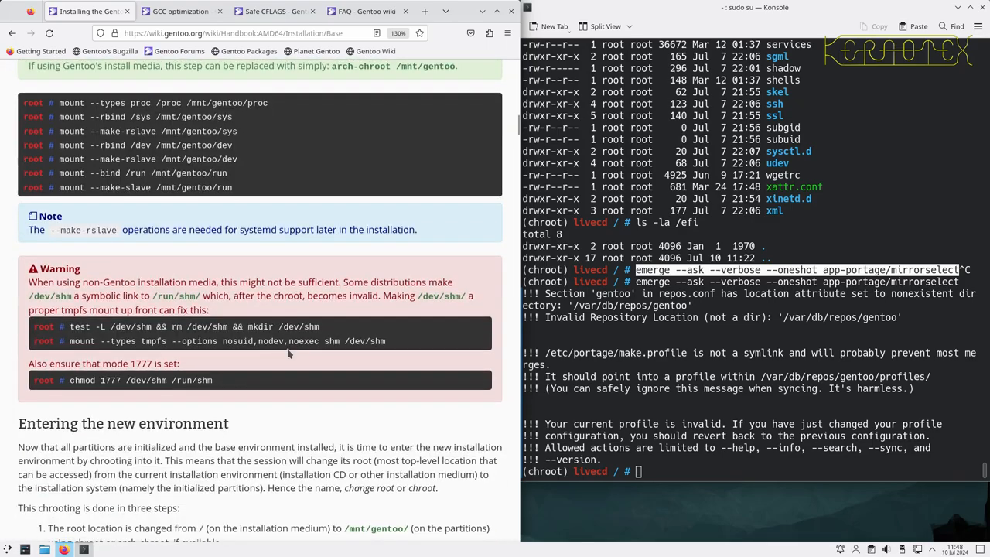
pyautogui.scroll(-3)
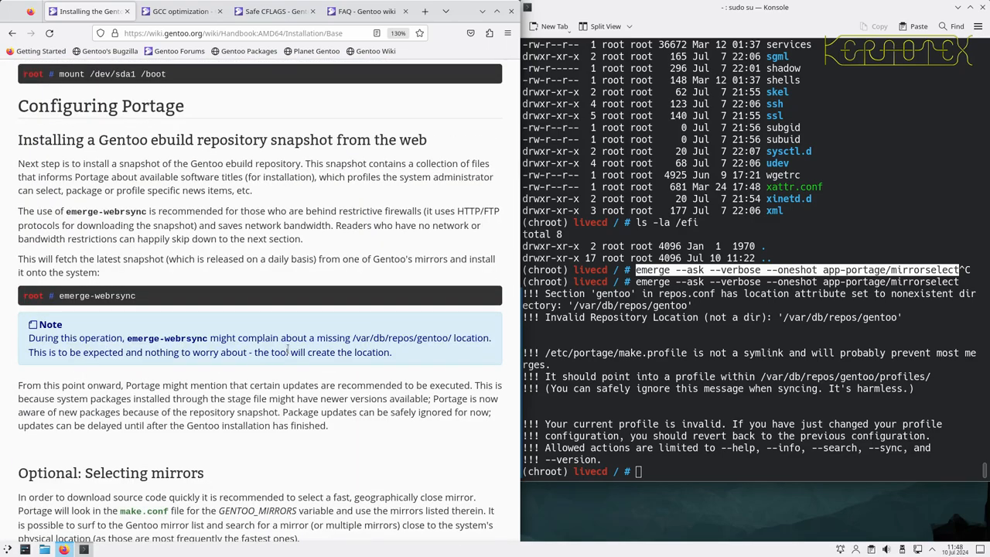
pyautogui.scroll(-3)
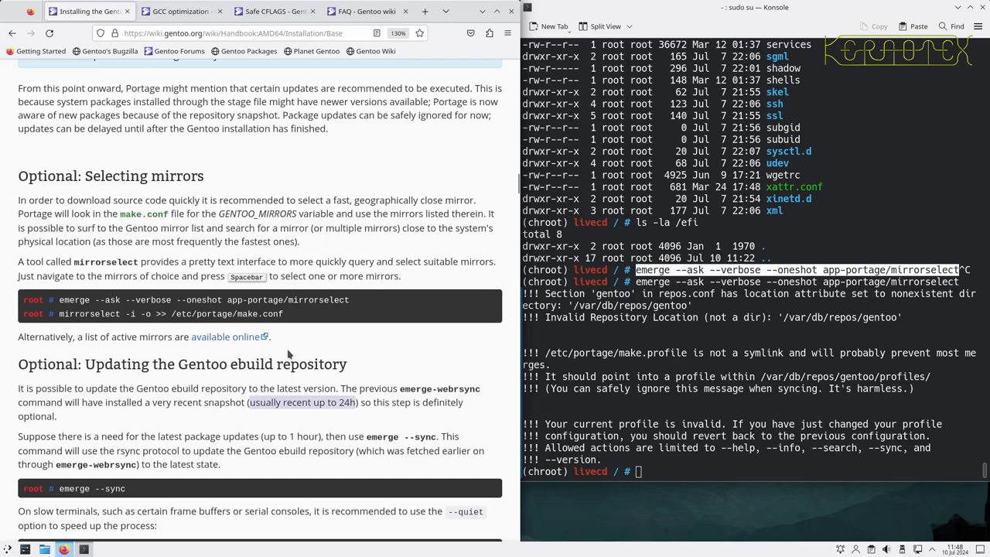
pyautogui.scroll(-3)
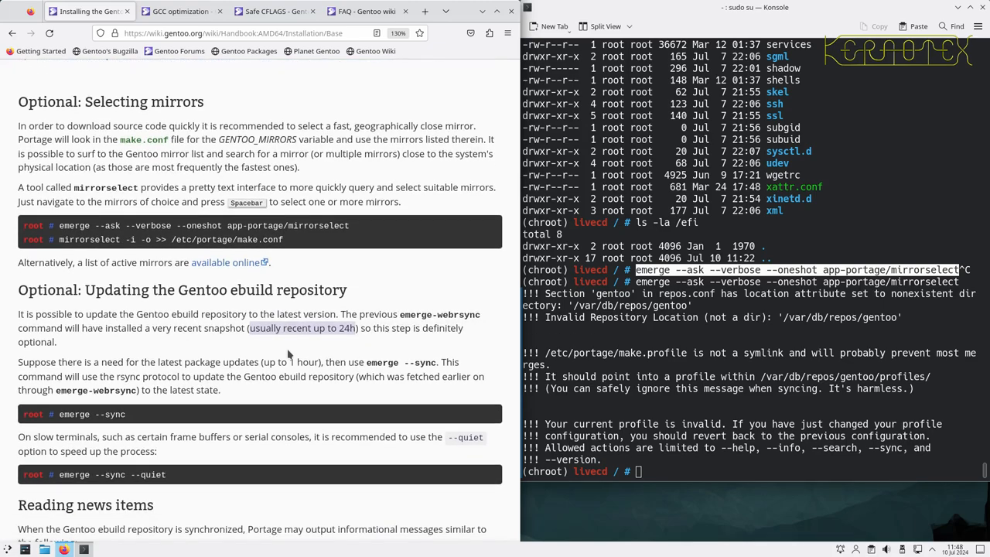
pyautogui.scroll(-3)
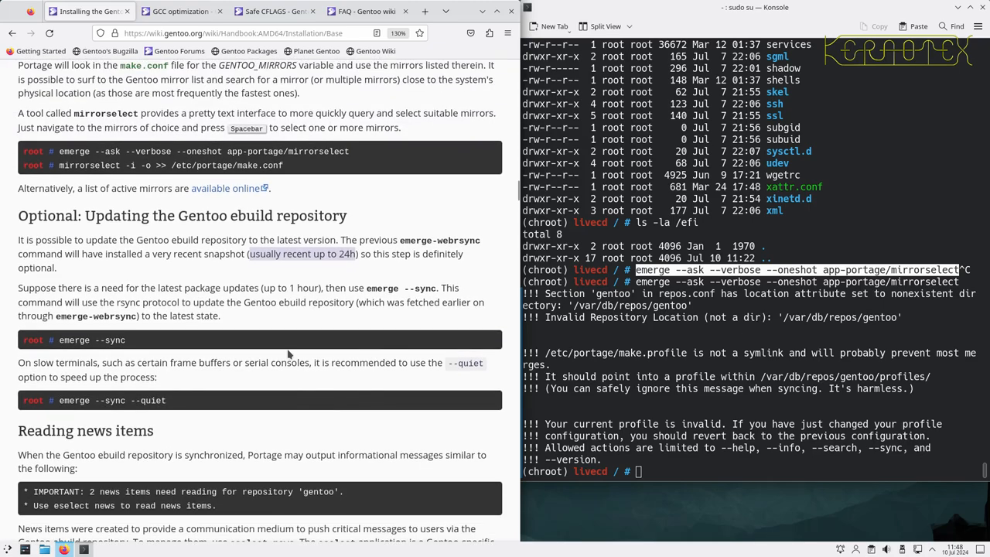
pyautogui.moveTo(393, 337)
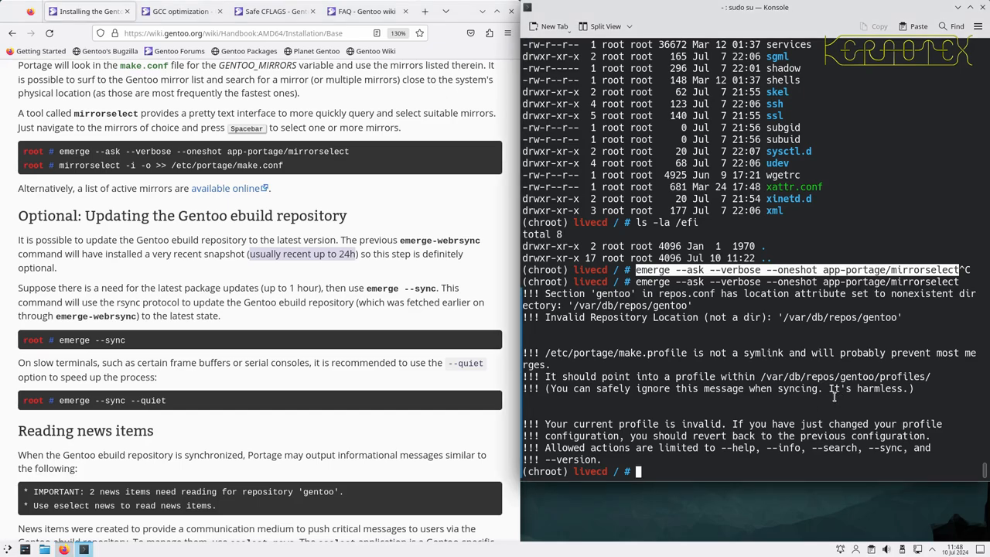
pyautogui.write('mirr')
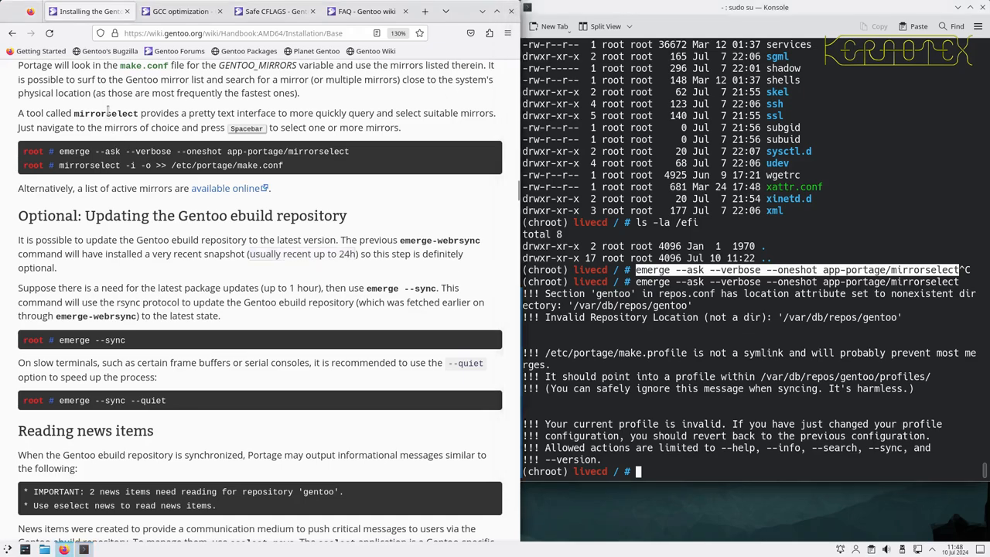
pyautogui.write('mirrorselect')
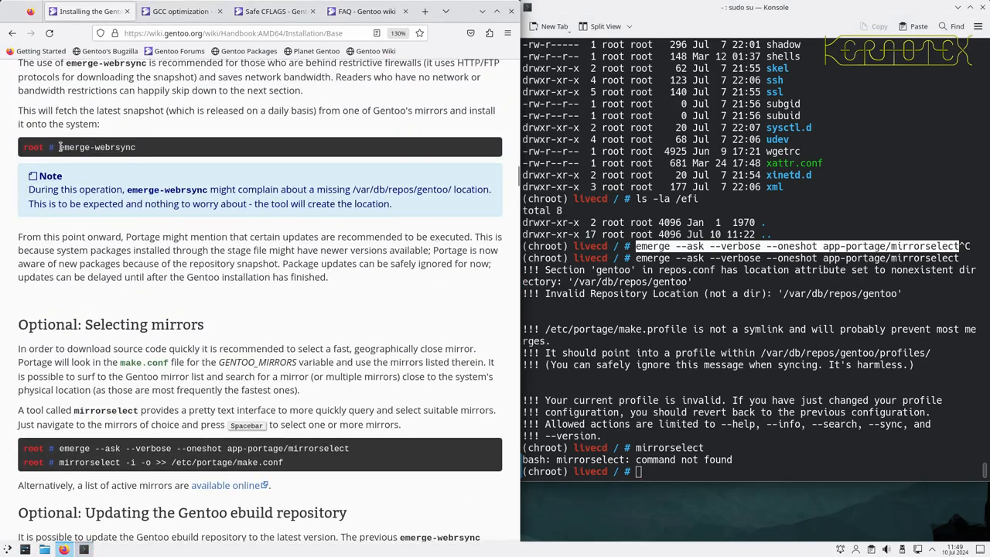
# Step: Run emerge-webrsync in the chroot to fetch, verify and sync the latest repository snapshot
pyautogui.doubleClick(96, 147)
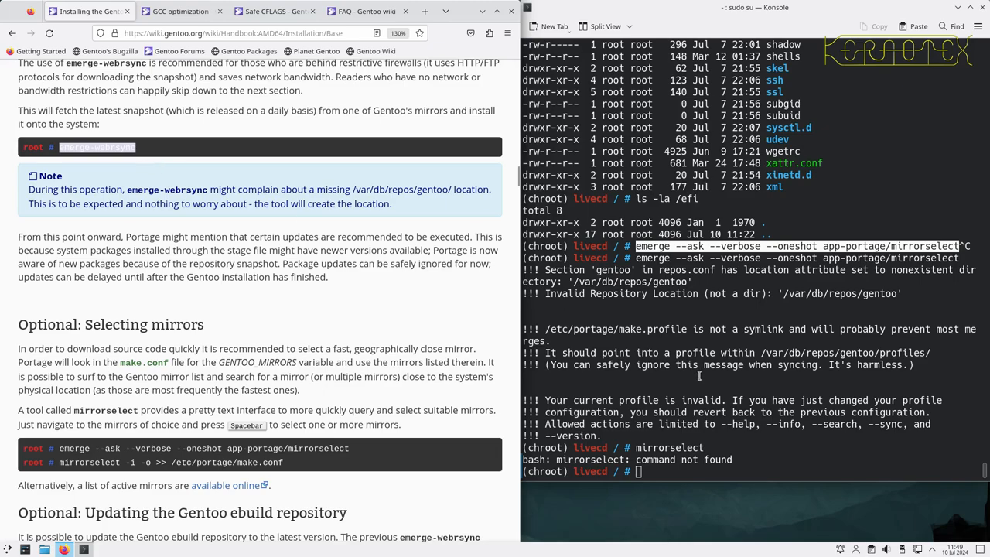
pyautogui.write('emerge-webrsync')
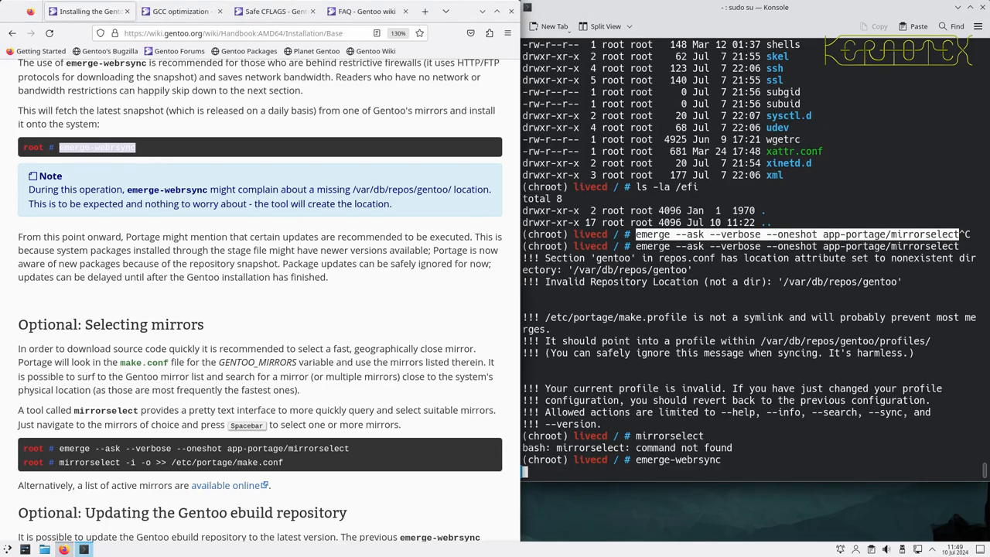
pyautogui.press('Return')
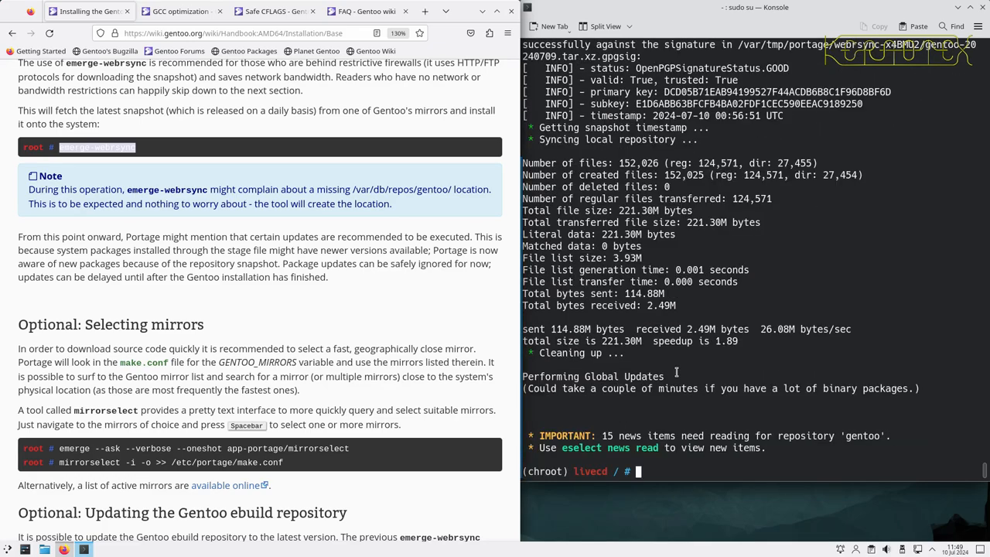
pyautogui.moveTo(610, 399)
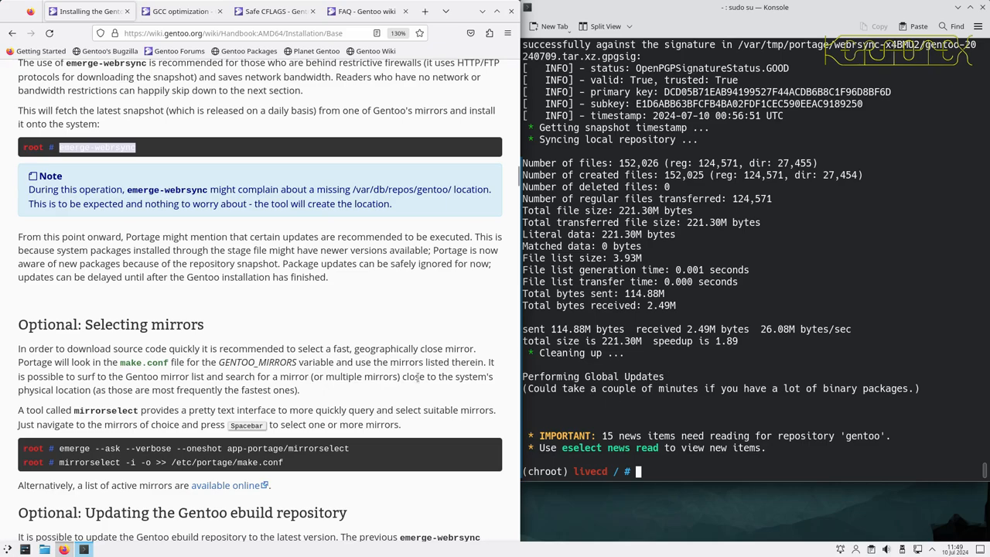
# Step: Install app-portage/mirrorselect with emerge --ask --verbose --oneshot, answering Yes
pyautogui.scroll(-3)
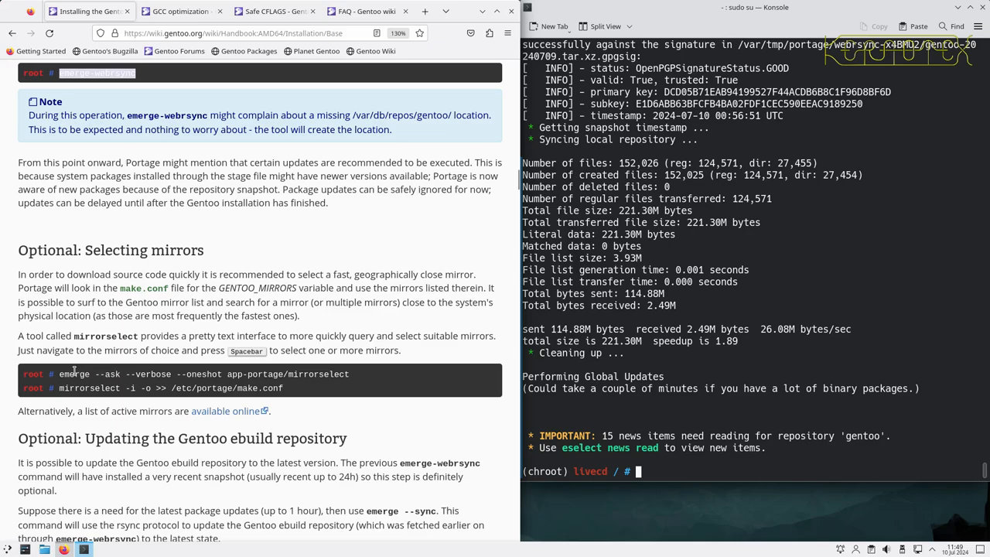
pyautogui.doubleClick(177, 372)
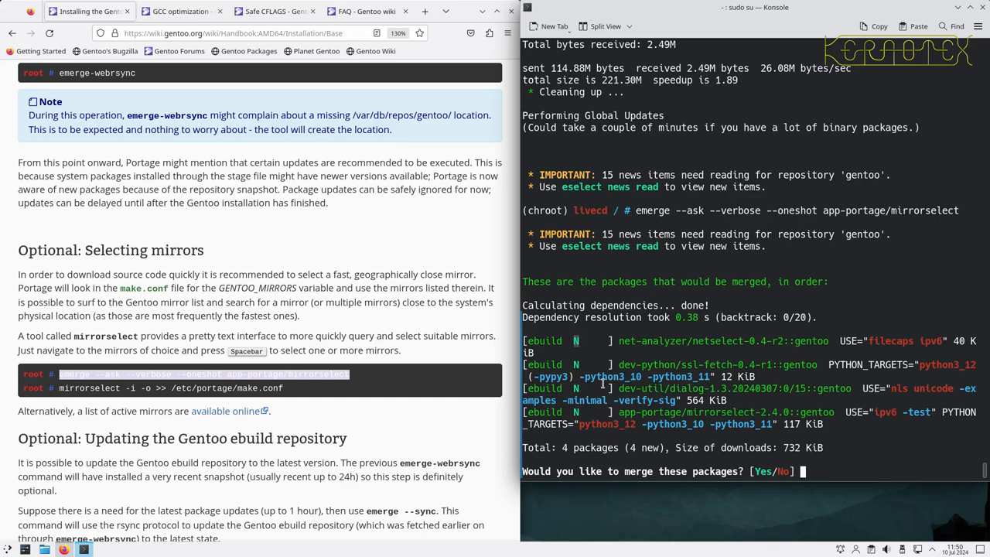
pyautogui.write('Yes')
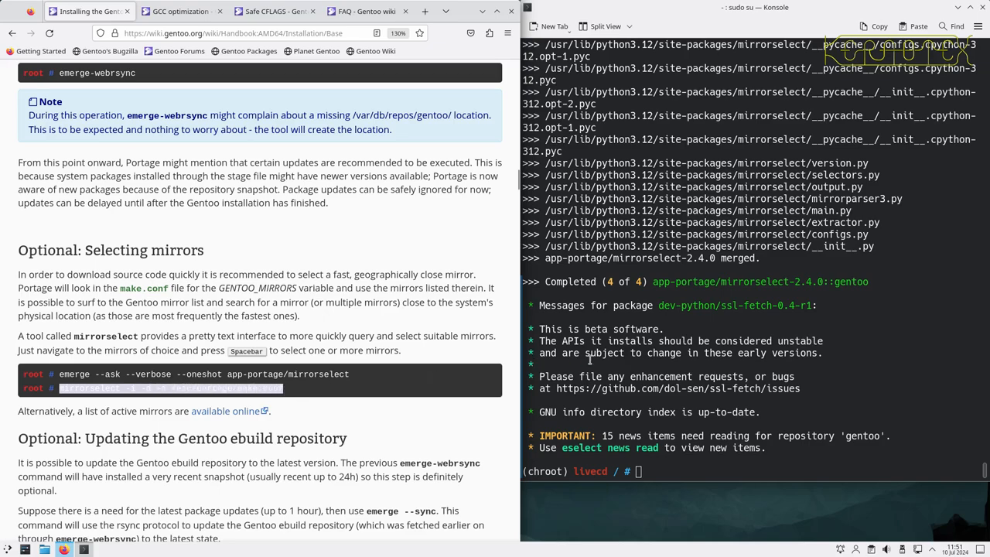
# Step: Run mirrorselect -i -o >> /etc/portage/make.conf and start marking European mirrors
pyautogui.press('Return')
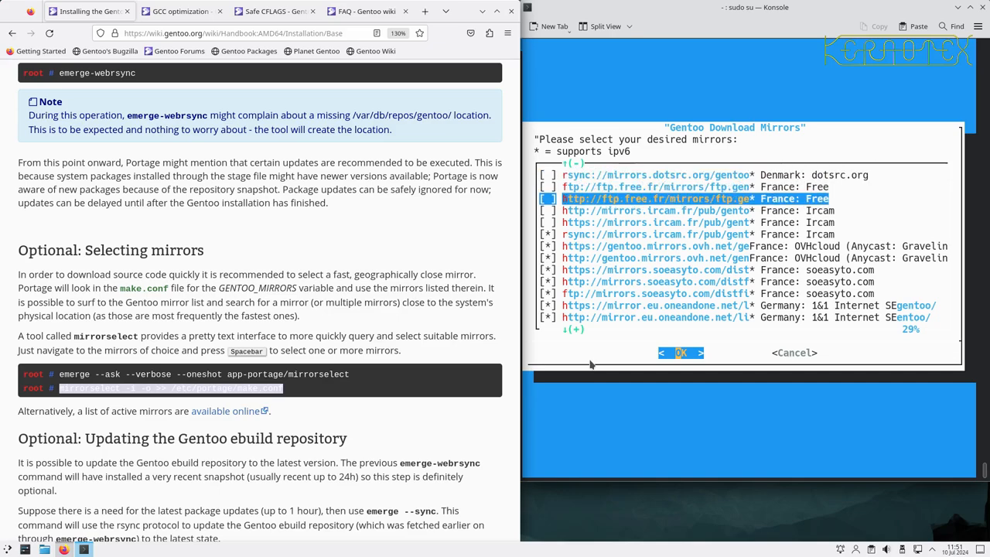
pyautogui.press('Down')
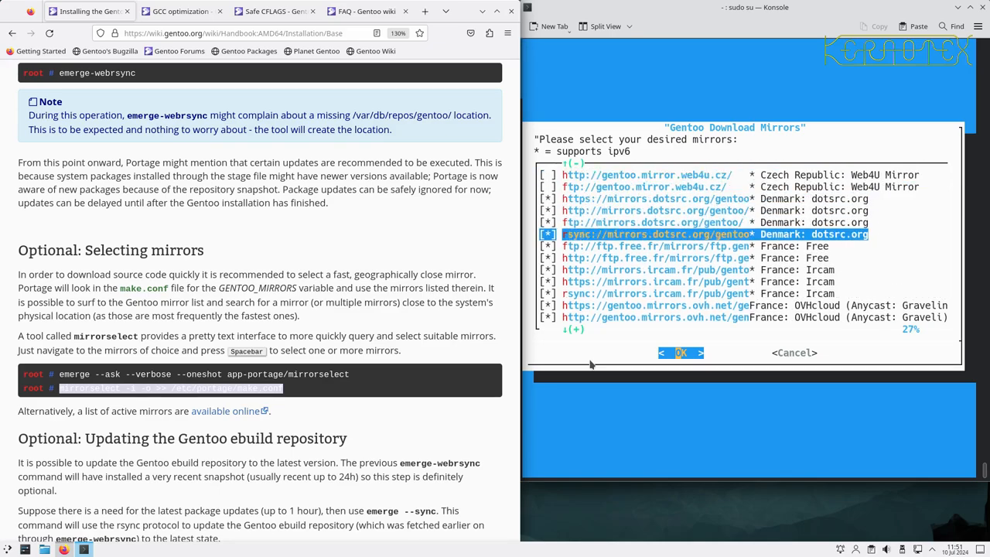
pyautogui.scroll(-3)
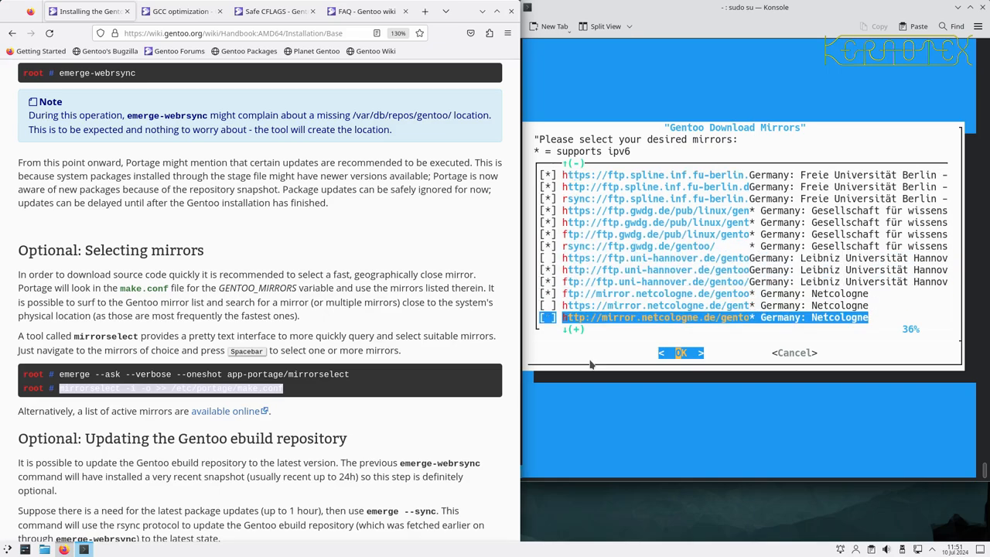
pyautogui.scroll(-3)
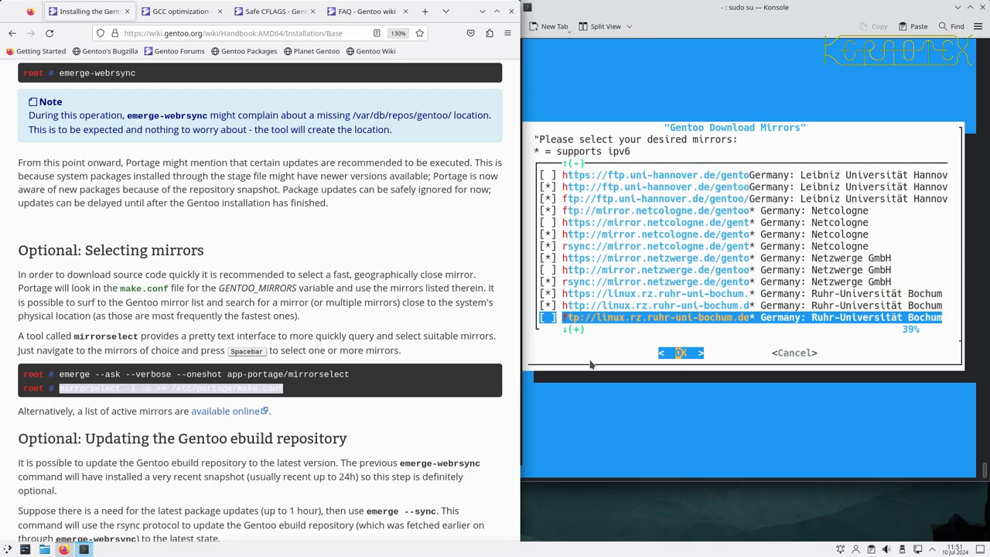
pyautogui.scroll(-3)
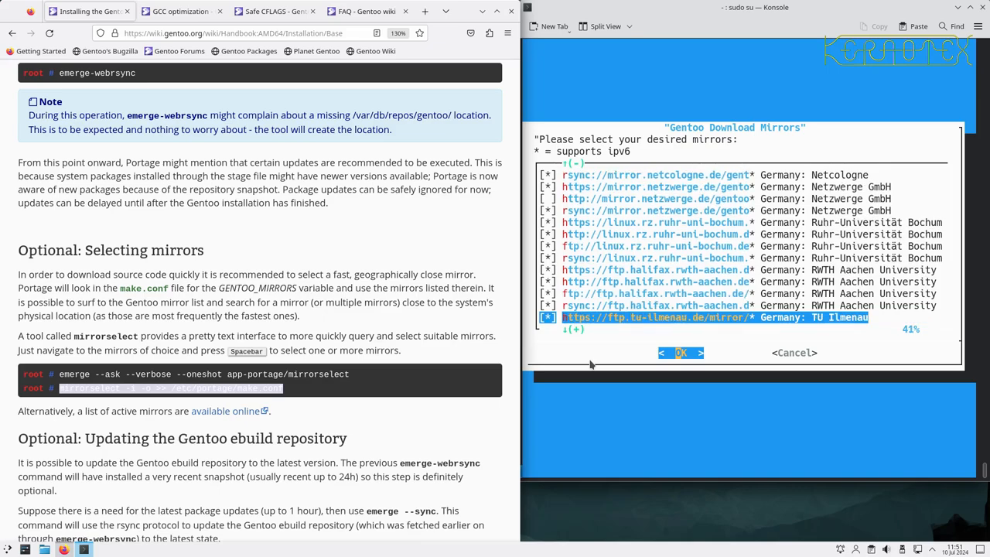
pyautogui.scroll(-3)
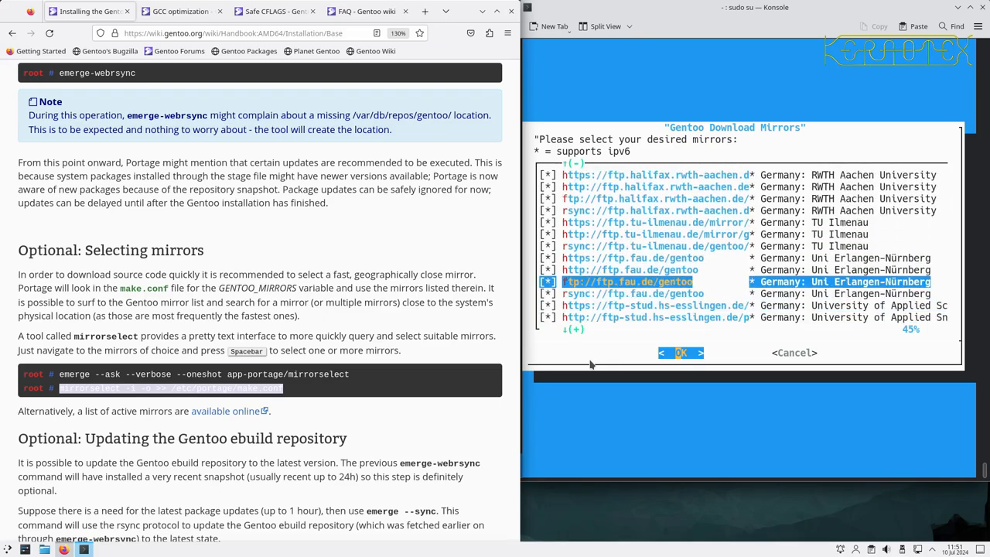
pyautogui.press('Down')
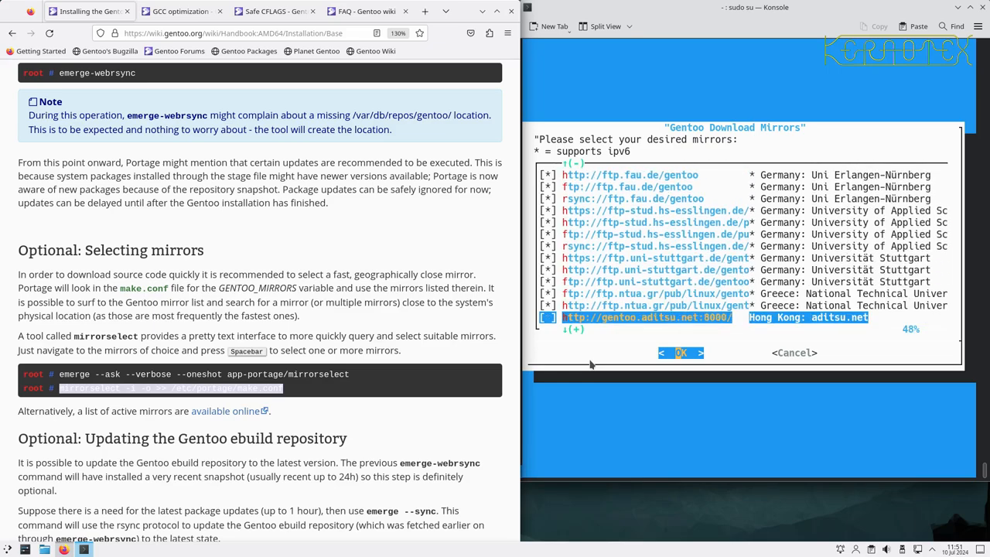
pyautogui.press('Up')
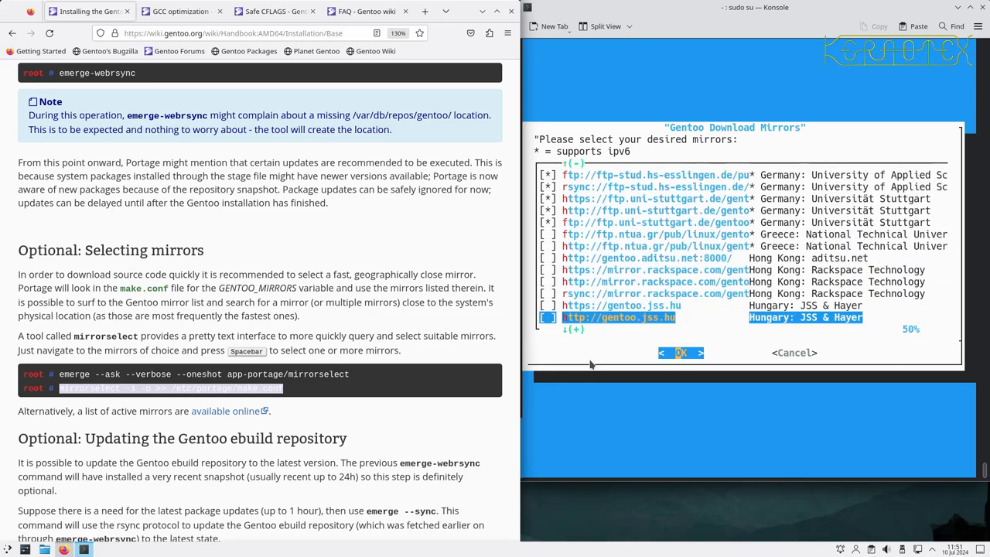
# Step: Mark further UK and German mirrors in the list and confirm with OK
pyautogui.scroll(-3)
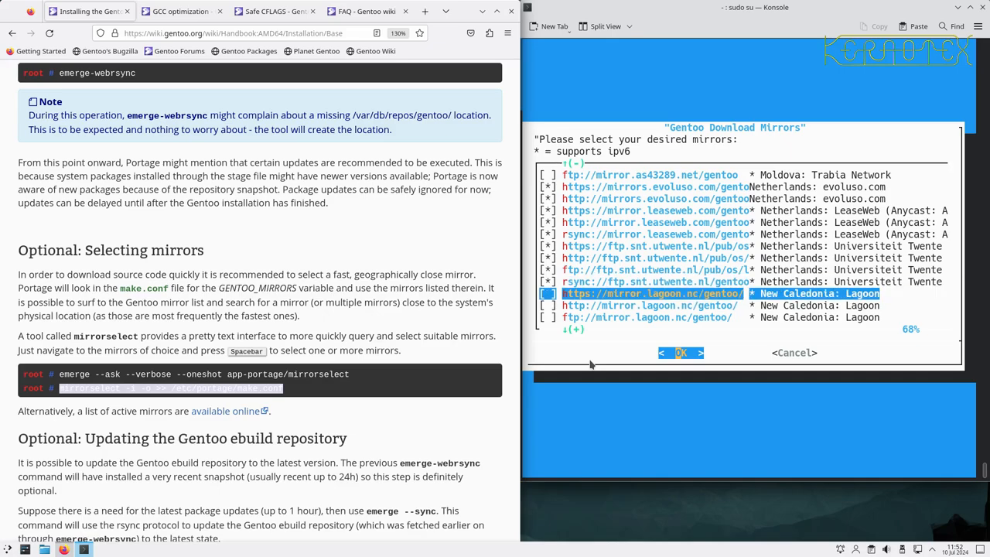
pyautogui.scroll(-3)
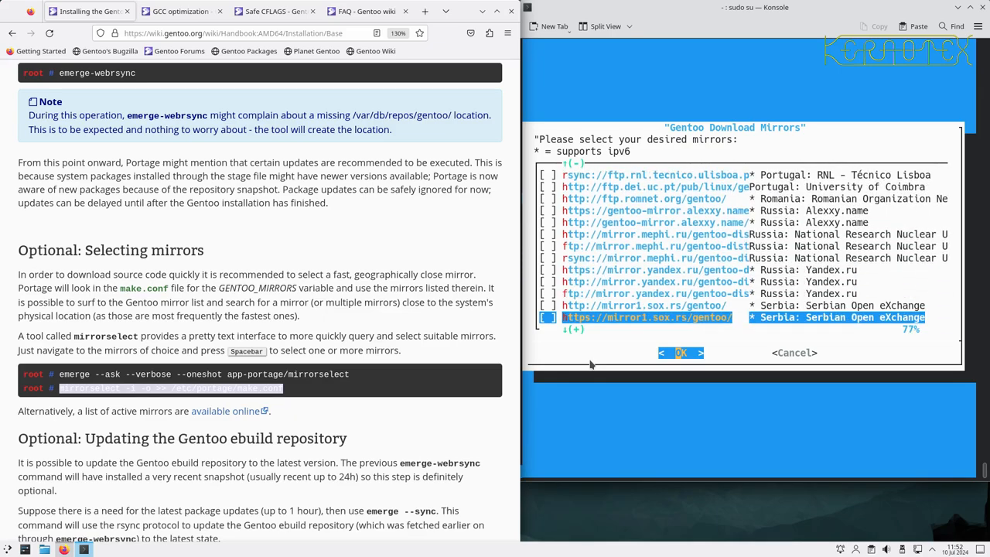
pyautogui.scroll(-3)
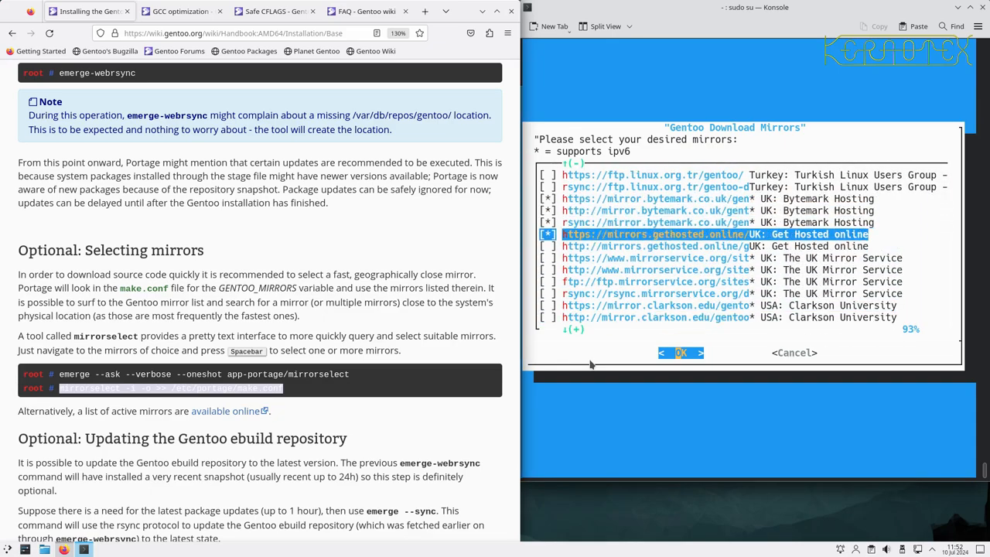
pyautogui.press('Down')
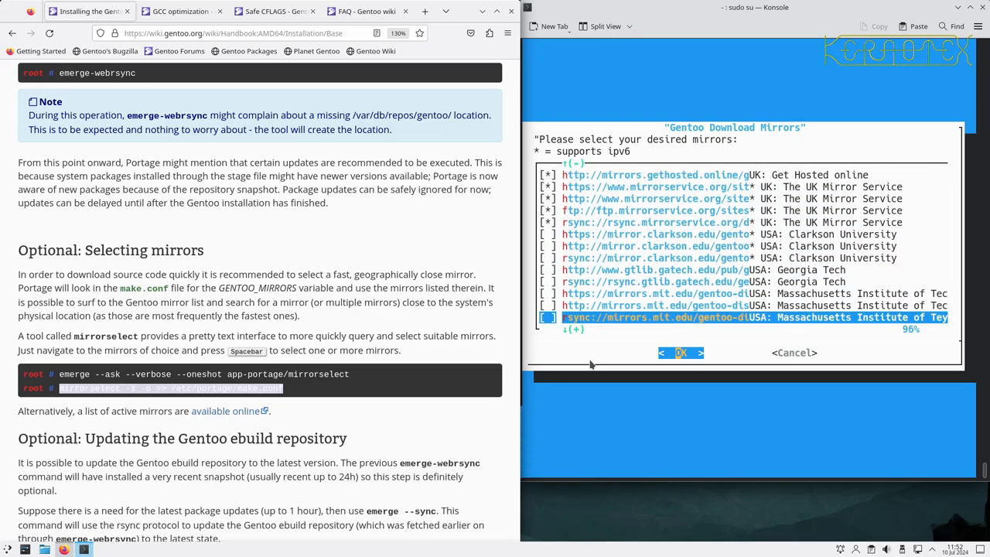
pyautogui.click(680, 353)
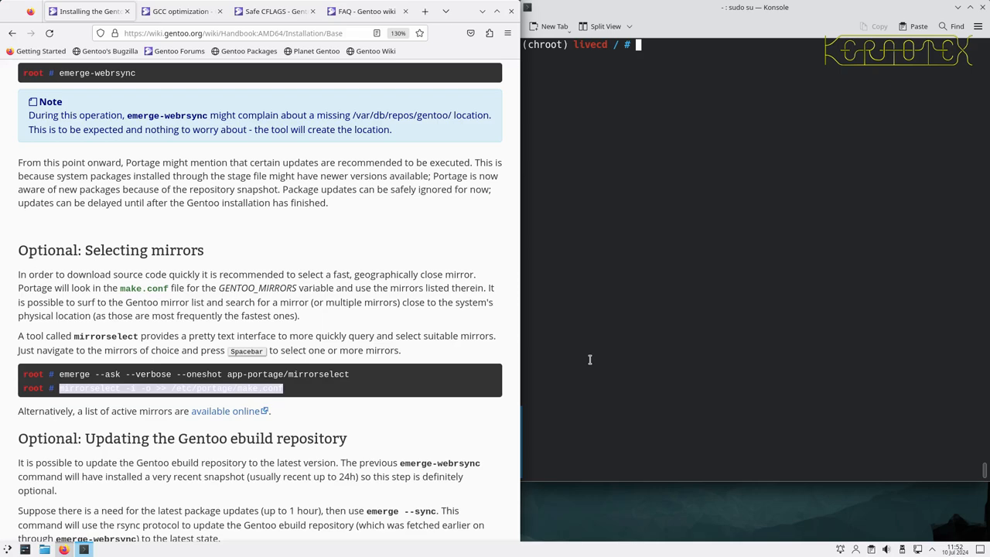
# Step: Recall earlier ls -la /efi, mount and df -h commands, then discard the line
pyautogui.write('ls -la /efi')
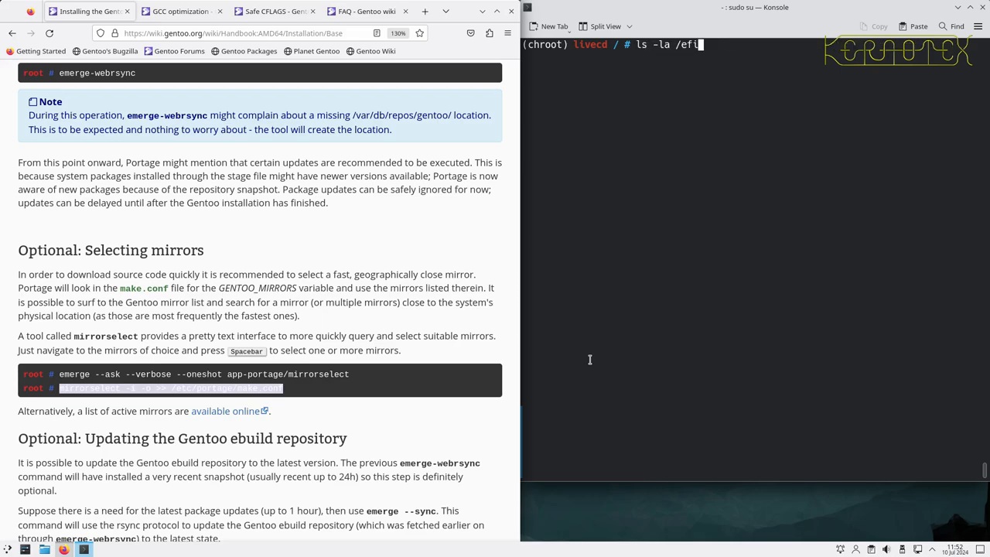
pyautogui.write('mount /dev/nvme0n1p1 /efi')
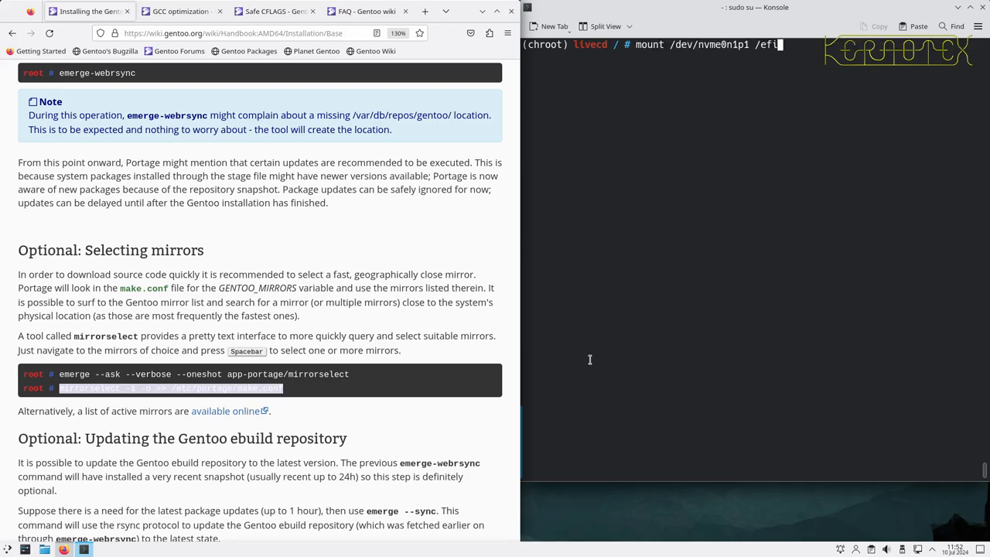
pyautogui.write('df -h')
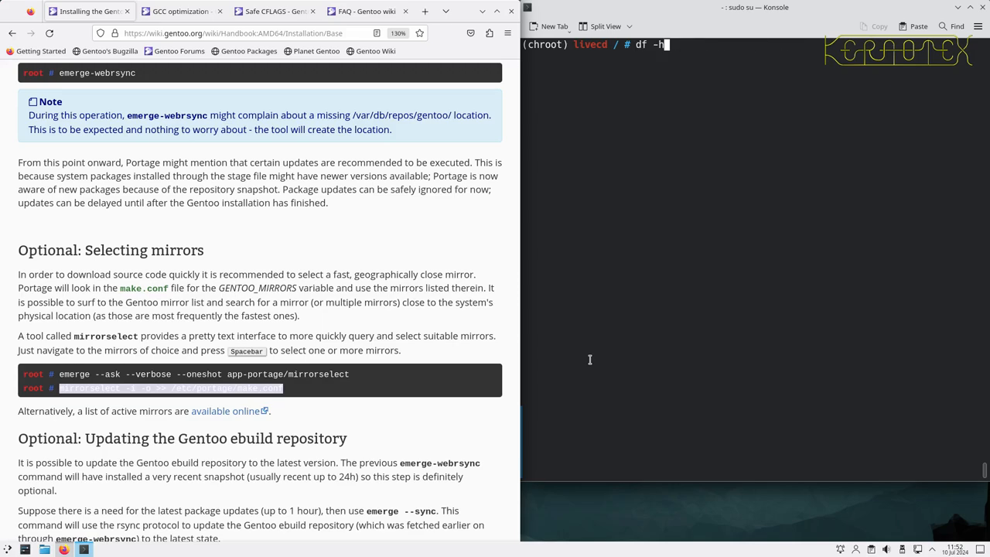
pyautogui.press('ctrl+c')
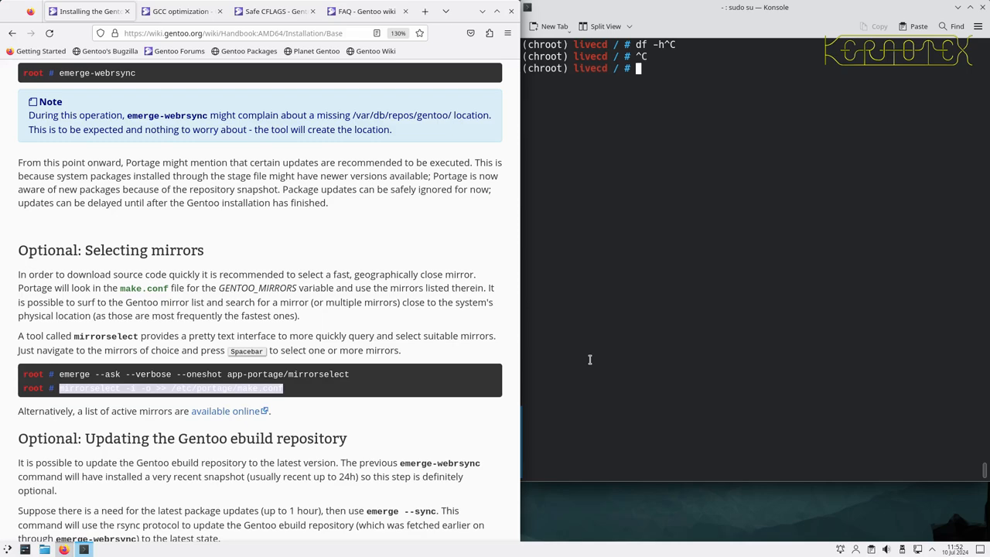
# Step: Open /etc/portage/make.conf in nano
pyautogui.write('nano')
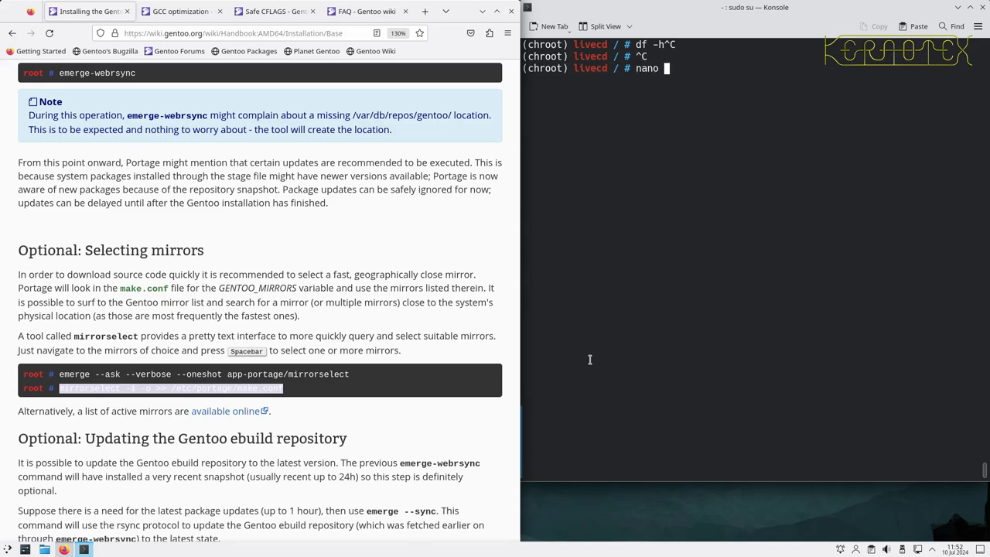
pyautogui.write('/etc/portage/make.')
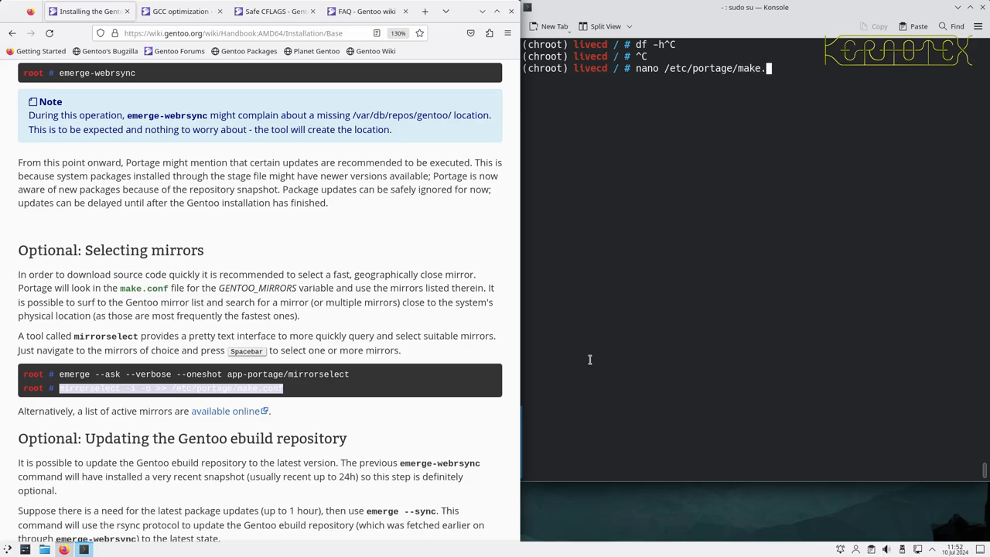
pyautogui.press('Return')
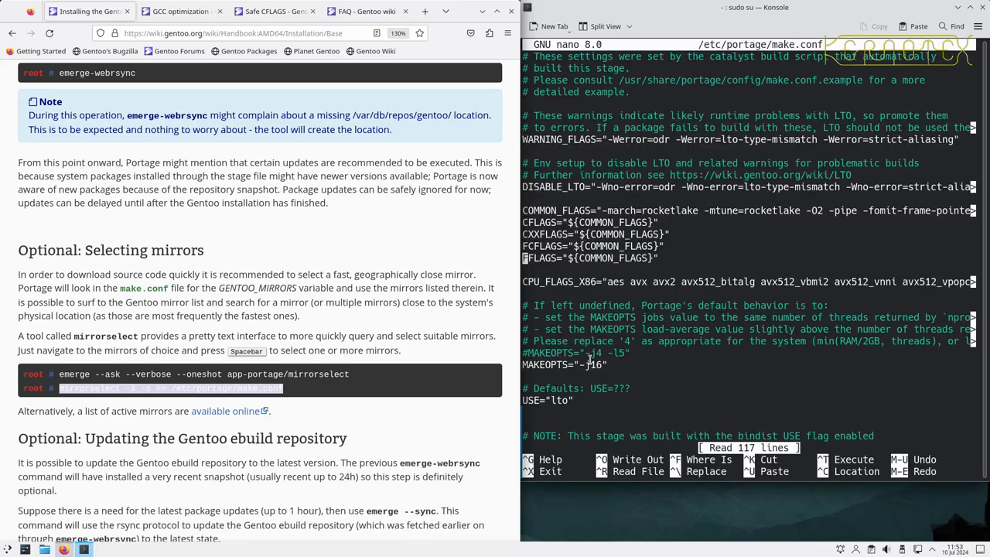
pyautogui.scroll(-3)
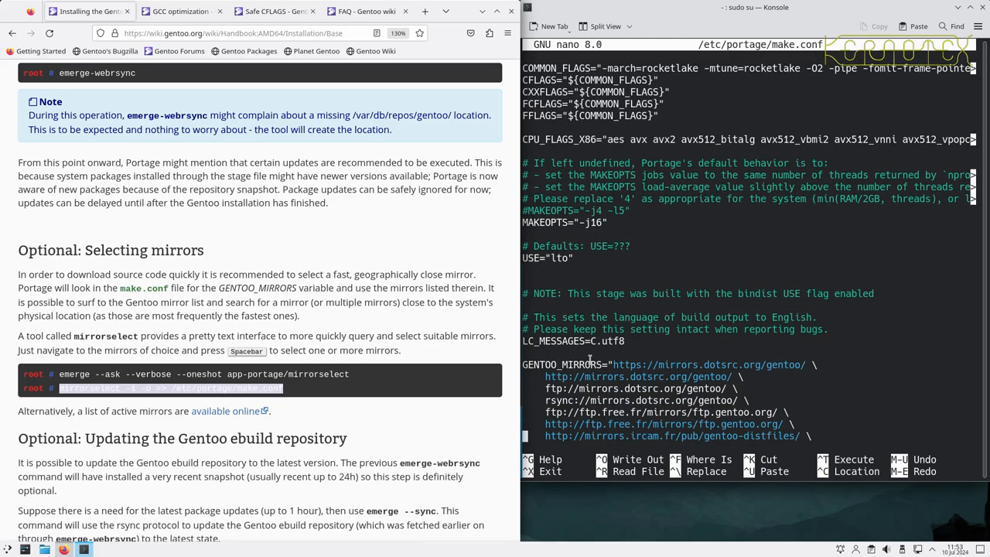
pyautogui.scroll(-3)
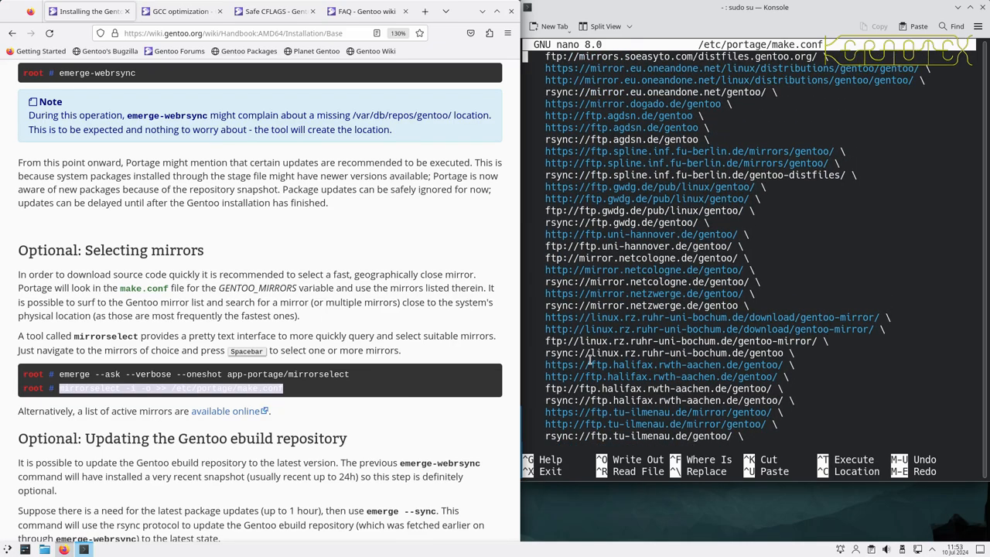
pyautogui.scroll(-3)
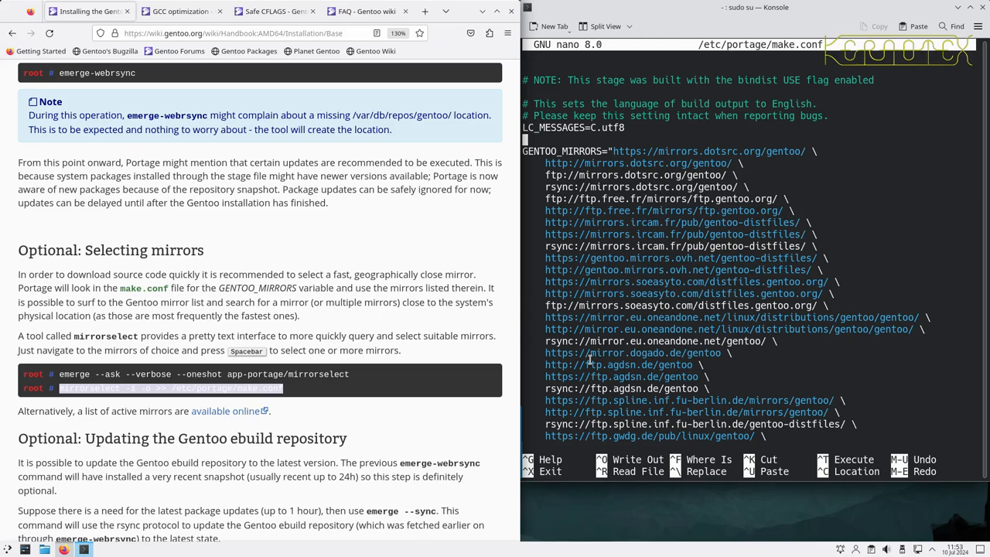
pyautogui.moveTo(431, 389)
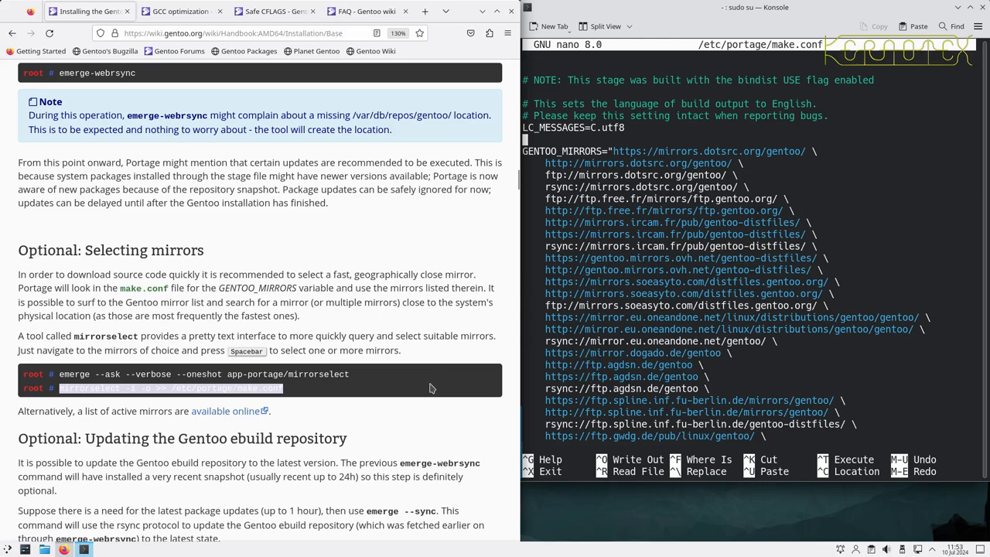
pyautogui.scroll(-3)
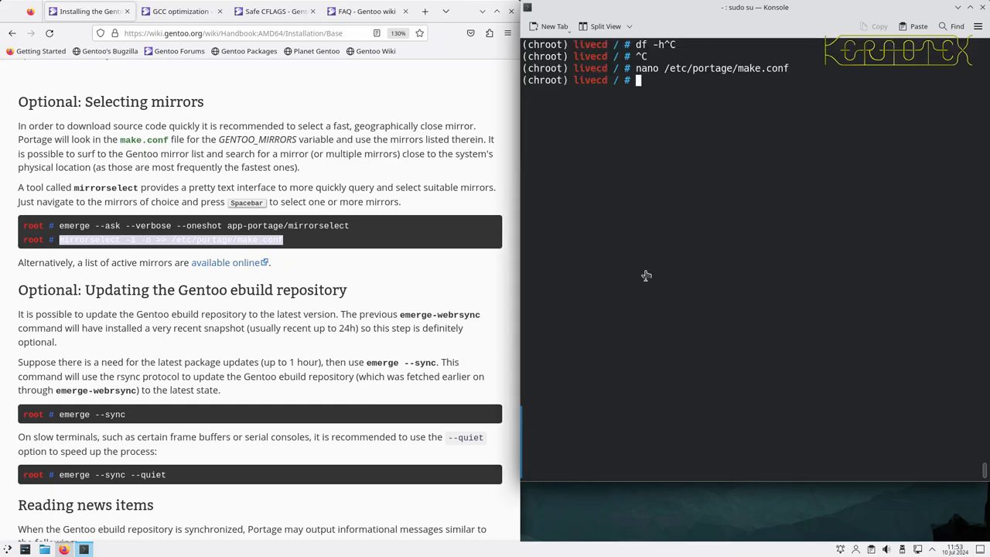
pyautogui.moveTo(645, 269)
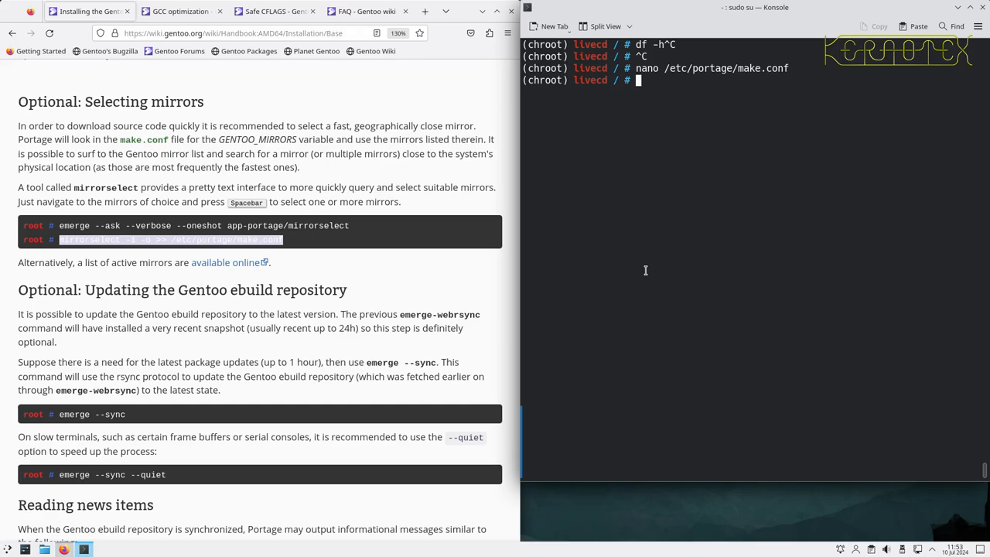
pyautogui.moveTo(470, 297)
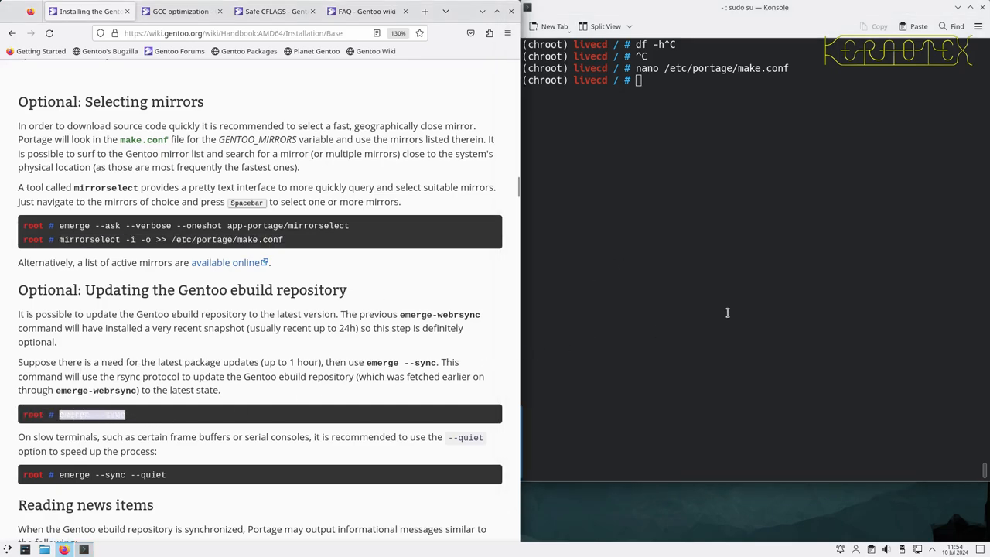
# Step: Run emerge --sync against the Gentoo repository and review the output reporting 15 news items
pyautogui.press('Return')
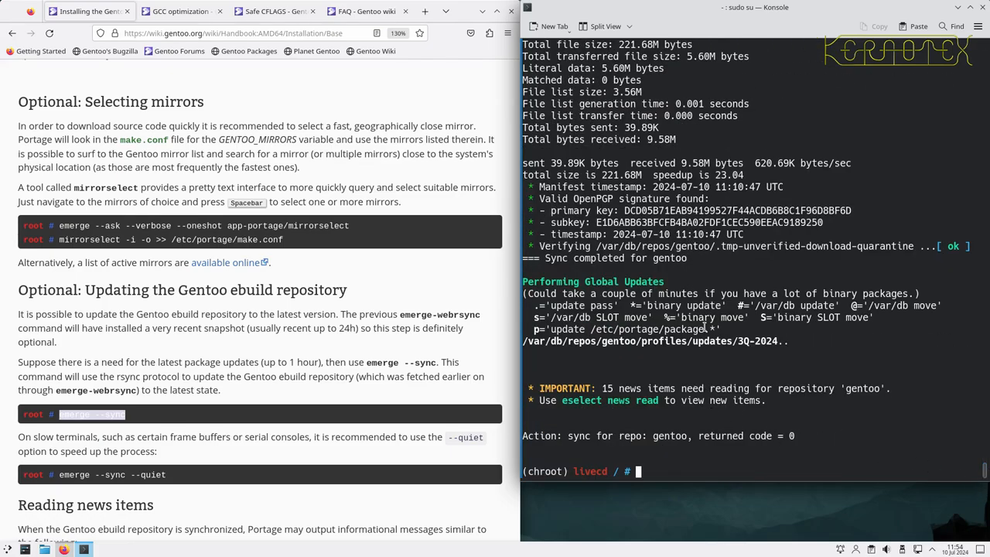
pyautogui.scroll(-3)
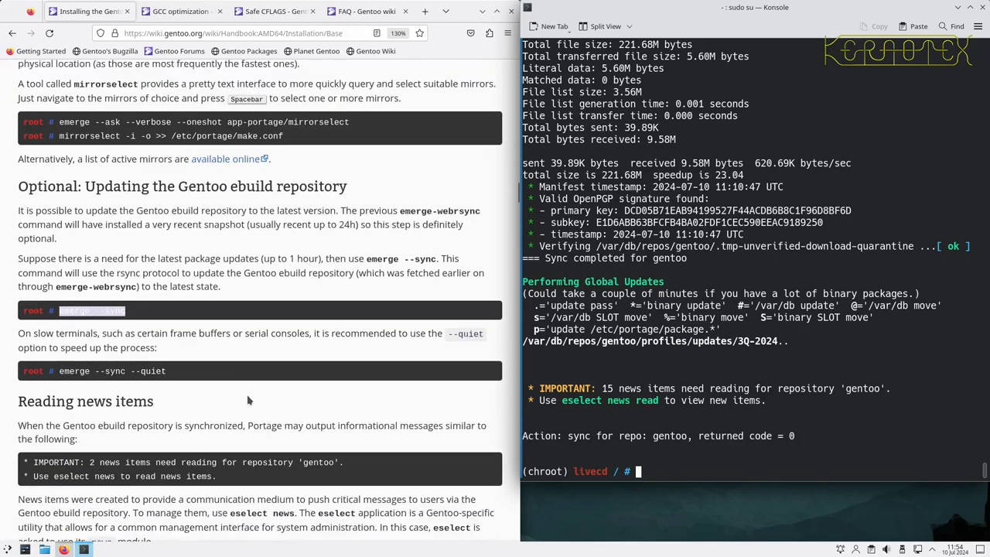
pyautogui.scroll(-3)
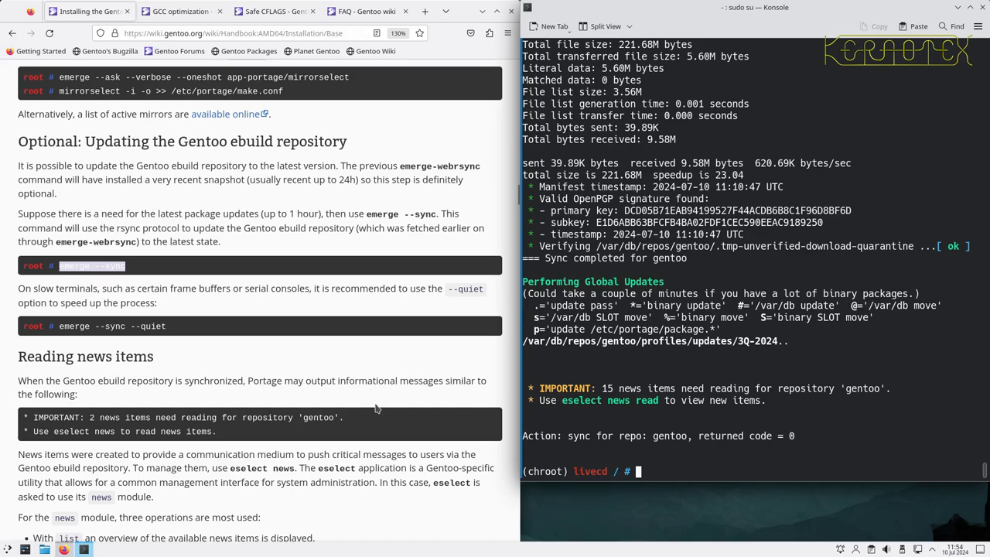
pyautogui.moveTo(489, 399)
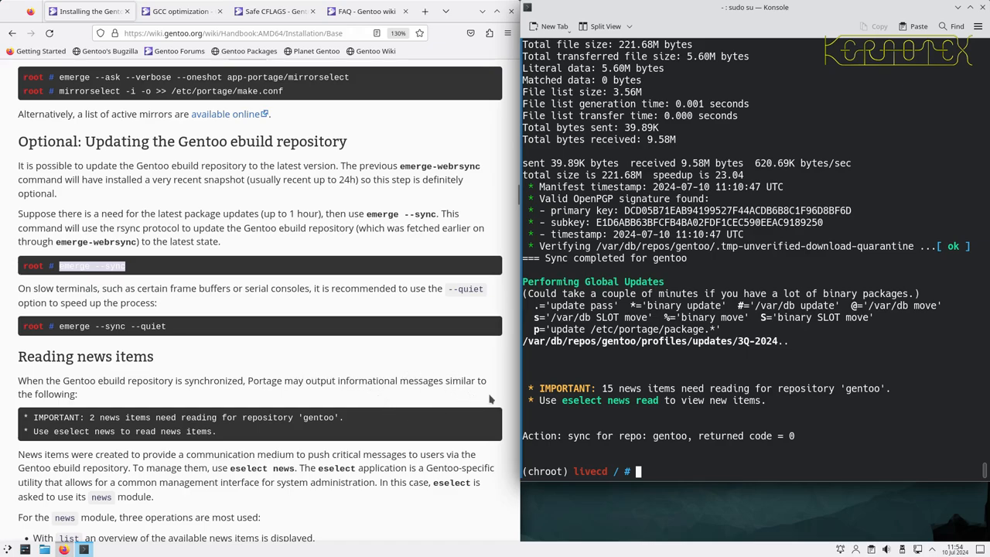
# Step: List news with eselect, read item 1 on OpenSSH LDAP migration, then list again
pyautogui.write('el')
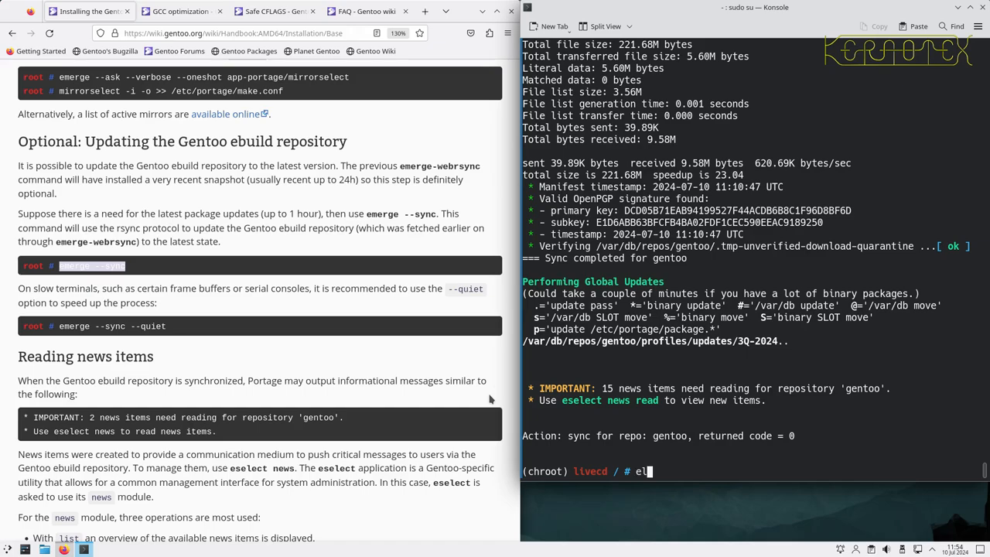
pyautogui.write('select news')
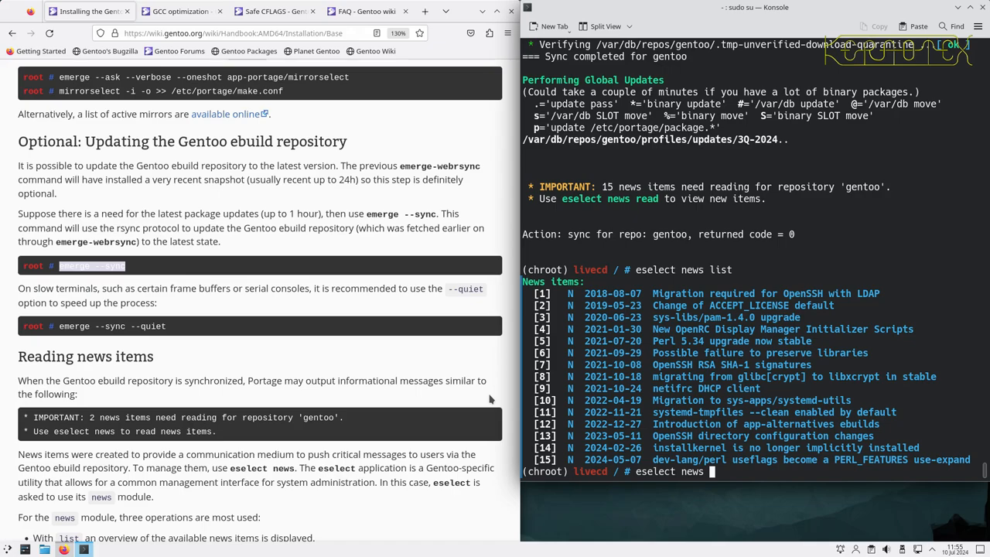
pyautogui.write('1')
pyautogui.write('eselect news read 1')
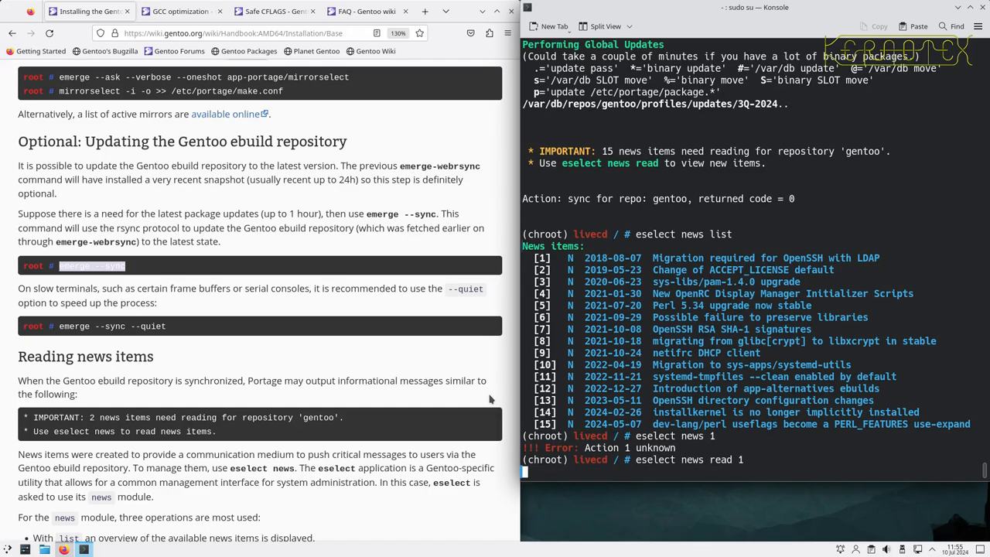
pyautogui.press('Return')
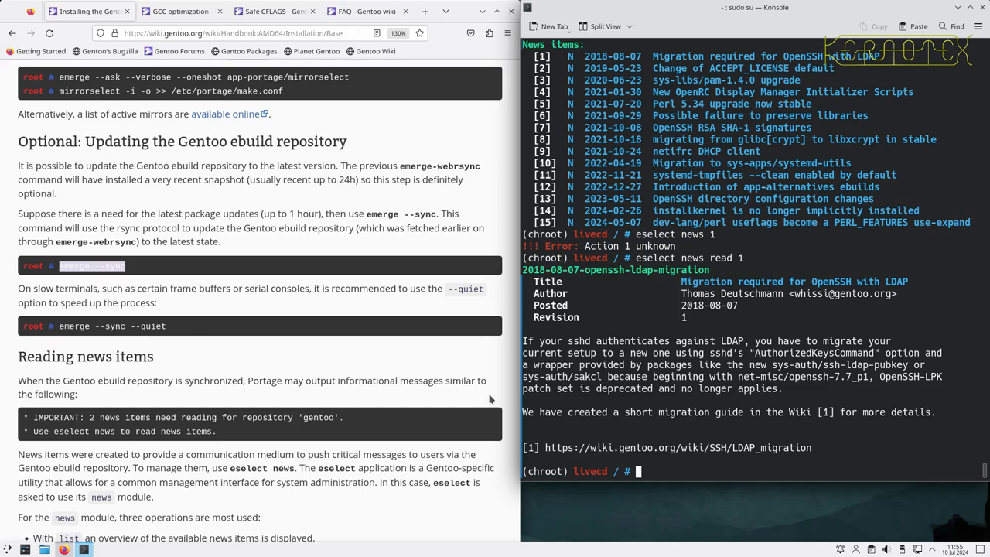
pyautogui.write('eselect news list')
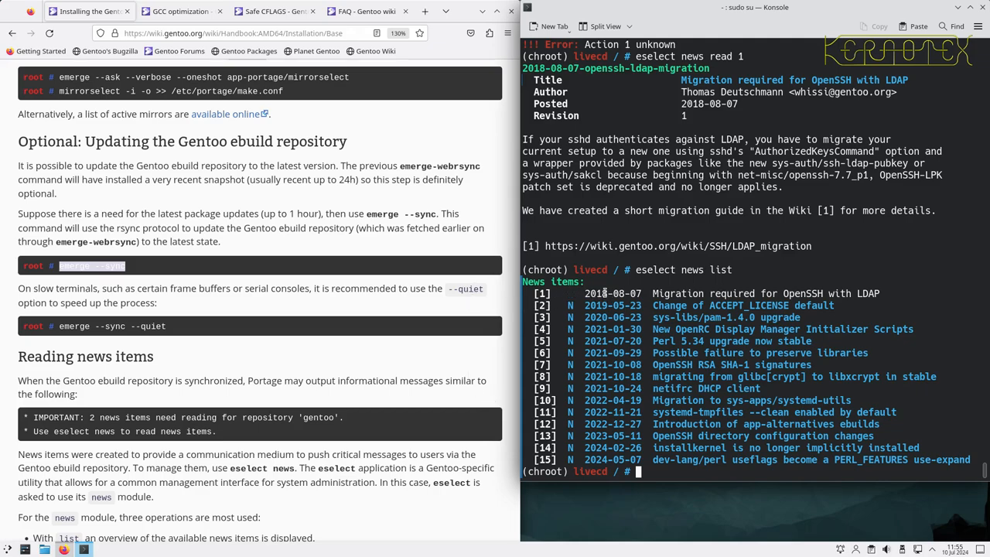
pyautogui.moveTo(622, 281)
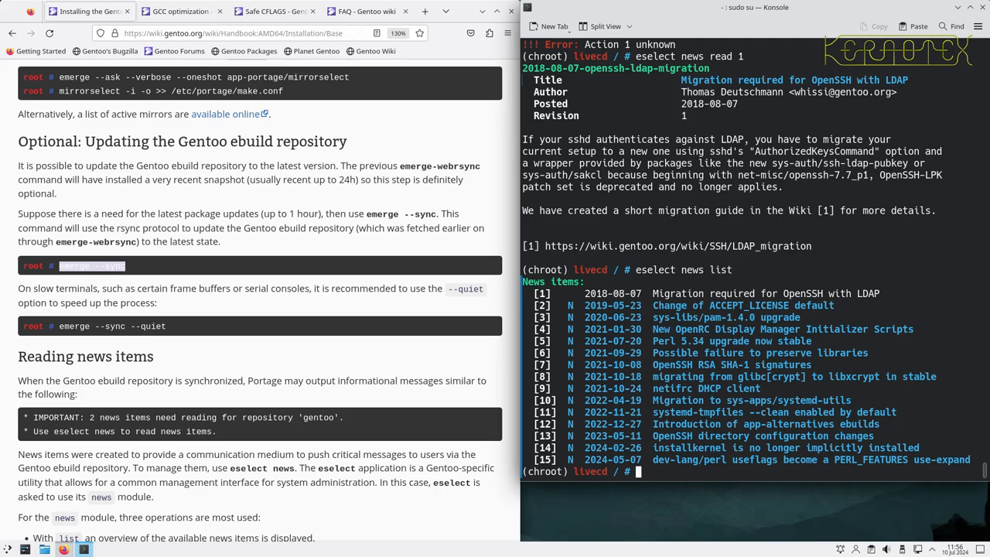
# Step: Read news item 14 on installkernel and emerge --noreplace sys-kernel/installkernel
pyautogui.write('eselect news read 14')
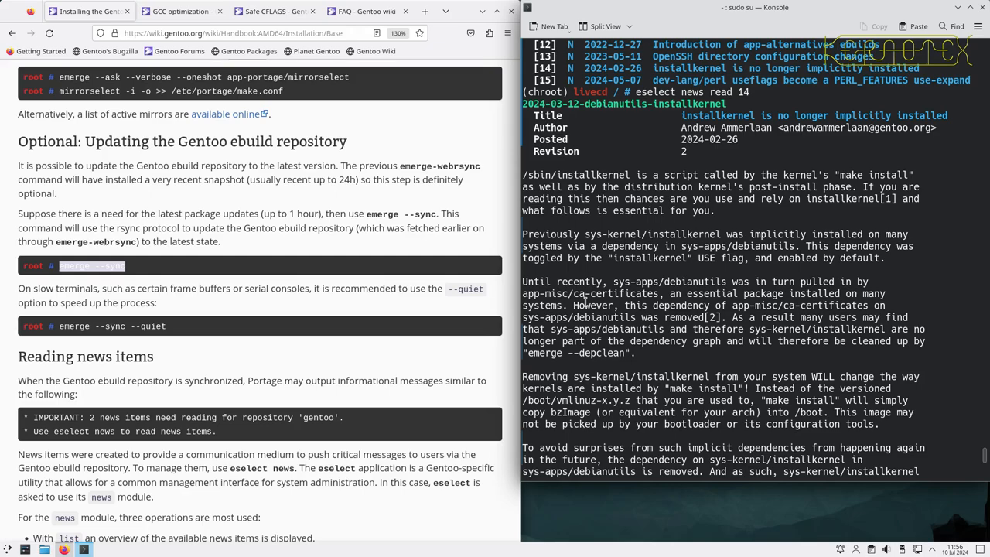
pyautogui.moveTo(585, 302)
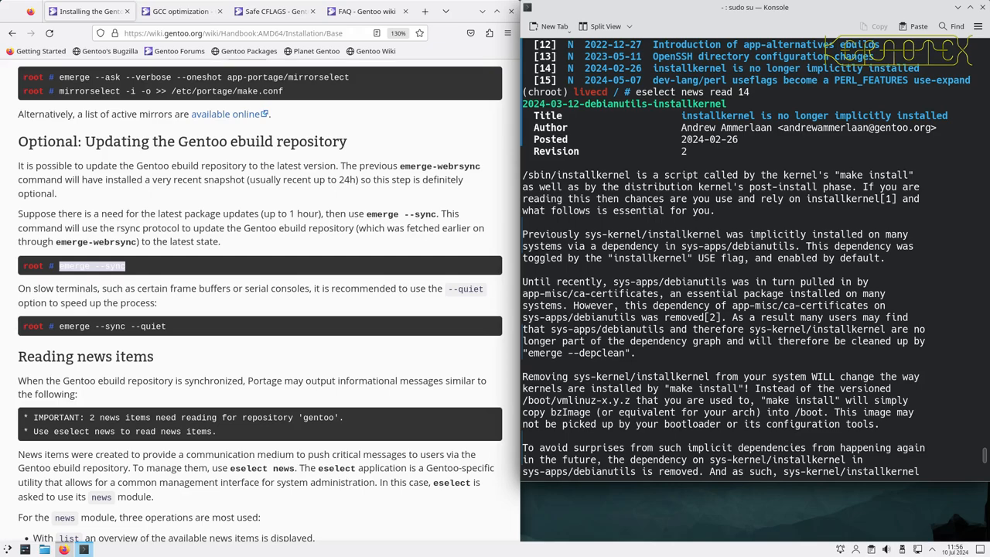
pyautogui.moveTo(585, 303)
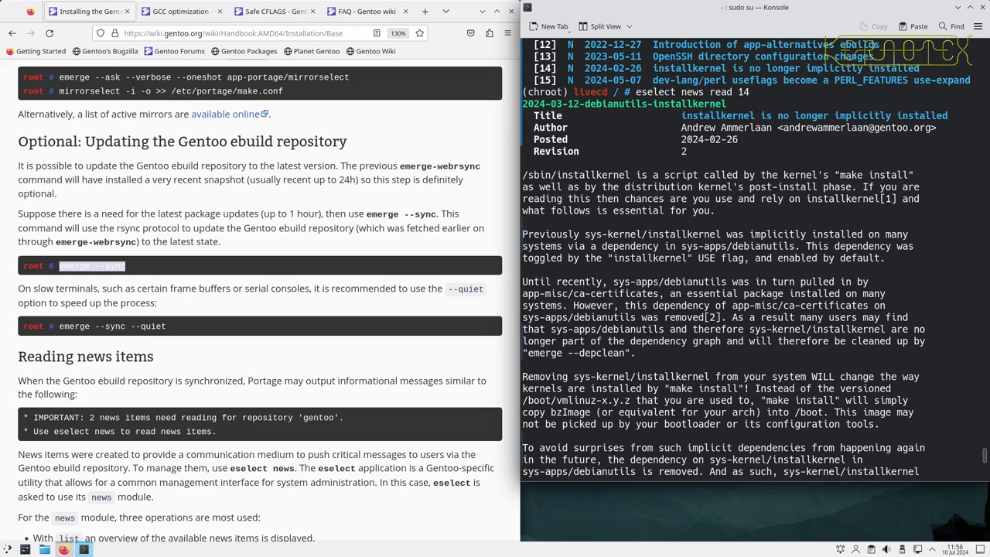
pyautogui.scroll(-3)
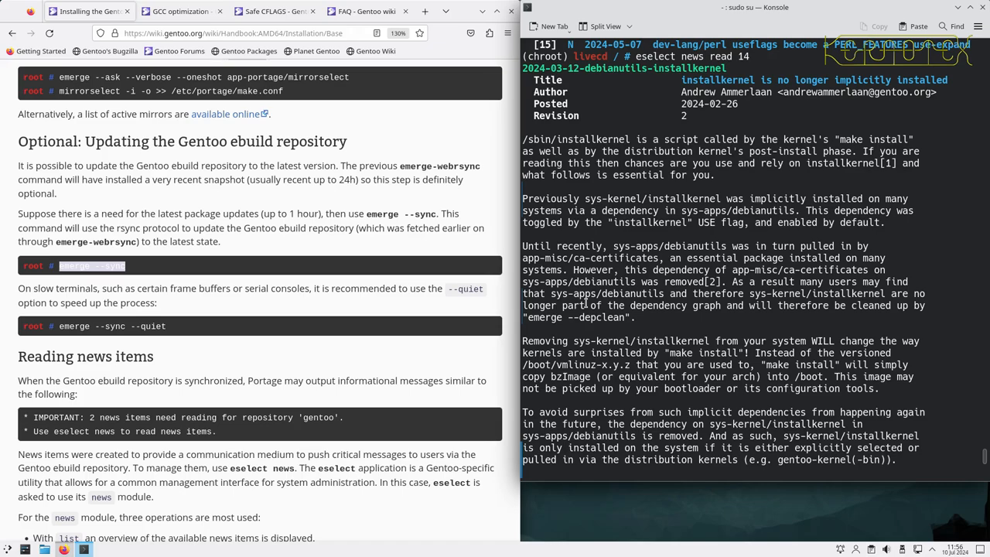
pyautogui.scroll(-3)
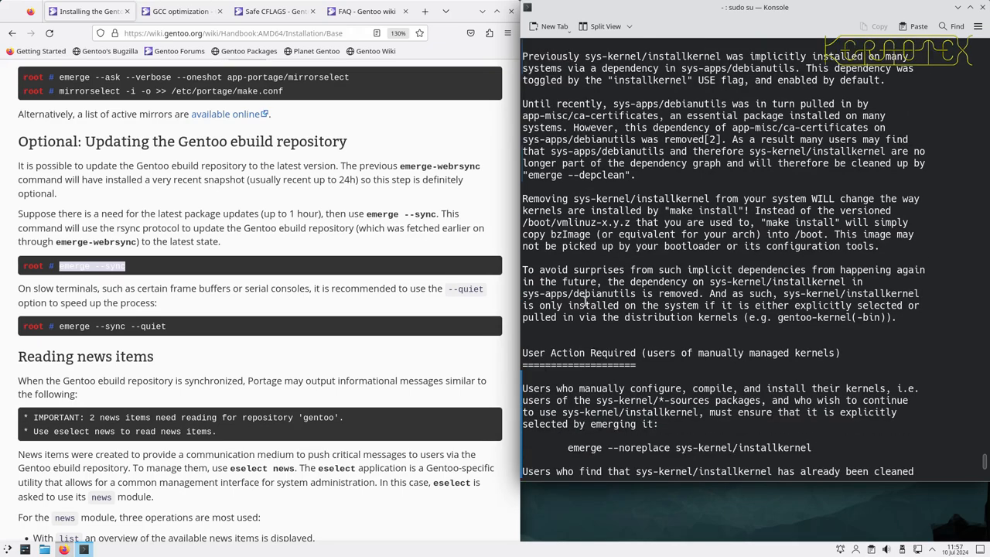
pyautogui.moveTo(584, 303)
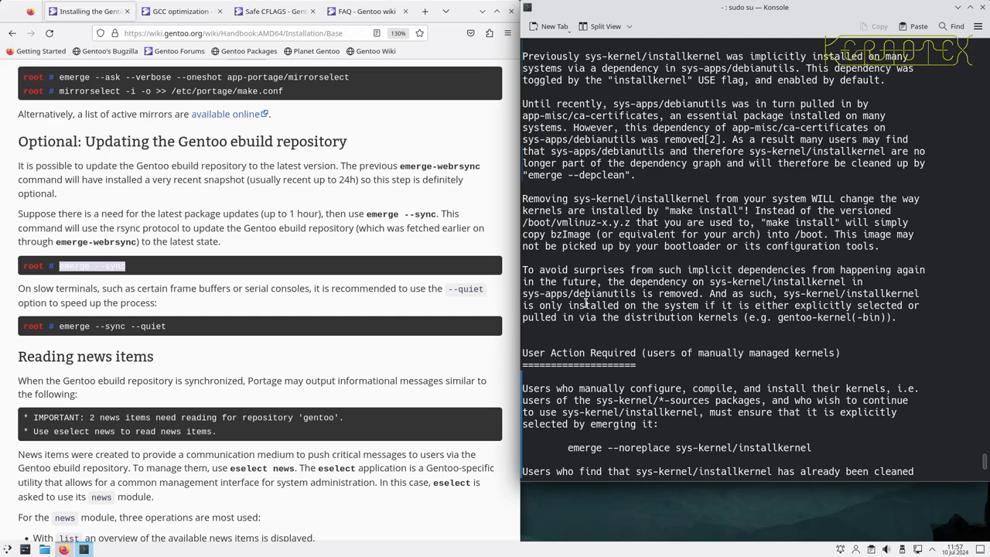
pyautogui.scroll(-3)
pyautogui.write('eselect news read 14')
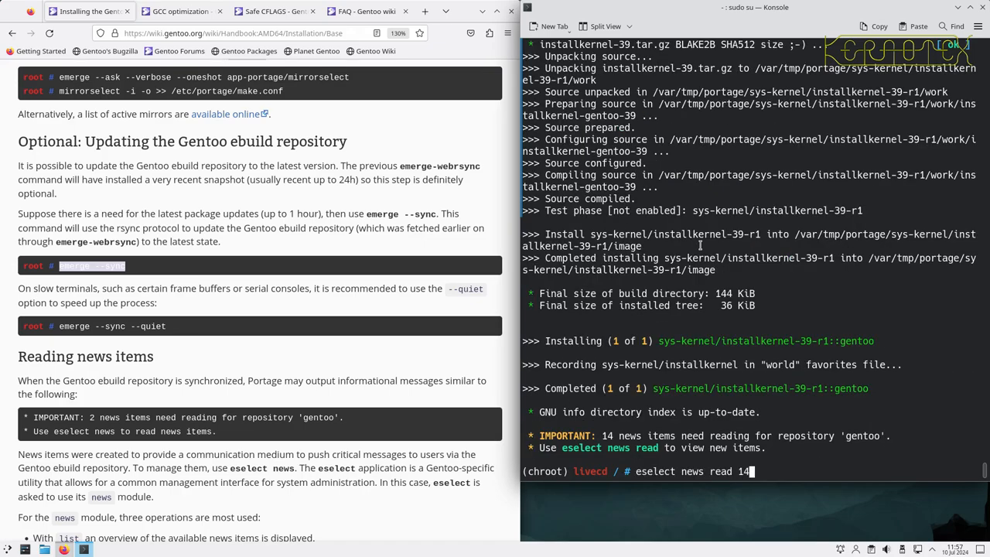
# Step: List news again, read item 16 on Perl USE flags becoming PERL_FEATURES, and relist
pyautogui.press('Return')
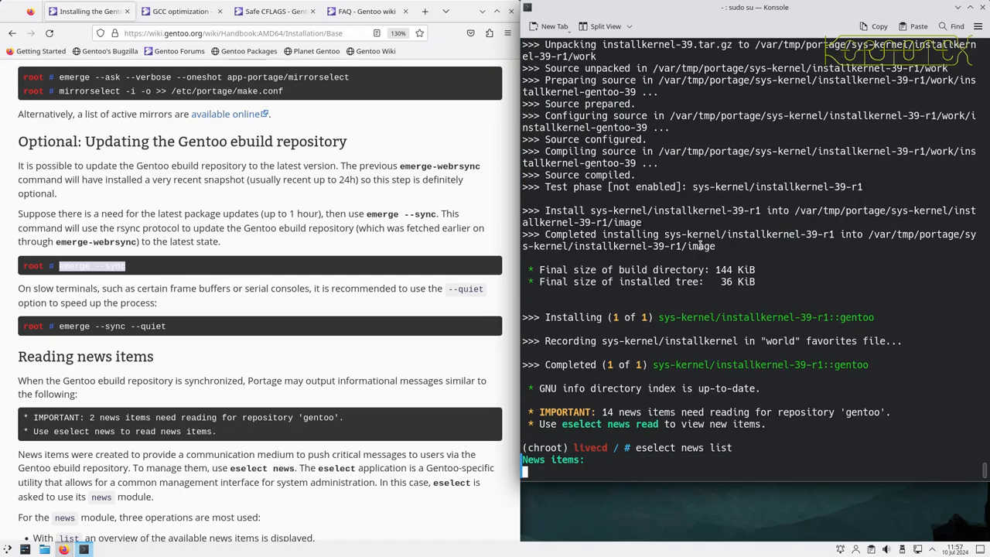
pyautogui.press('Return')
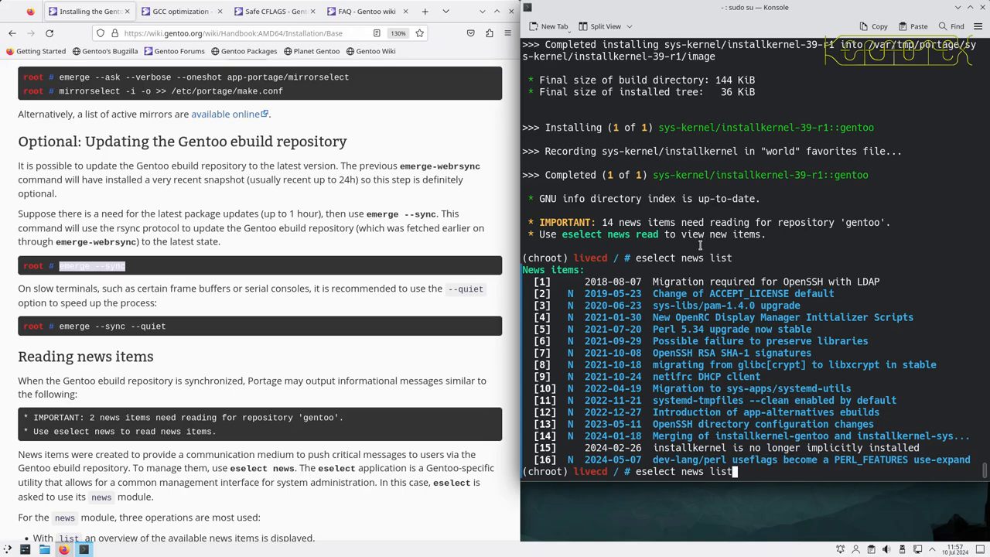
pyautogui.write('emerge --noreplace sys-kernel/installkernel')
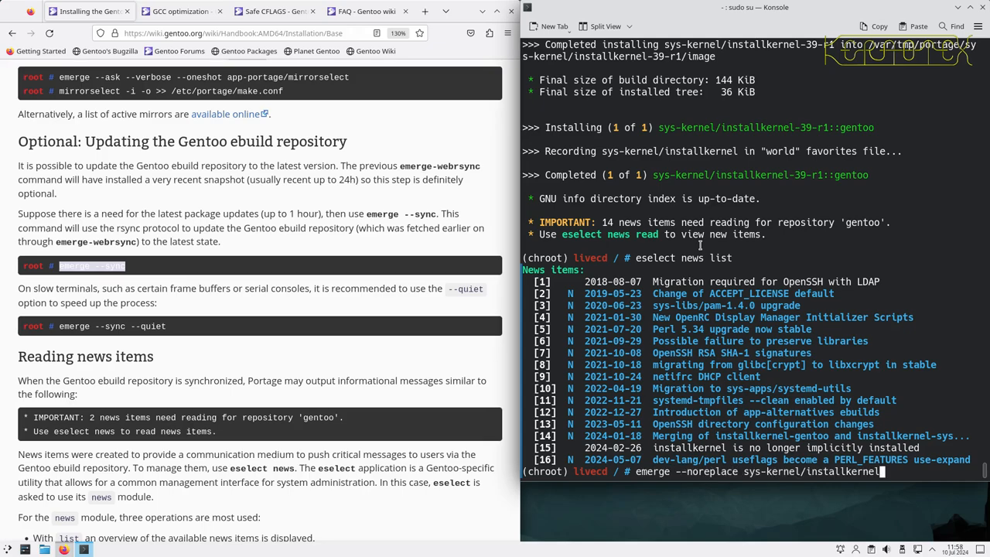
pyautogui.write('eselect news read 14')
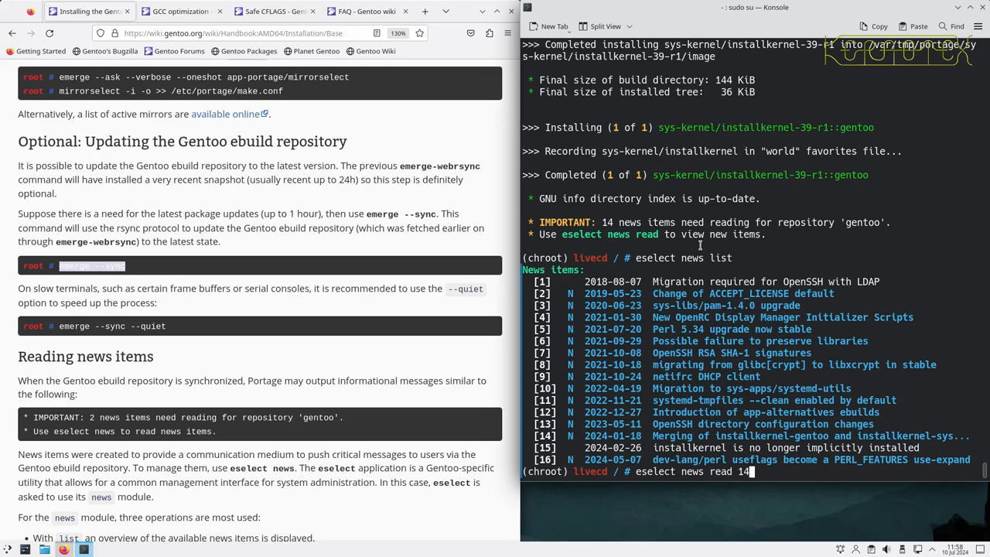
pyautogui.press('Return')
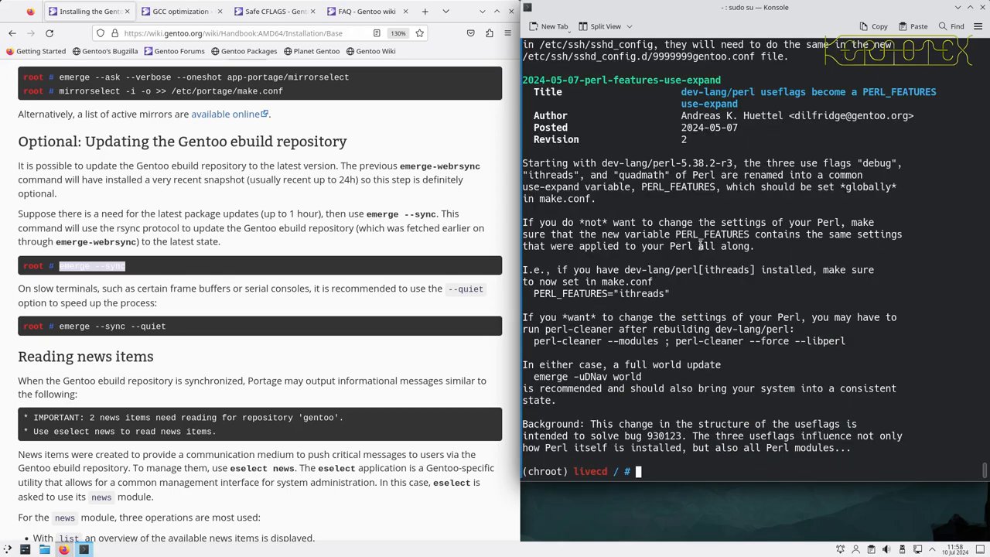
pyautogui.write('eselect news read 14')
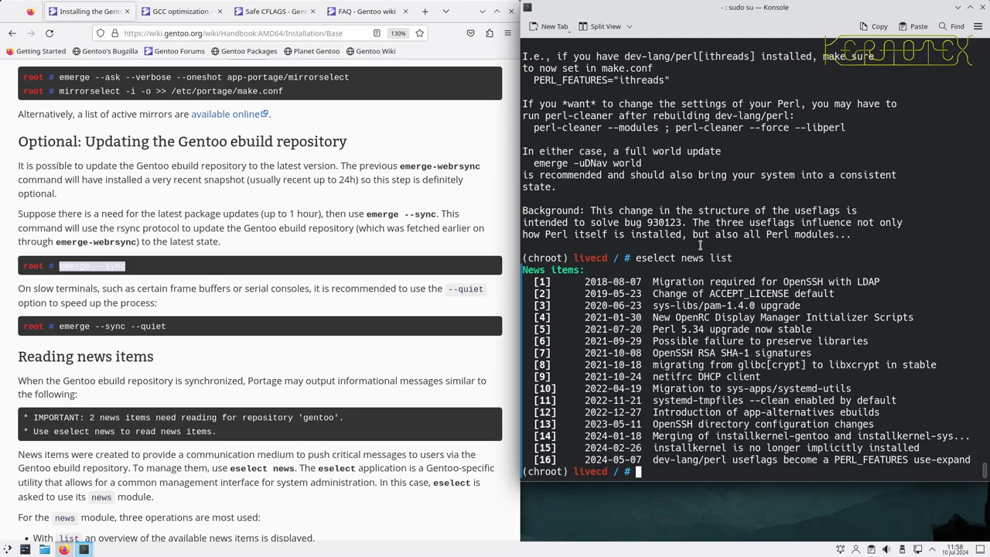
pyautogui.moveTo(334, 316)
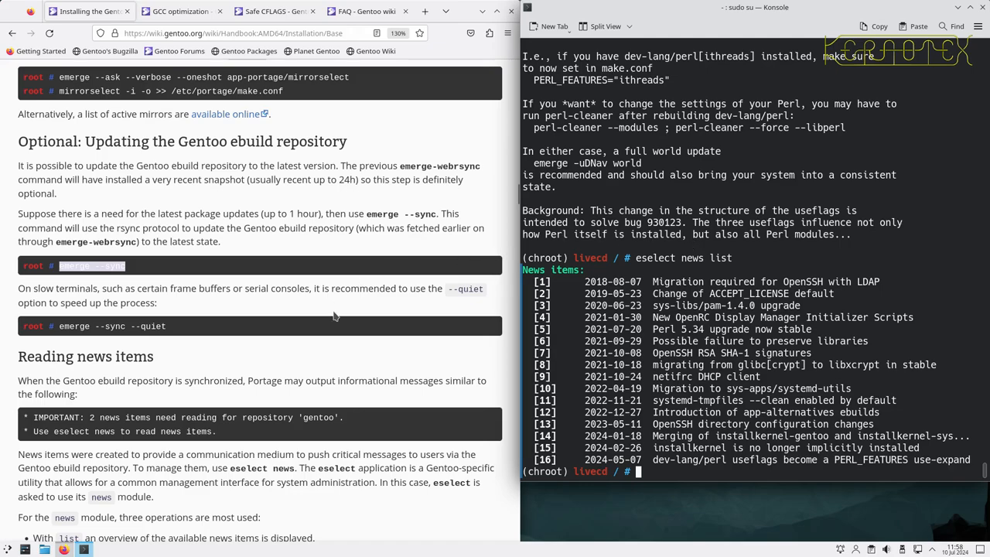
pyautogui.moveTo(319, 350)
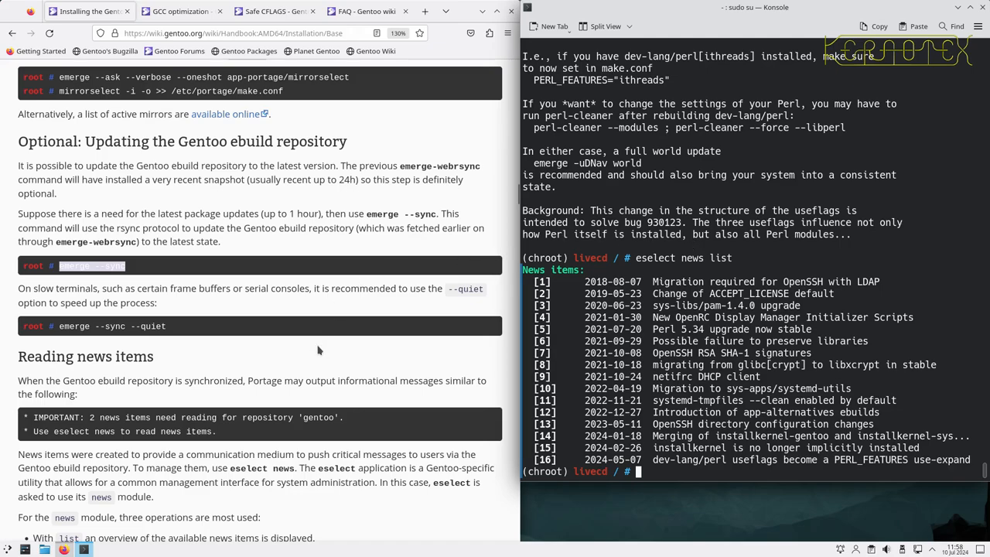
# Step: Run eselect profile list and read through the profiles, highlighting the word systemd
pyautogui.scroll(-3)
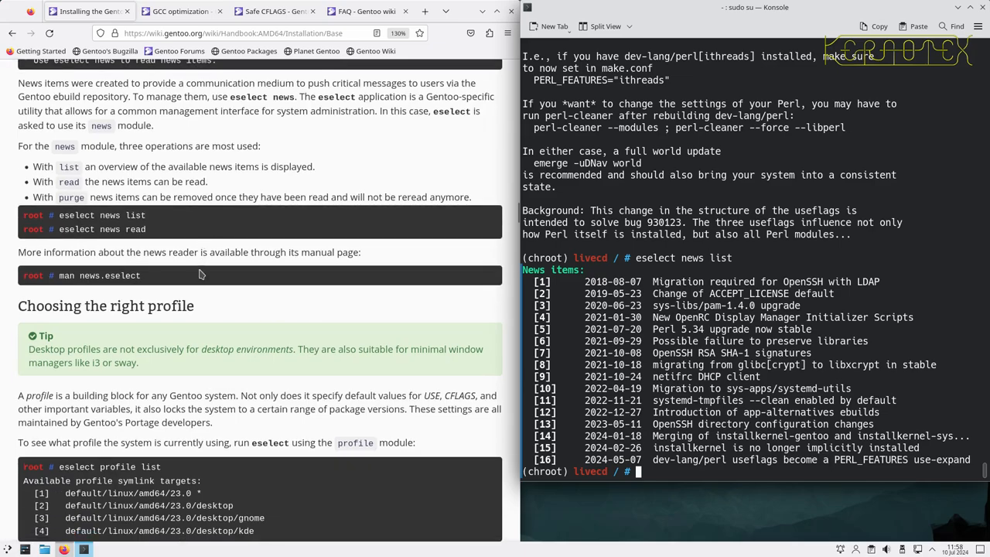
pyautogui.scroll(-3)
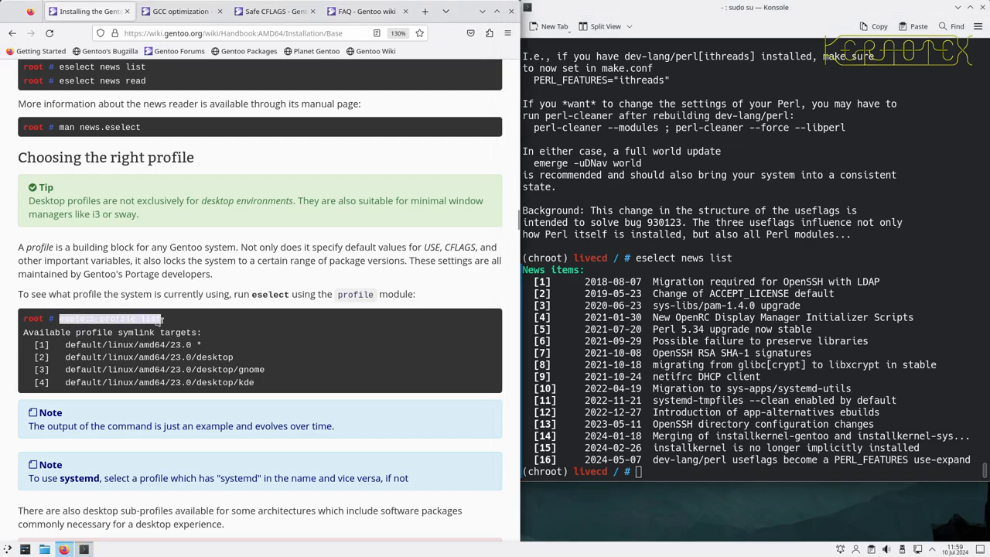
pyautogui.write('eselect profile list')
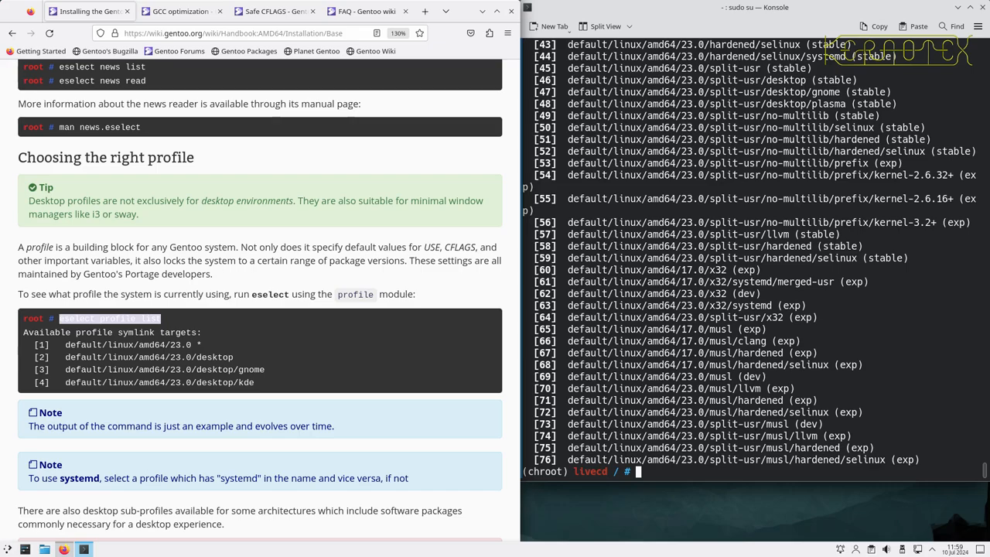
pyautogui.moveTo(615, 292)
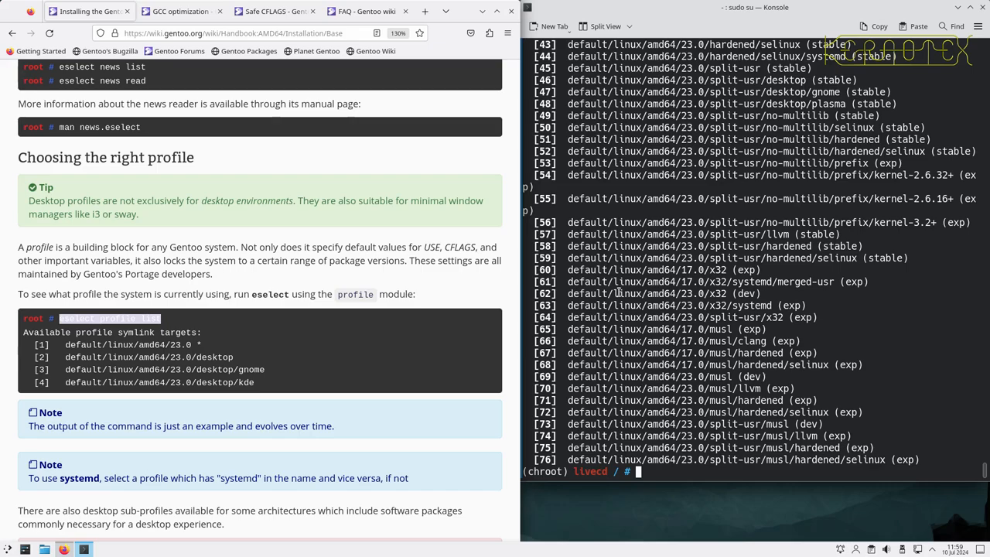
pyautogui.scroll(3)
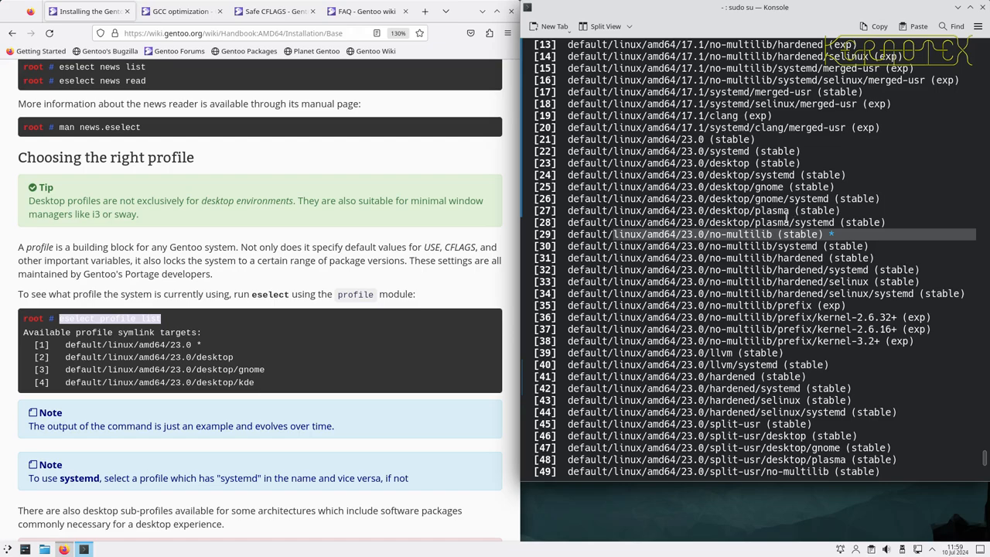
pyautogui.scroll(-3)
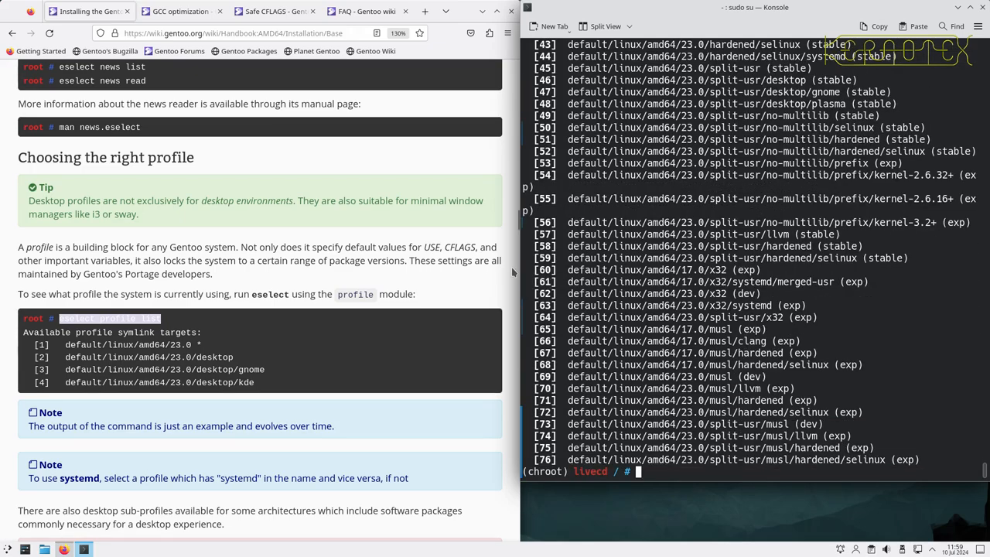
pyautogui.scroll(-3)
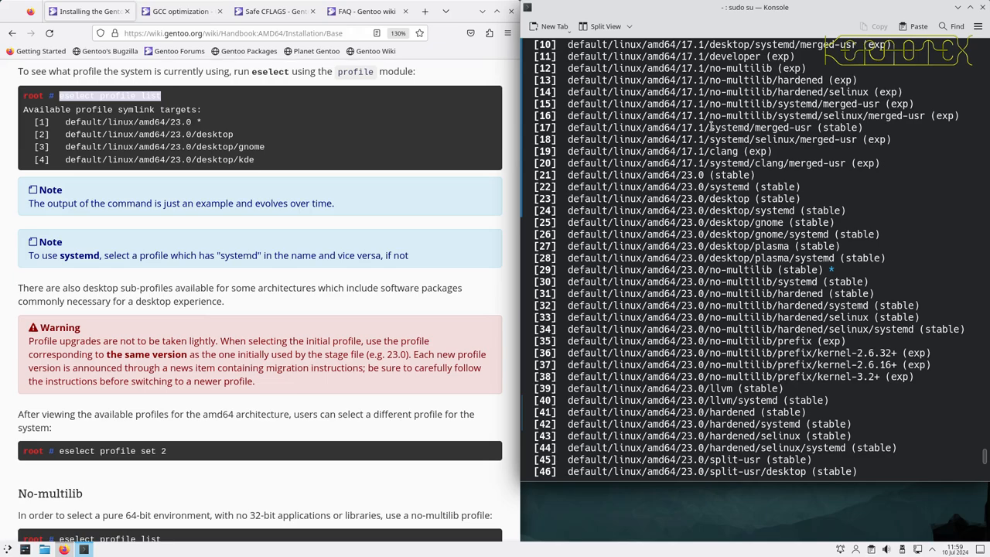
pyautogui.doubleClick(730, 127)
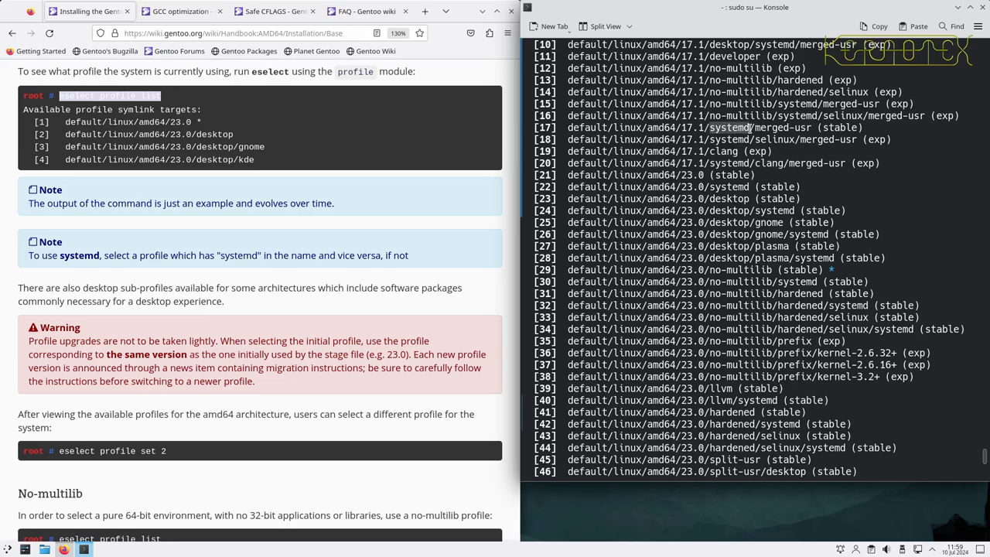
pyautogui.moveTo(705, 271)
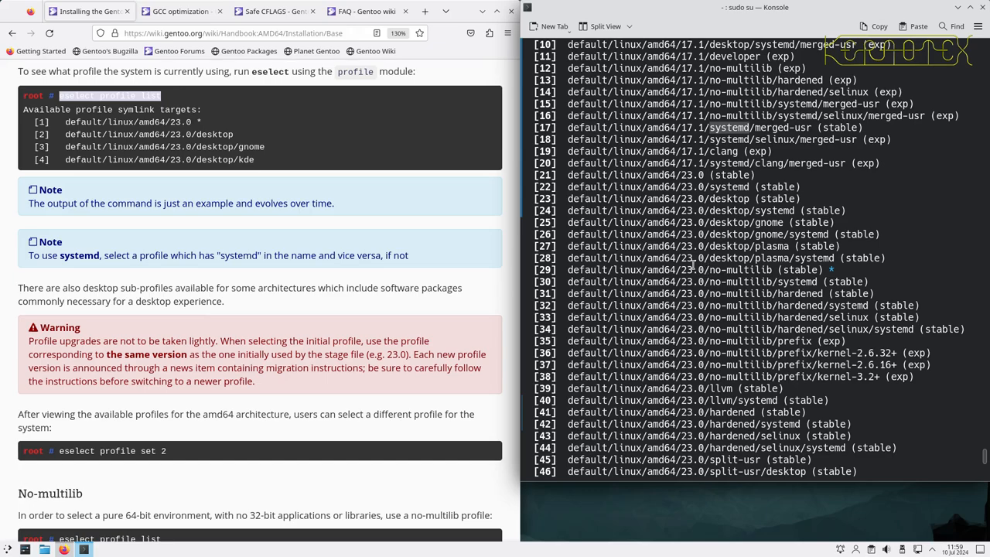
pyautogui.scroll(-3)
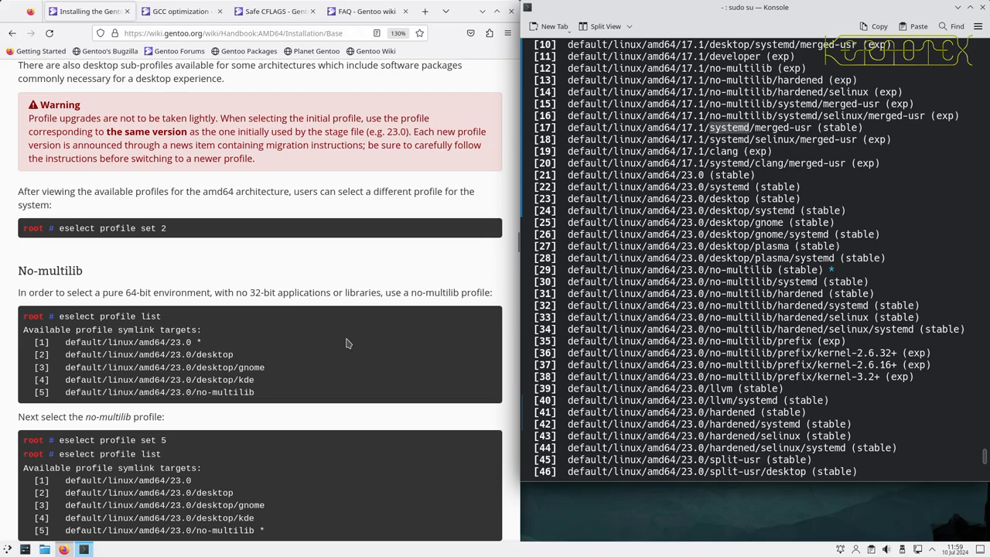
# Step: Read past the binary package host section and view 'Choosing the right profile' in a private window
pyautogui.scroll(-3)
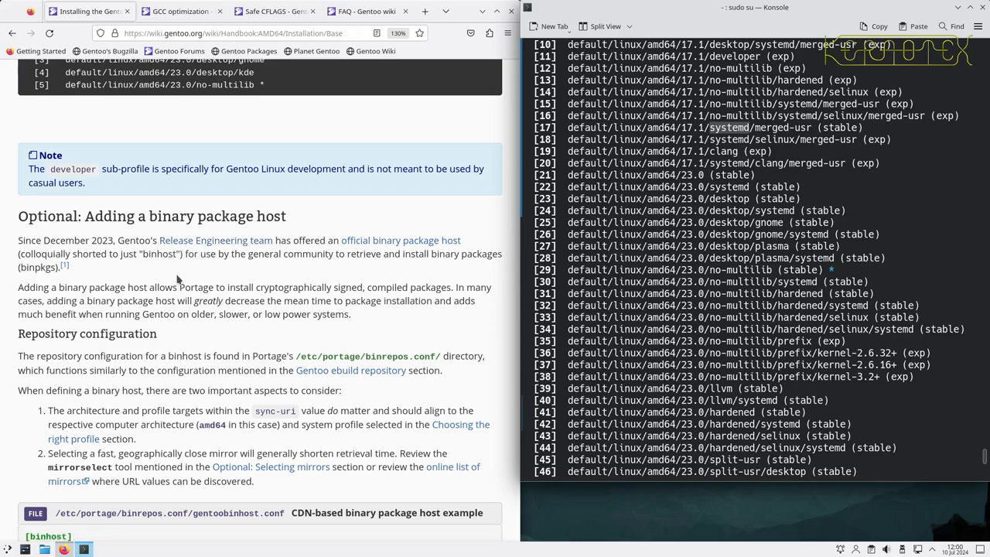
pyautogui.moveTo(210, 328)
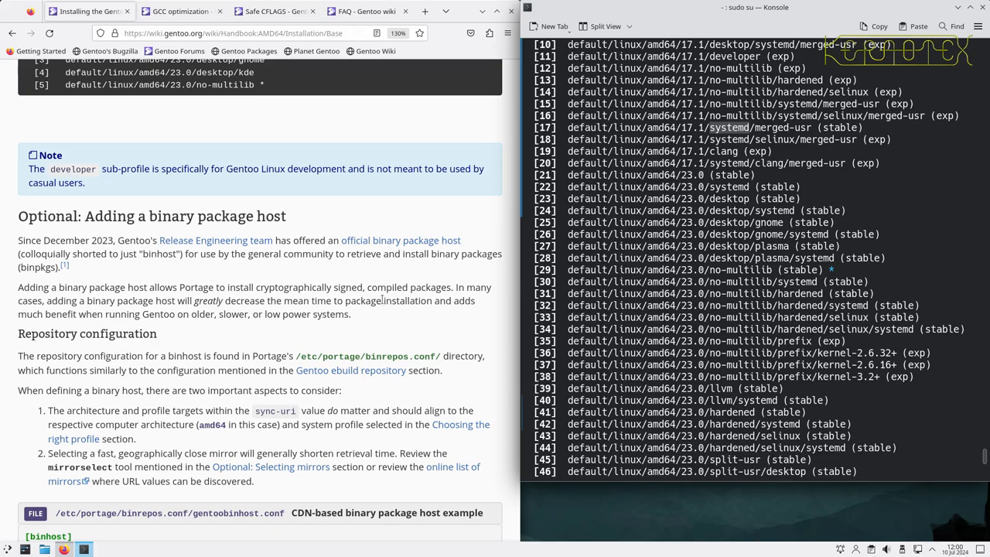
pyautogui.scroll(-3)
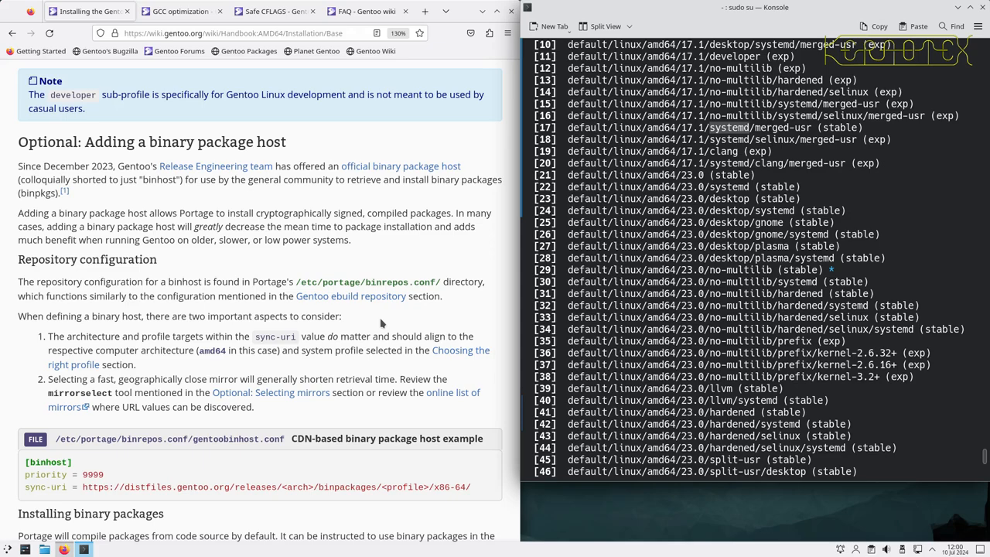
pyautogui.moveTo(457, 360)
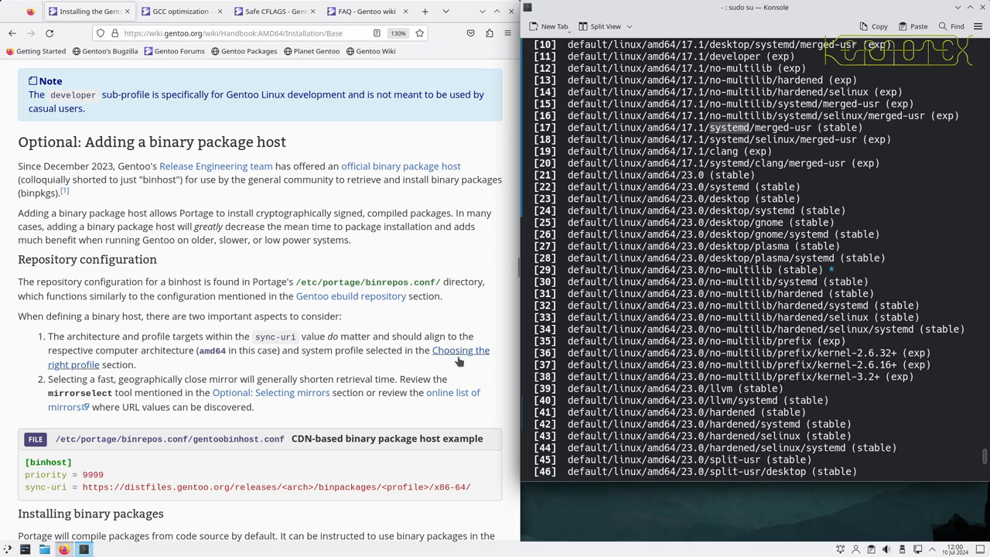
pyautogui.moveTo(461, 350)
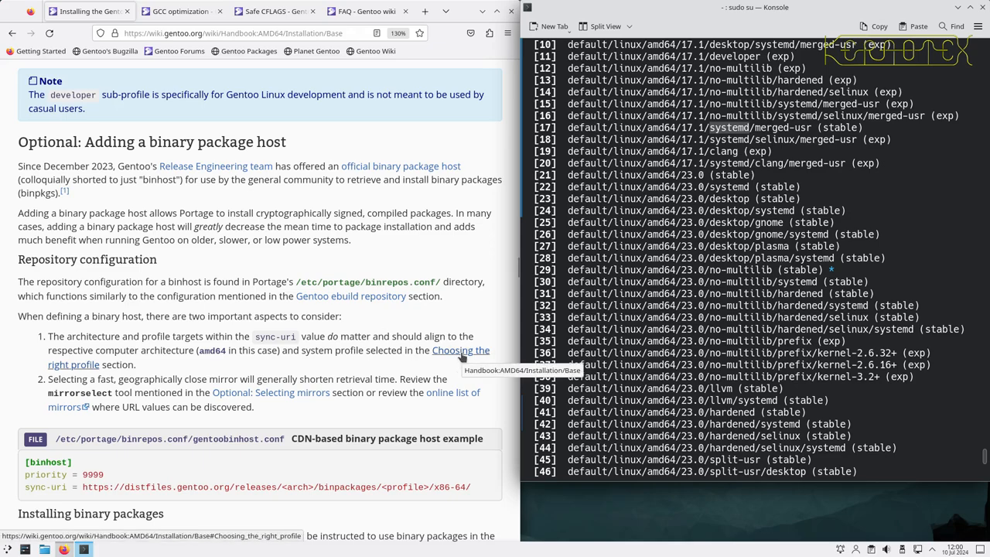
pyautogui.rightClick(461, 349)
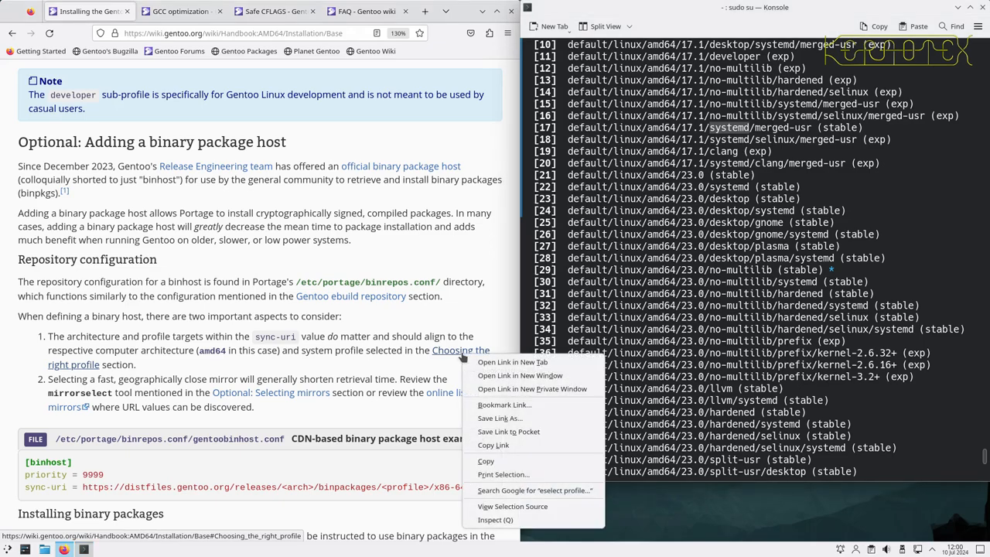
pyautogui.click(532, 376)
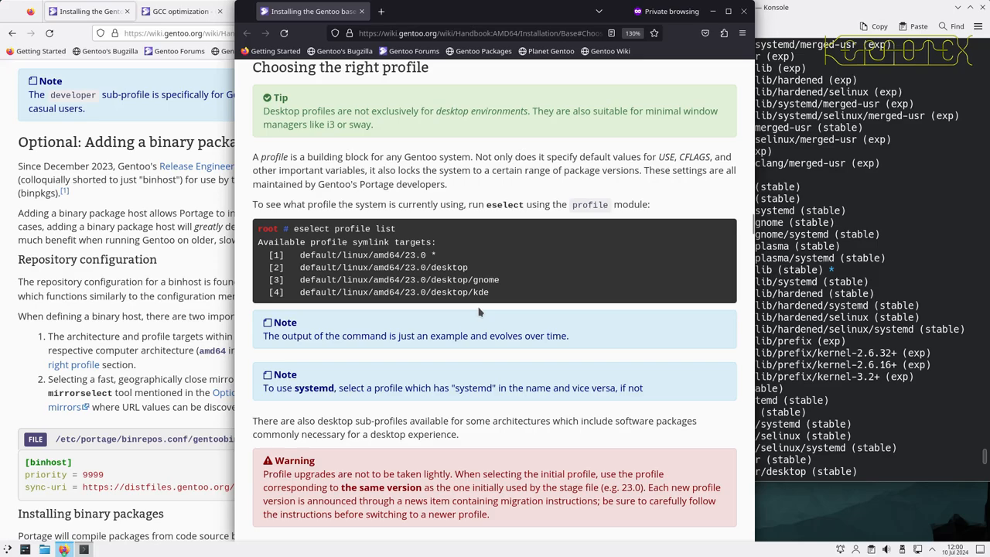
# Step: Continue down the handbook to 'Optional: Configuring the USE variable'
pyautogui.scroll(-3)
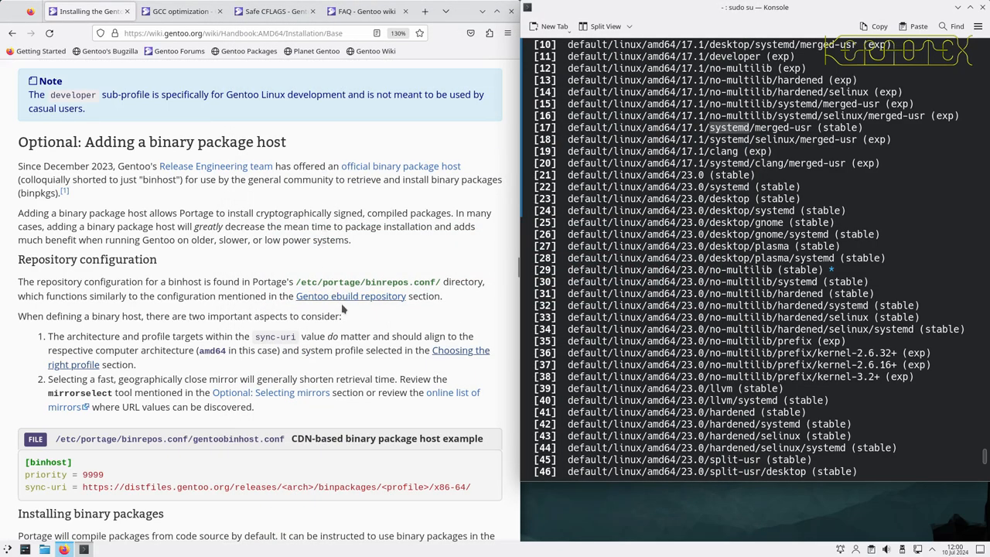
pyautogui.scroll(-3)
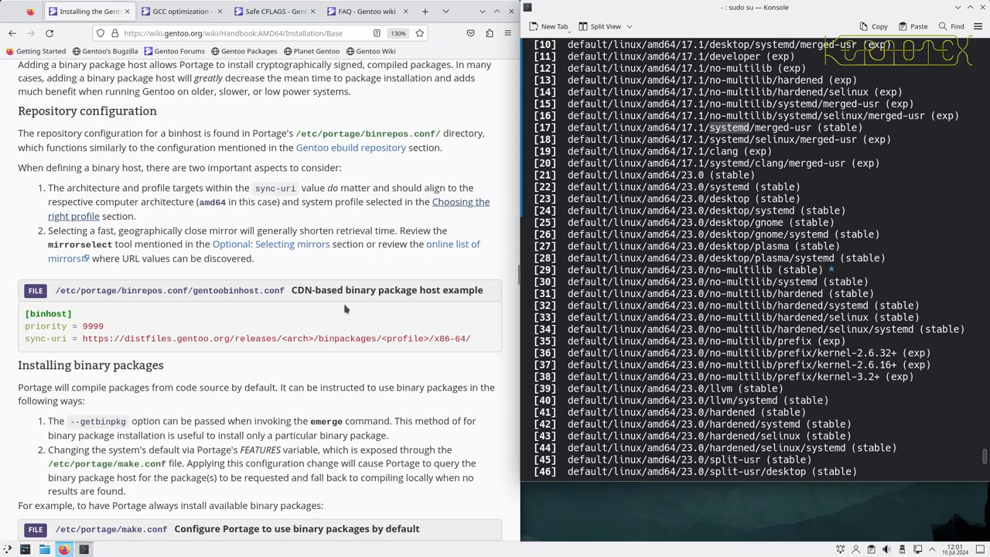
pyautogui.scroll(-3)
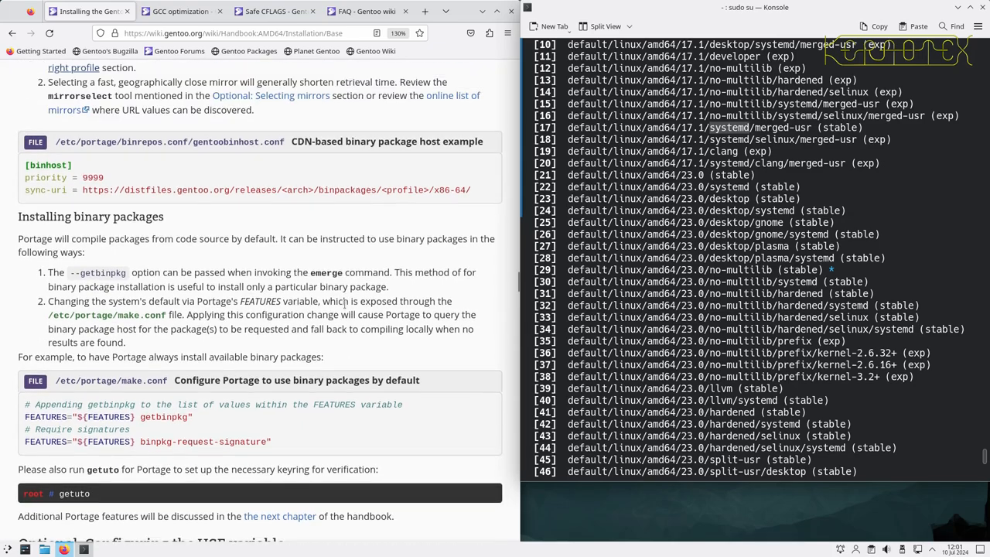
pyautogui.scroll(-3)
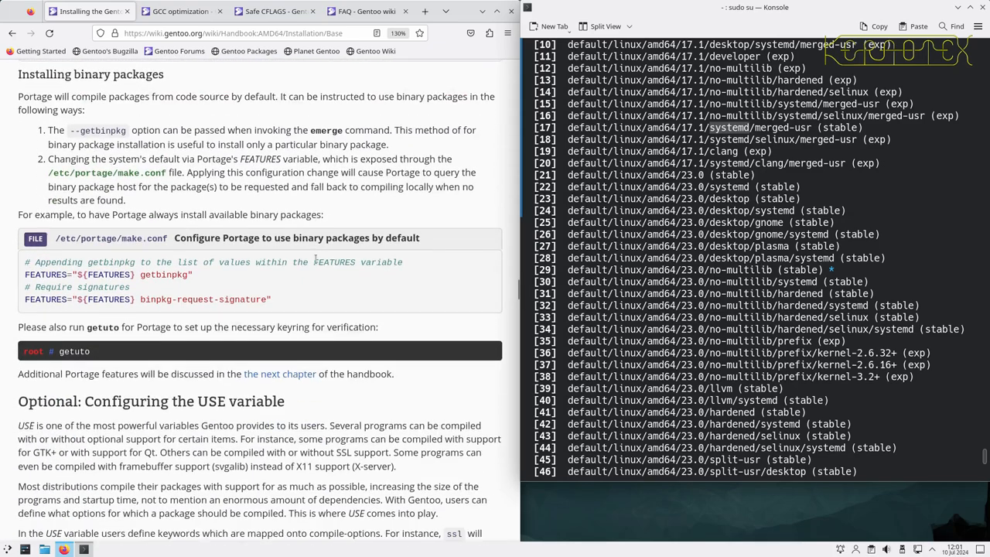
pyautogui.scroll(-3)
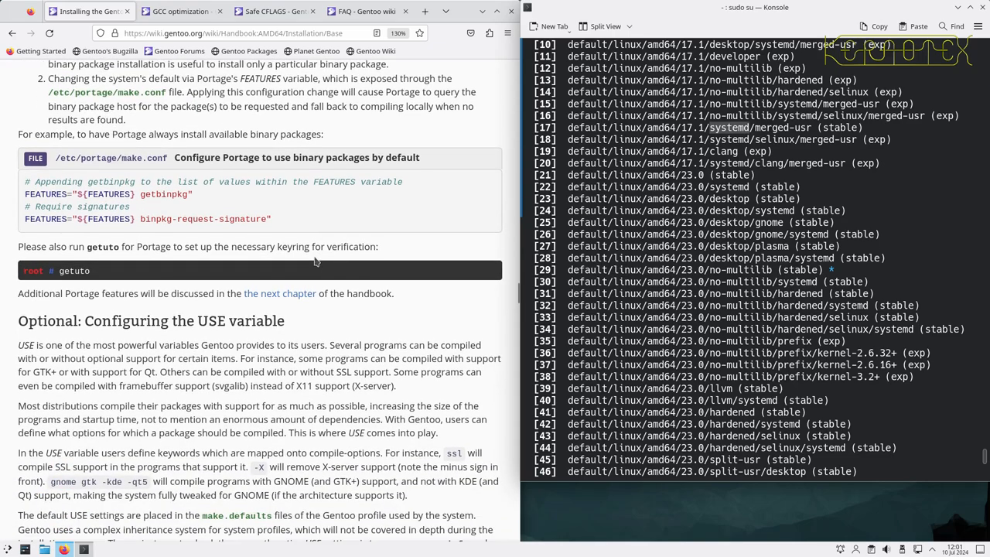
pyautogui.scroll(-3)
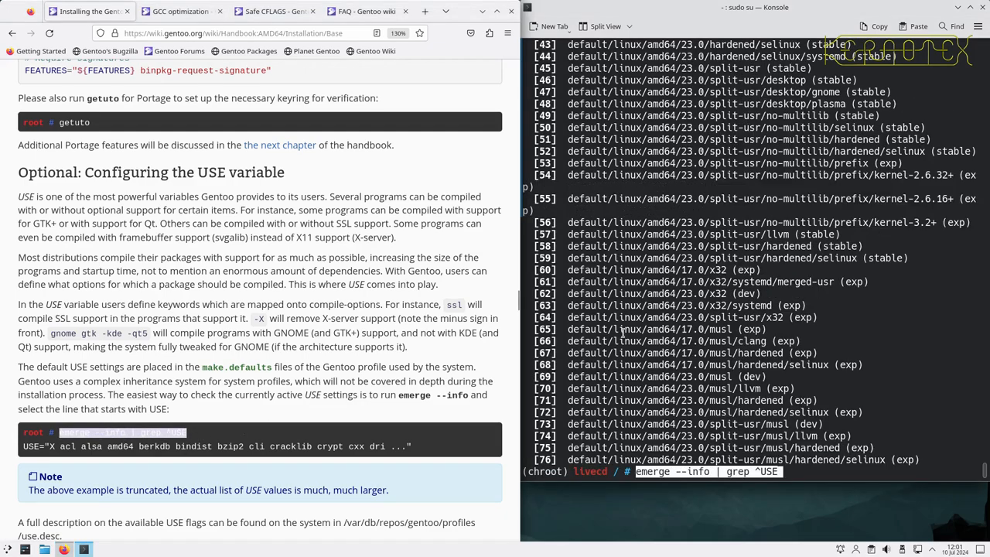
# Step: Run emerge --info | grep ^USE to list current USE flags, then enter eselect profile list
pyautogui.press('Return')
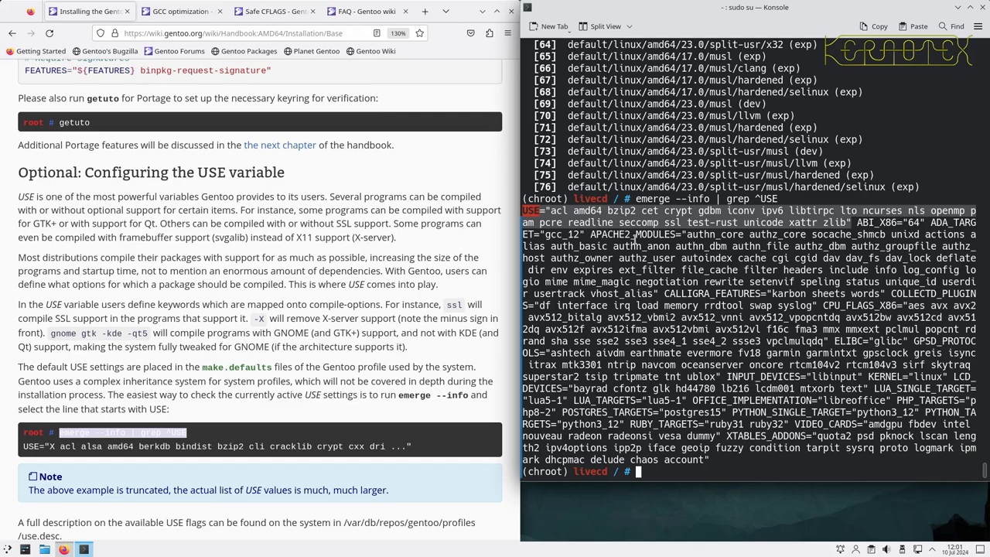
pyautogui.write('eselect profile list')
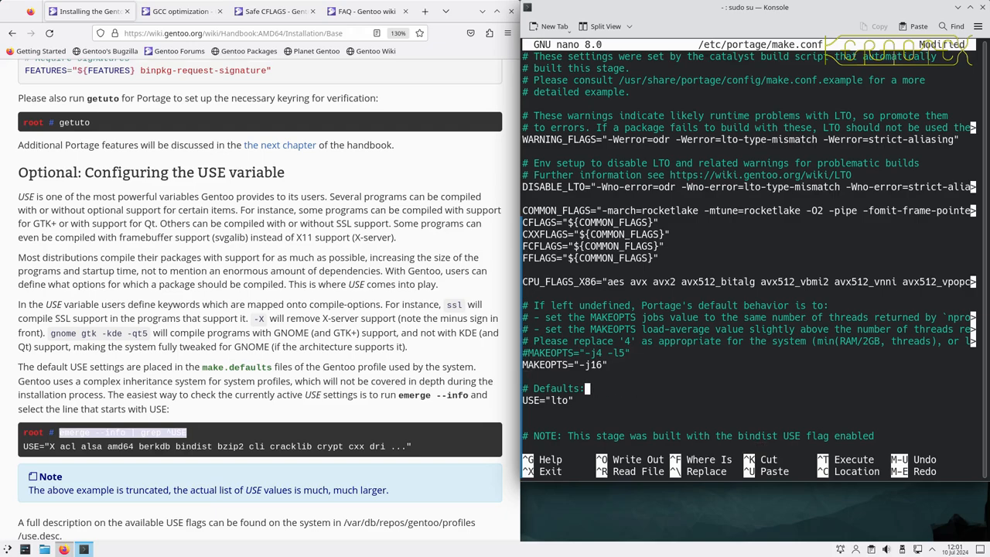
# Step: Set USE="-dhcpcd -ipv6 lto -ppp" in /etc/portage/make.conf and save it
pyautogui.write('were')
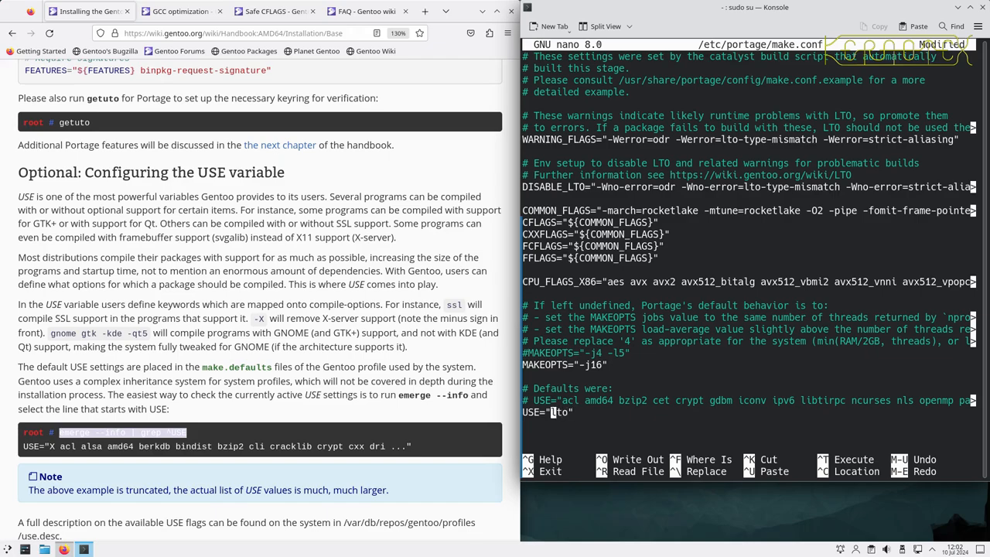
pyautogui.write('-ipv6')
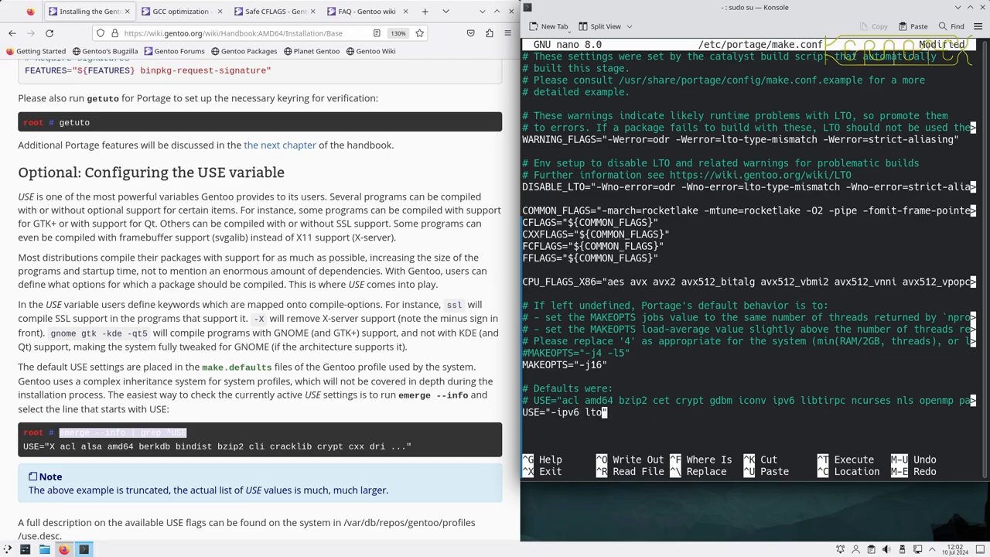
pyautogui.write('--')
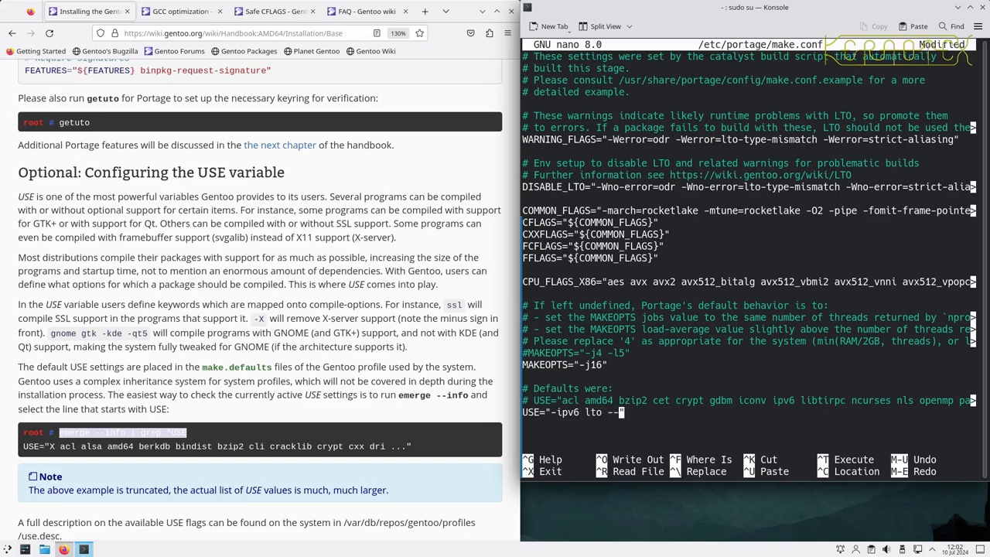
pyautogui.write('ppp')
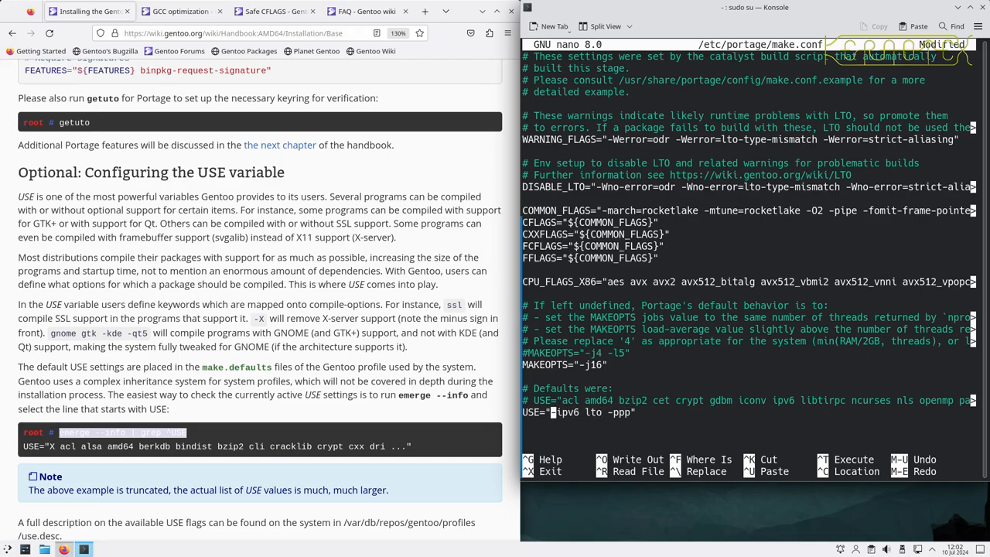
pyautogui.write('-dhcpd')
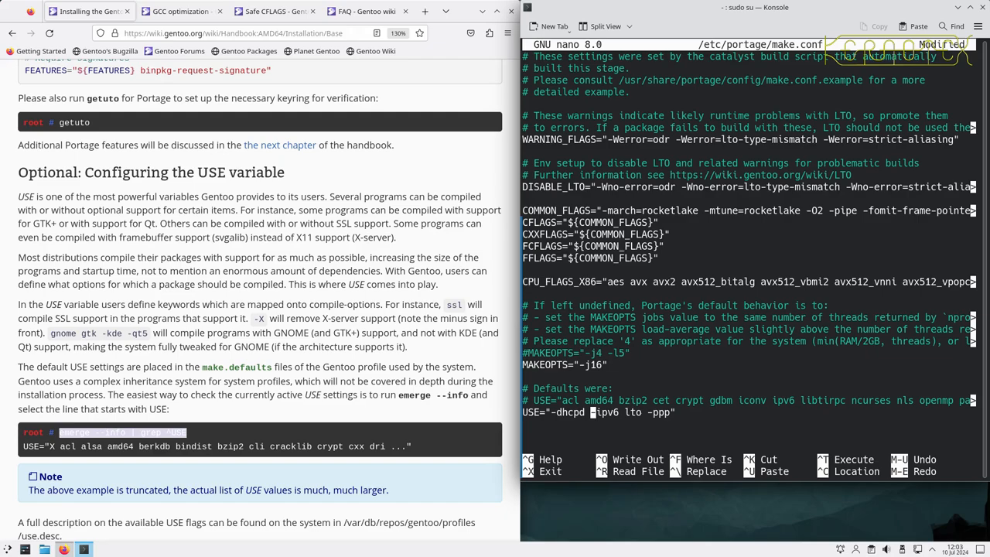
pyautogui.press('ctrl+x')
pyautogui.write('emerge --info | grep ^USE')
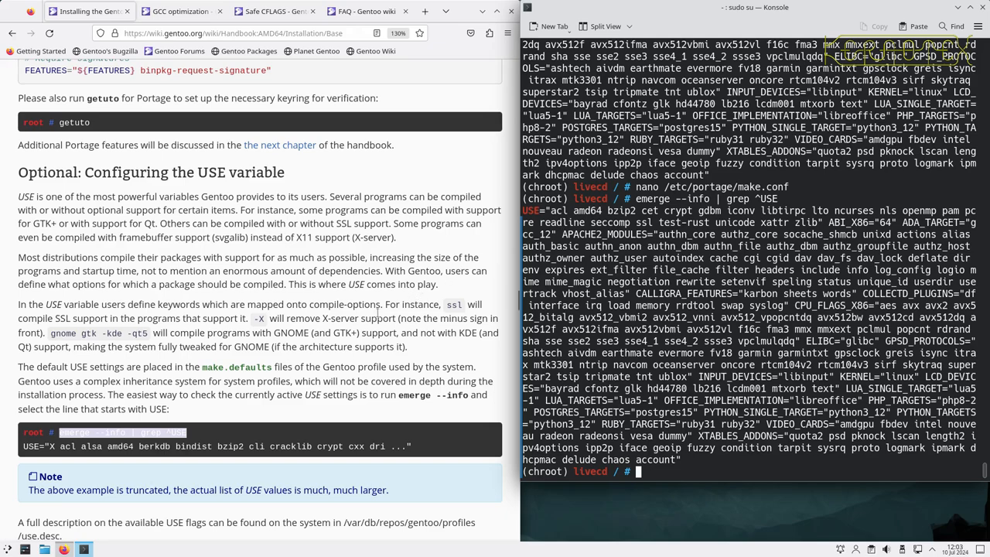
# Step: Scroll toward the USE flag descriptions file use.desc
pyautogui.scroll(-3)
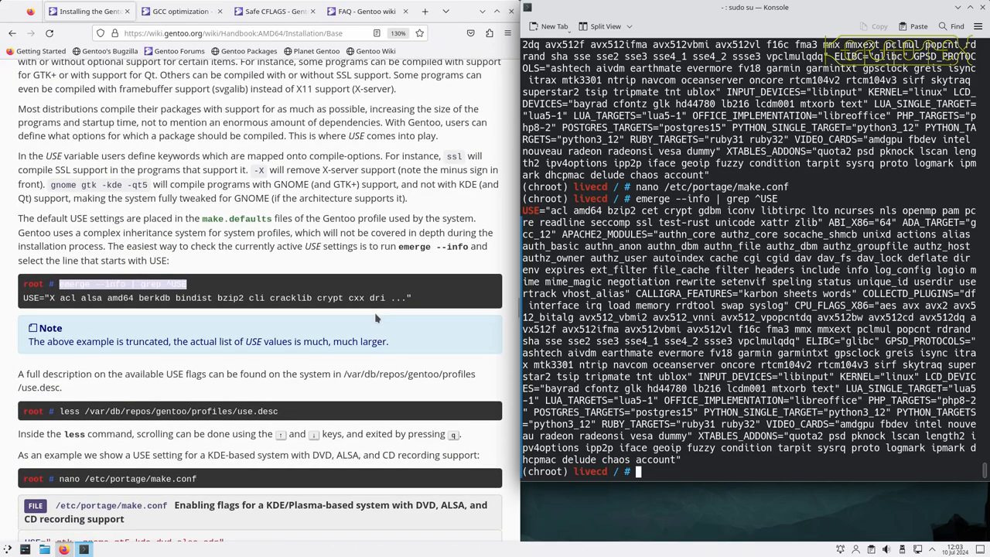
pyautogui.moveTo(364, 312)
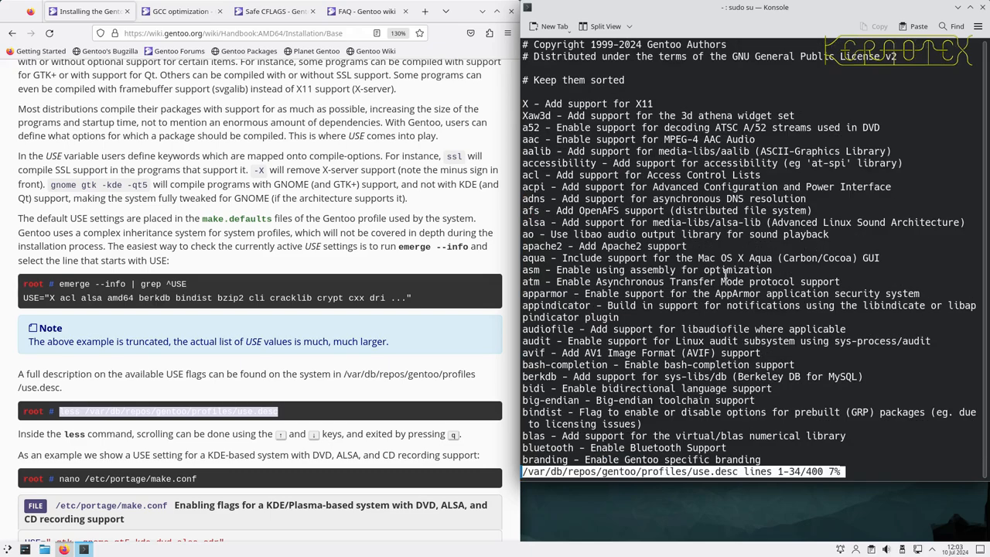
# Step: Page through the USE flag descriptions in use.desc and return to the chroot prompt
pyautogui.scroll(-3)
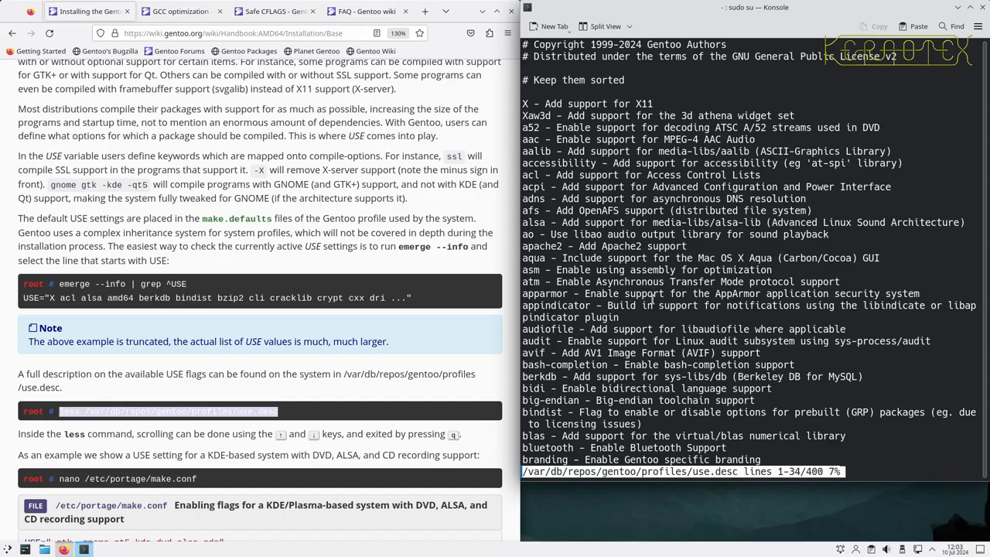
pyautogui.scroll(-3)
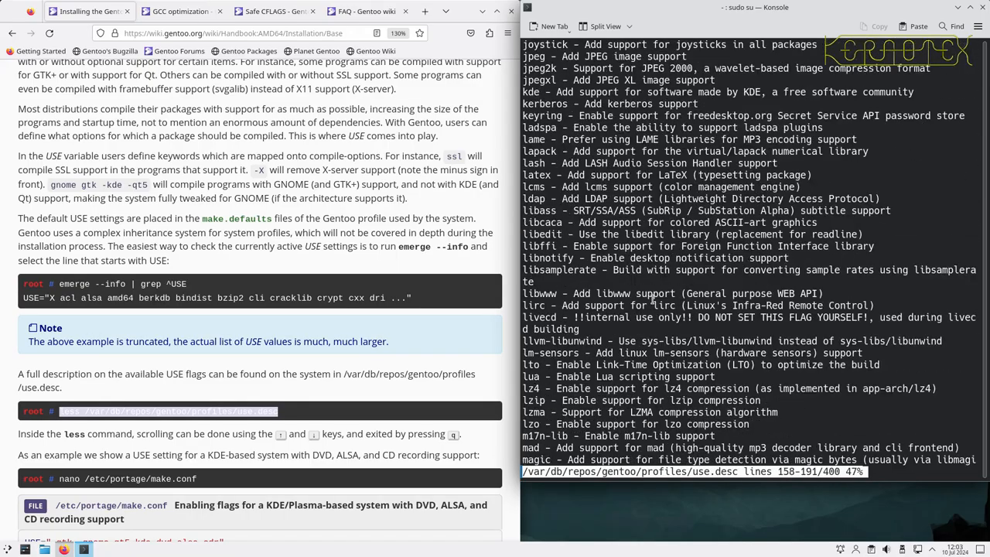
pyautogui.scroll(-3)
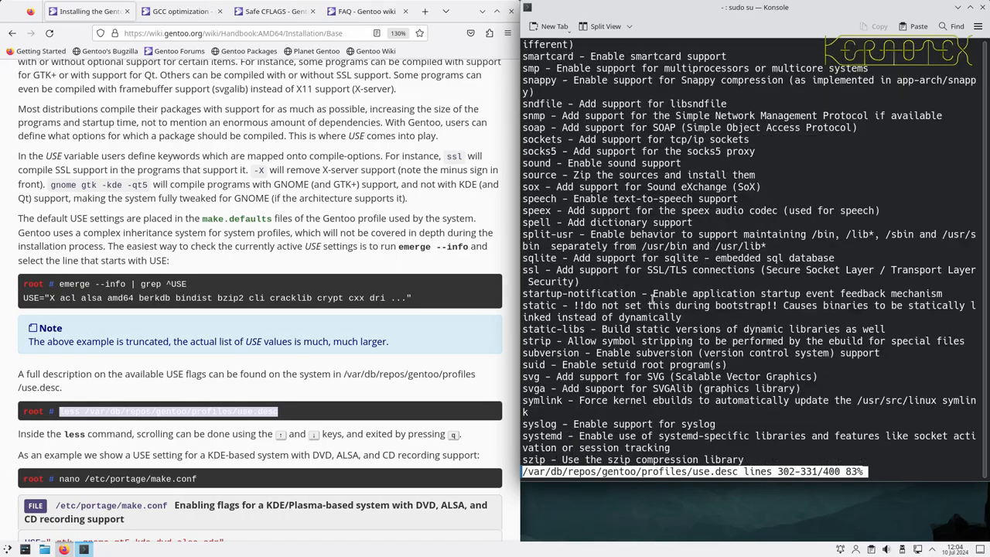
pyautogui.scroll(-3)
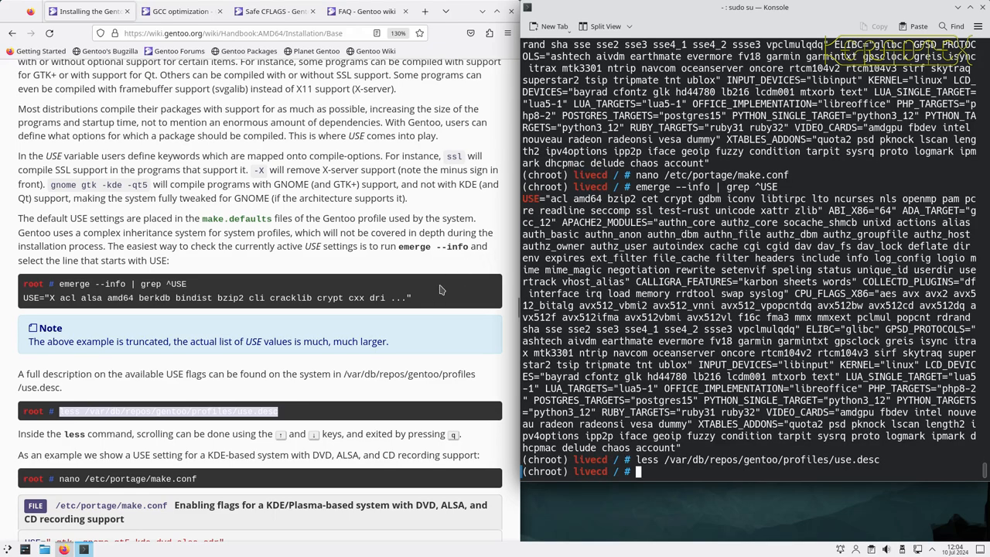
# Step: Scroll the handbook to the CPU_FLAGS_* section and reopen /etc/portage/make.conf in nano
pyautogui.scroll(-3)
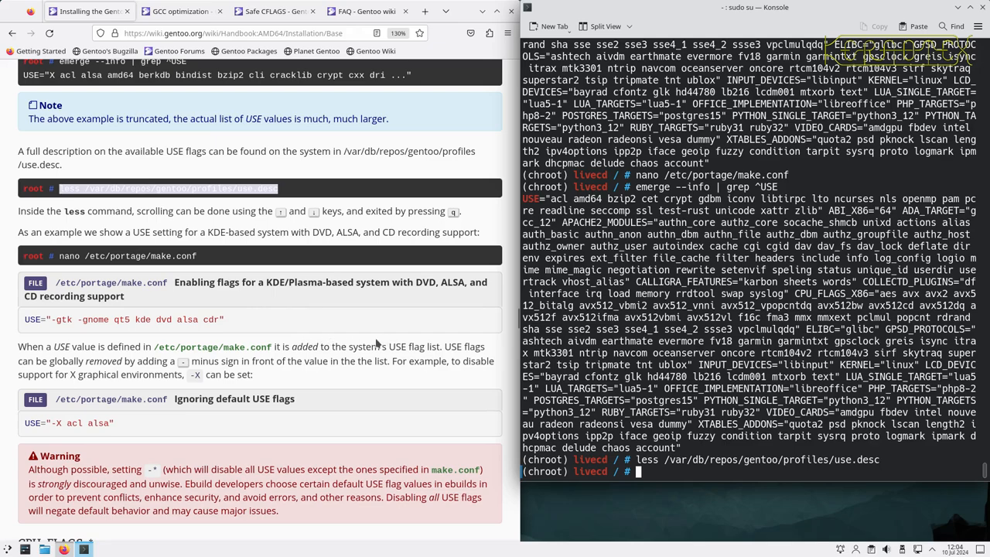
pyautogui.moveTo(377, 344)
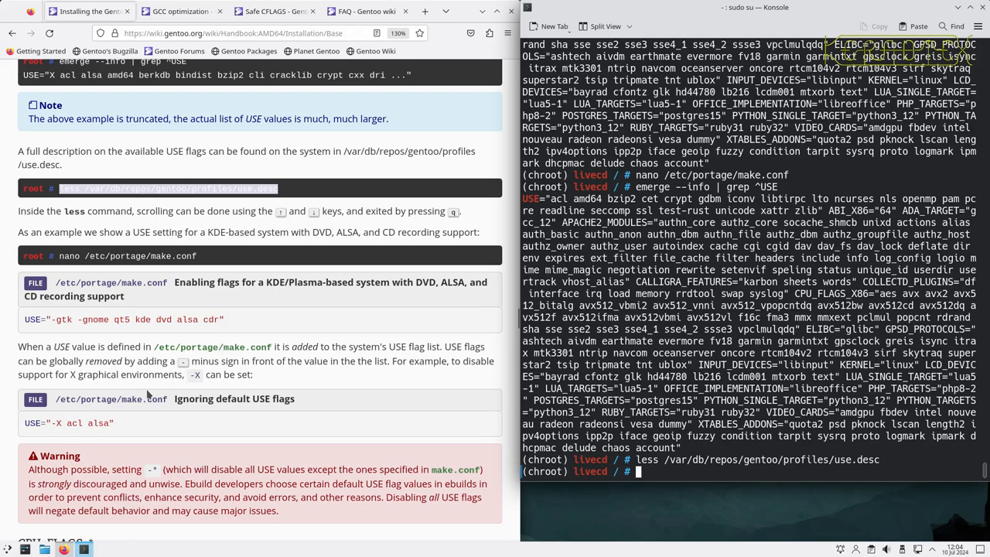
pyautogui.scroll(-3)
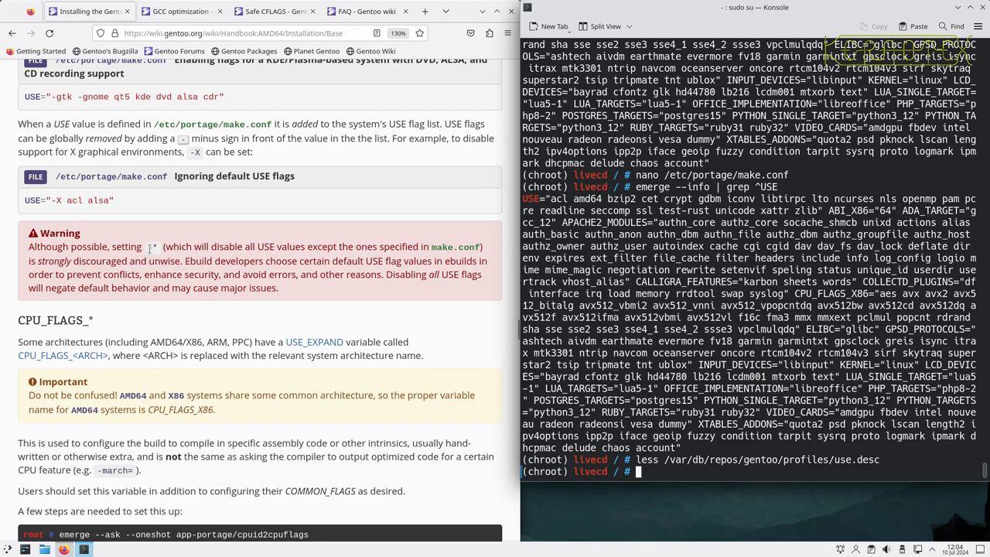
pyautogui.moveTo(215, 259)
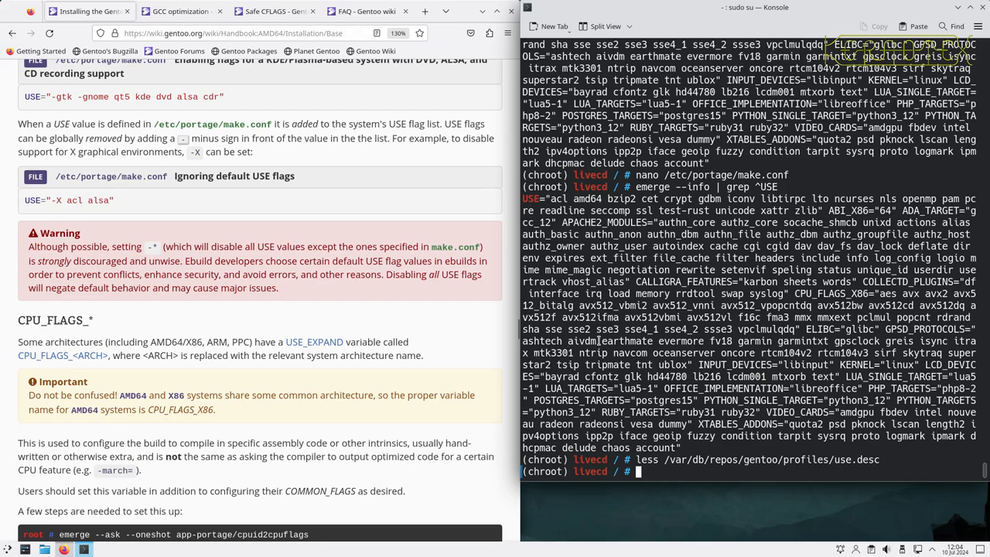
pyautogui.write('nano /etc/portage/make.conf')
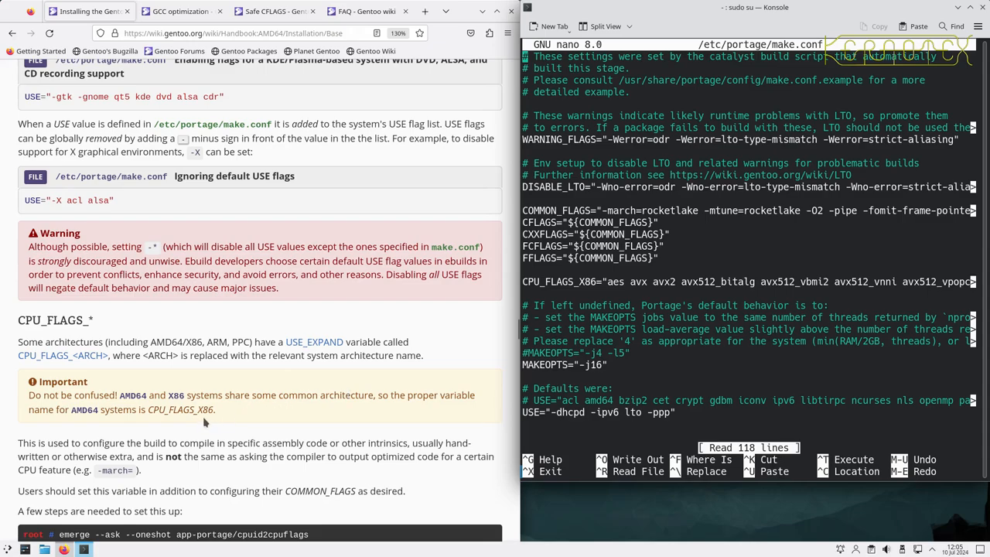
pyautogui.moveTo(204, 421)
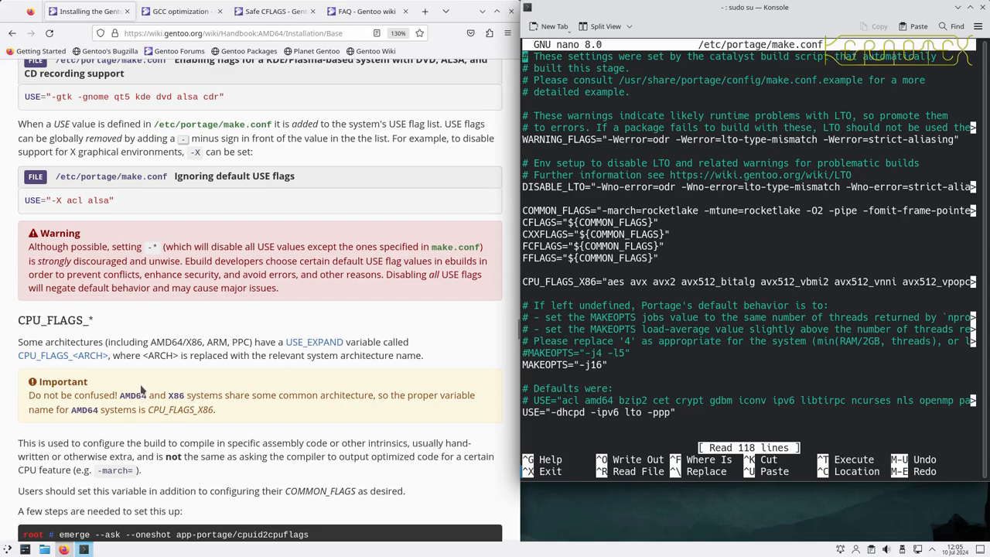
pyautogui.moveTo(142, 385)
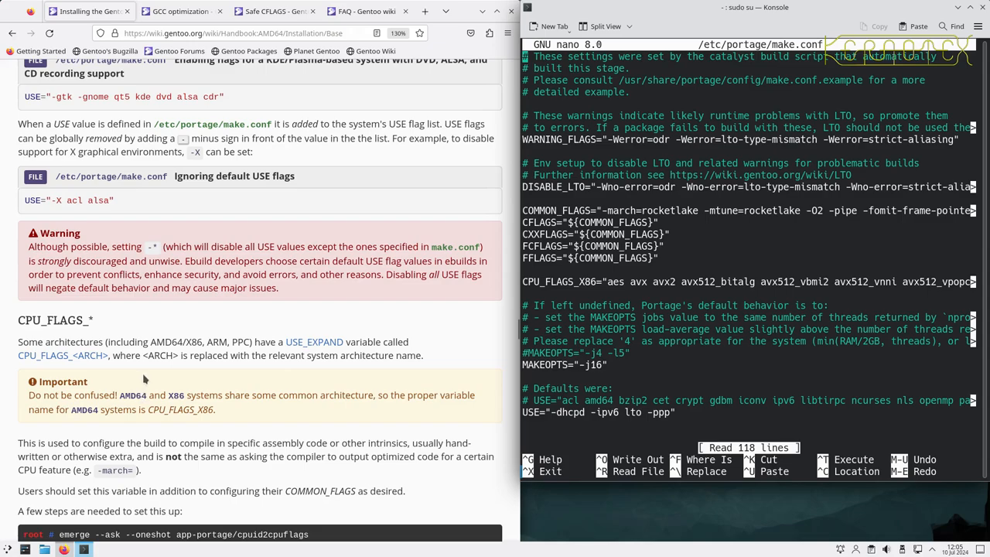
pyautogui.scroll(-3)
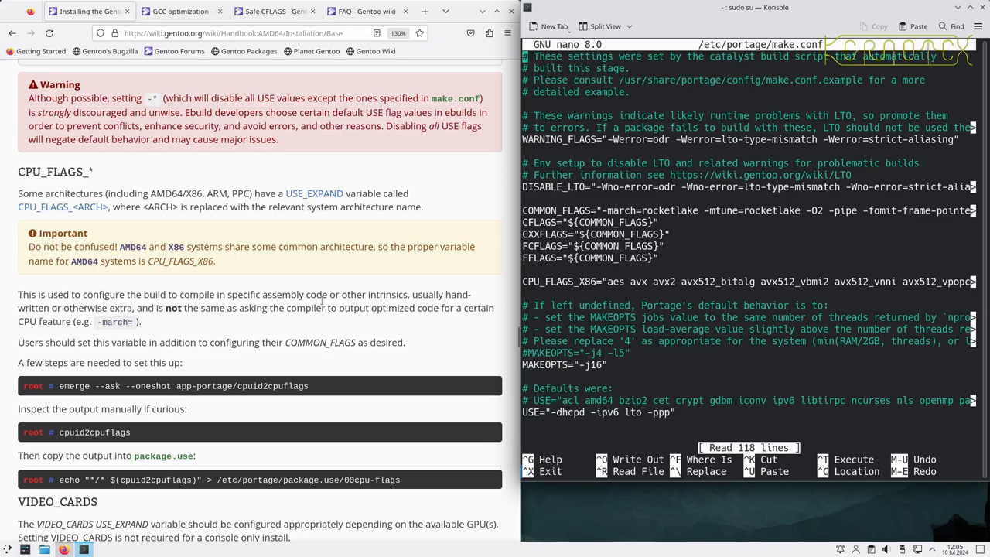
pyautogui.moveTo(272, 277)
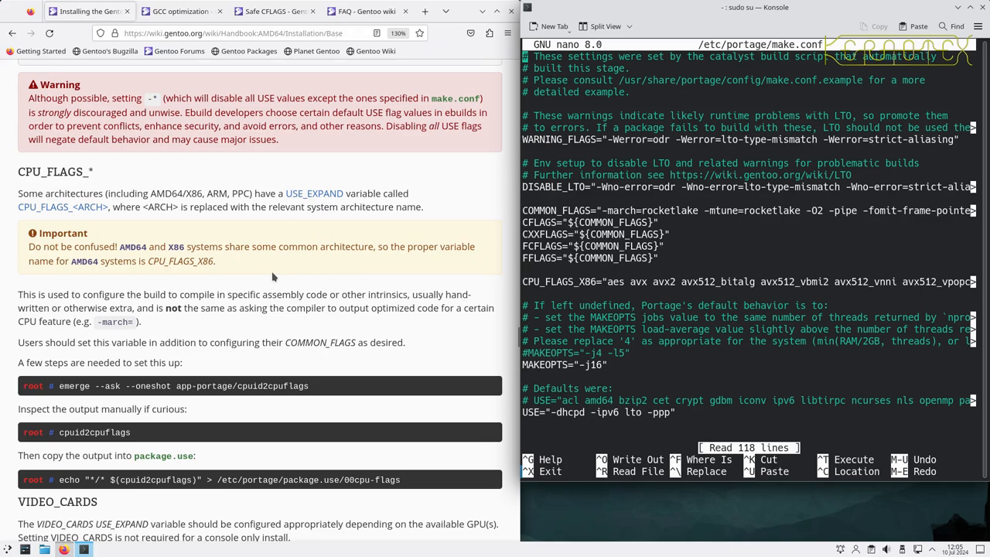
pyautogui.moveTo(268, 279)
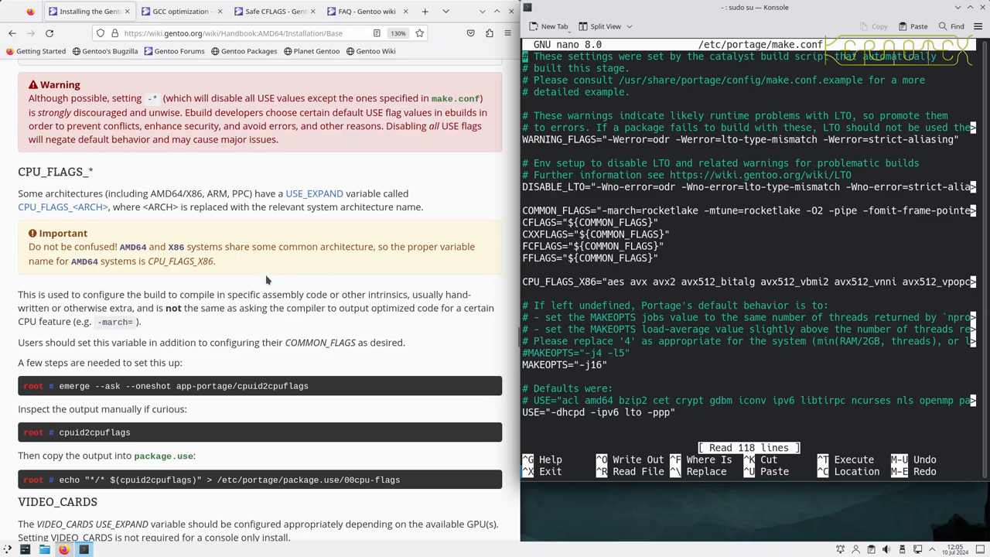
pyautogui.moveTo(446, 321)
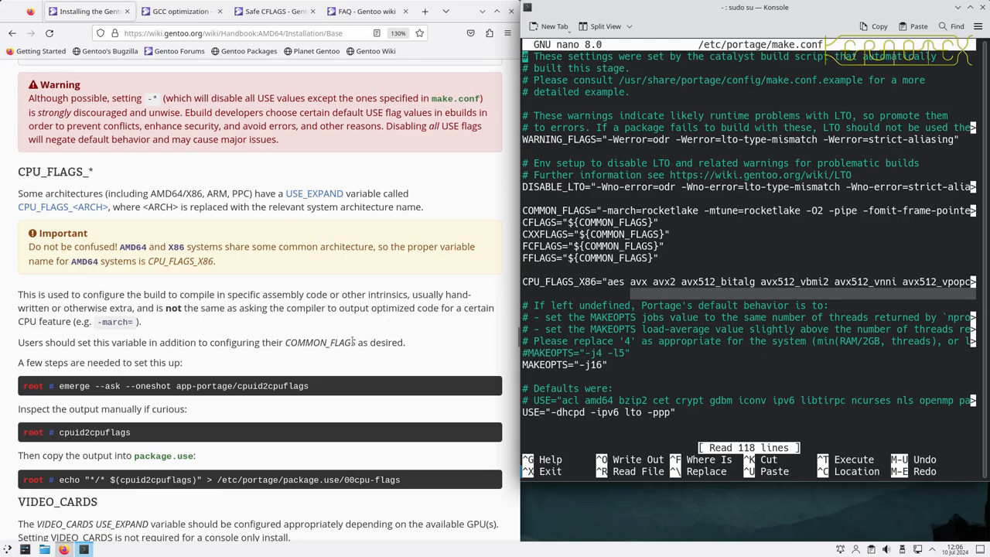
pyautogui.moveTo(324, 356)
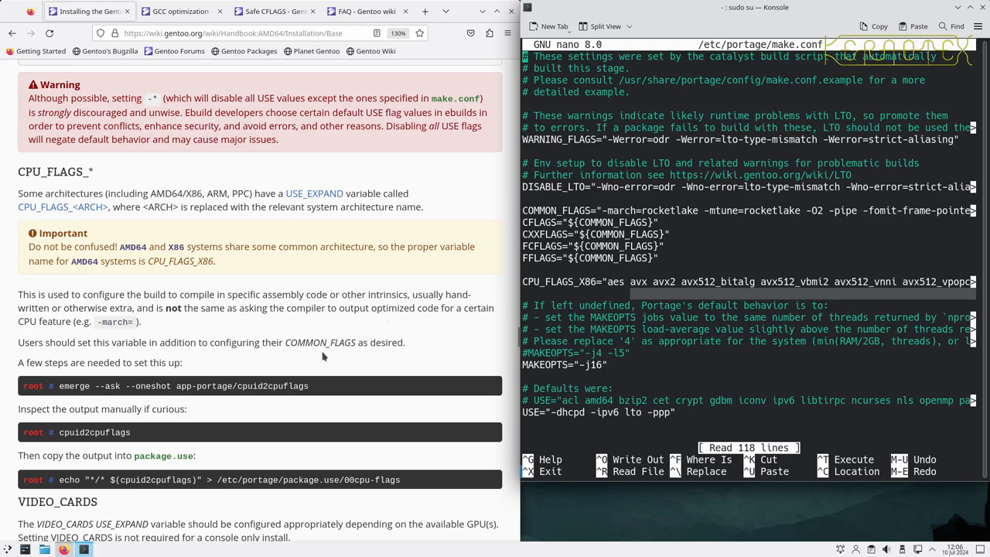
pyautogui.moveTo(386, 342)
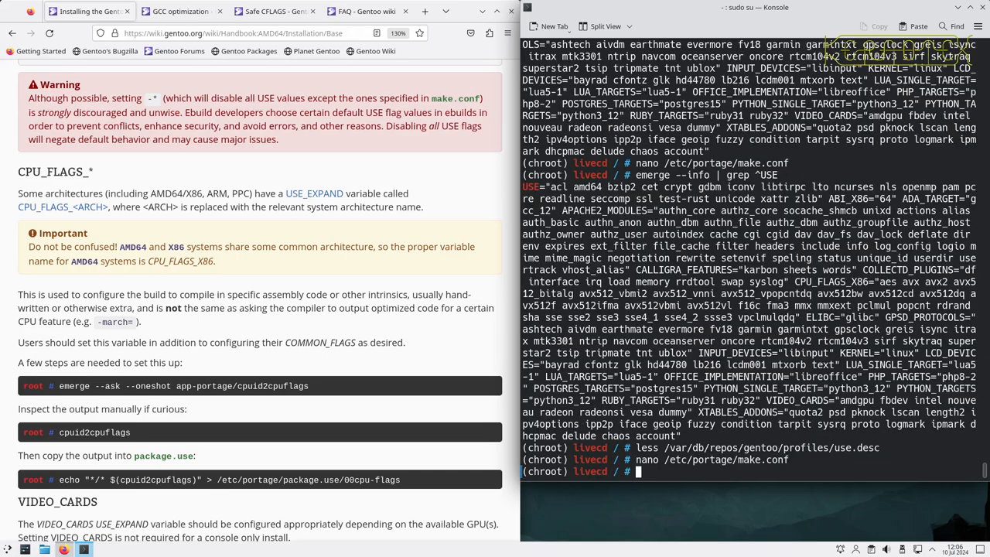
pyautogui.moveTo(337, 395)
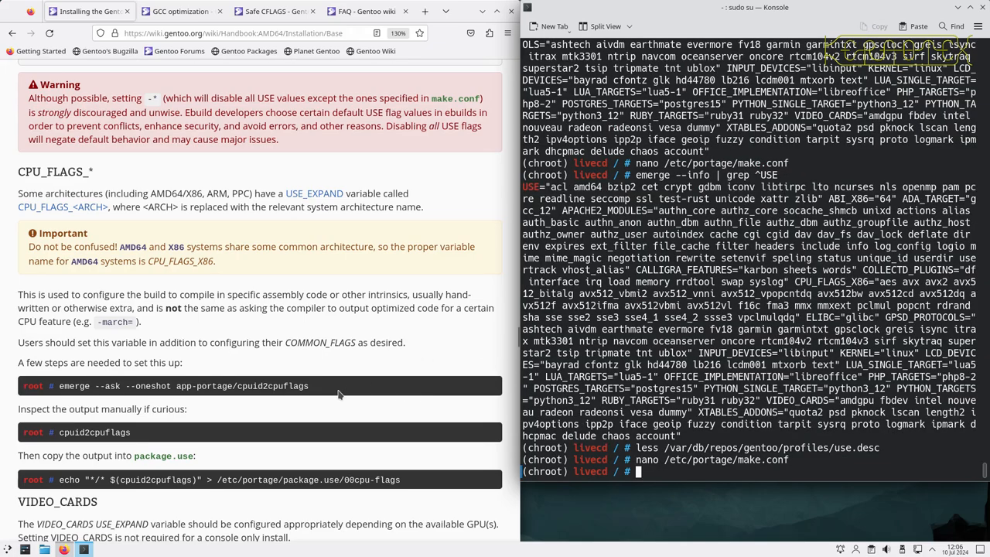
# Step: Install app-portage/cpuid2cpuflags with emerge --ask --oneshot, answering Yes
pyautogui.doubleClick(95, 434)
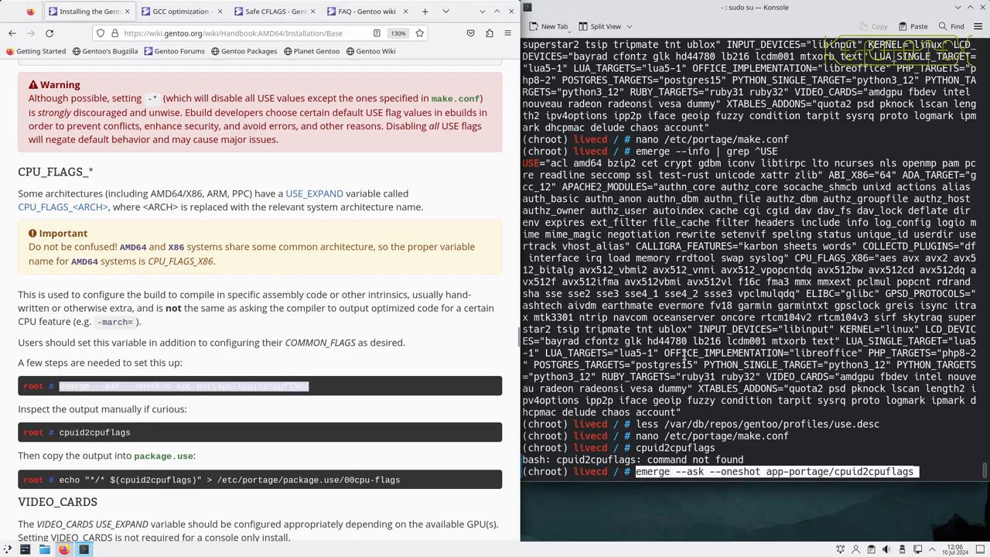
pyautogui.press('Return')
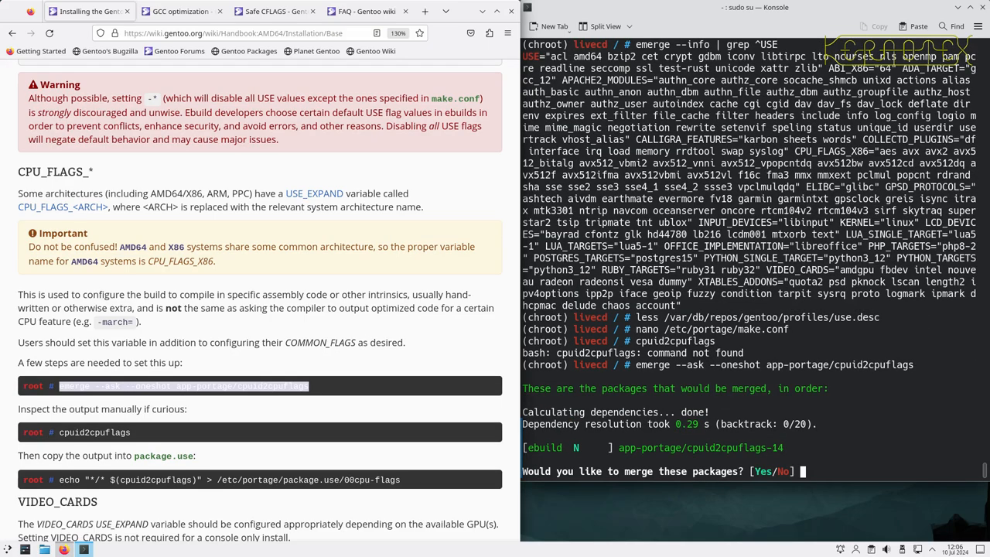
pyautogui.write('Yes')
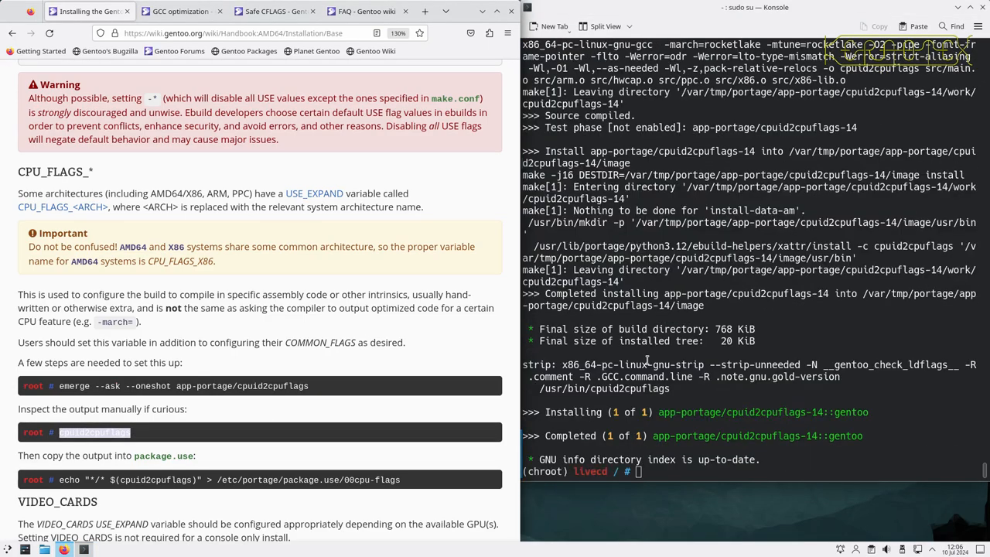
# Step: Run cpuid2cpuflags to print the processor's CPU_FLAGS_X86 list
pyautogui.write('cpuid2cpuflags')
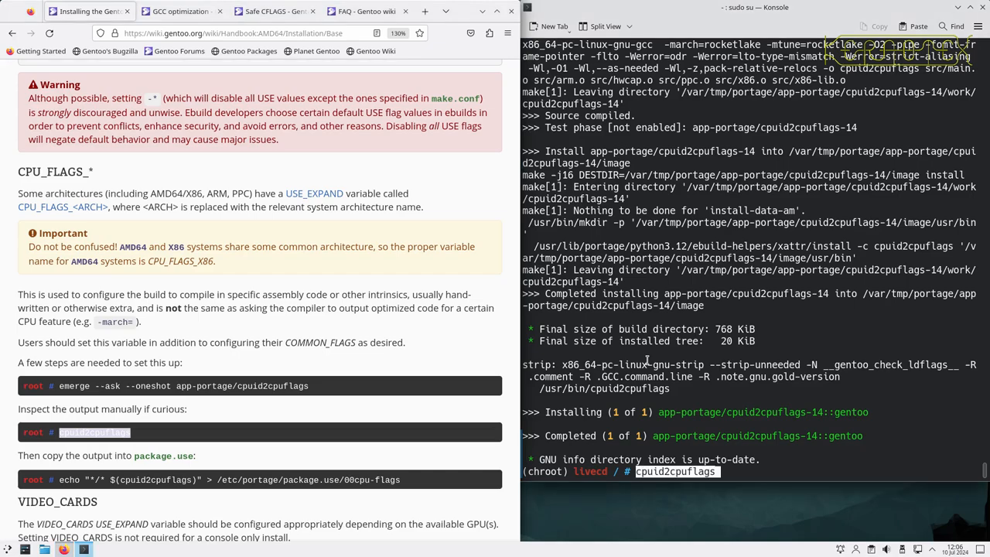
pyautogui.press('Return')
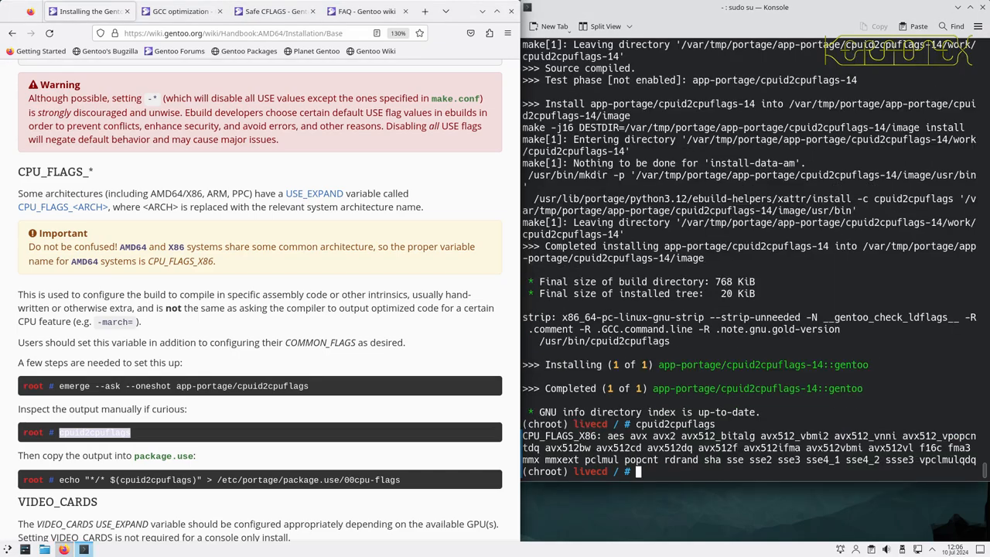
pyautogui.moveTo(182, 476)
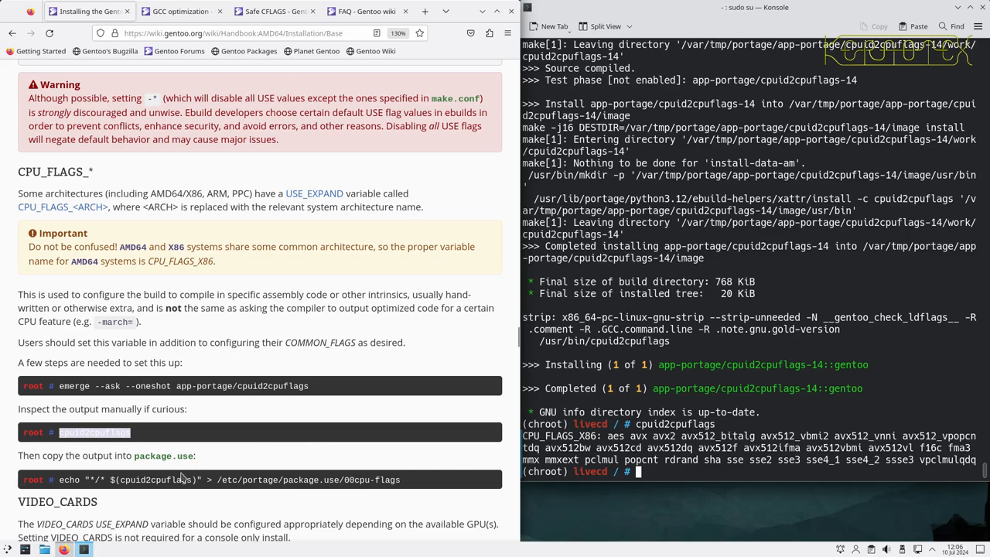
pyautogui.scroll(-3)
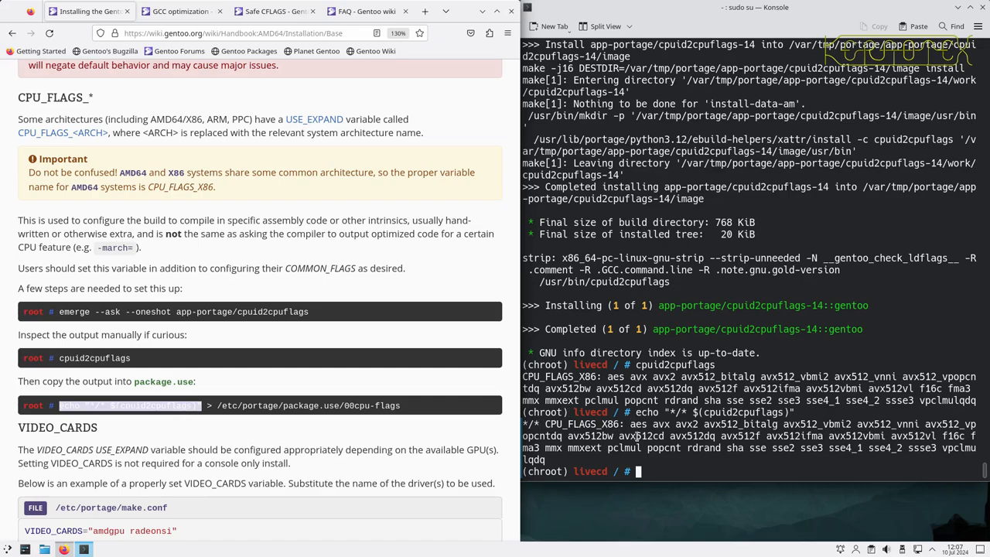
pyautogui.moveTo(495, 425)
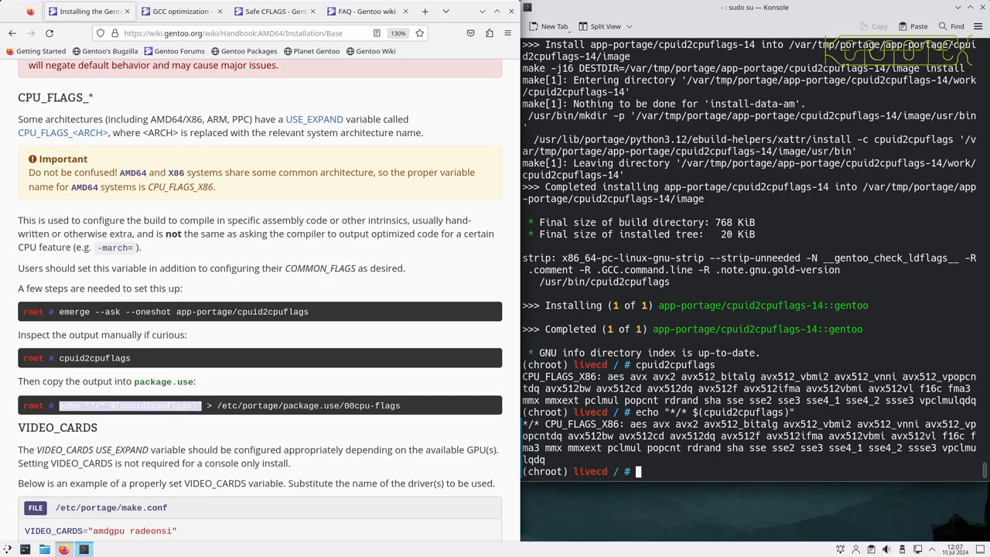
# Step: Change to /etc/portage/ and list its contents with ls -l
pyautogui.write('cd //')
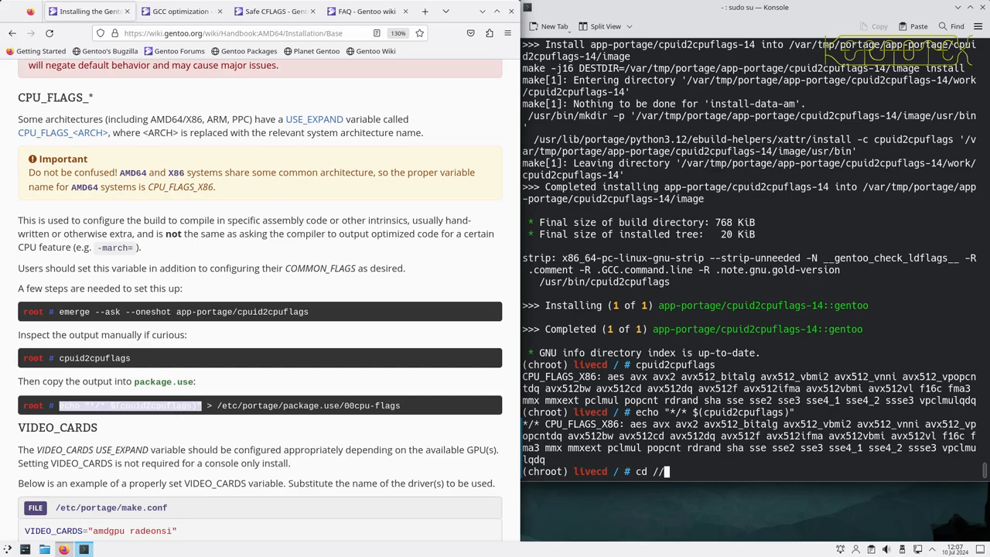
pyautogui.write('etc/portage/')
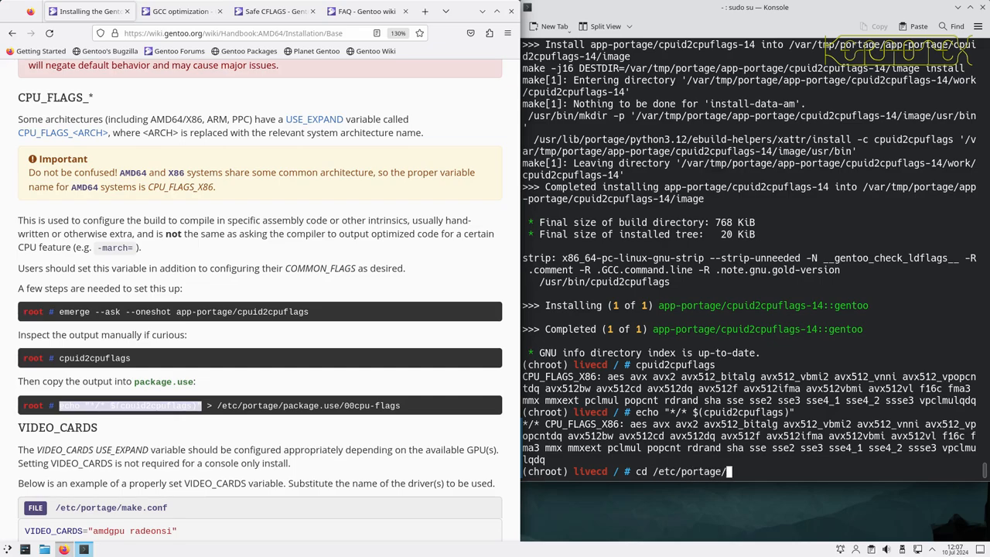
pyautogui.write('ls -l')
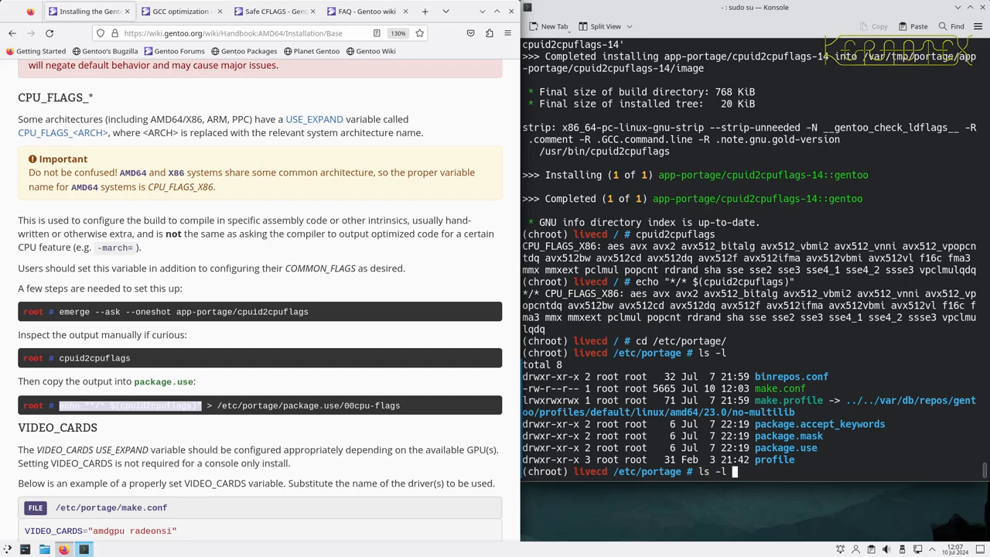
# Step: Remove the empty package.accept_keywords, package.mask and package.use directories, then echo "*/* $(cpuid2cpuflags)"
pyautogui.write('package.accept_keywords/')
pyautogui.write('rmdir ')
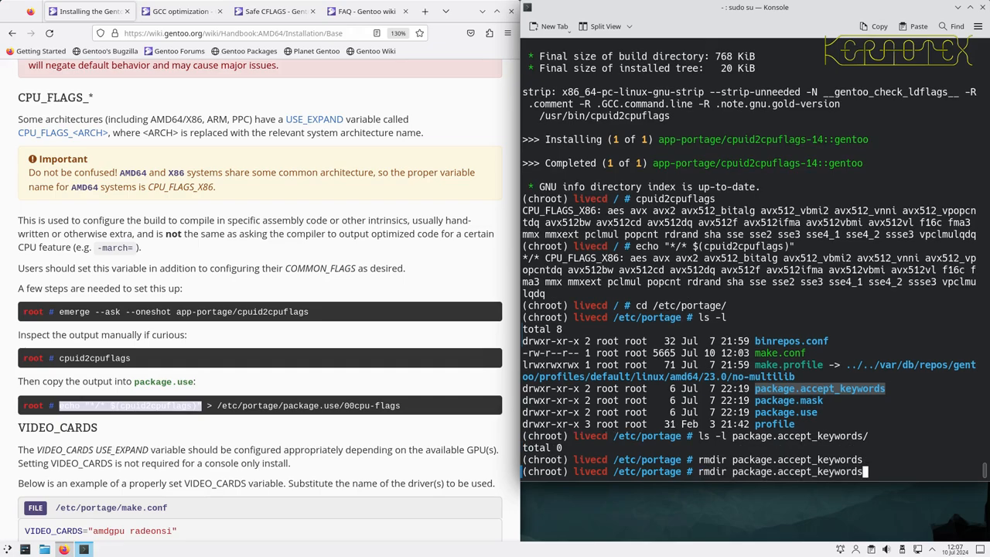
pyautogui.write('package.us')
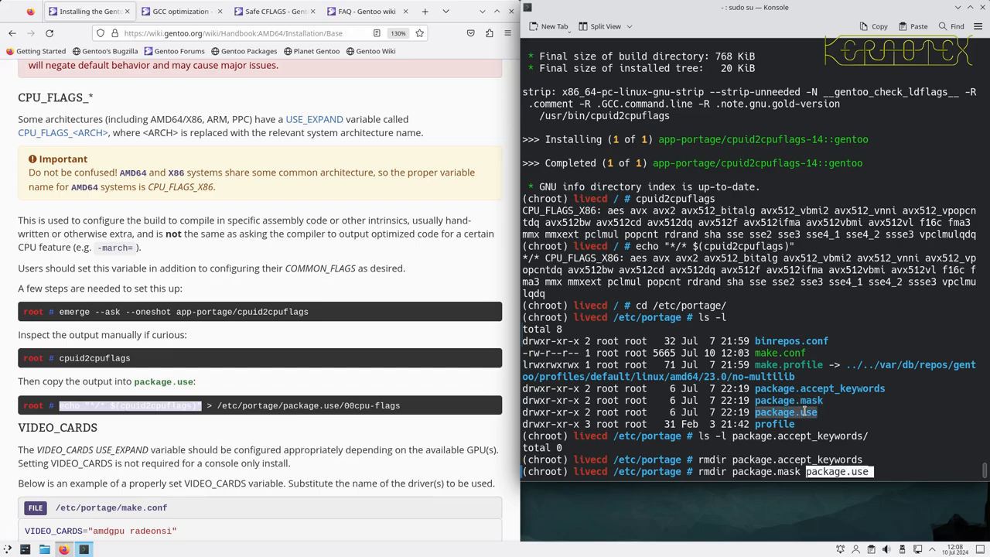
pyautogui.press('Return')
pyautogui.write('ls -l package.accept_keywords/')
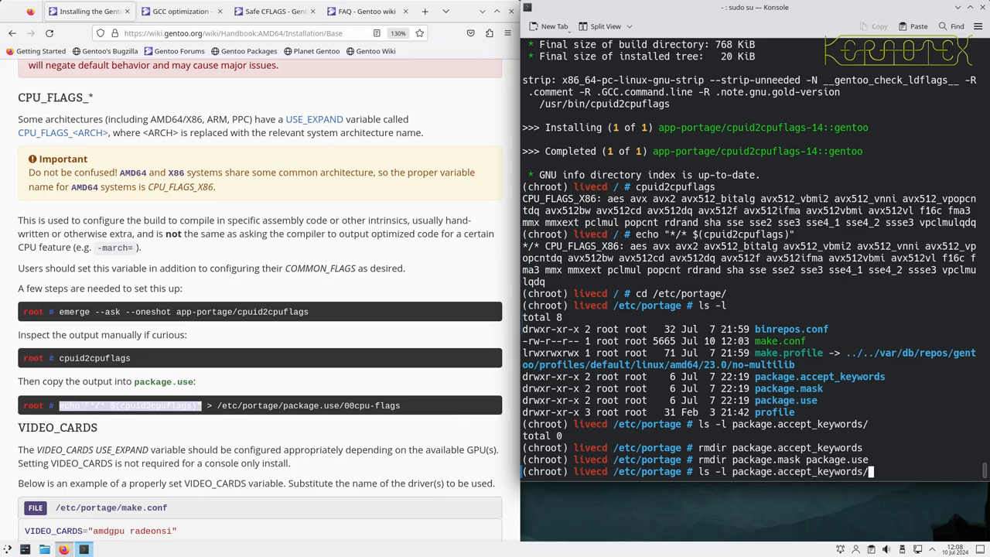
pyautogui.write('echo "*/* $(cpuid2cpuflags)"')
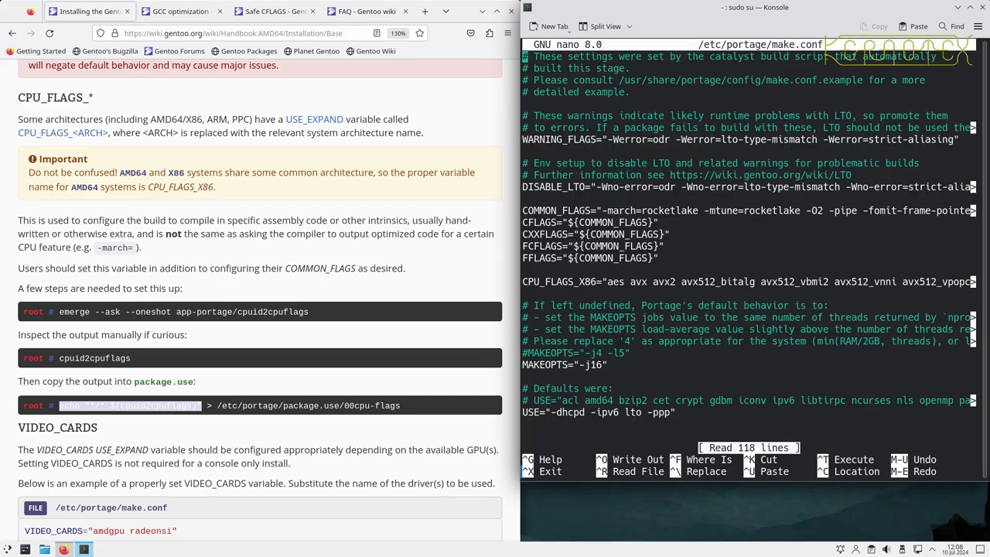
# Step: Read down to the ACCEPT_LICENSE section and select its license query command
pyautogui.scroll(-3)
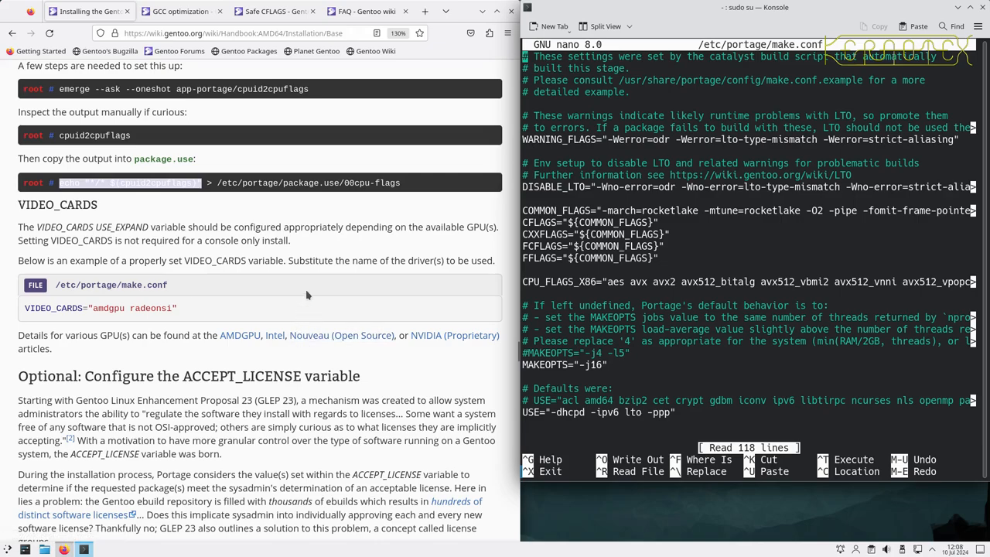
pyautogui.moveTo(306, 294)
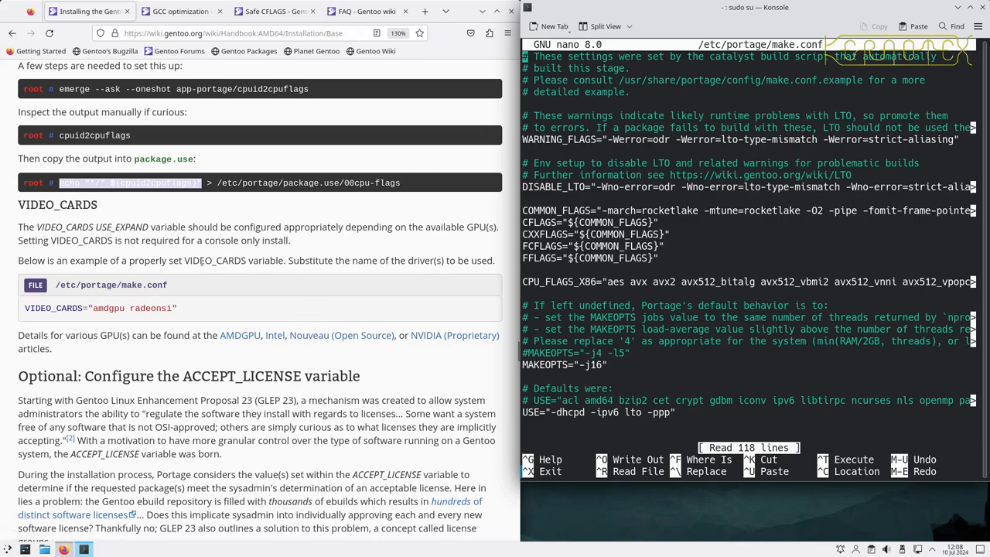
pyautogui.moveTo(152, 254)
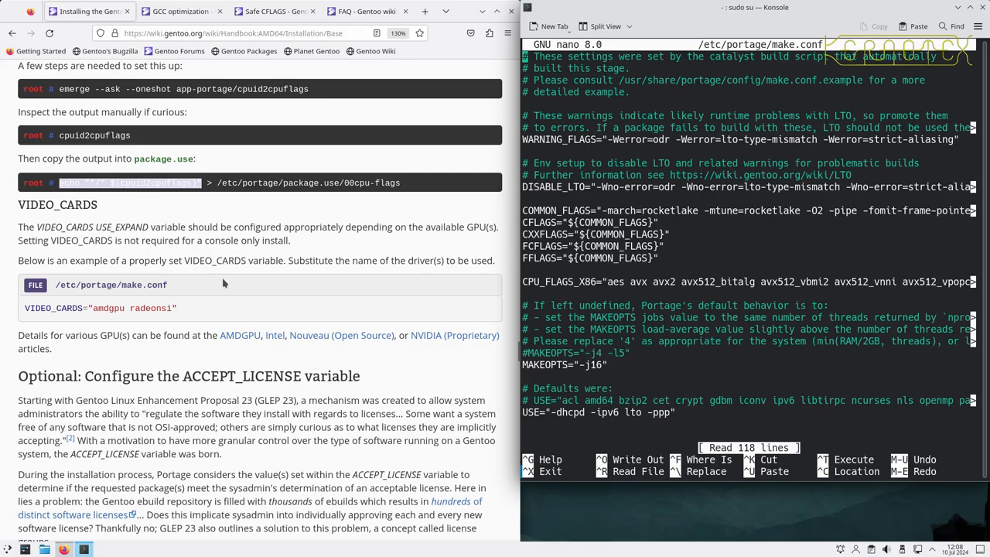
pyautogui.moveTo(204, 314)
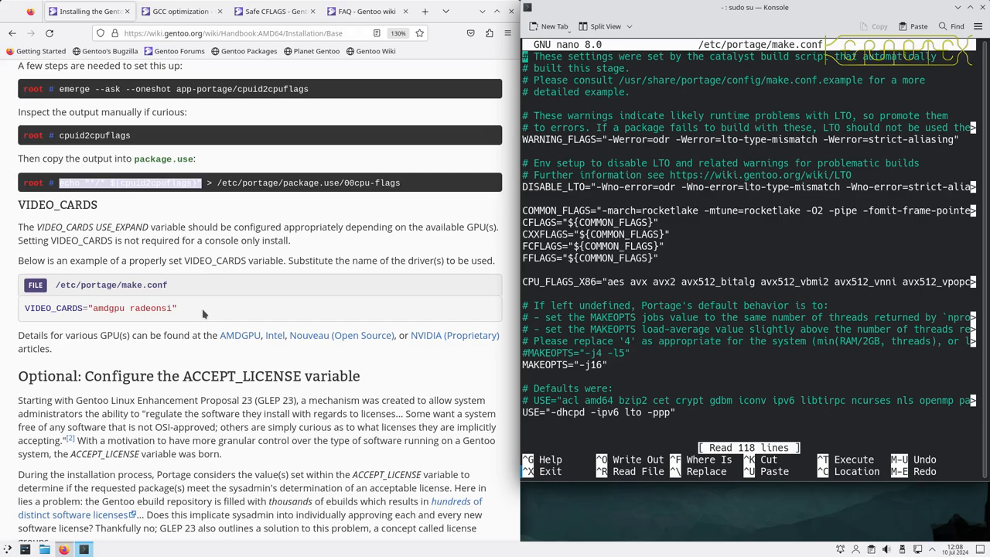
pyautogui.scroll(-3)
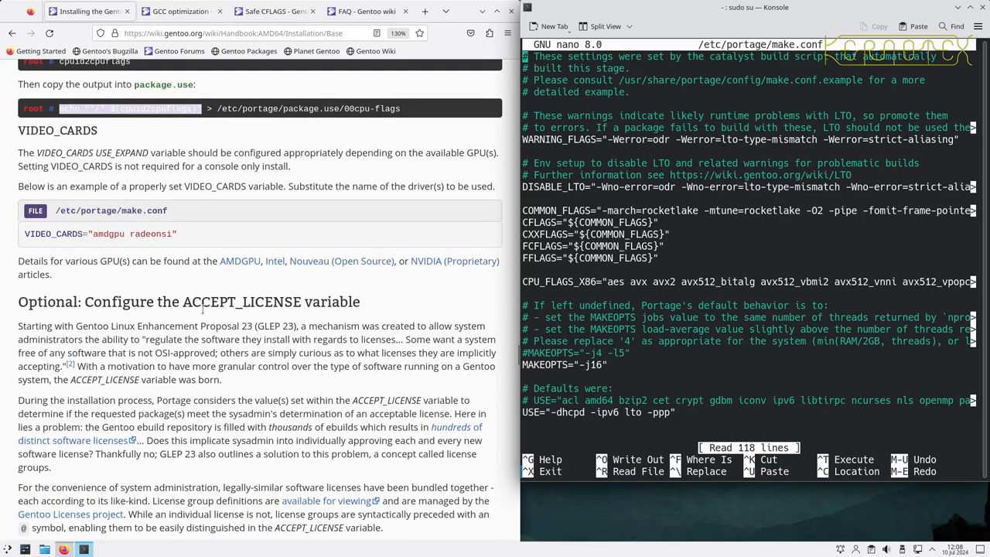
pyautogui.scroll(-3)
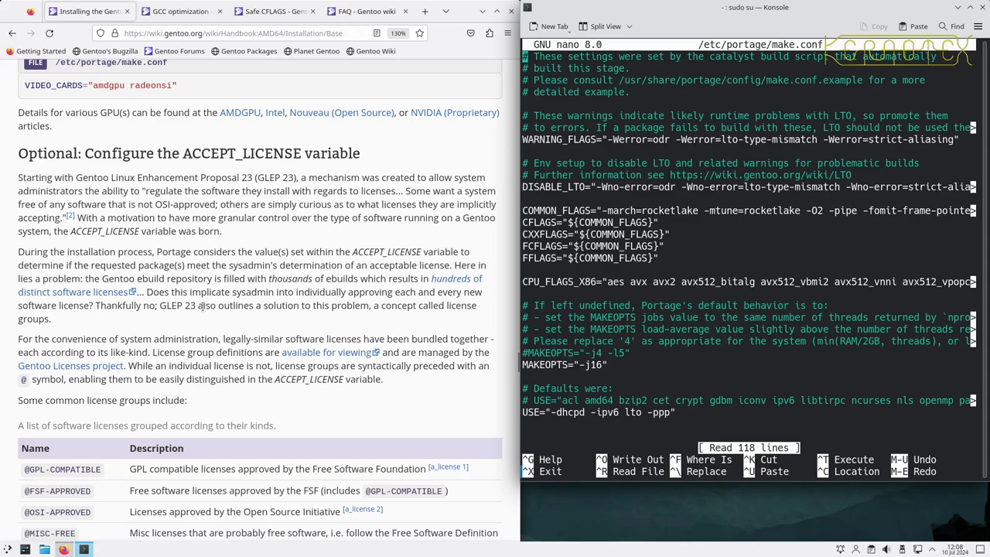
pyautogui.scroll(-3)
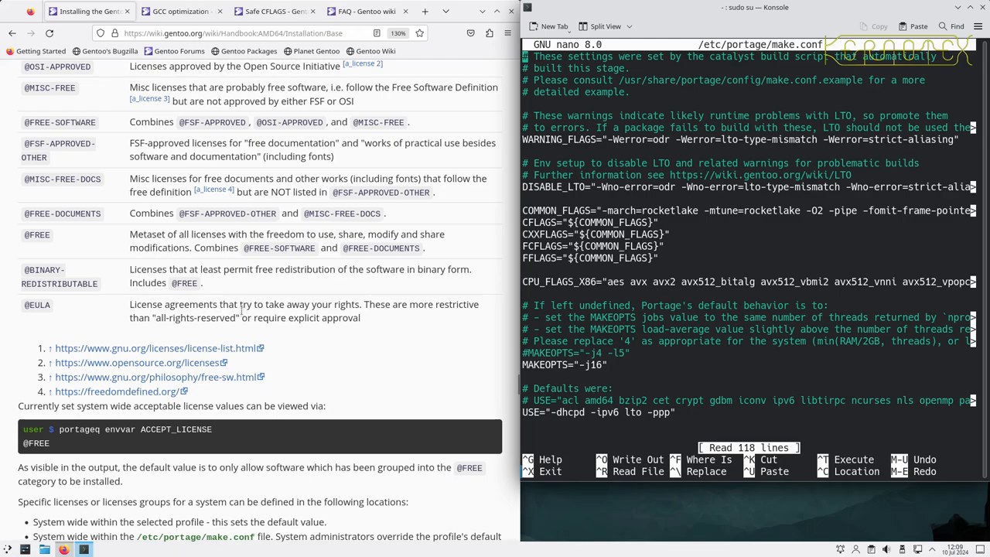
pyautogui.scroll(-3)
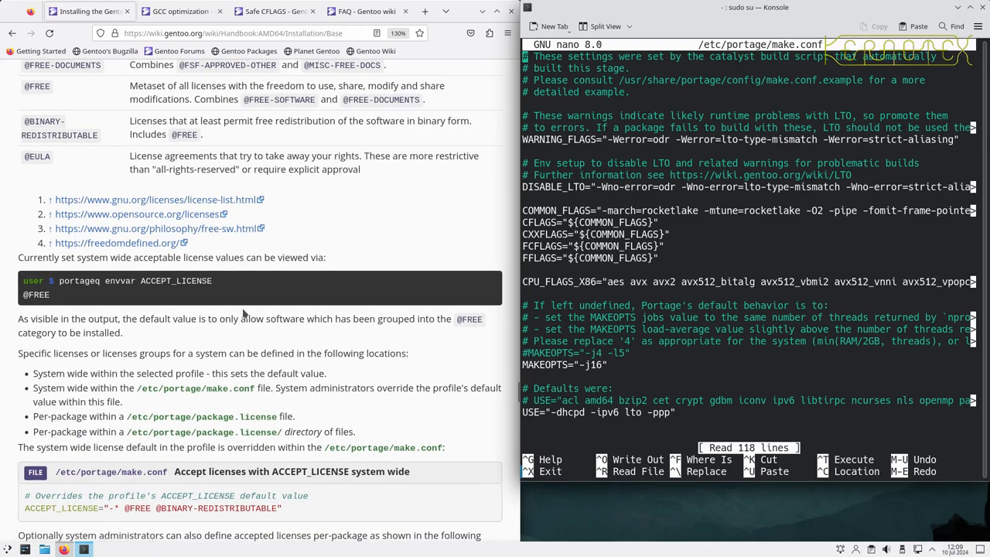
pyautogui.scroll(-3)
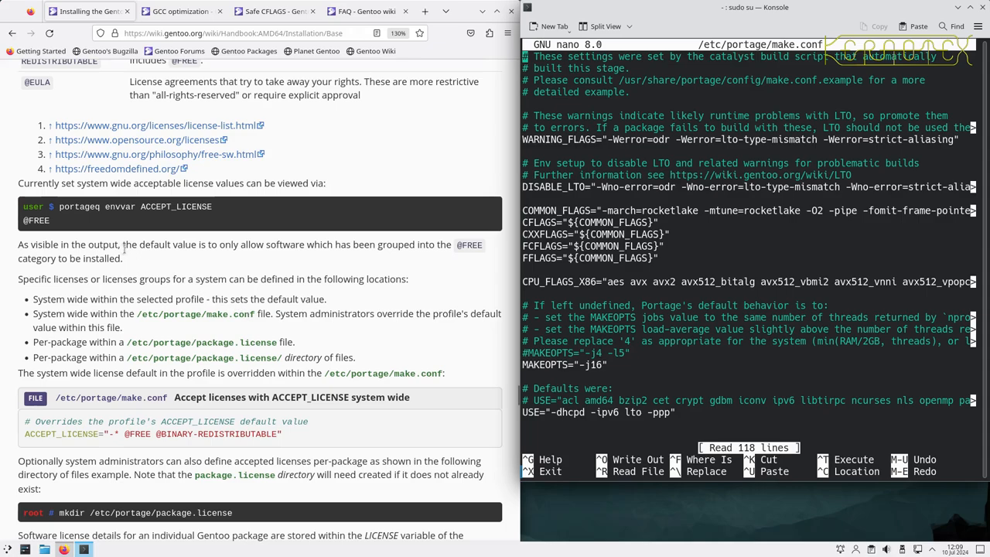
pyautogui.doubleClick(101, 207)
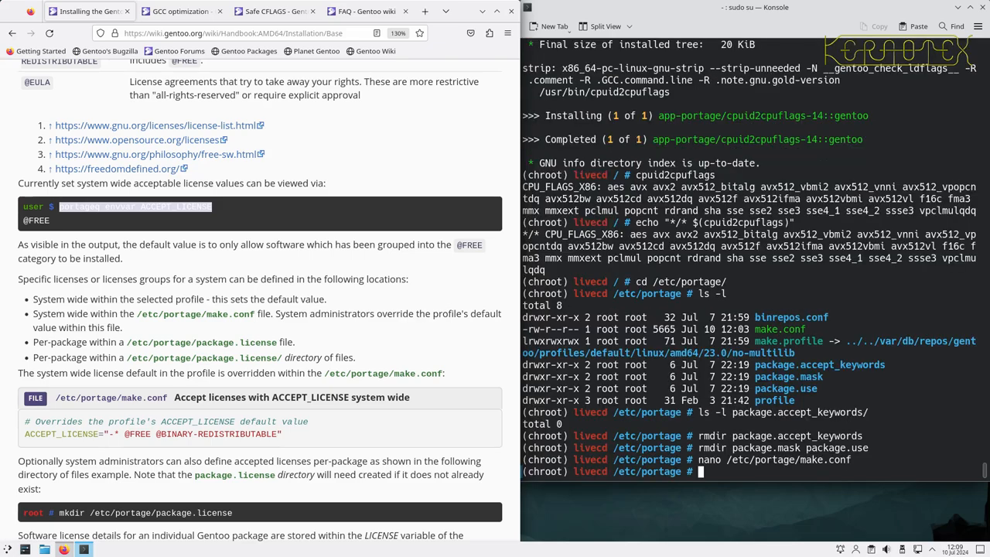
pyautogui.write('portageq envvar ACCEPT_LICENSE')
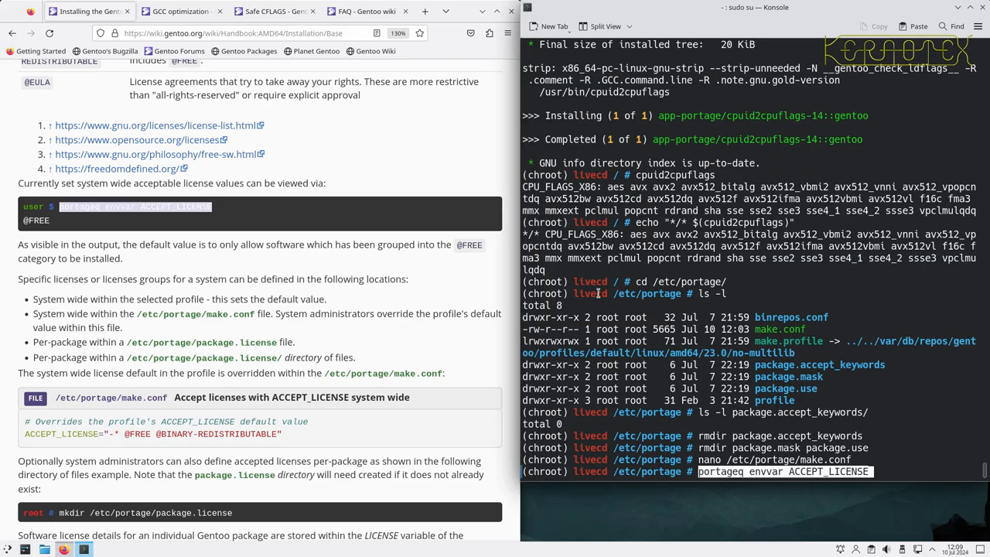
pyautogui.press('Return')
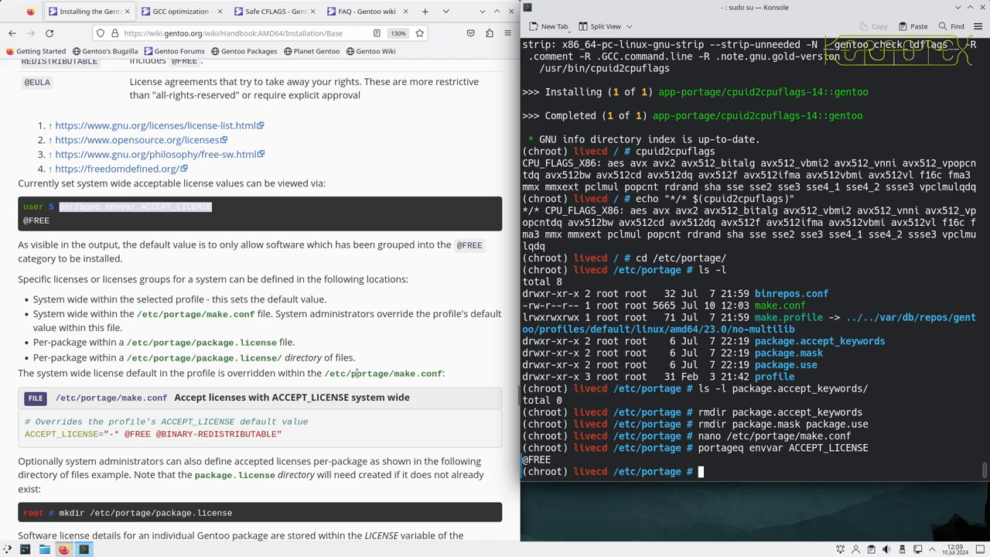
pyautogui.scroll(-3)
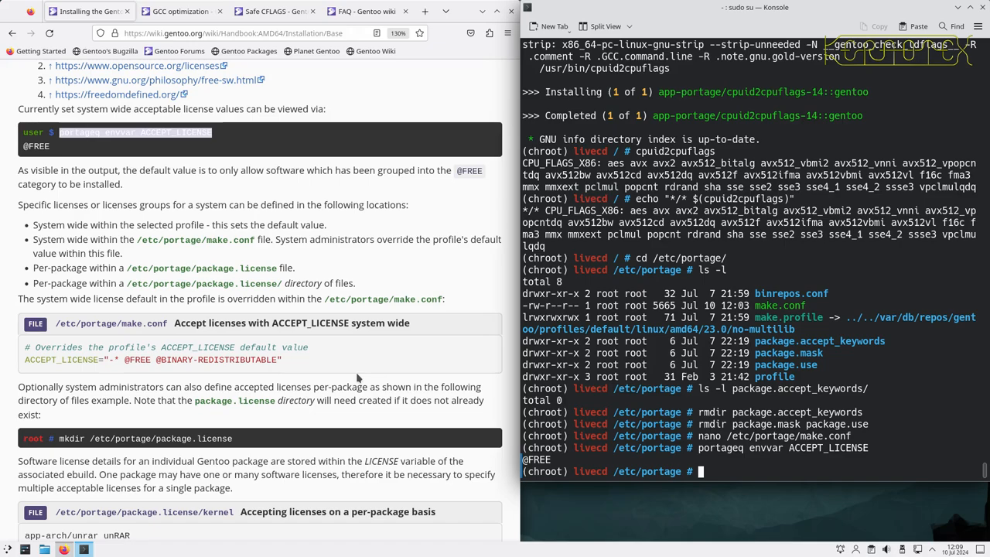
pyautogui.scroll(-3)
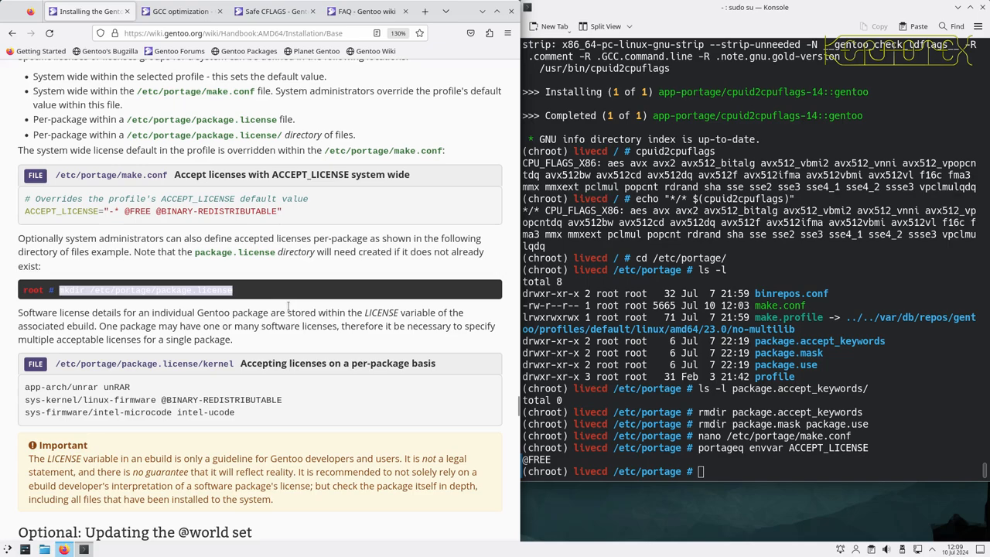
pyautogui.scroll(-3)
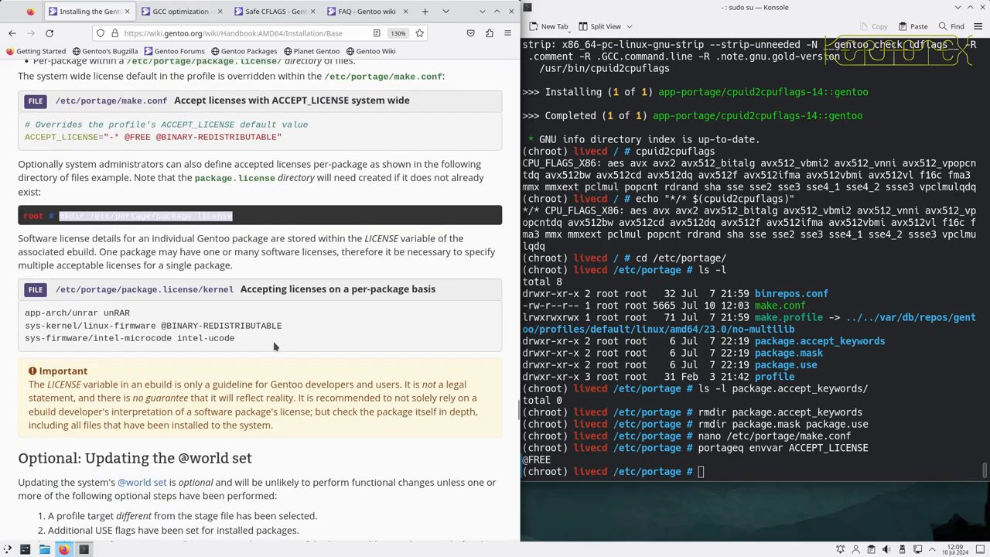
pyautogui.moveTo(152, 335)
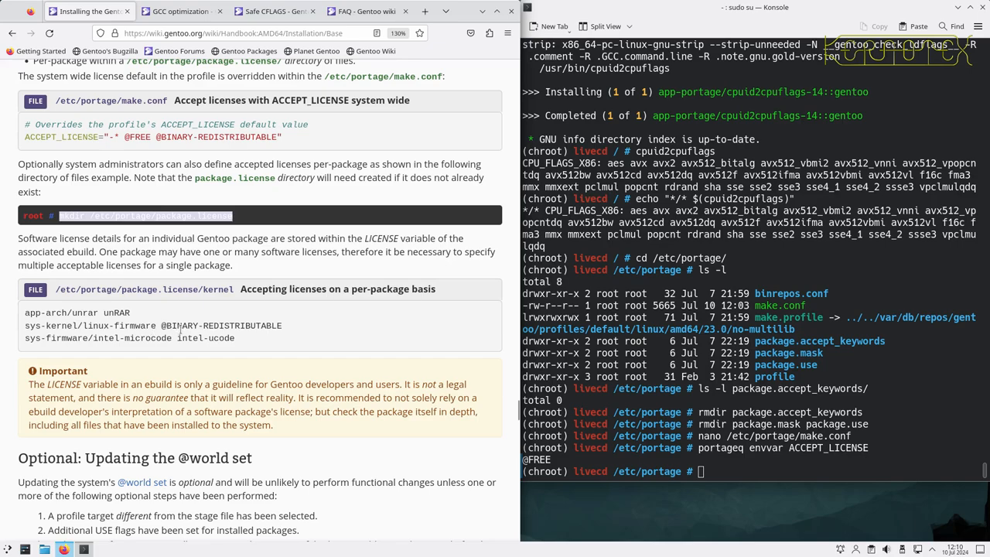
pyautogui.moveTo(251, 337)
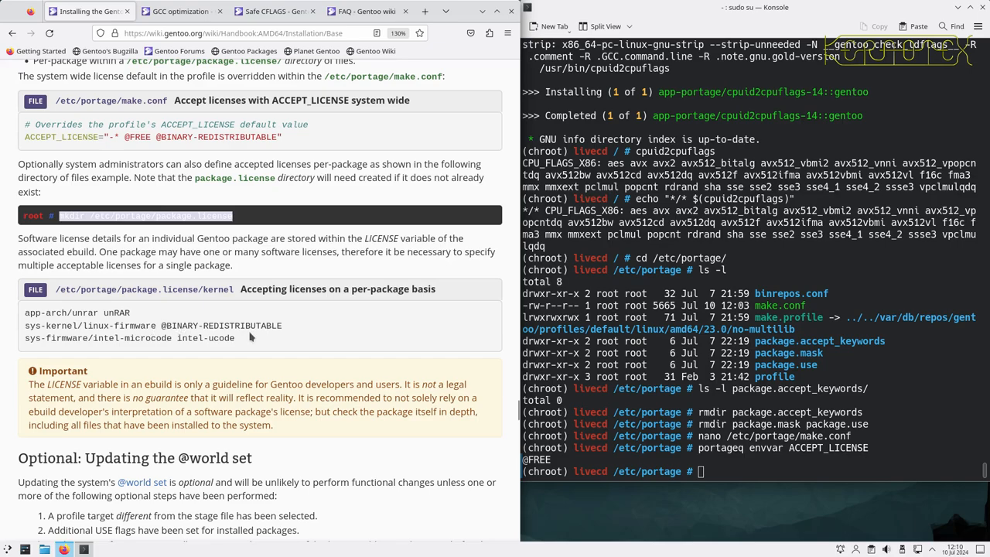
pyautogui.scroll(-3)
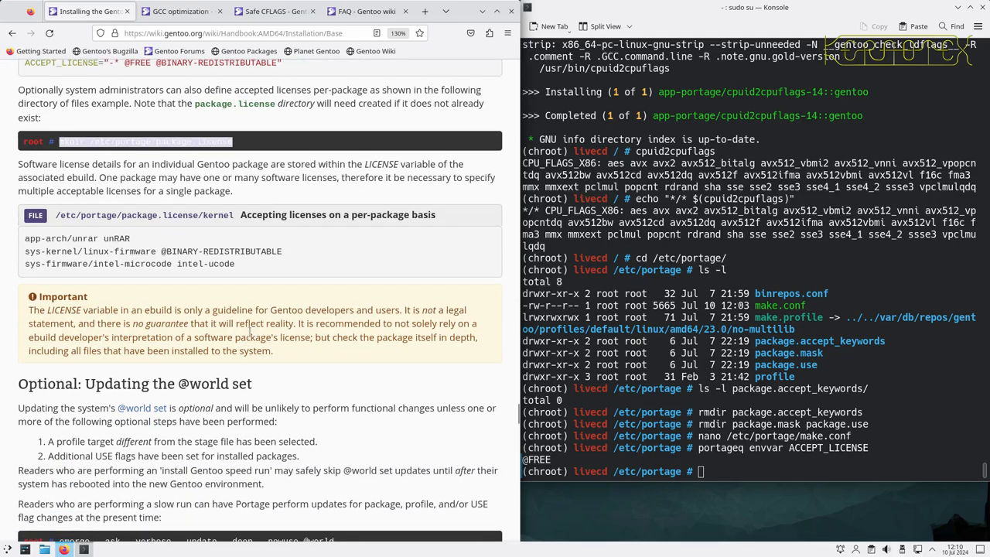
pyautogui.moveTo(301, 350)
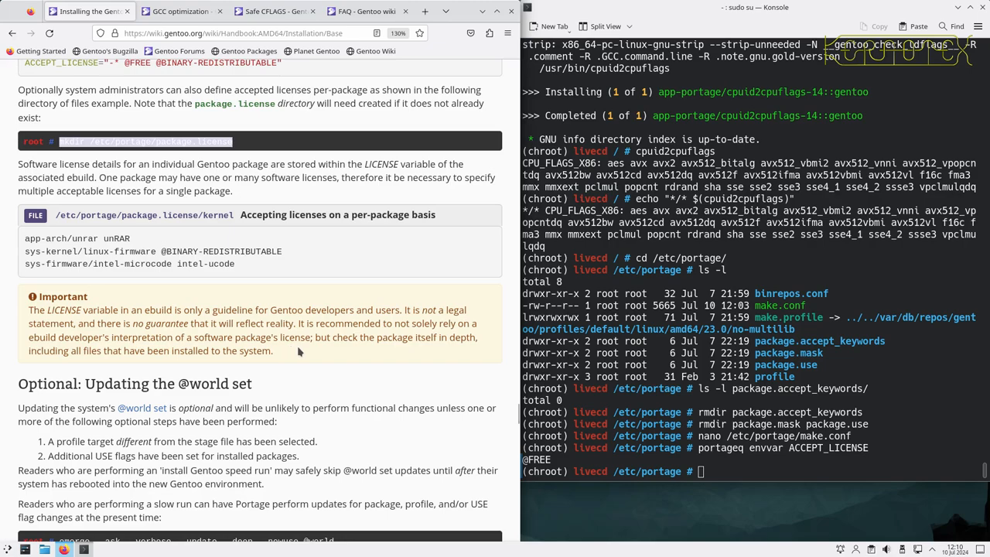
pyautogui.scroll(-3)
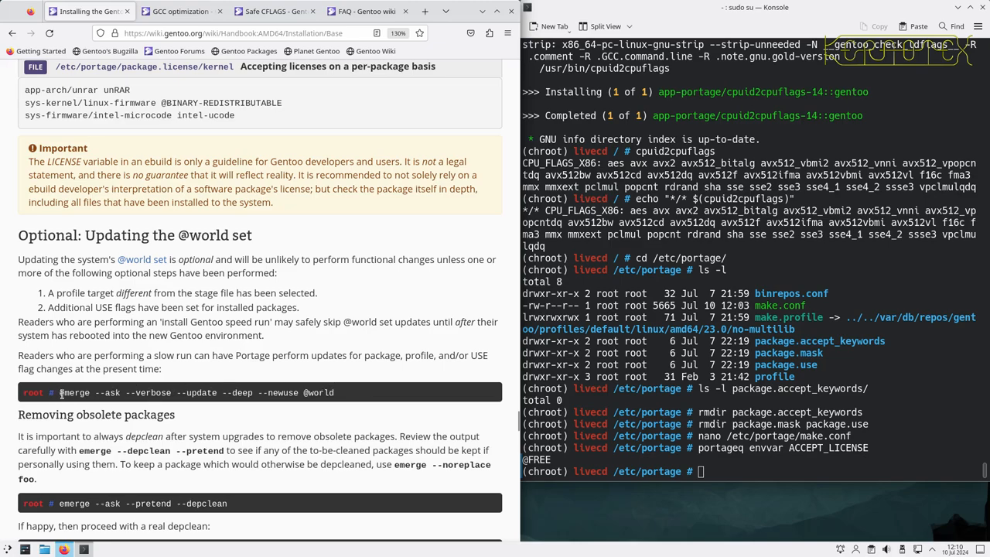
pyautogui.moveTo(61, 393); pyautogui.dragTo(151, 393)
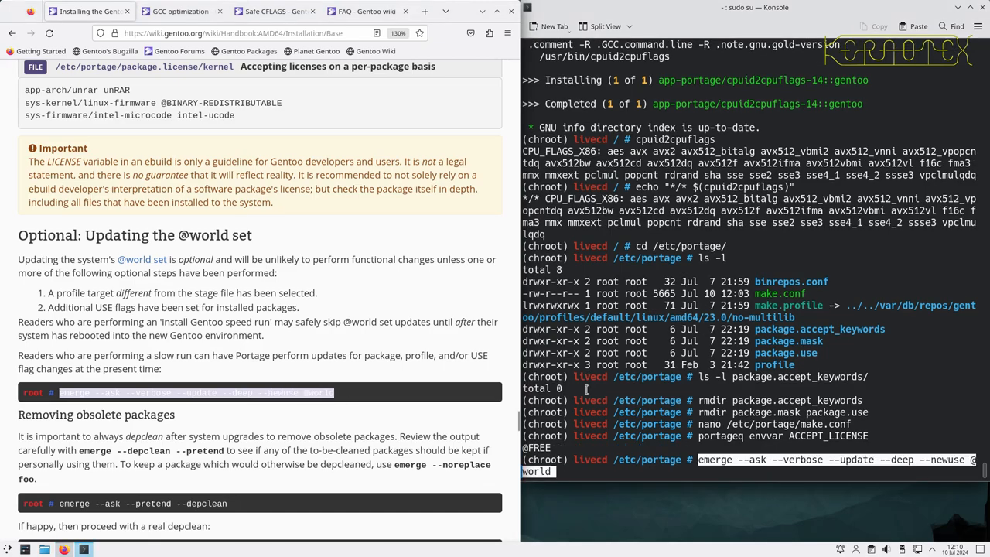
pyautogui.press('Return')
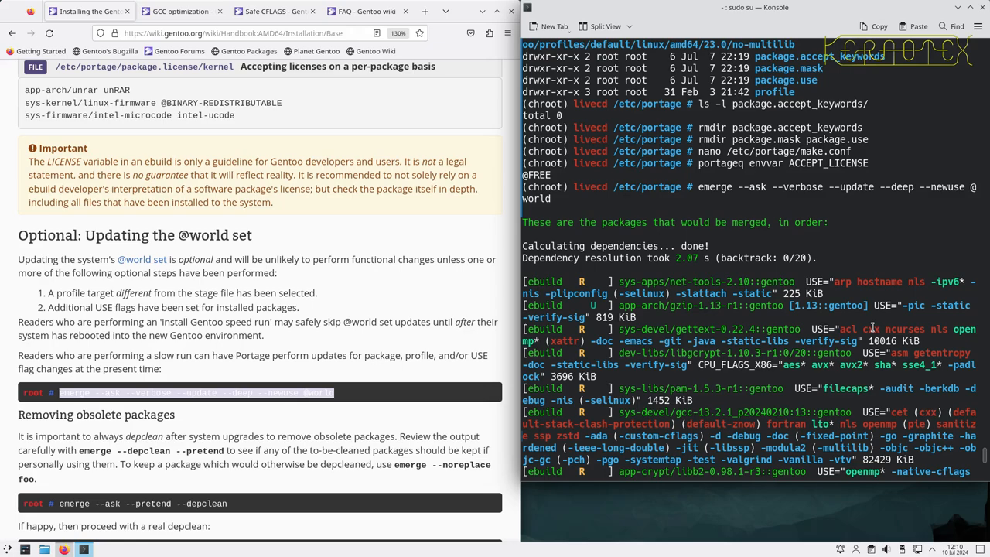
pyautogui.moveTo(948, 273)
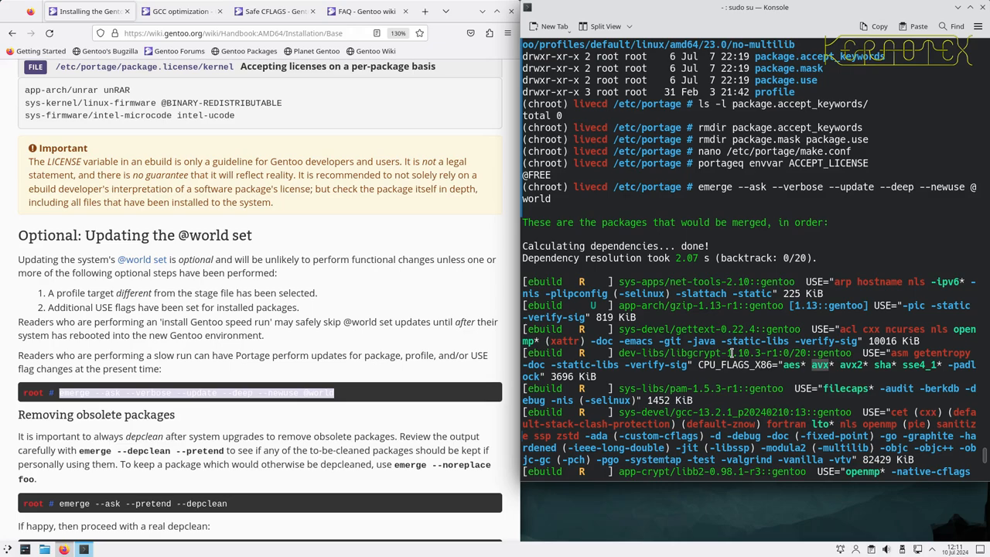
pyautogui.scroll(-3)
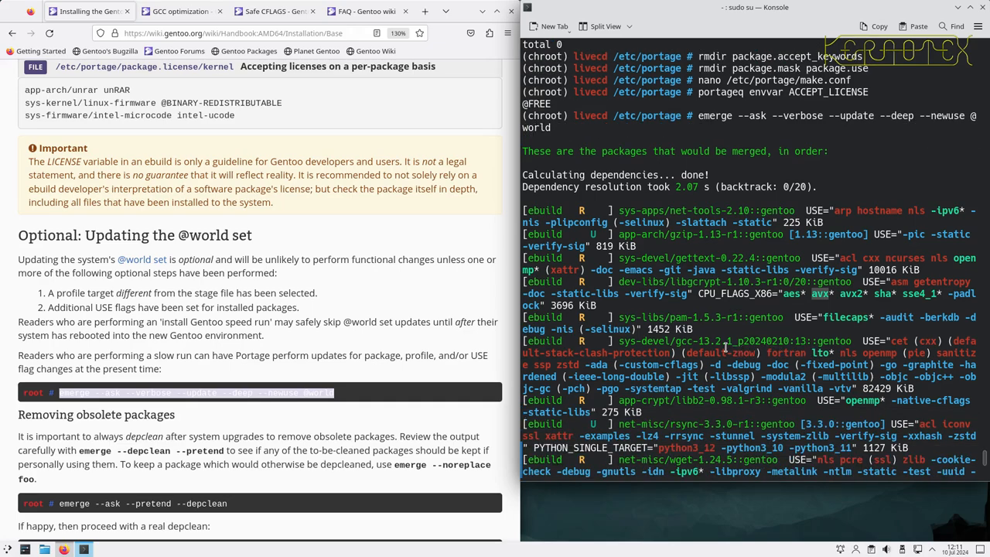
pyautogui.scroll(-3)
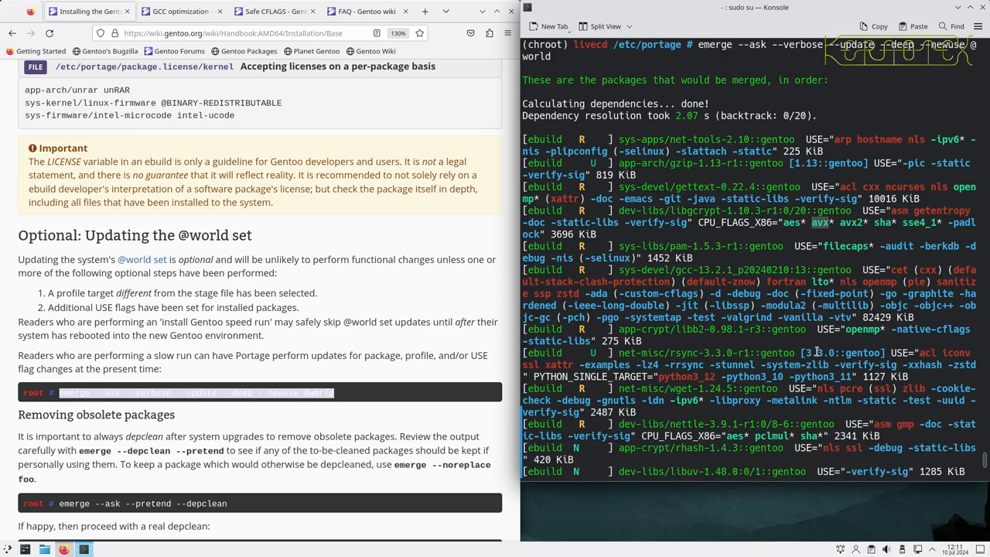
pyautogui.scroll(-3)
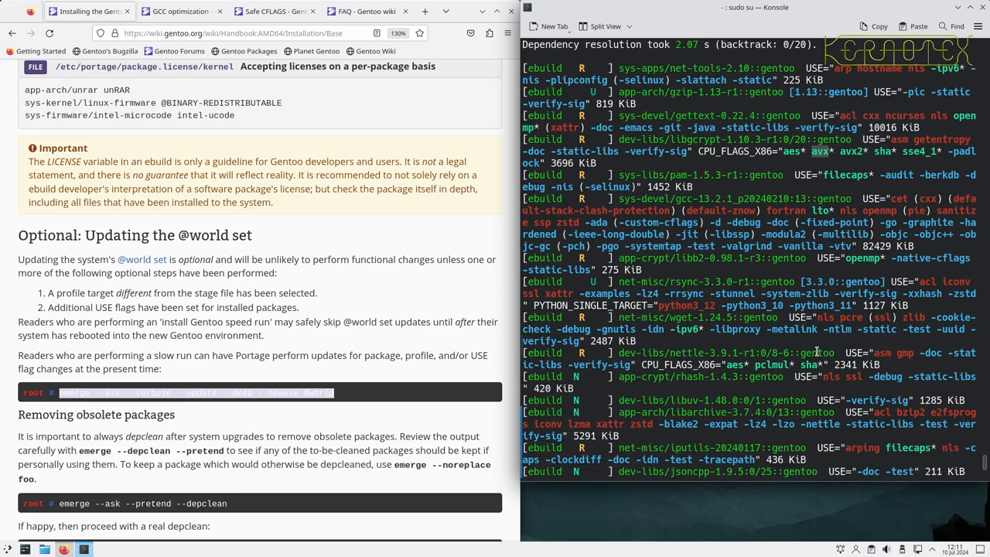
pyautogui.scroll(-3)
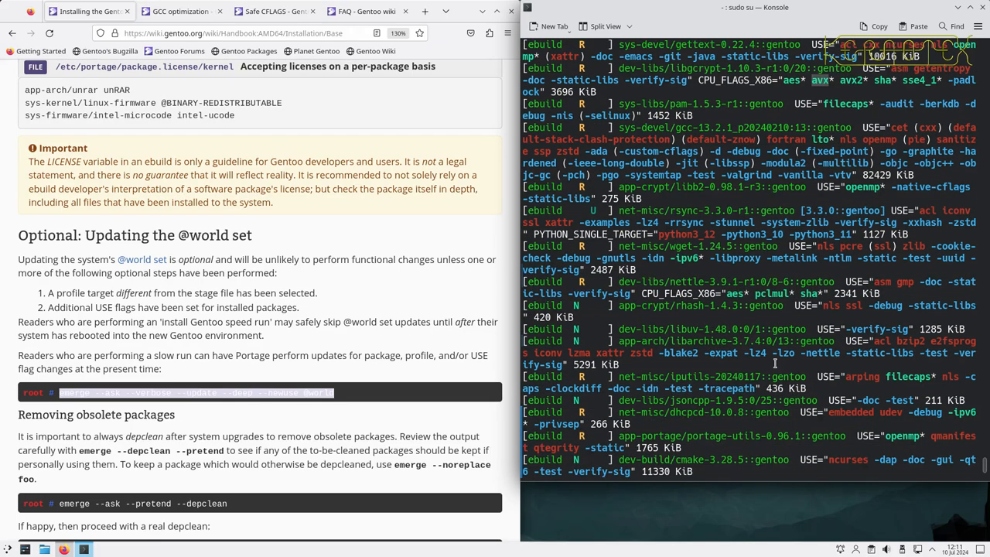
pyautogui.scroll(-3)
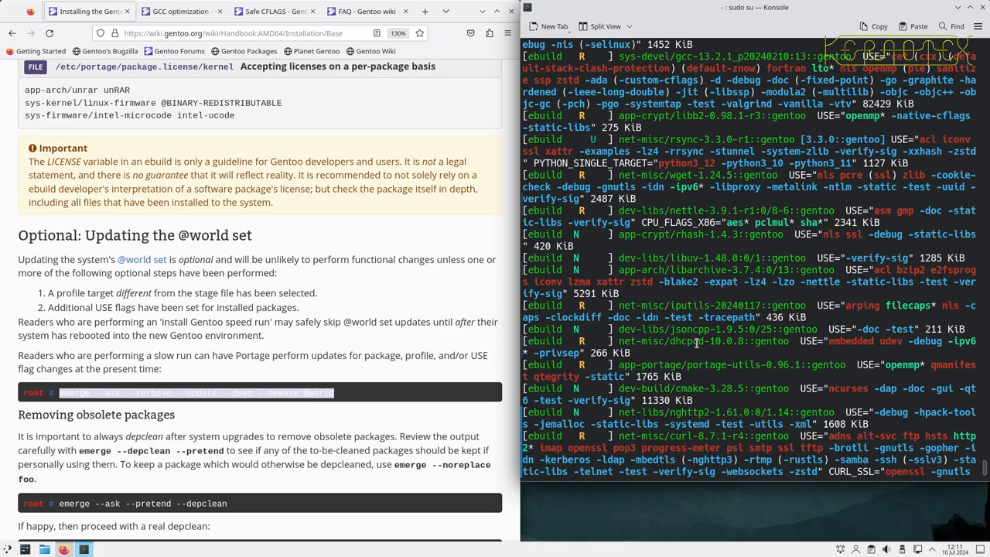
pyautogui.write('n')
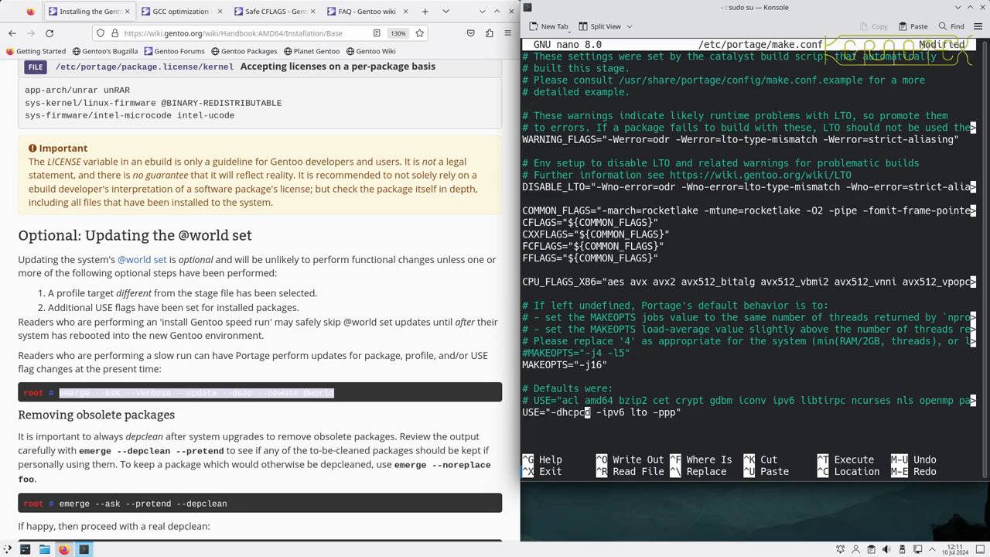
pyautogui.press('ctrl+x')
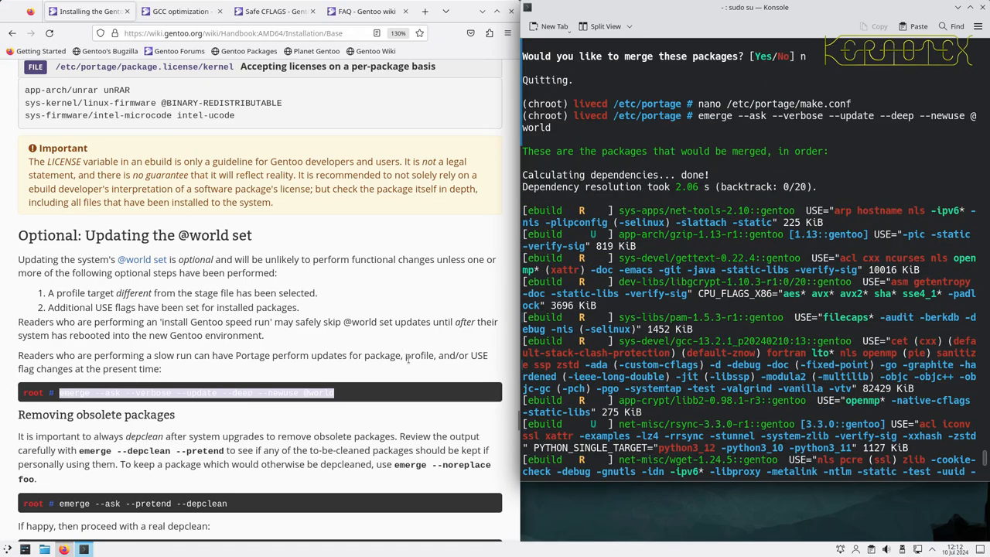
# Step: Decline the update and run emerge --depclean -a to list obsolete packages
pyautogui.scroll(-3)
pyautogui.write('emerge --depclean')
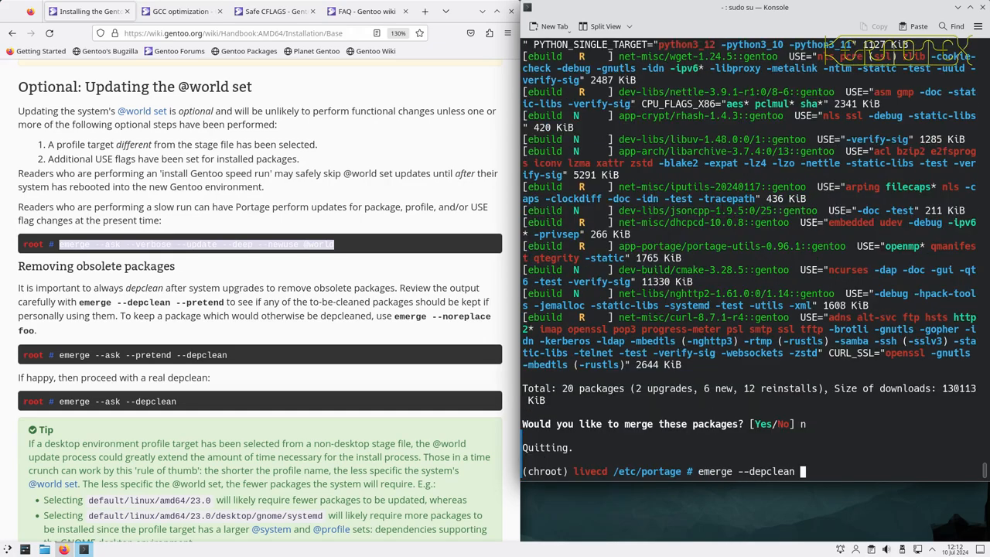
pyautogui.write('-a')
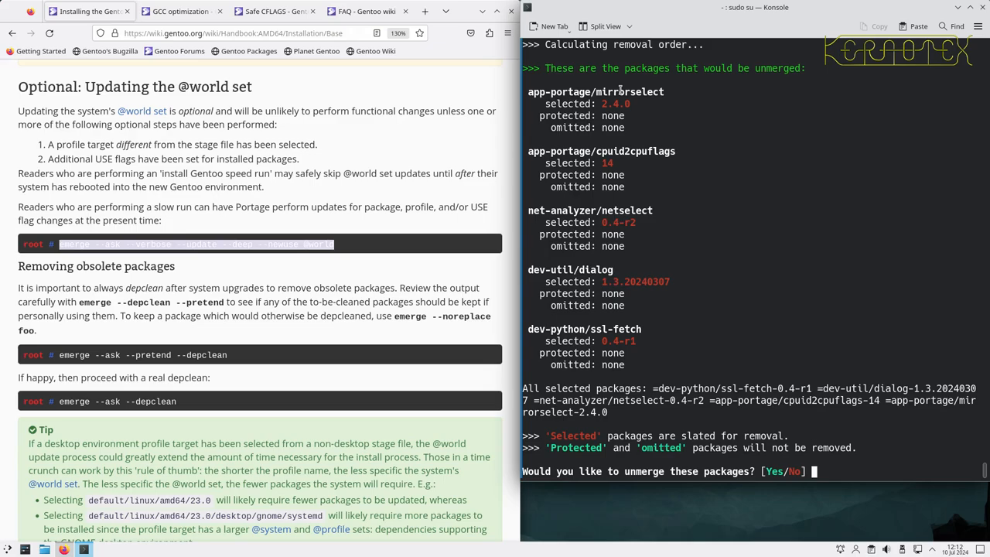
pyautogui.moveTo(635, 151)
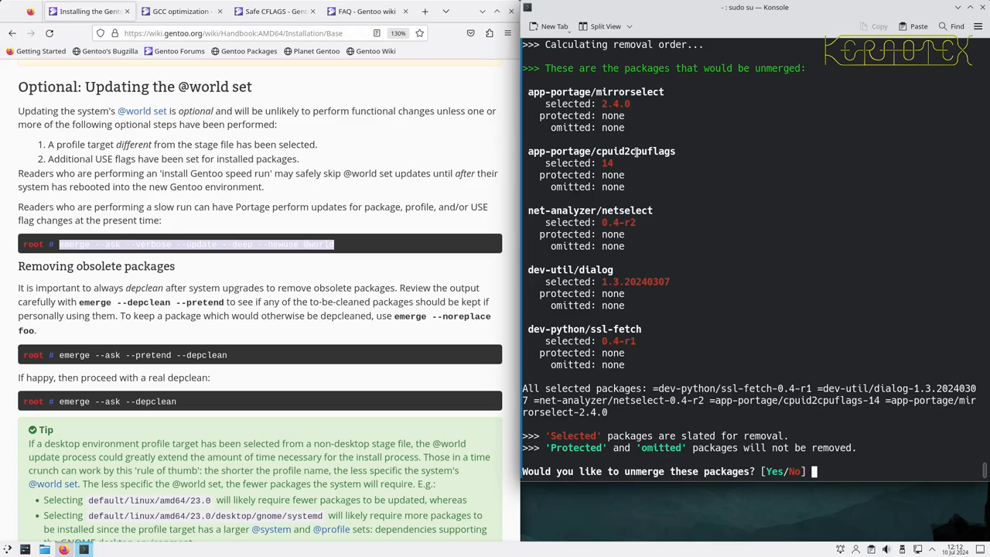
pyautogui.moveTo(634, 198)
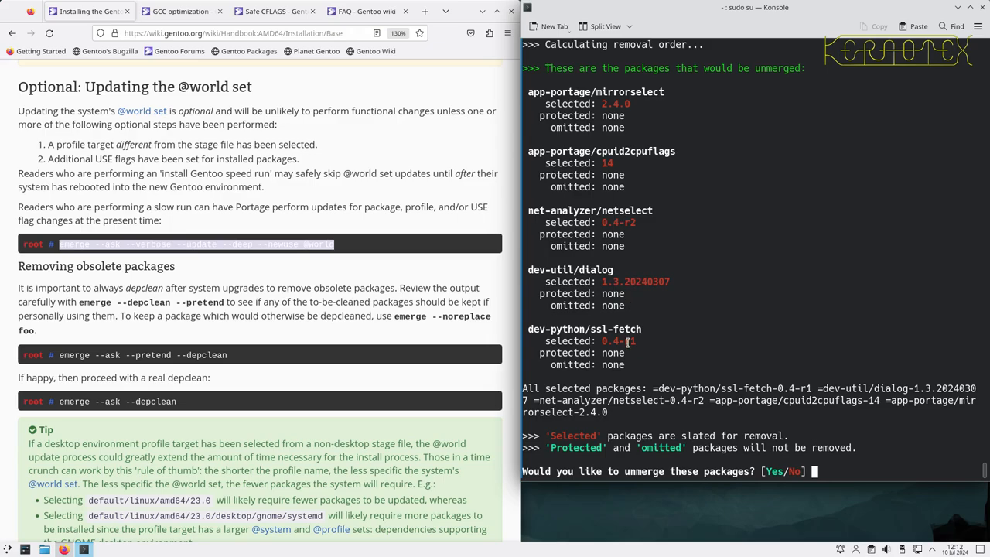
pyautogui.moveTo(664, 300)
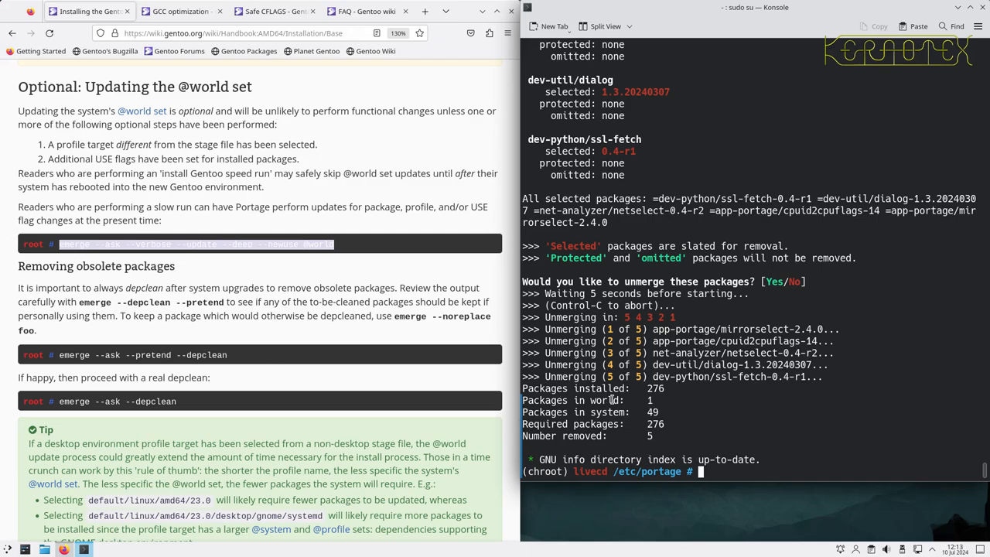
pyautogui.moveTo(278, 414)
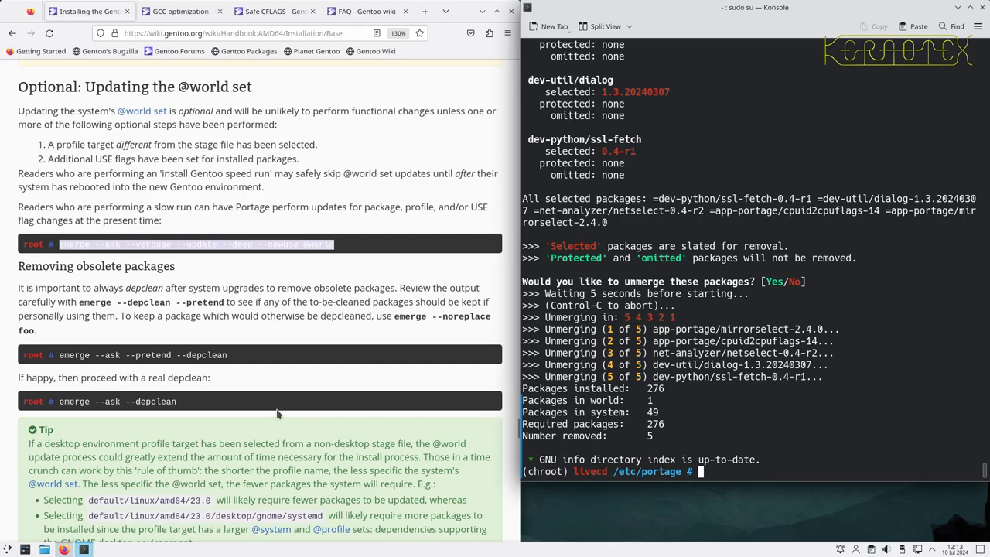
pyautogui.write('emerge --depclean -a')
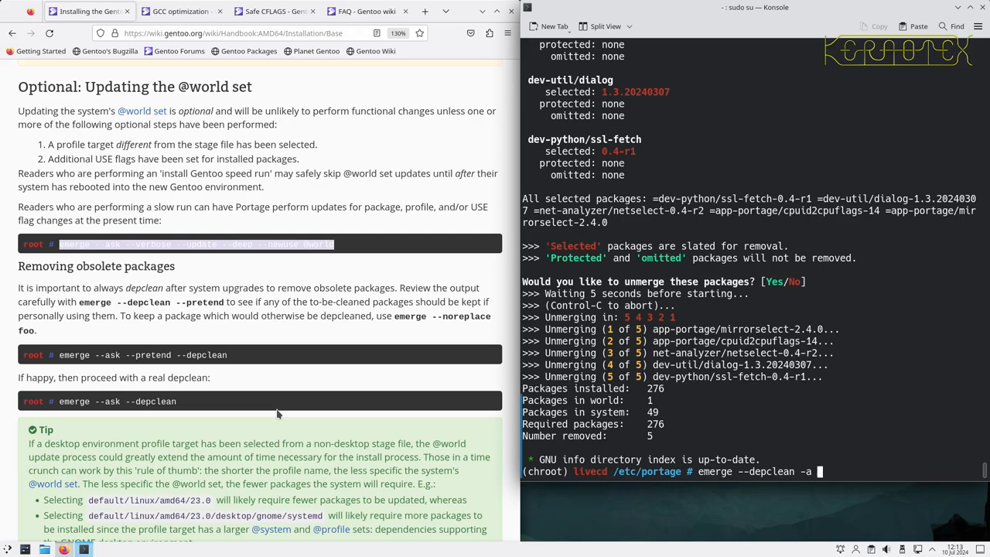
pyautogui.press('Return')
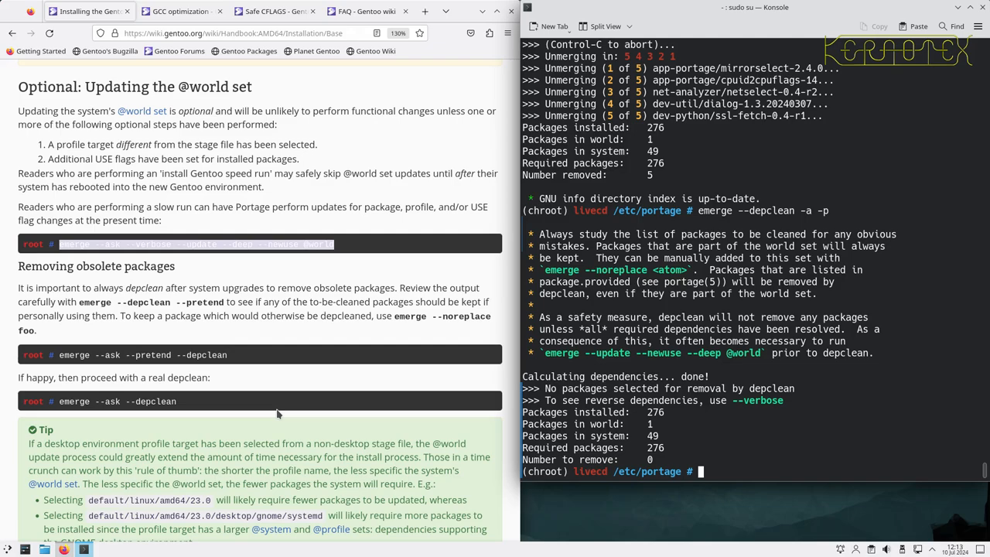
pyautogui.write('emerge --depclean -a')
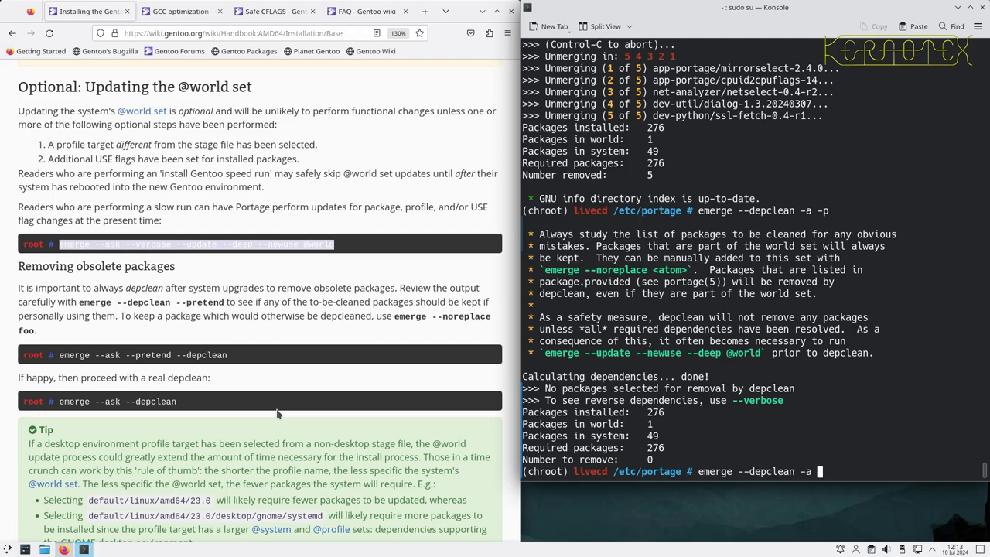
pyautogui.press('Return')
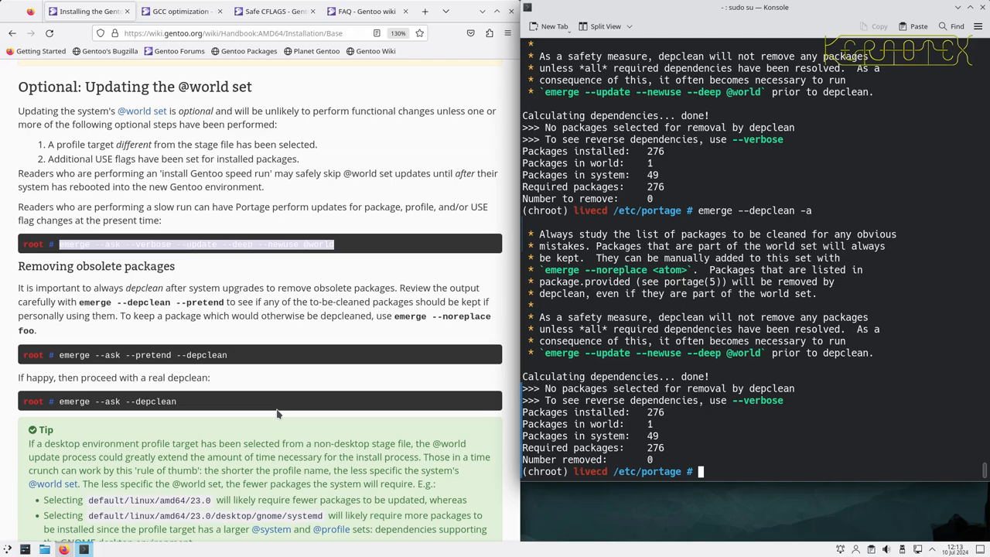
pyautogui.write('emerge --ask --verbose --update --deep --newuse @world')
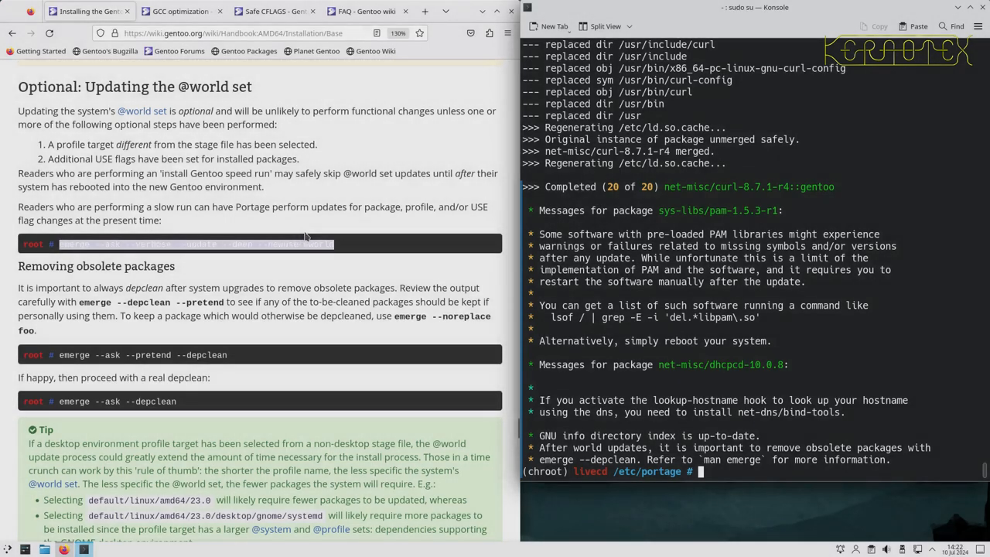
pyautogui.moveTo(142, 342)
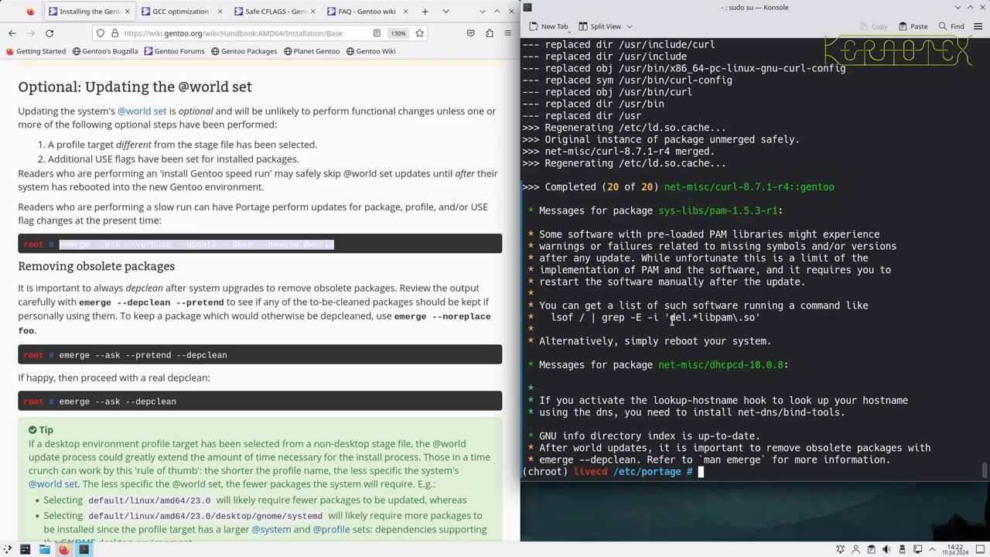
pyautogui.moveTo(628, 341)
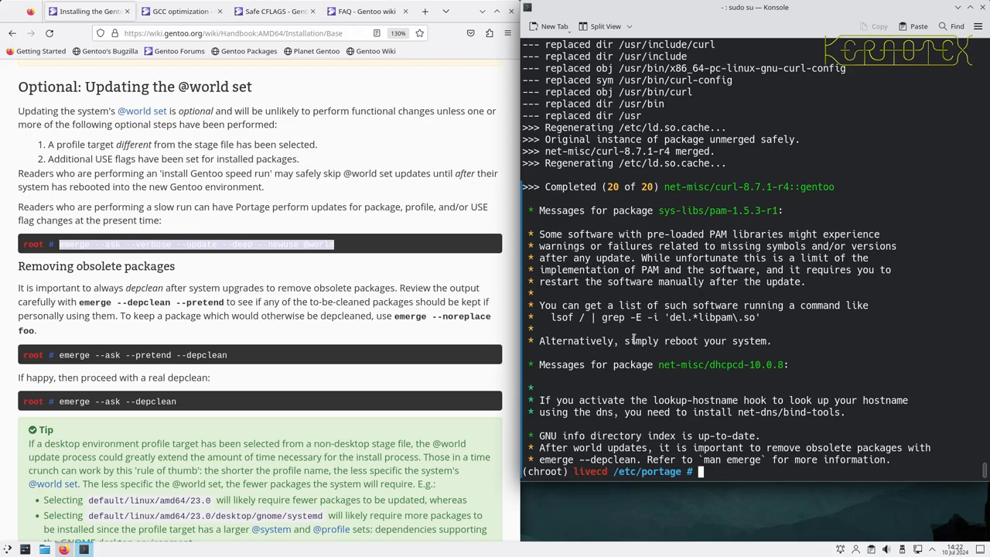
pyautogui.moveTo(730, 371)
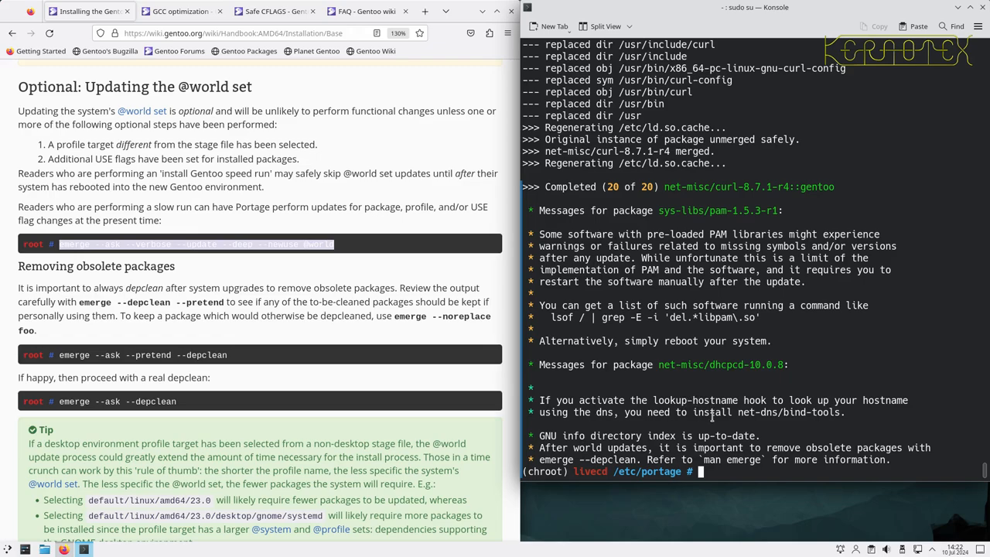
pyautogui.moveTo(278, 333)
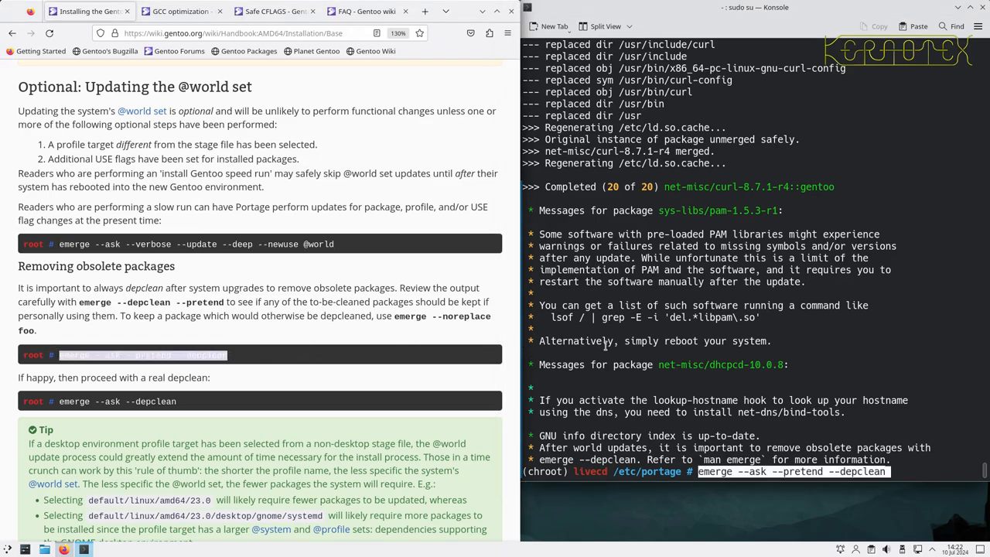
# Step: Run emerge --ask --pretend --depclean, then begin cat /var/lib/portage/
pyautogui.press('Return')
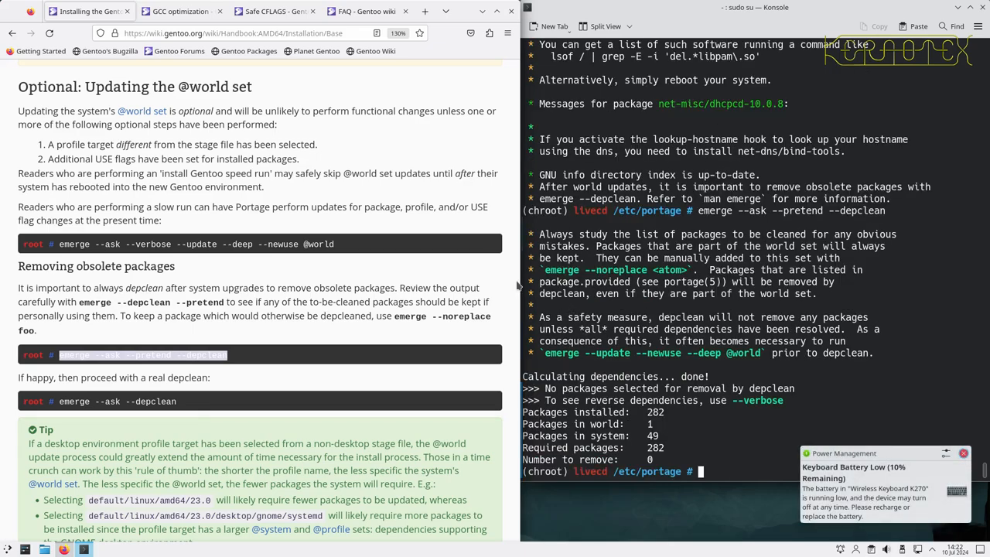
pyautogui.moveTo(625, 311)
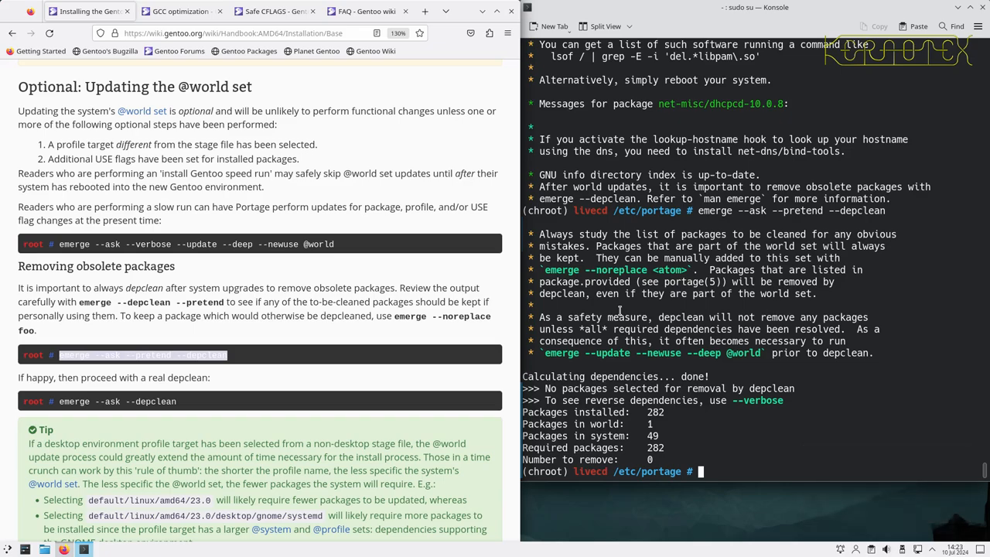
pyautogui.write('cat')
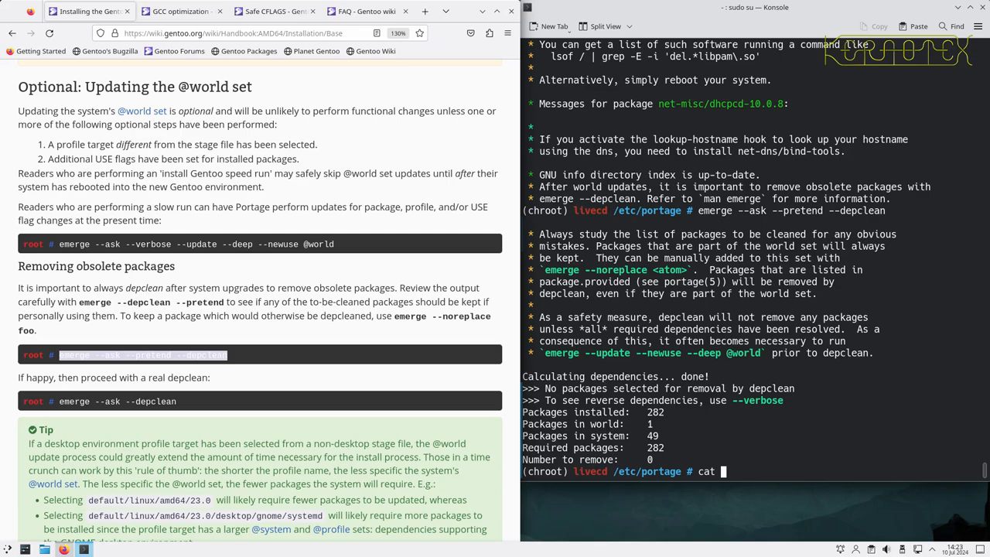
pyautogui.write('/')
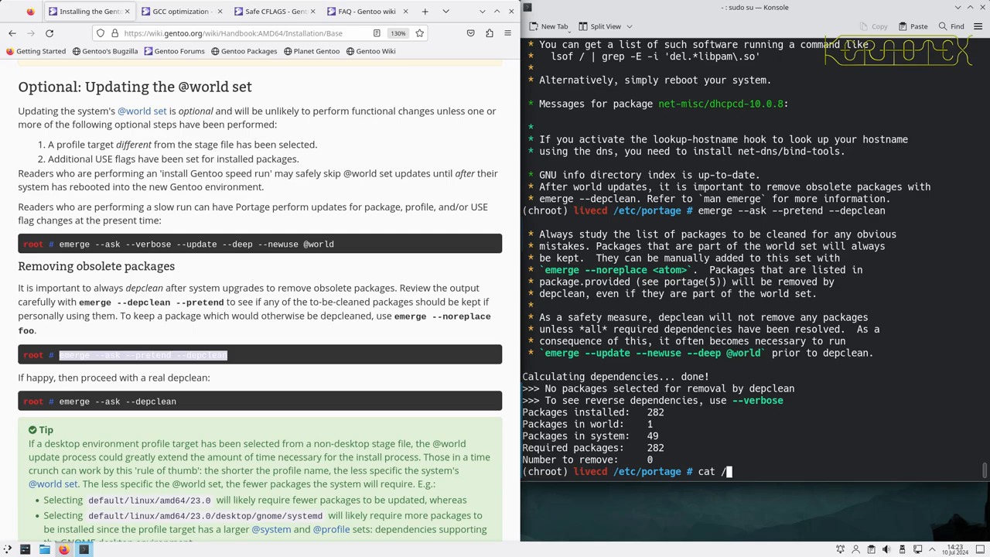
pyautogui.write('var/')
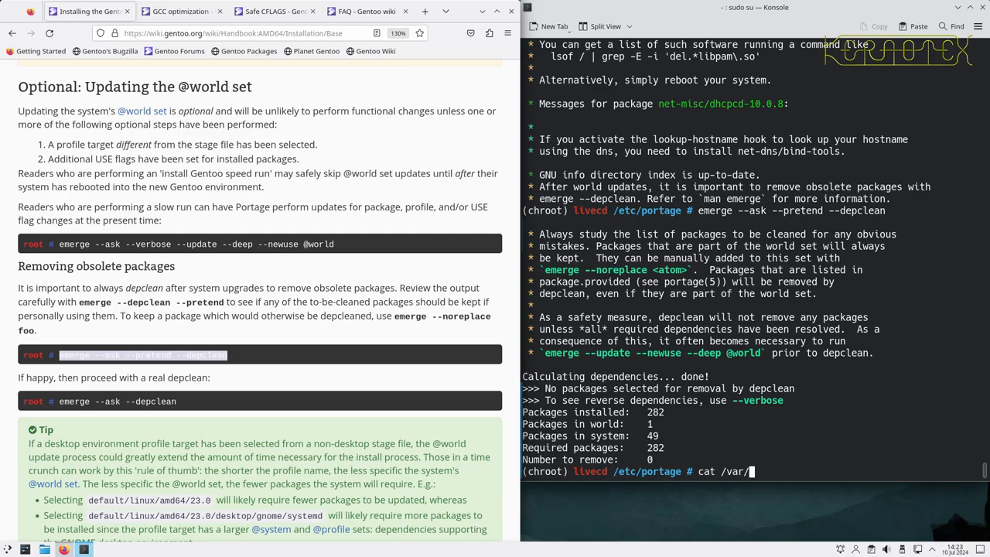
pyautogui.write('p')
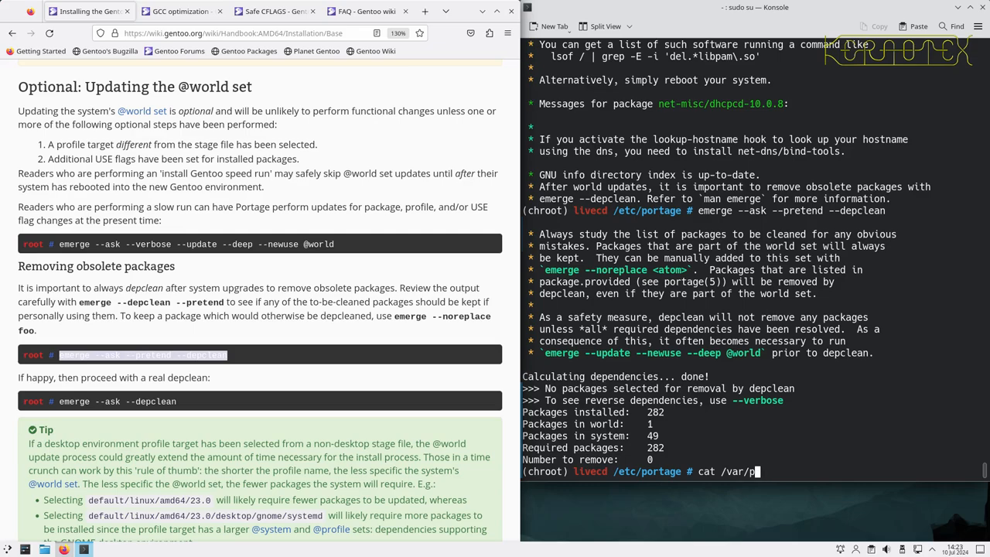
pyautogui.write('lib')
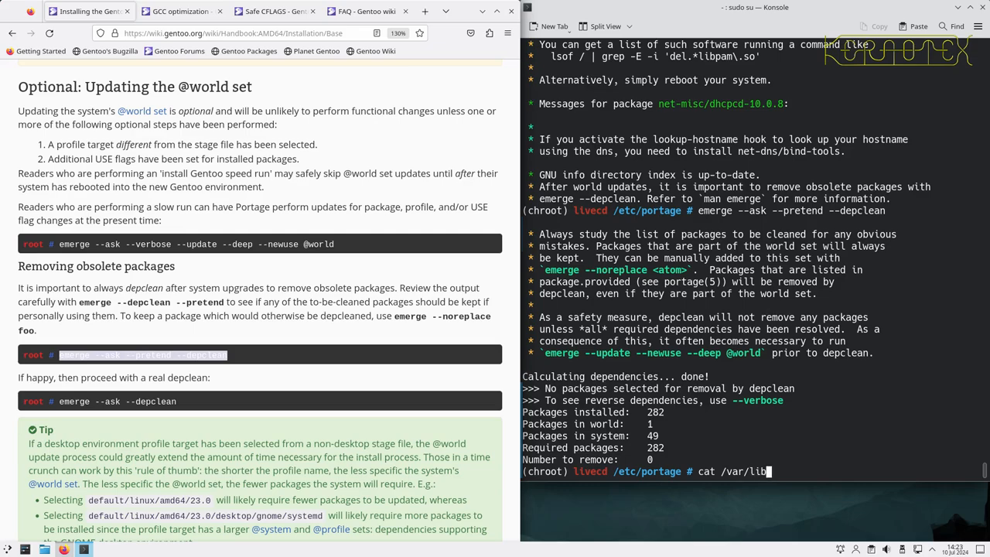
pyautogui.write('/portage/')
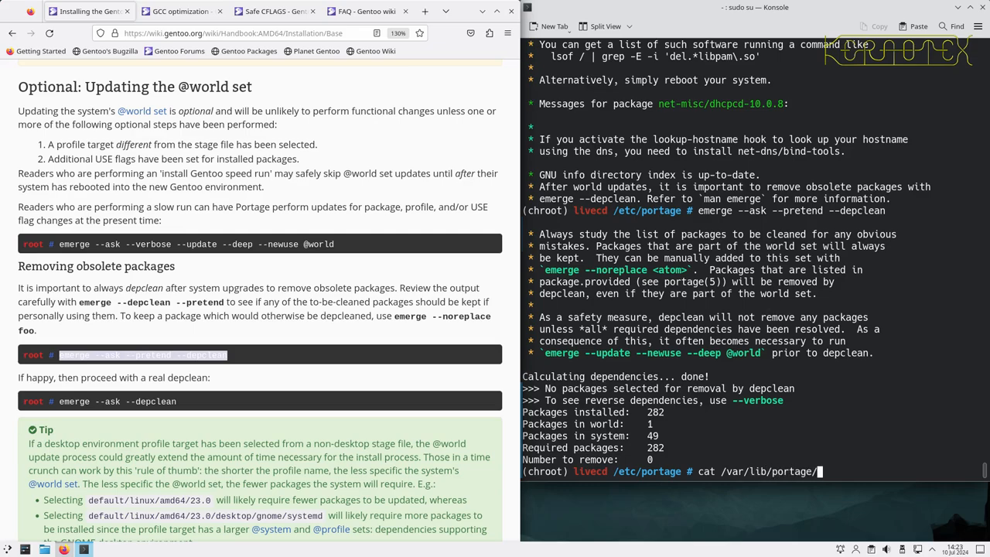
pyautogui.press('Return')
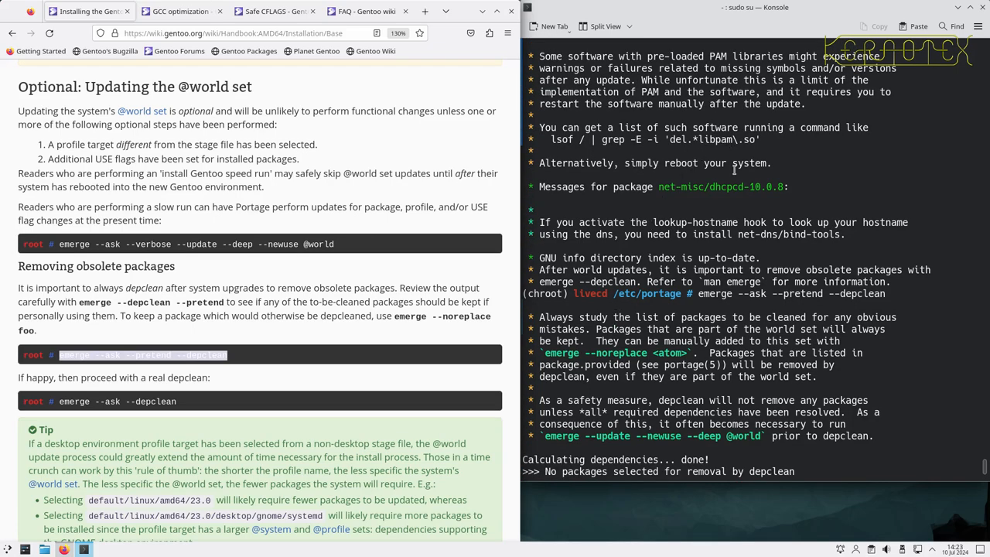
pyautogui.moveTo(650, 362)
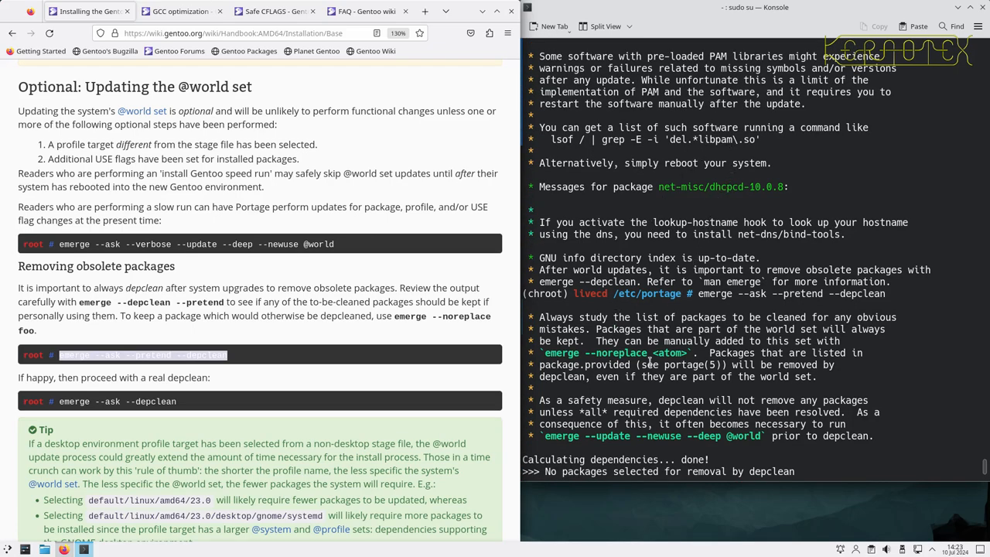
# Step: Show /var/lib/portage/world, then try emerge --depclean dhcpcd -a
pyautogui.write('cat /var/lib/portage/world')
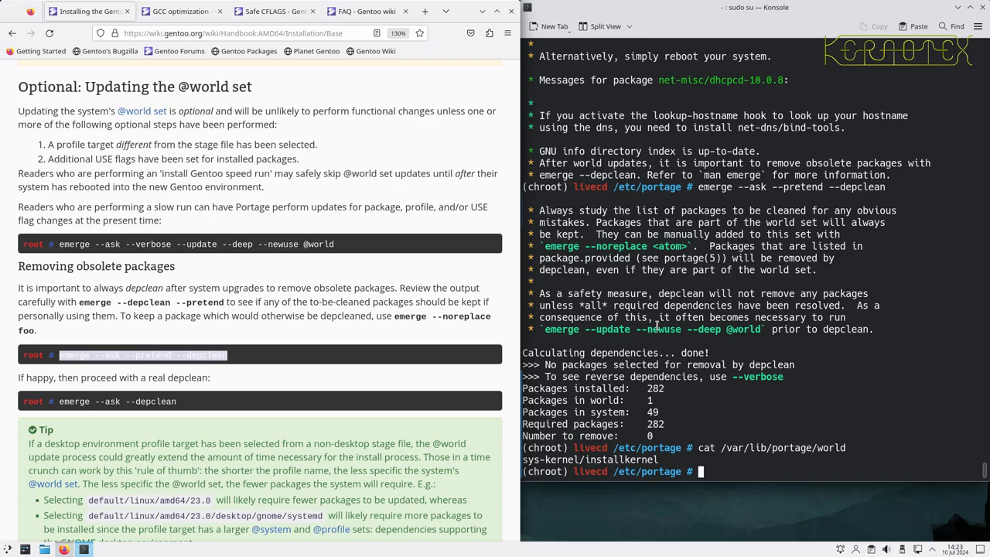
pyautogui.write('emerge')
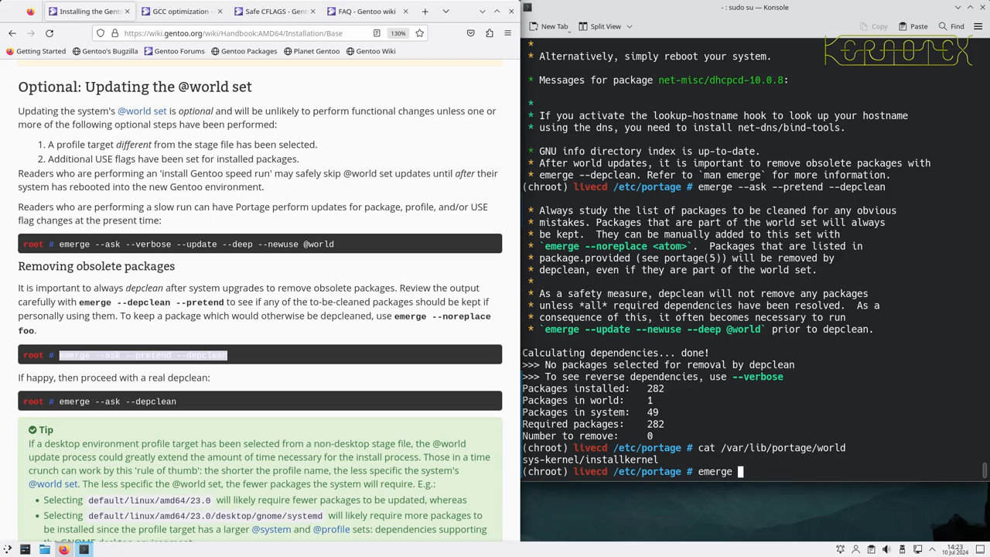
pyautogui.write('--depclean')
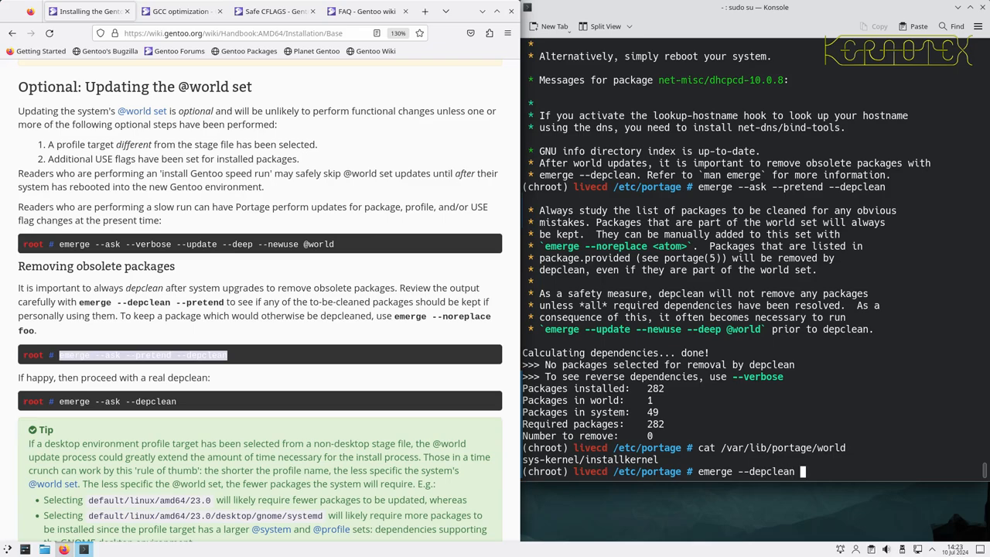
pyautogui.write('dhcp')
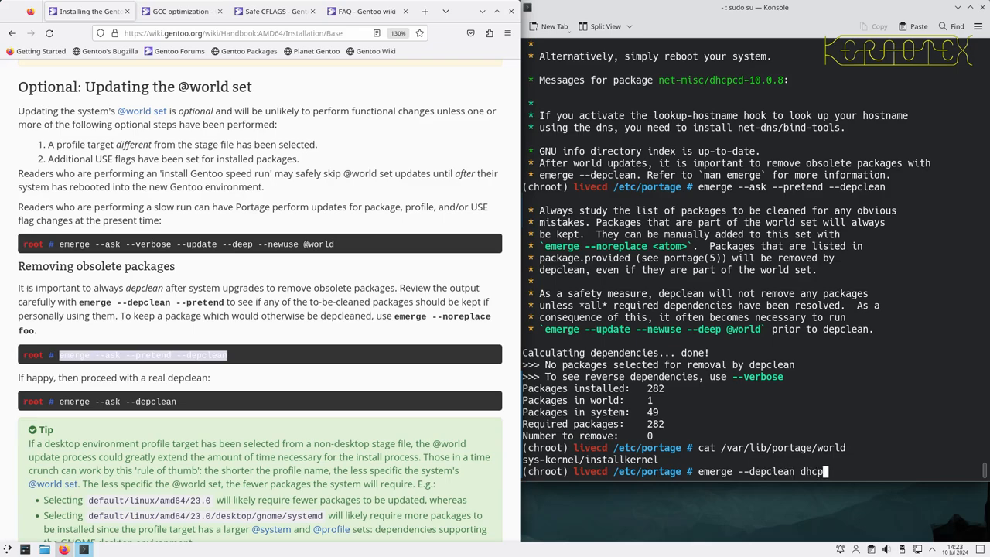
pyautogui.write('cd')
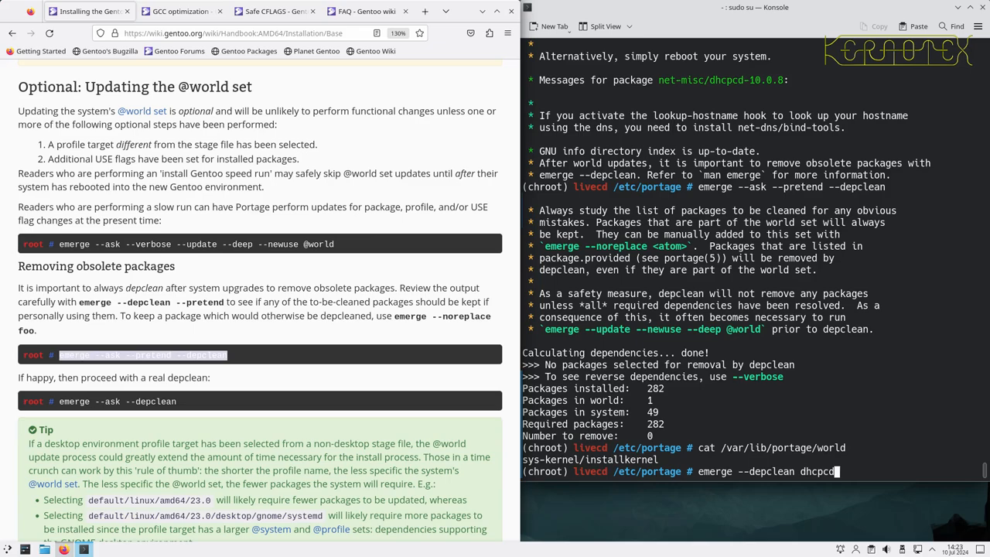
pyautogui.write('-a')
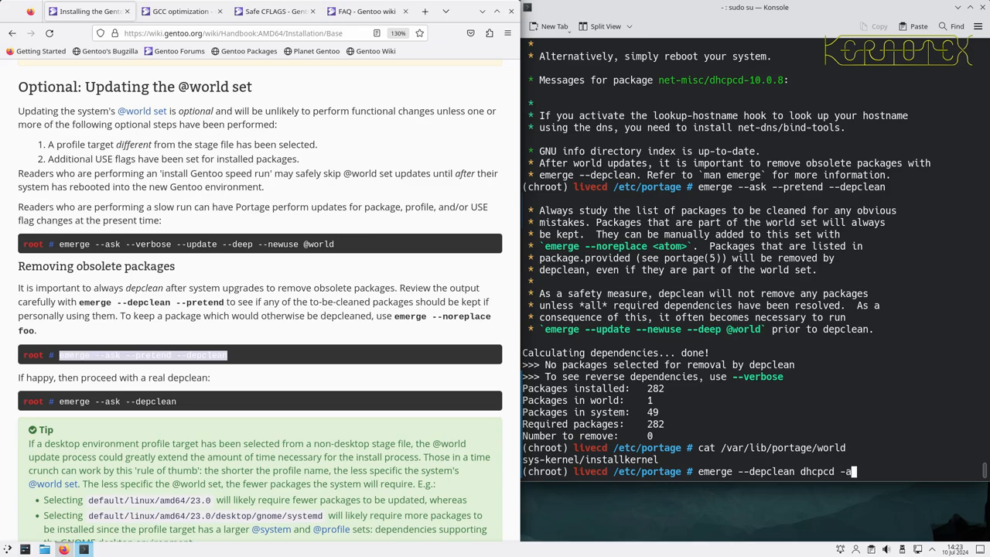
pyautogui.press('Return')
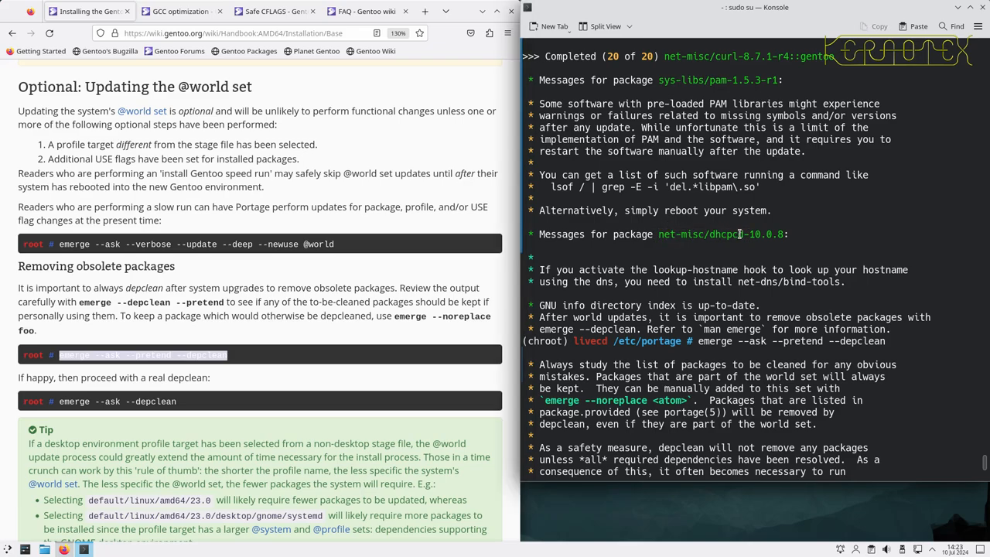
# Step: Retry depclean on net-misc/dhcpcd-10.0.8, which netifrc-0.7.8 still requires
pyautogui.doubleClick(721, 233)
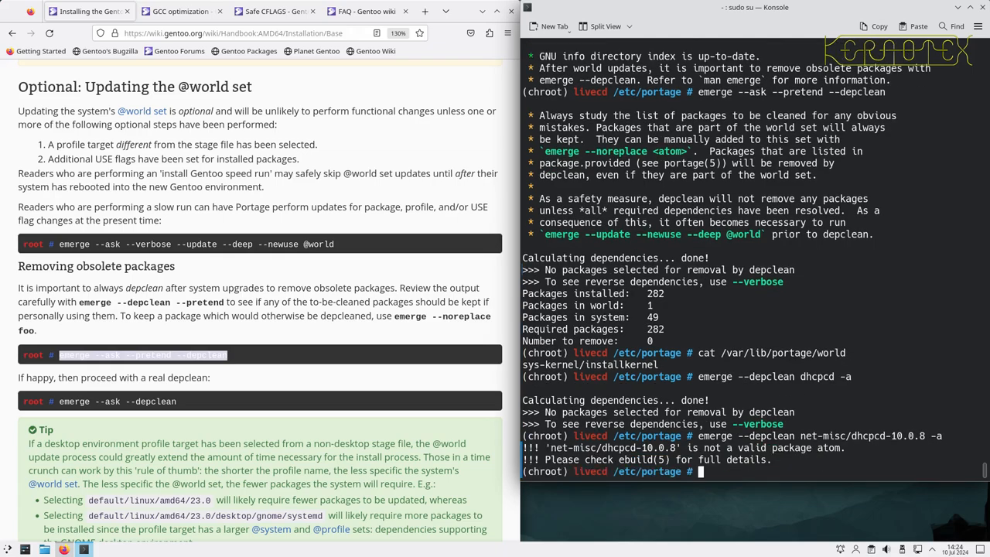
pyautogui.write('emerge --depclean net-misc/dhcpcd-10.0.8 -a')
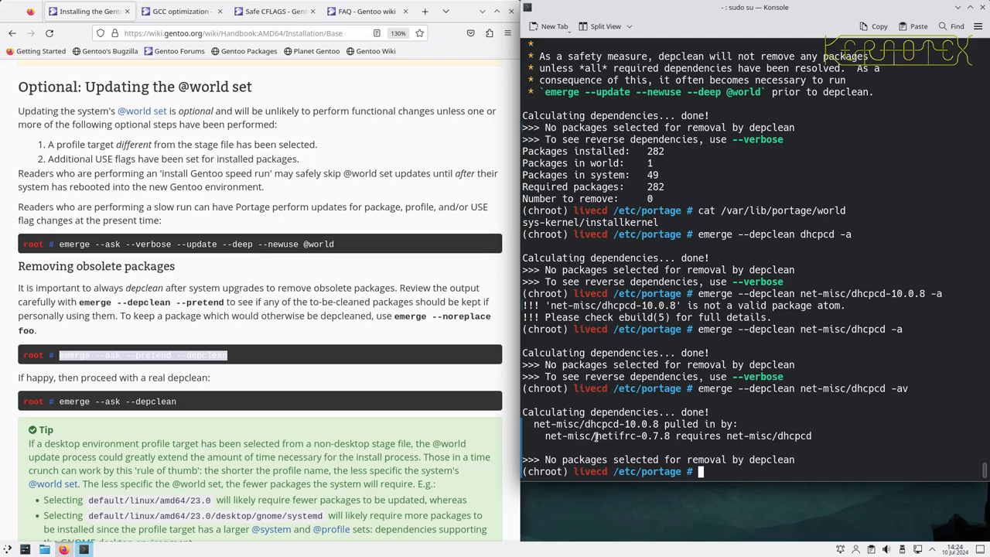
pyautogui.write('emerge')
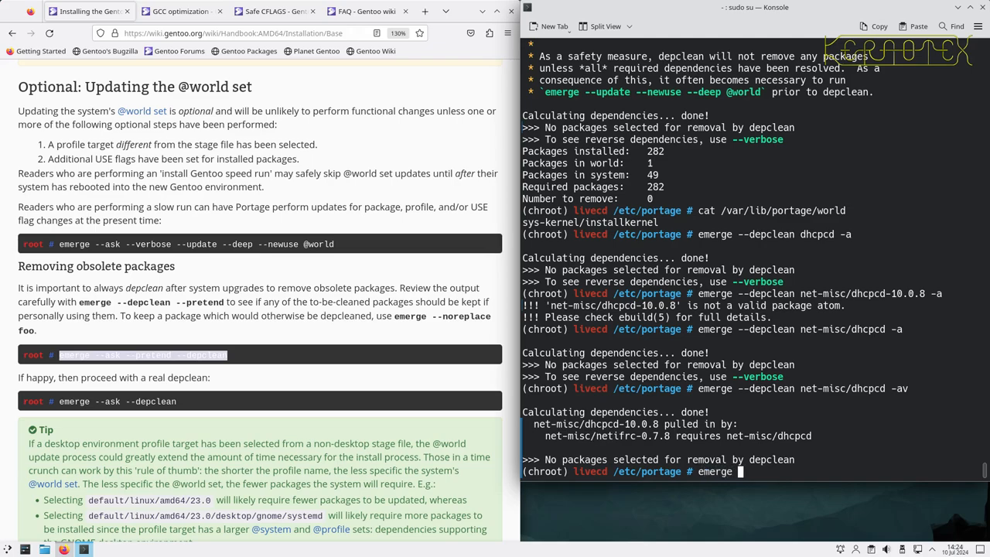
# Step: Preview a one-shot netifrc reinstall, then check emerge --depclean -a -p
pyautogui.write('netirfc -1a')
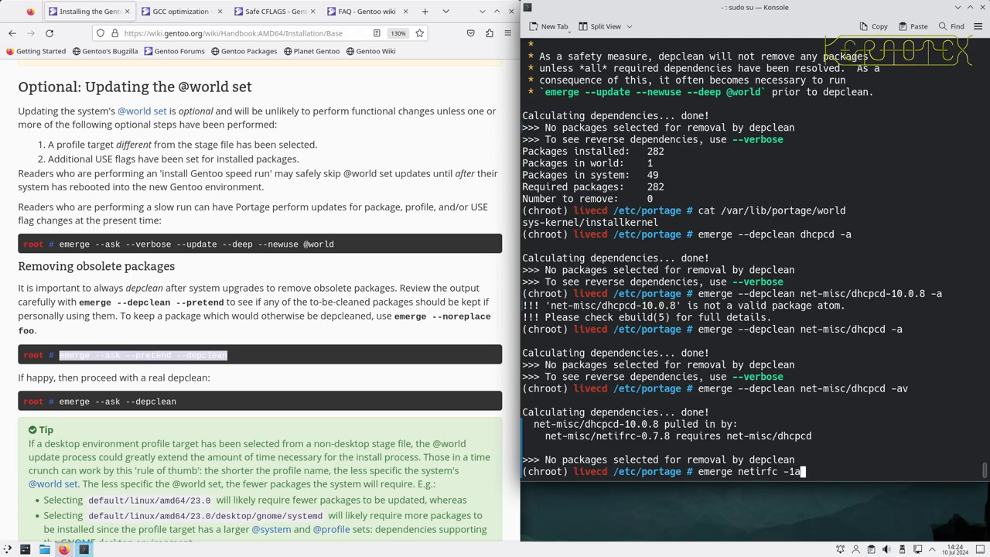
pyautogui.press('Return')
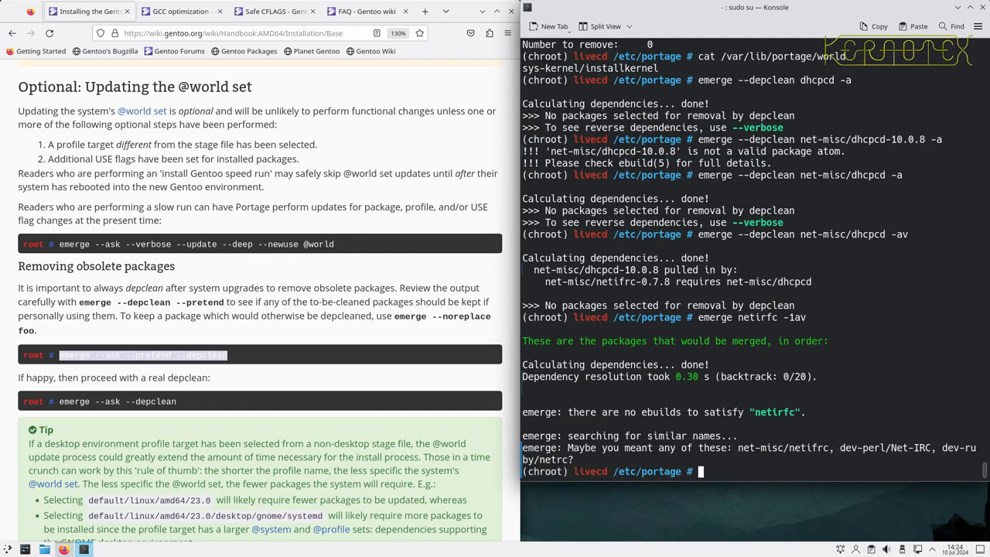
pyautogui.moveTo(619, 296)
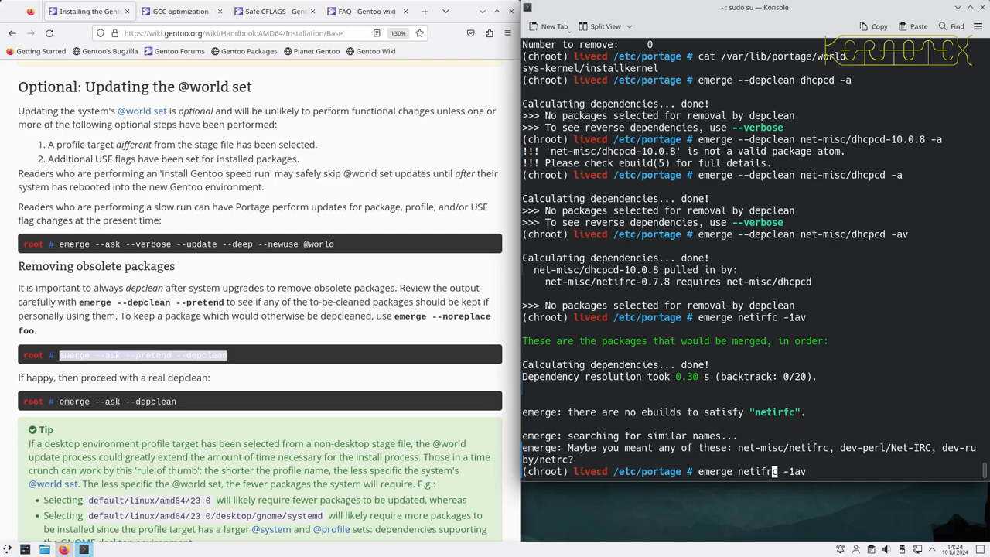
pyautogui.press('Return')
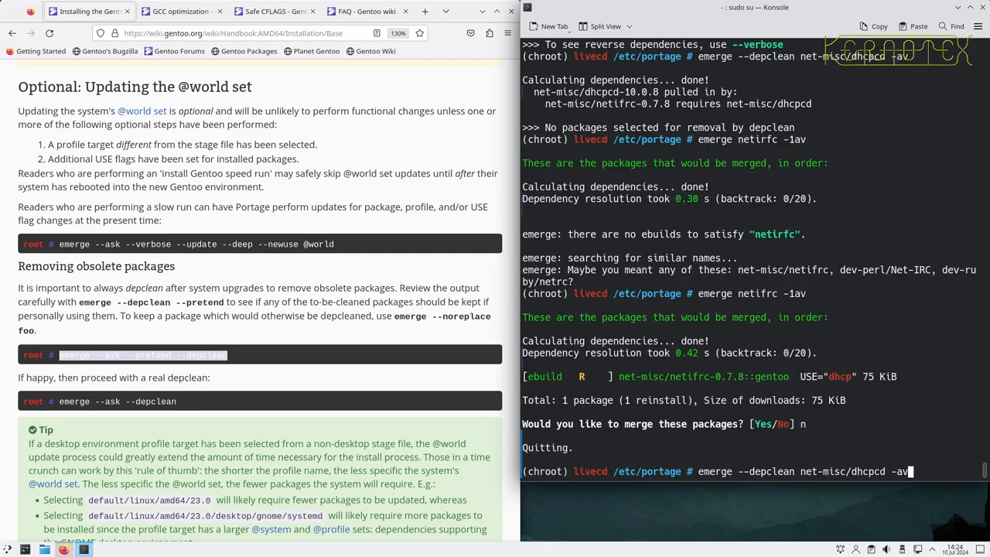
pyautogui.write('emerge --depclean -a -p')
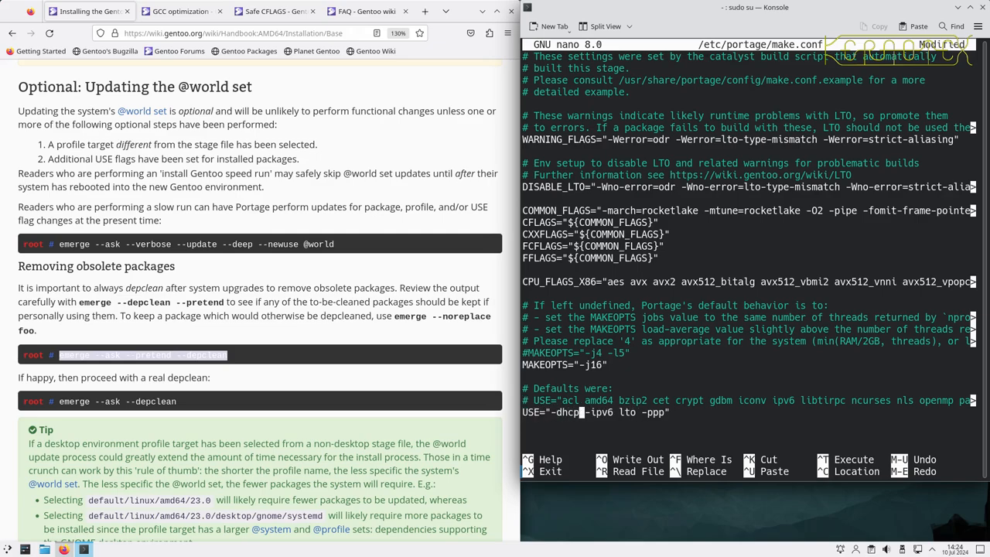
# Step: Save make.conf with -dhcpcd in USE and rebuild net-misc/netifrc-0.7.8
pyautogui.press('ctrl+x')
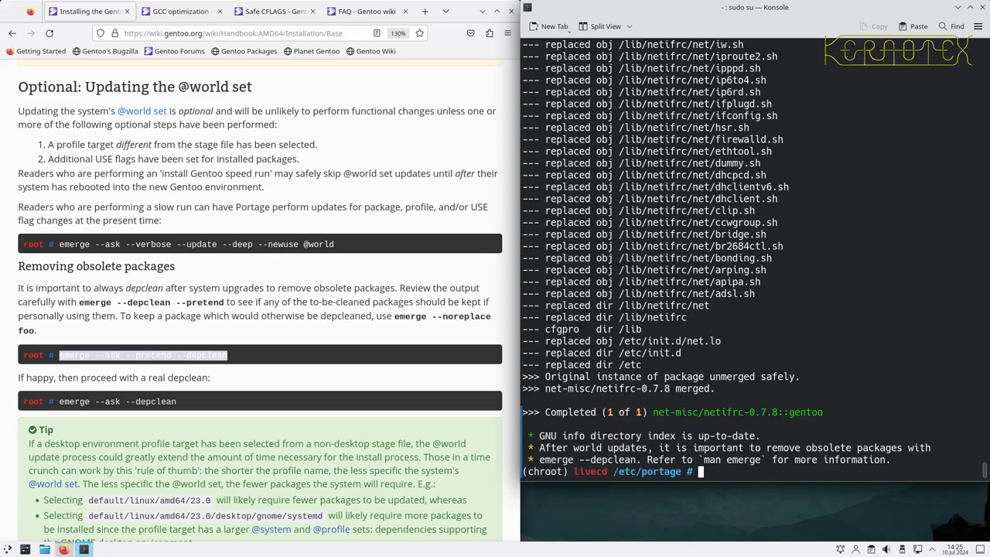
pyautogui.write('emerge')
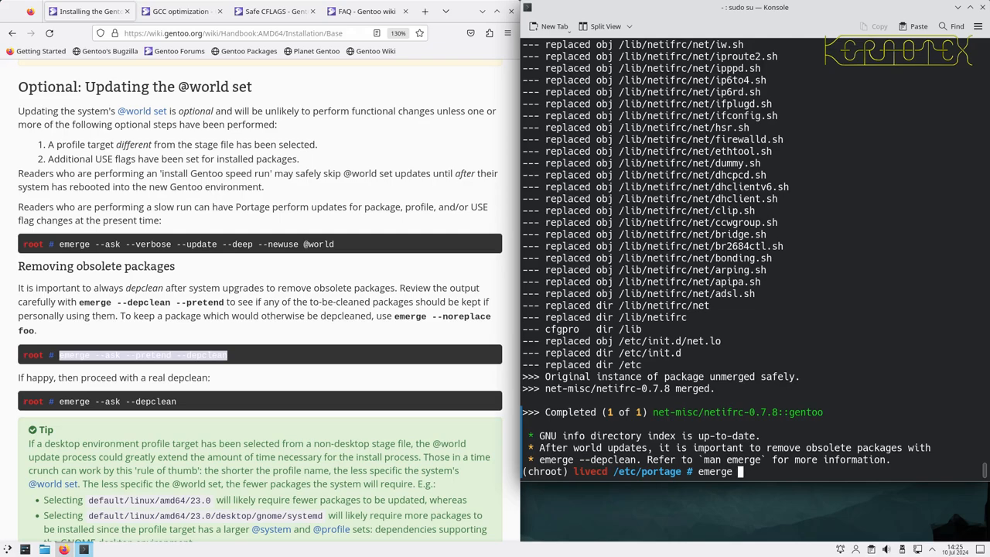
# Step: Run emerge --depclean and answer Yes to unmerge net-misc/dhcpcd-10.0.8
pyautogui.write('--depclean -a')
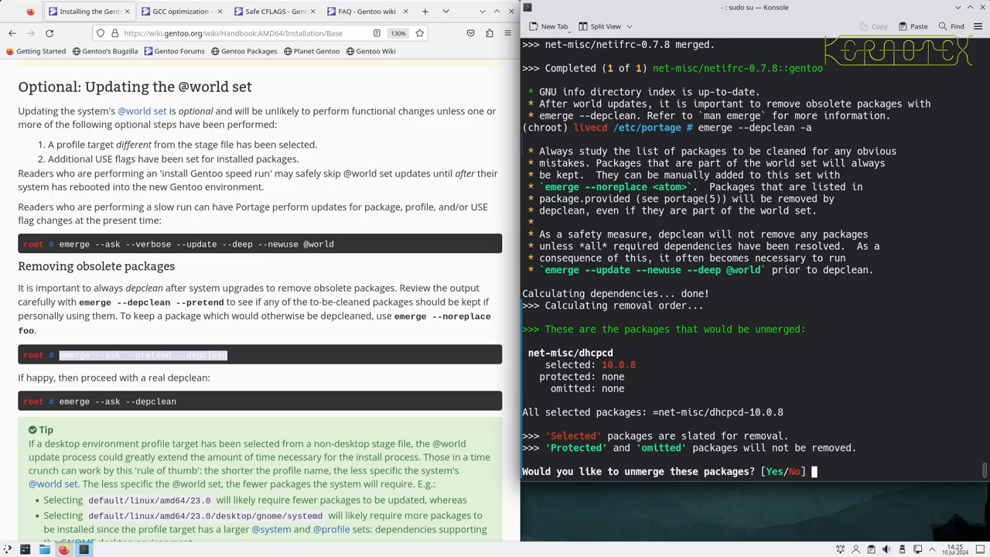
pyautogui.write('Yes')
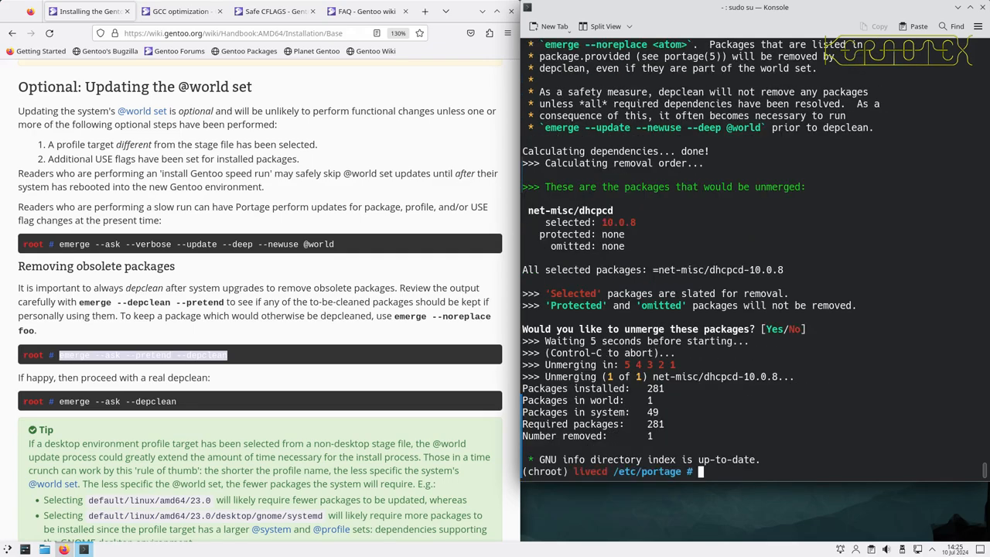
pyautogui.moveTo(337, 423)
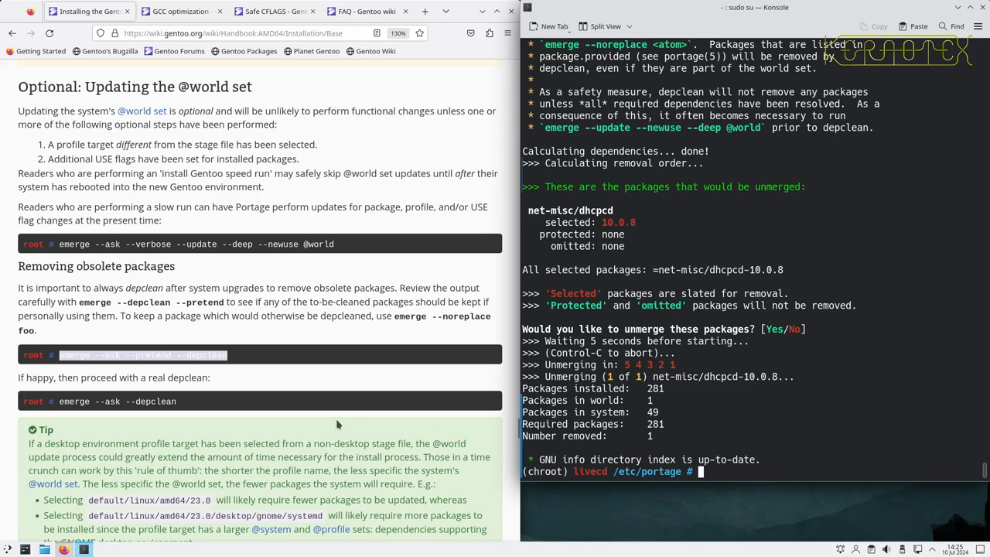
# Step: Scroll the Gentoo handbook down to the Timezone section
pyautogui.scroll(-3)
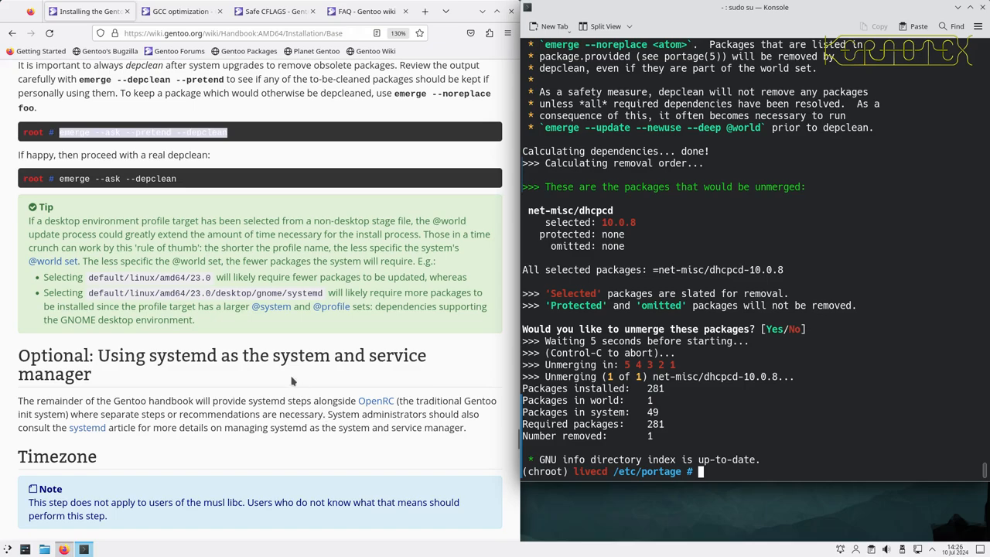
pyautogui.scroll(-3)
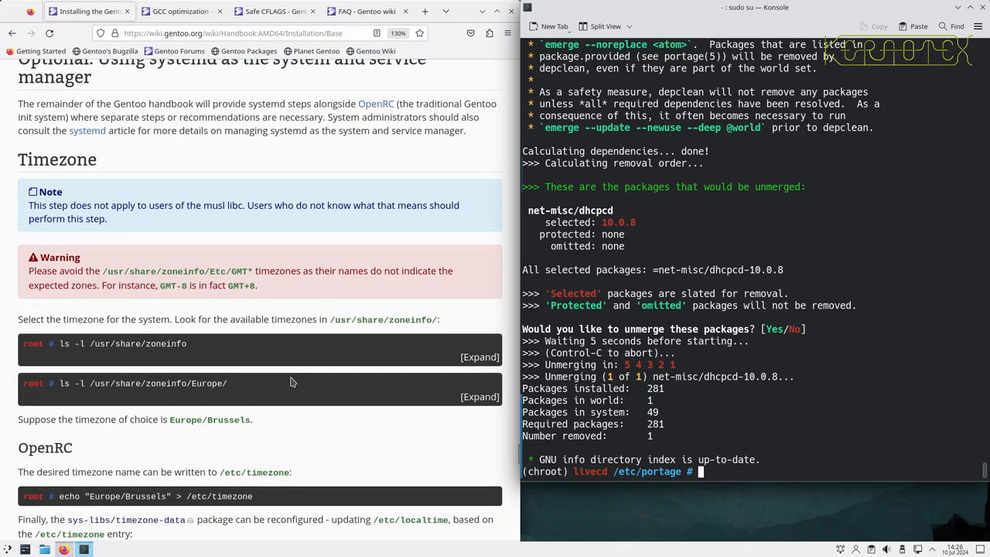
pyautogui.scroll(-3)
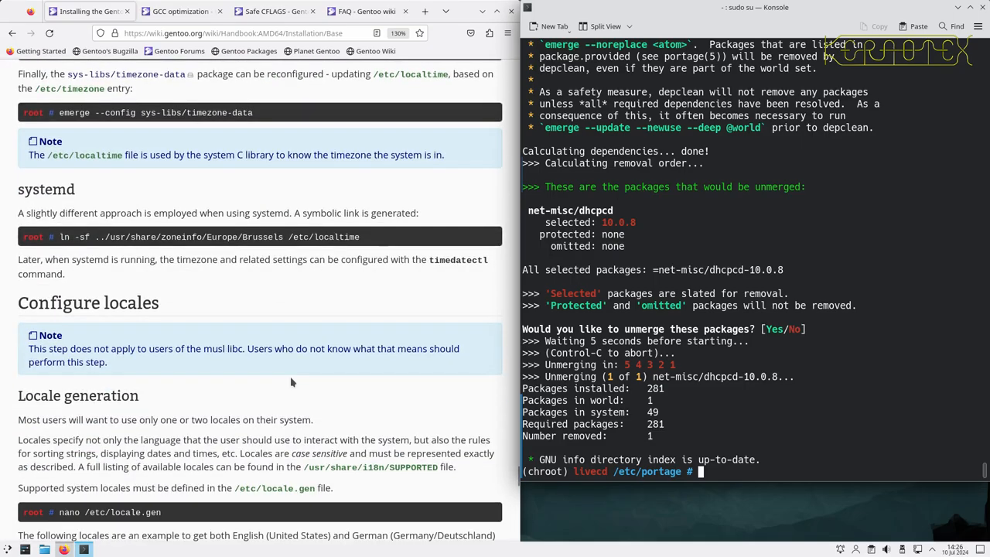
pyautogui.scroll(-3)
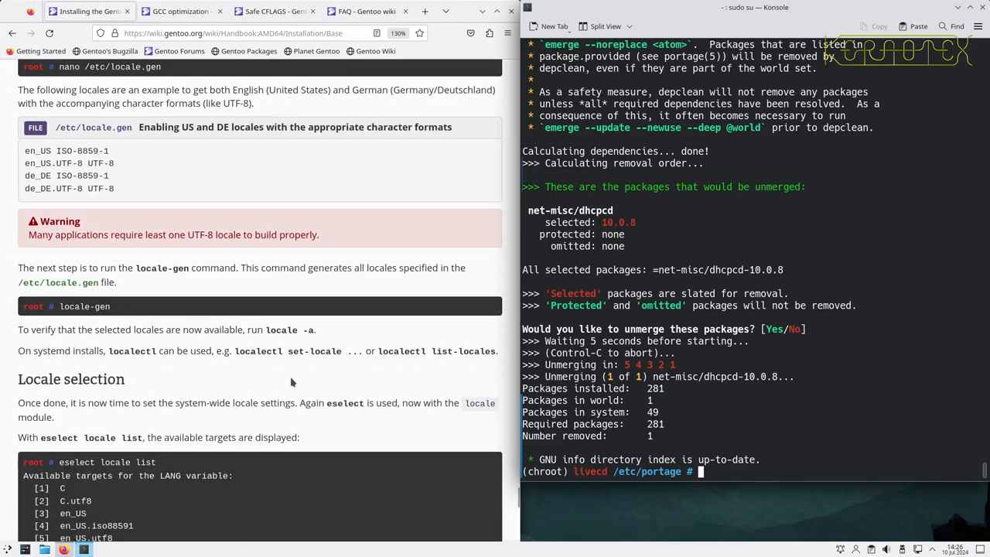
pyautogui.scroll(-3)
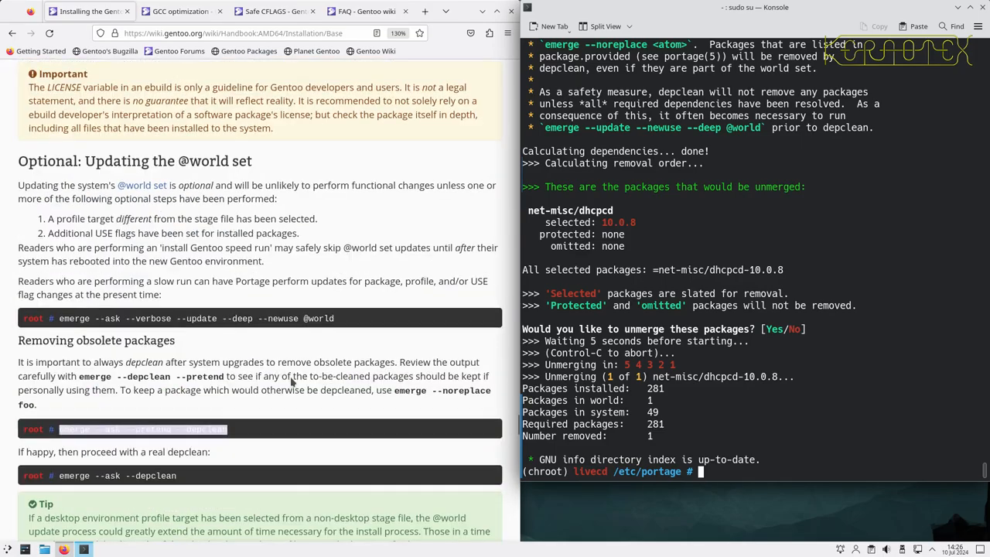
pyautogui.scroll(-3)
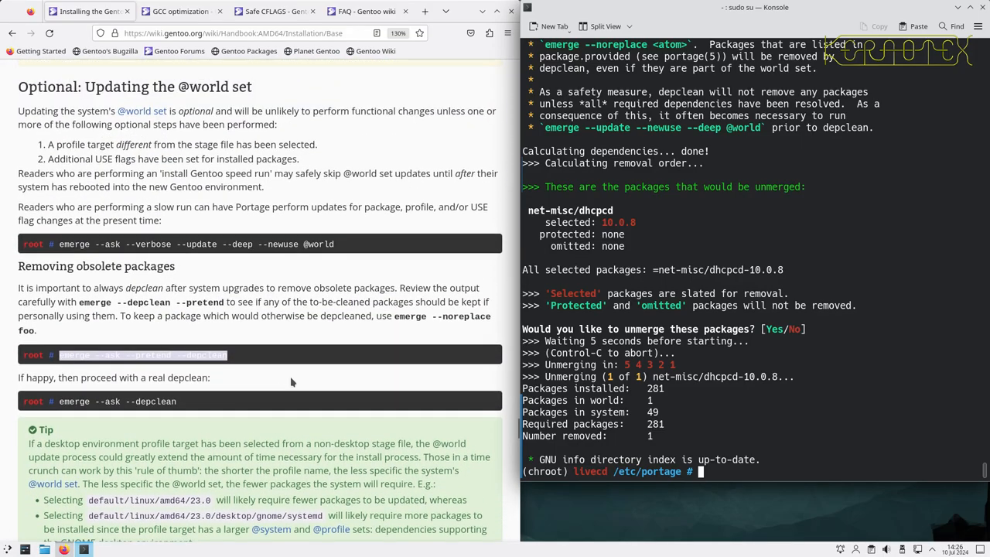
pyautogui.scroll(-3)
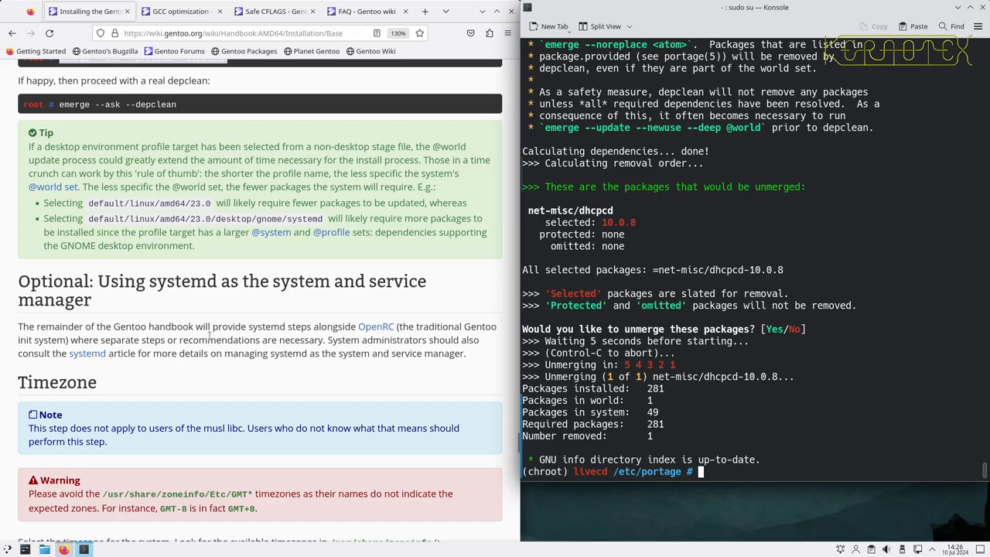
pyautogui.moveTo(288, 353)
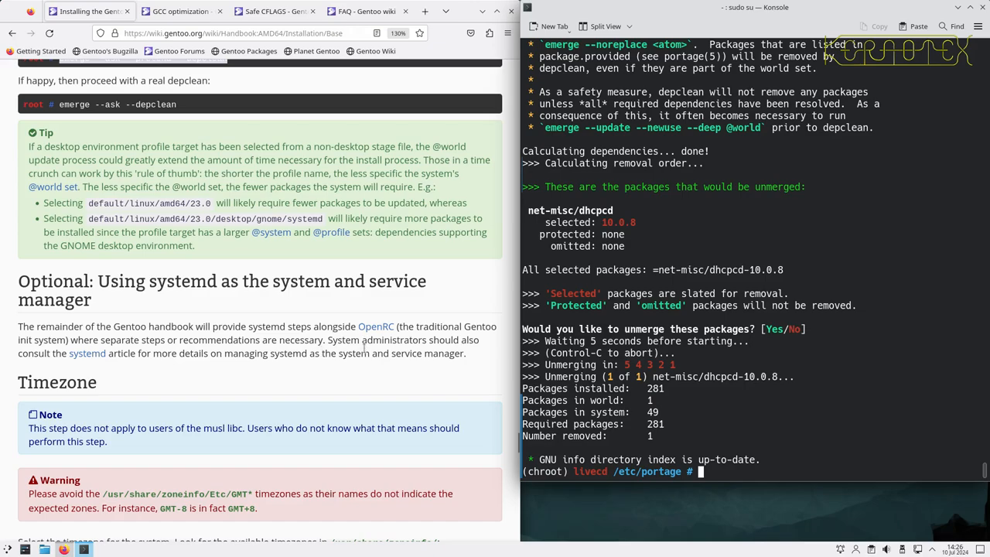
pyautogui.moveTo(347, 407)
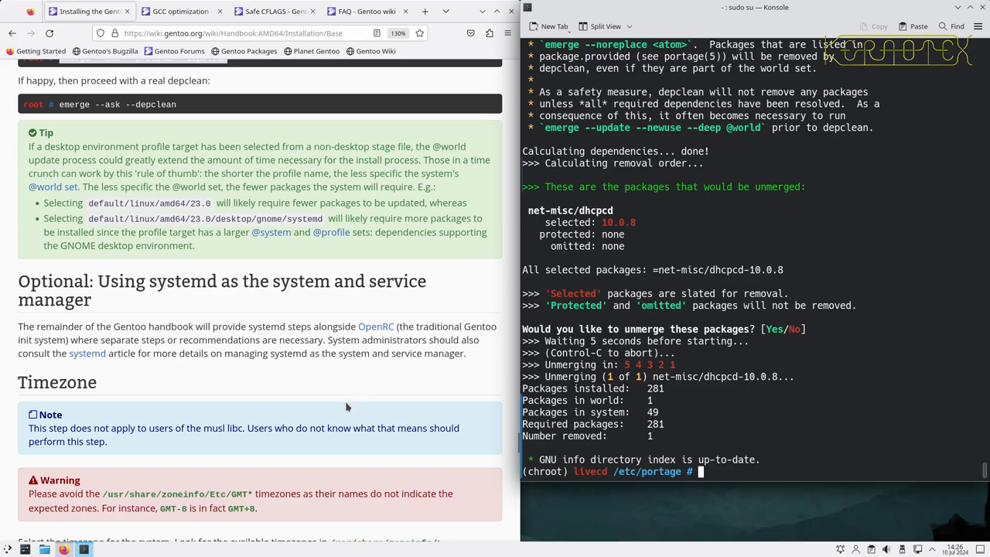
pyautogui.scroll(-3)
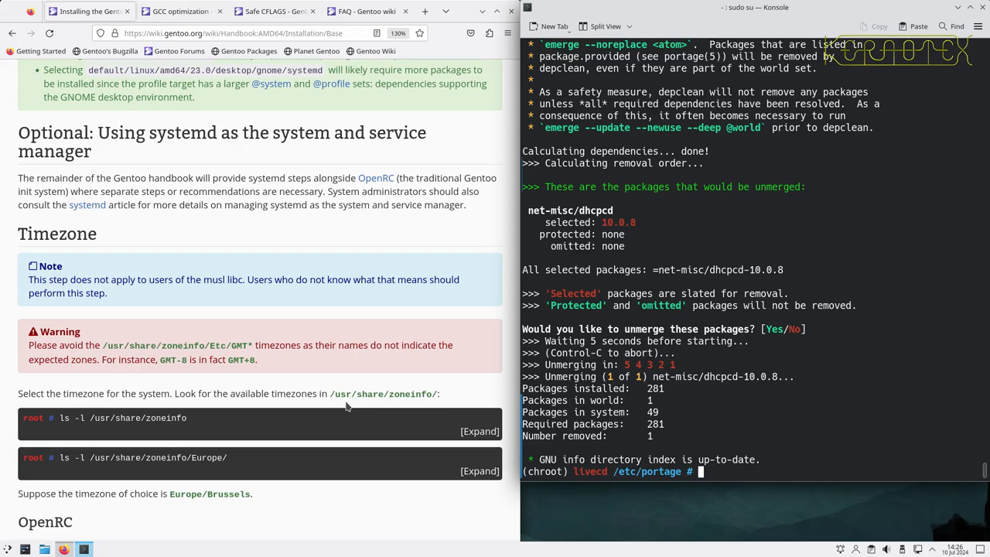
pyautogui.scroll(-3)
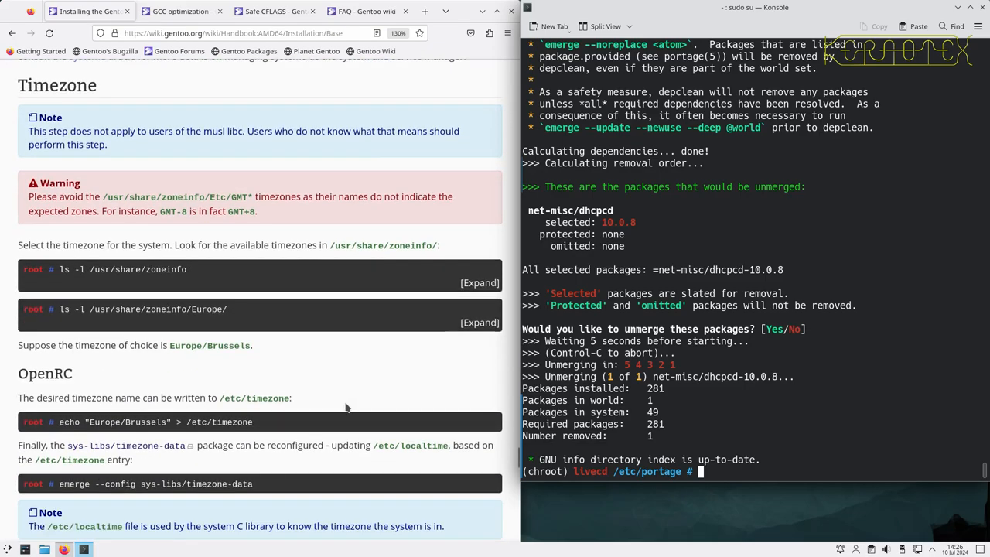
pyautogui.moveTo(306, 369)
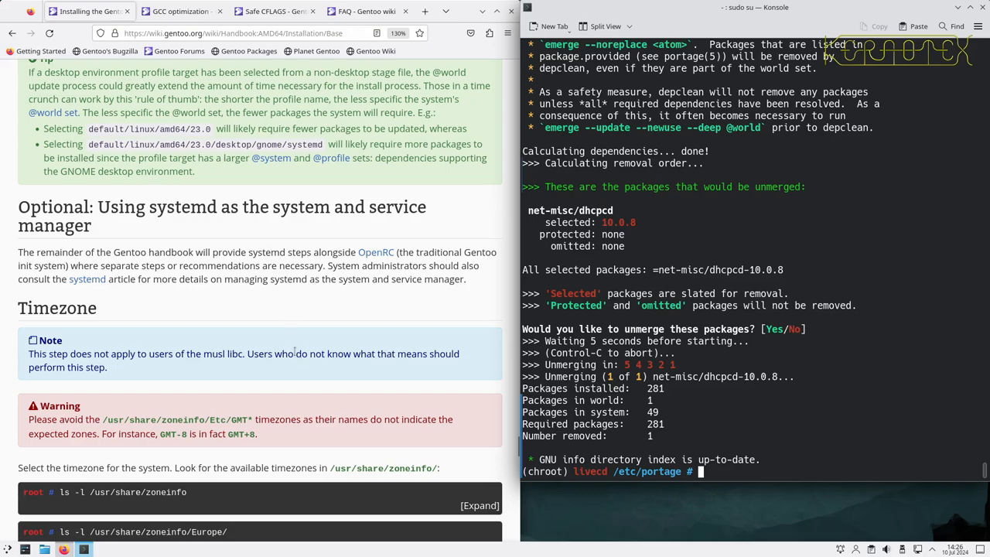
pyautogui.scroll(-3)
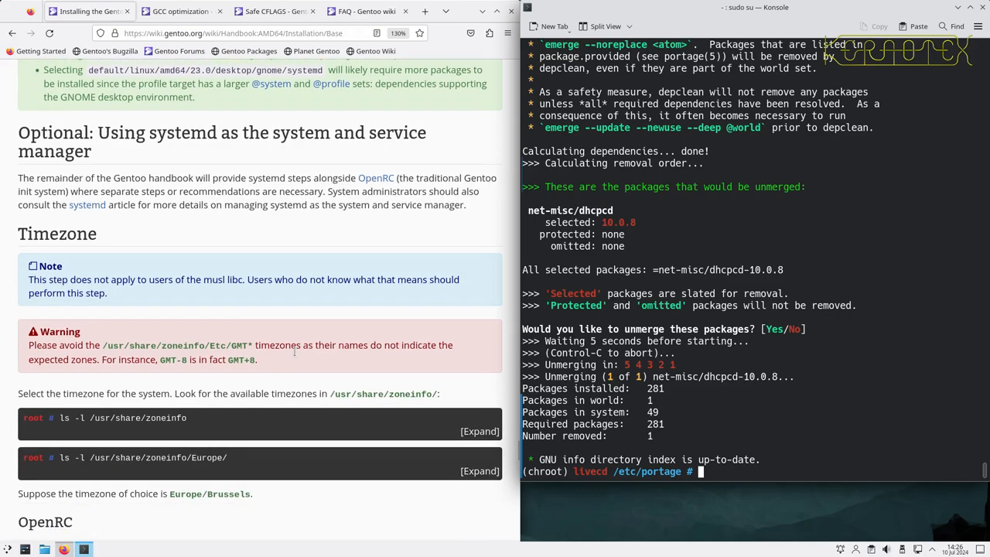
pyautogui.moveTo(341, 223)
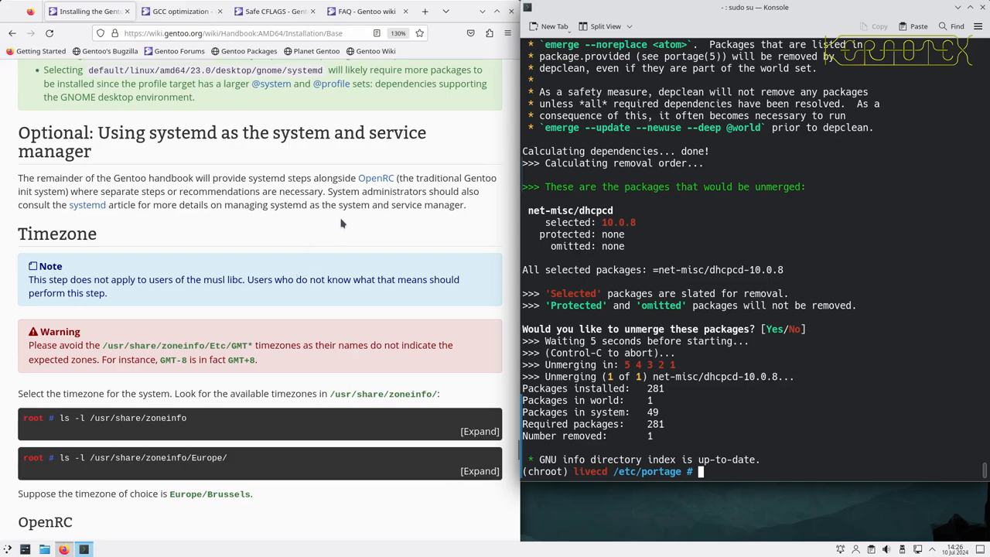
pyautogui.moveTo(168, 353)
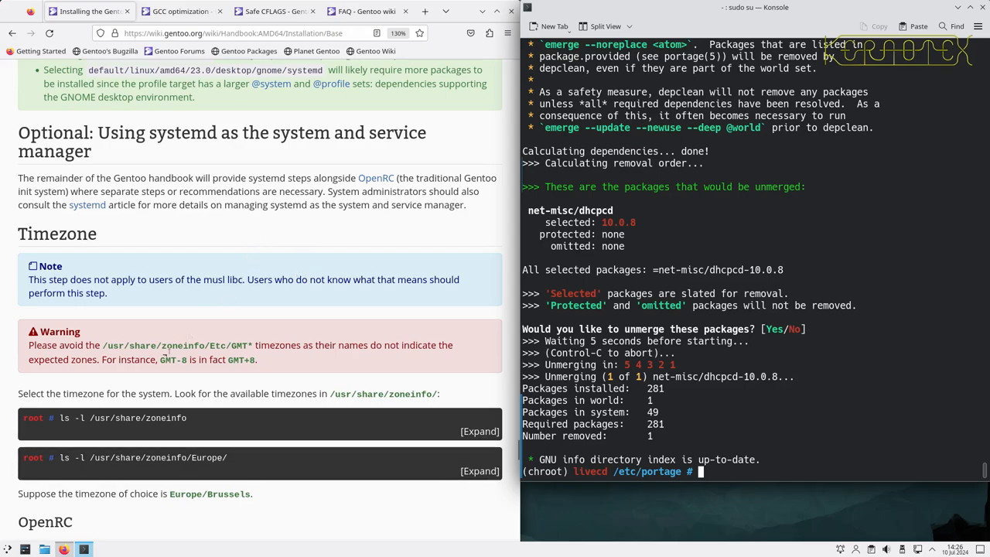
pyautogui.moveTo(108, 427)
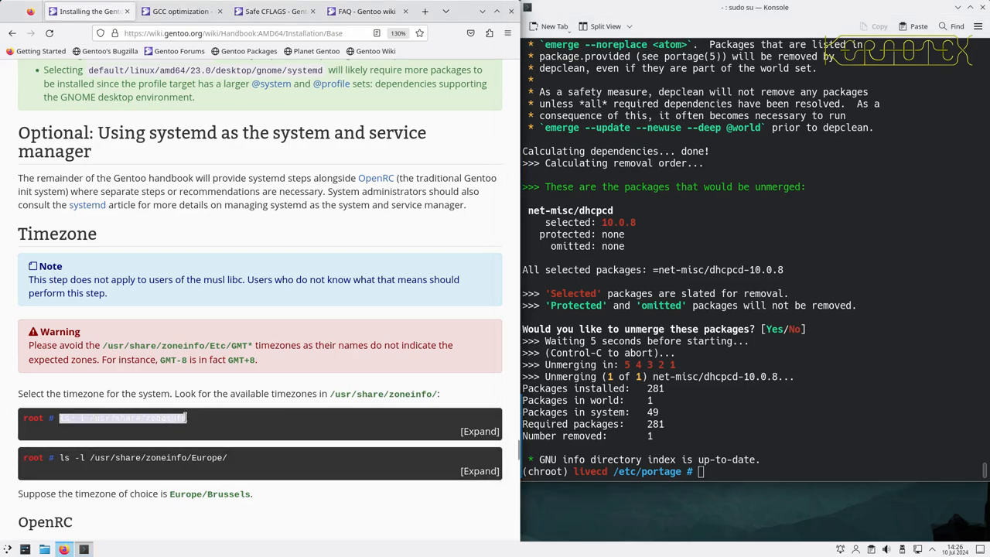
# Step: List /usr/share/zoneinfo/Europe/ in the terminal and pick out London
pyautogui.press('Return')
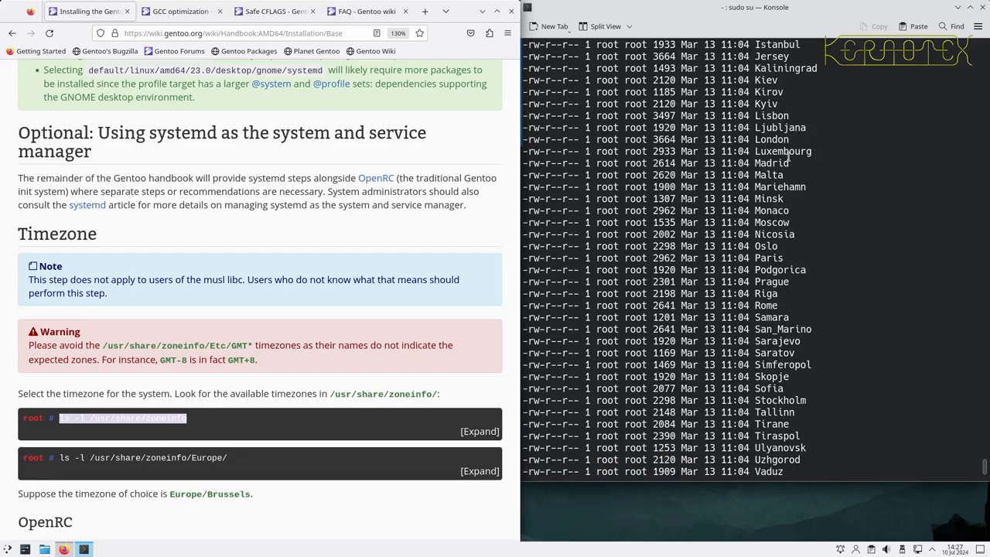
pyautogui.doubleClick(770, 139)
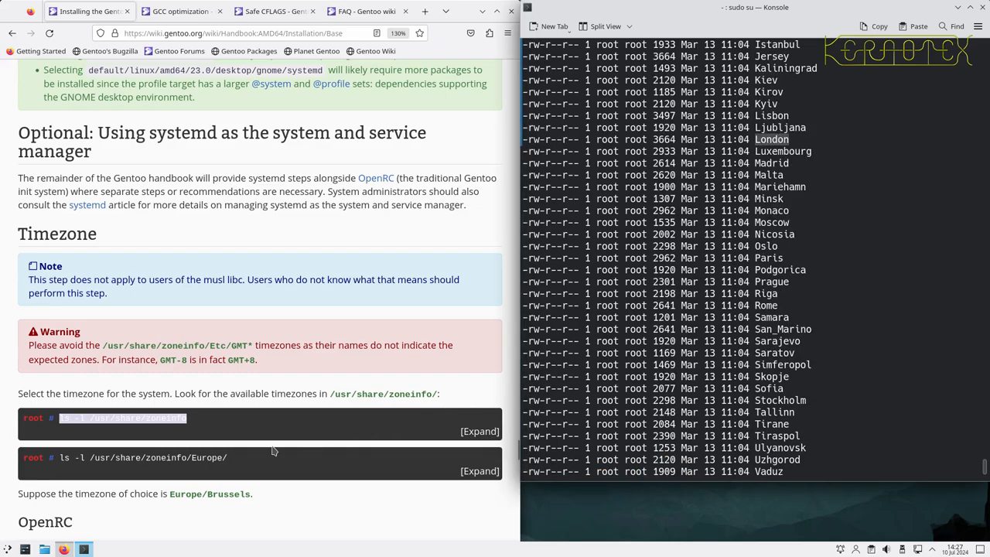
pyautogui.scroll(-3)
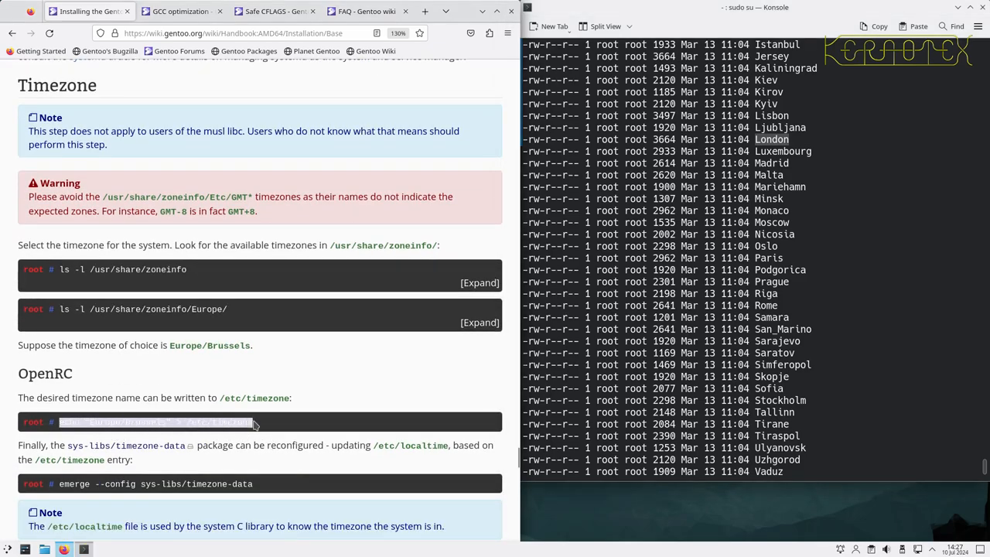
# Step: Write Europe/London into /etc/timezone using the handbook's echo command
pyautogui.write('echo "Europe/Brussels" > /etc/timezone')
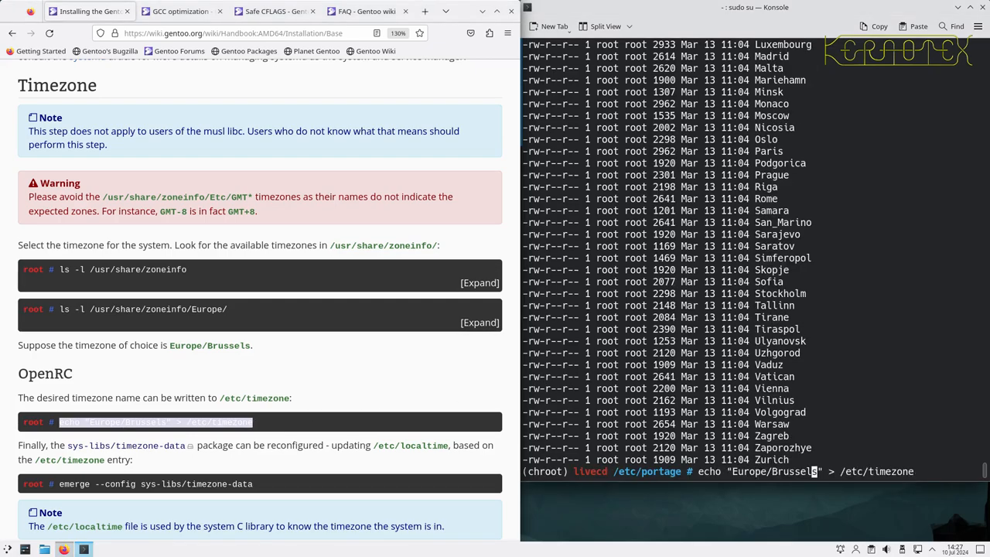
pyautogui.press('BackSpace')
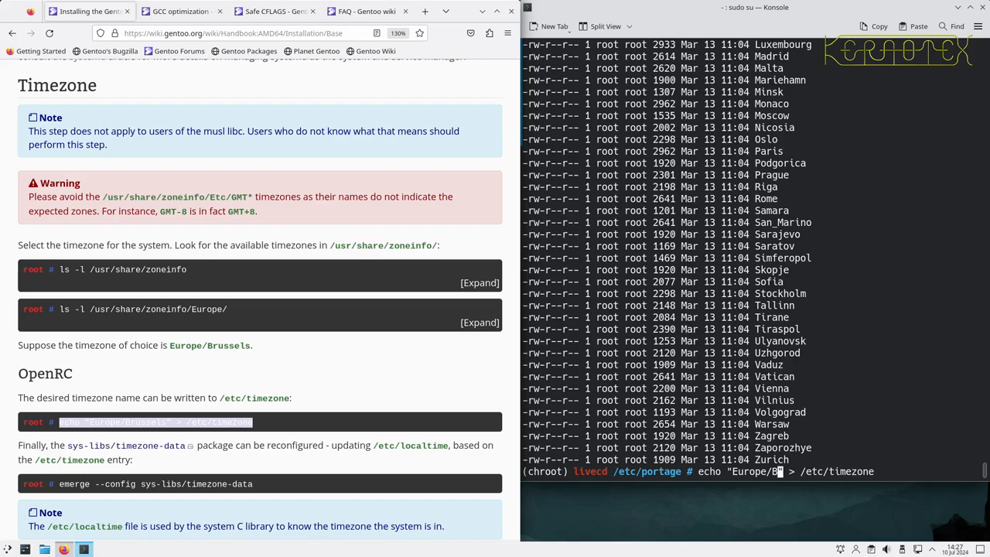
pyautogui.write('LK')
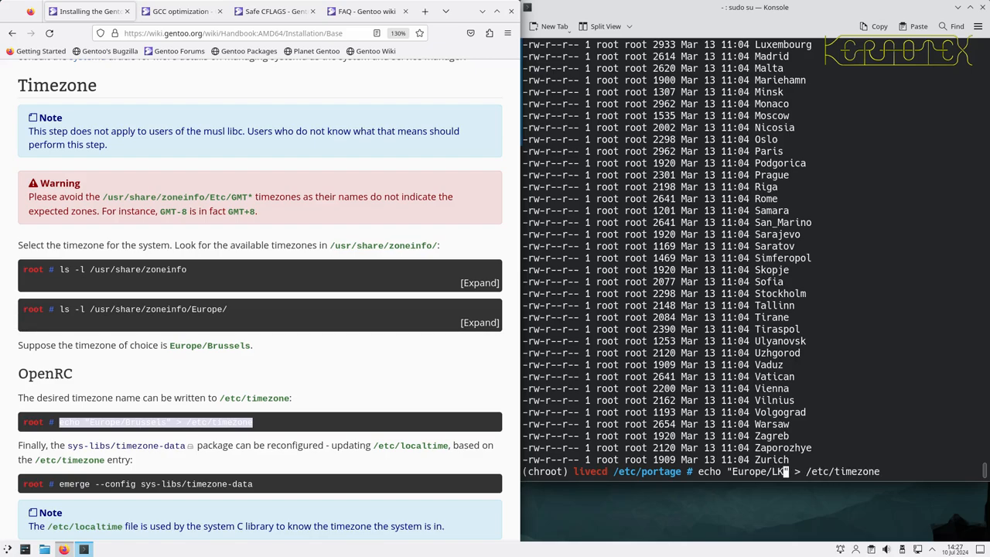
pyautogui.write('ondon')
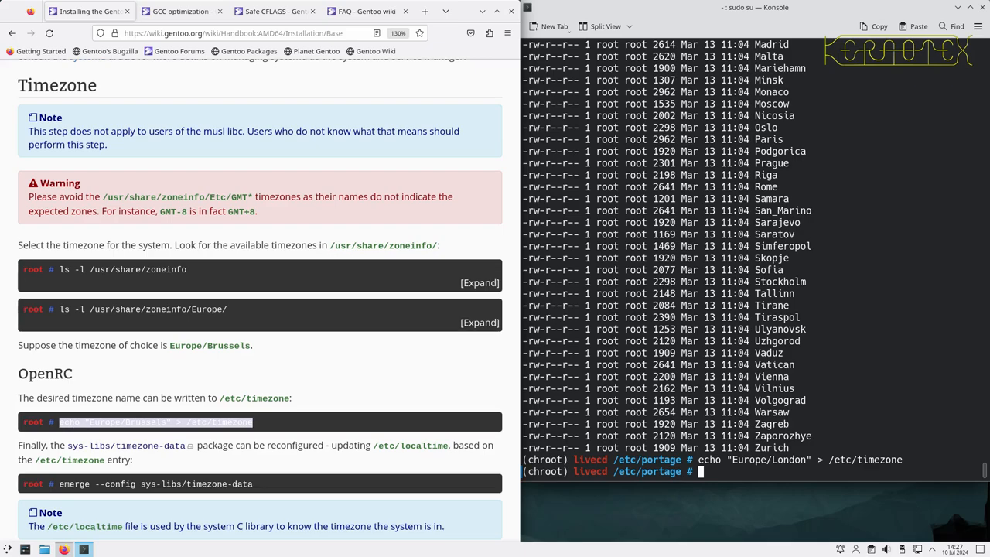
pyautogui.moveTo(236, 452)
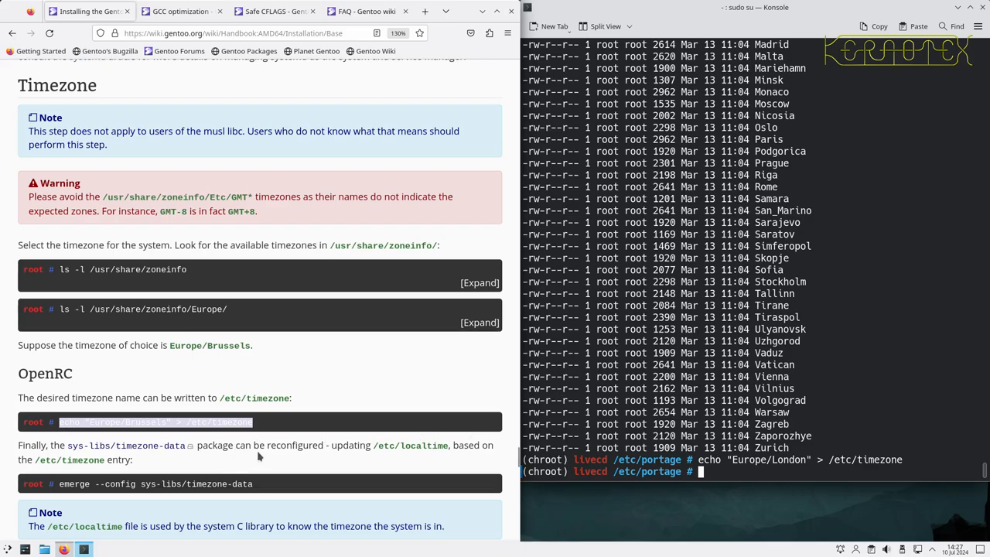
pyautogui.moveTo(436, 452)
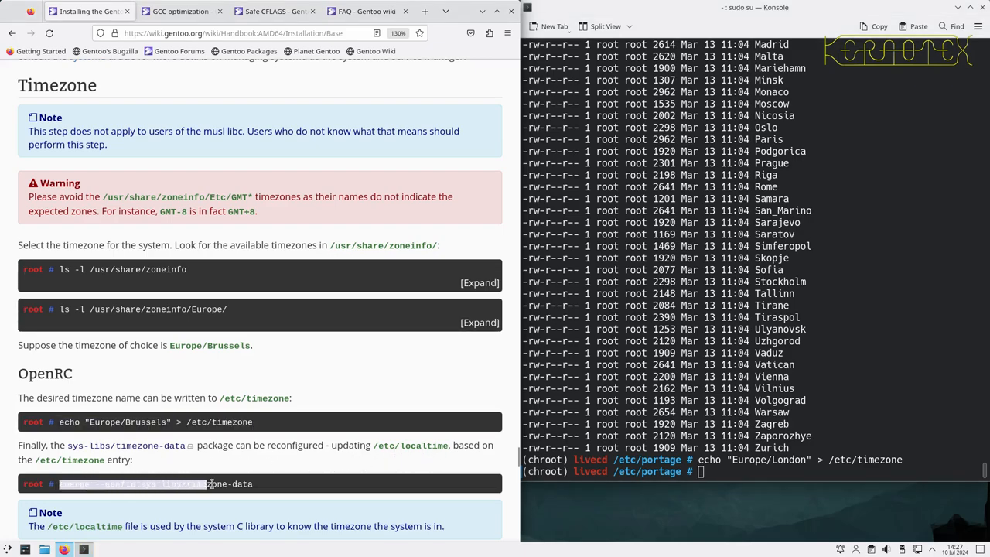
# Step: Run emerge --config sys-libs/timezone-data and inspect /etc/localtime with cat, finding binary zone data
pyautogui.write('emerge --config sys-libs/timezone-data')
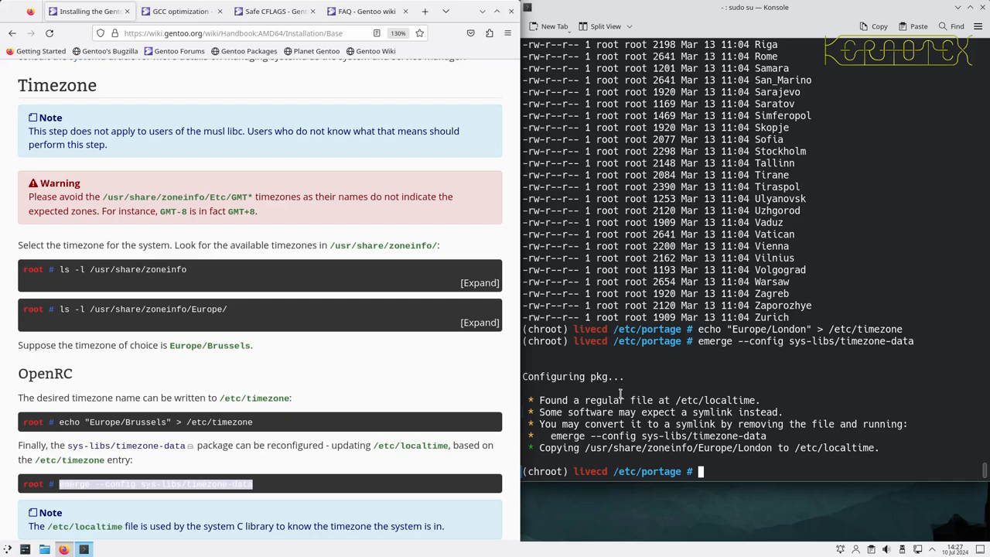
pyautogui.moveTo(705, 402)
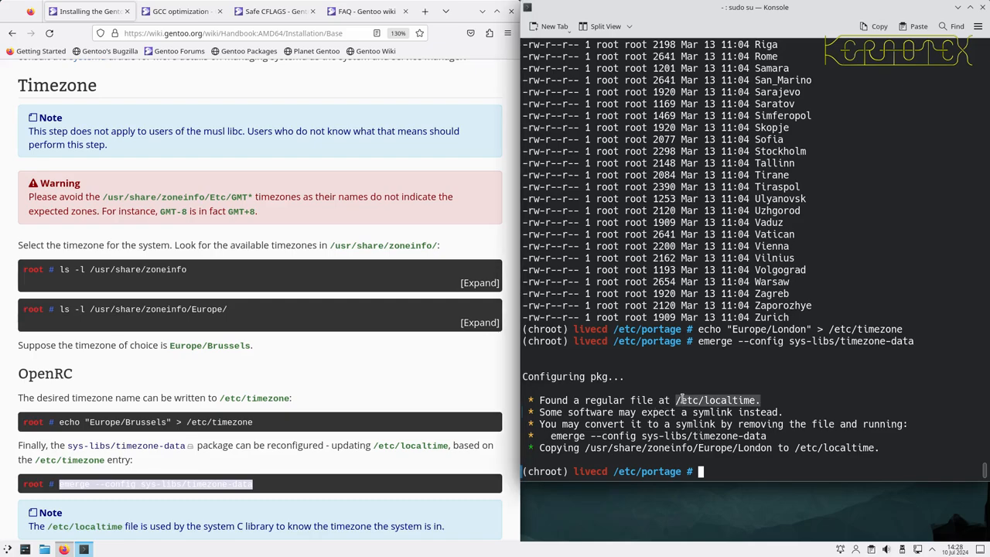
pyautogui.write('cat /etc/localtime.')
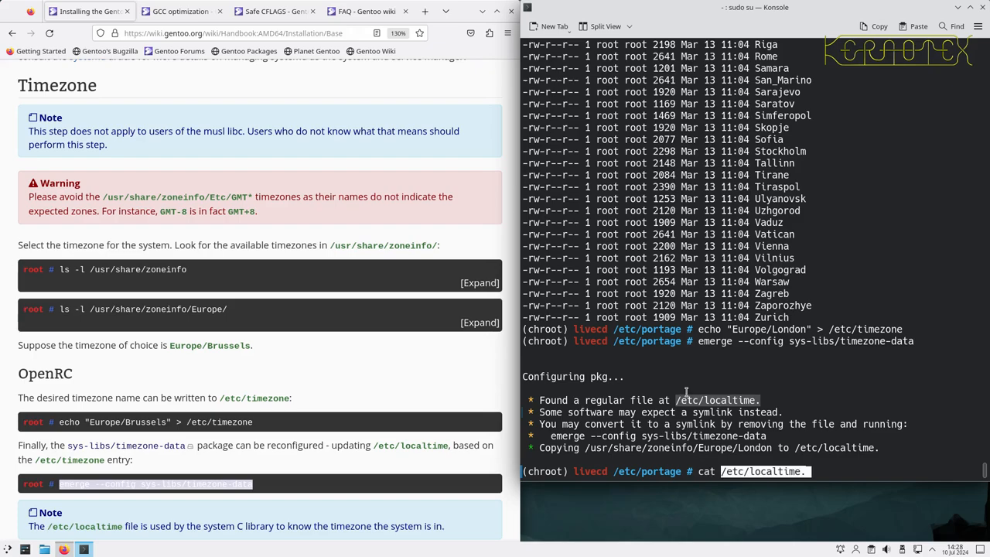
pyautogui.press('Return')
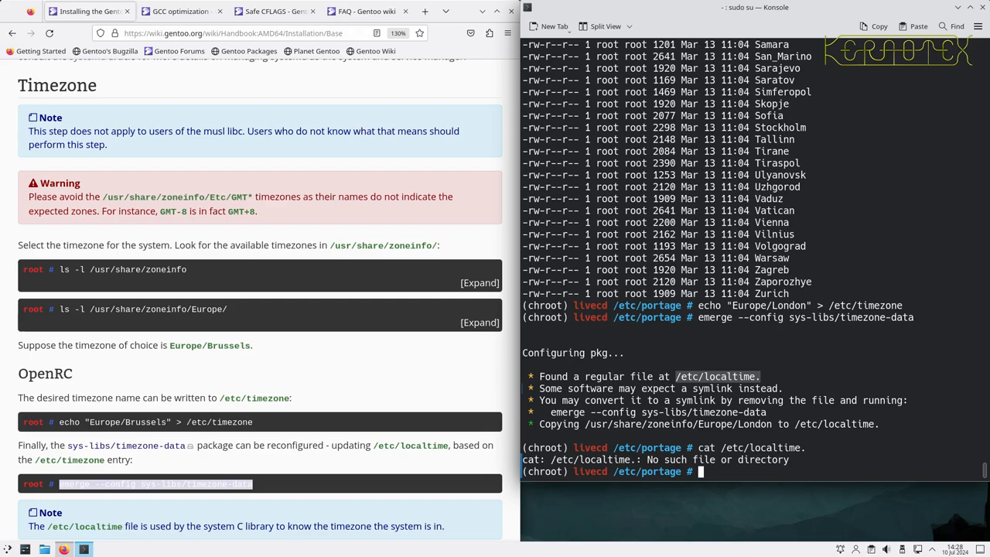
pyautogui.write('cat /etc/localtime')
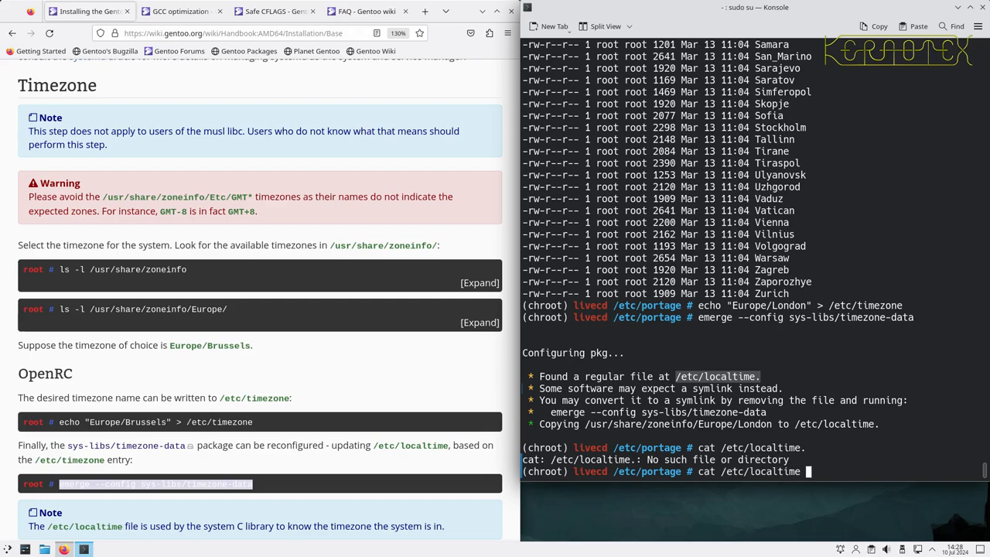
pyautogui.press('Return')
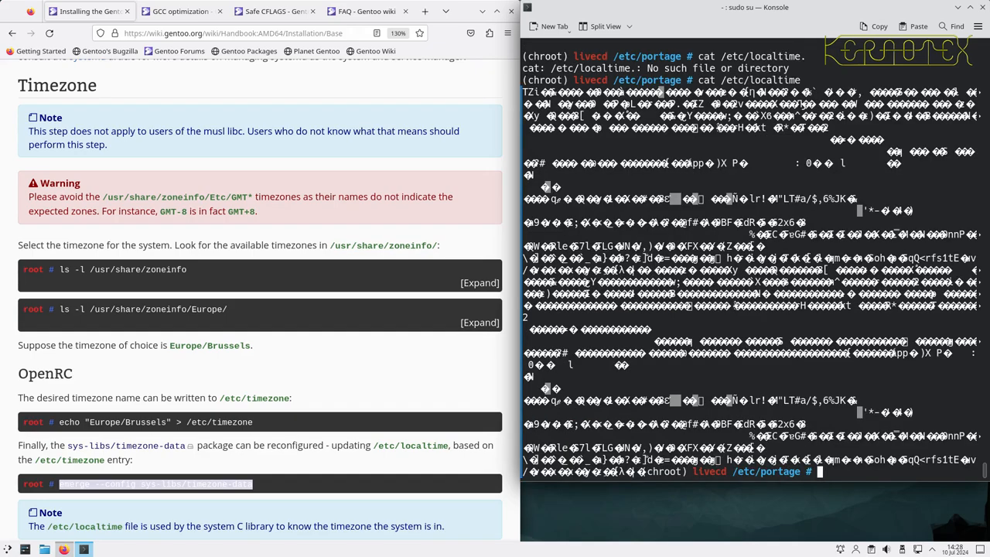
pyautogui.write('cat /etc/localtime')
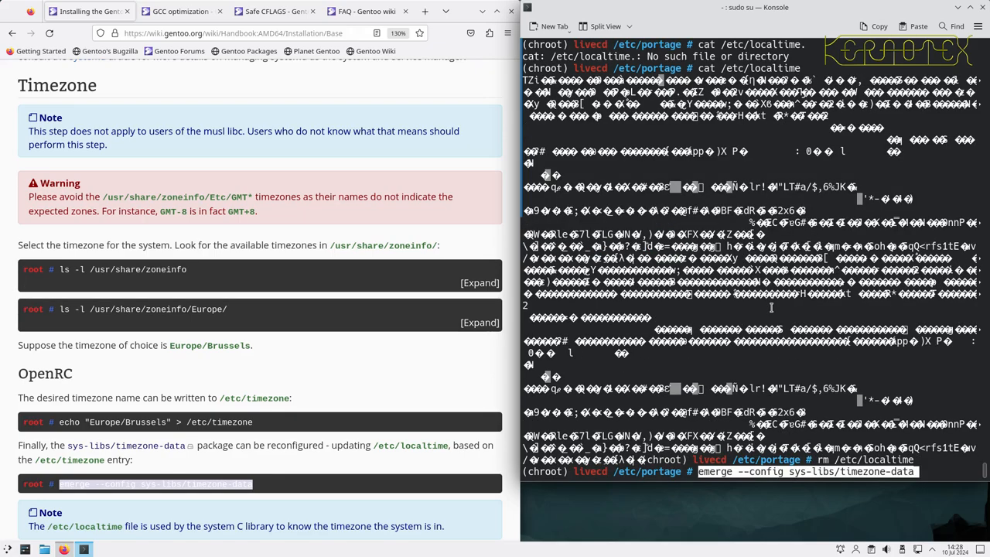
# Step: Rerun emerge --config sys-libs/timezone-data so /etc/localtime links to Europe/London
pyautogui.press('Return')
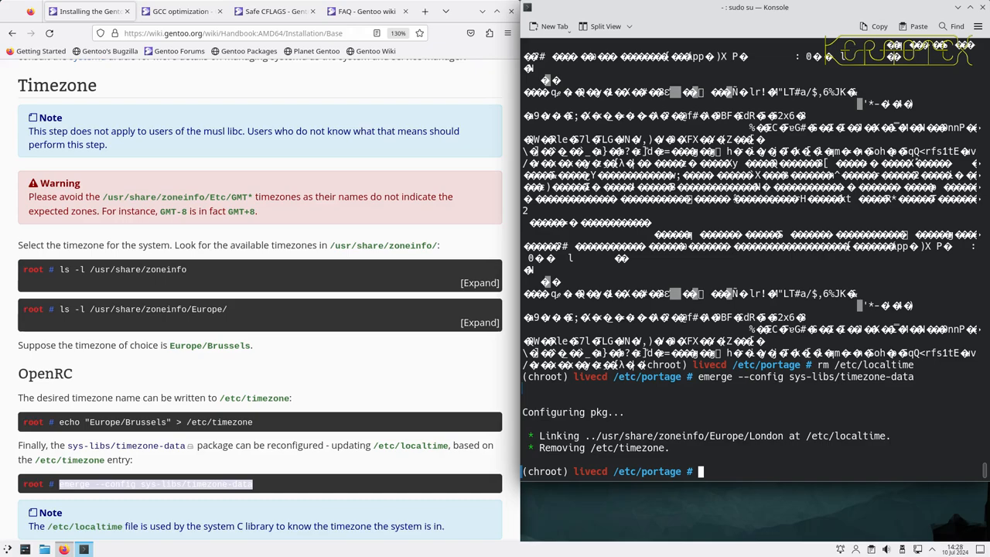
pyautogui.moveTo(542, 390)
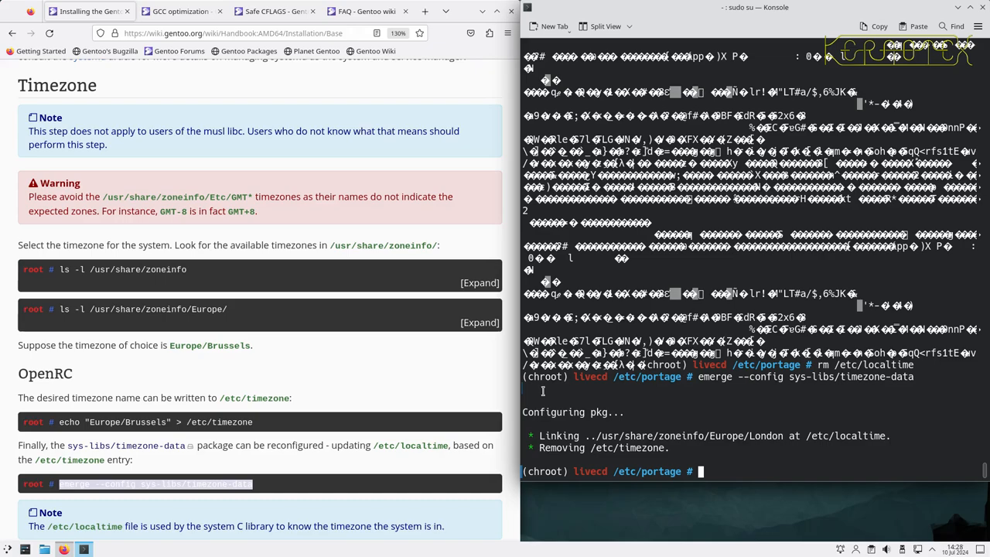
pyautogui.scroll(-3)
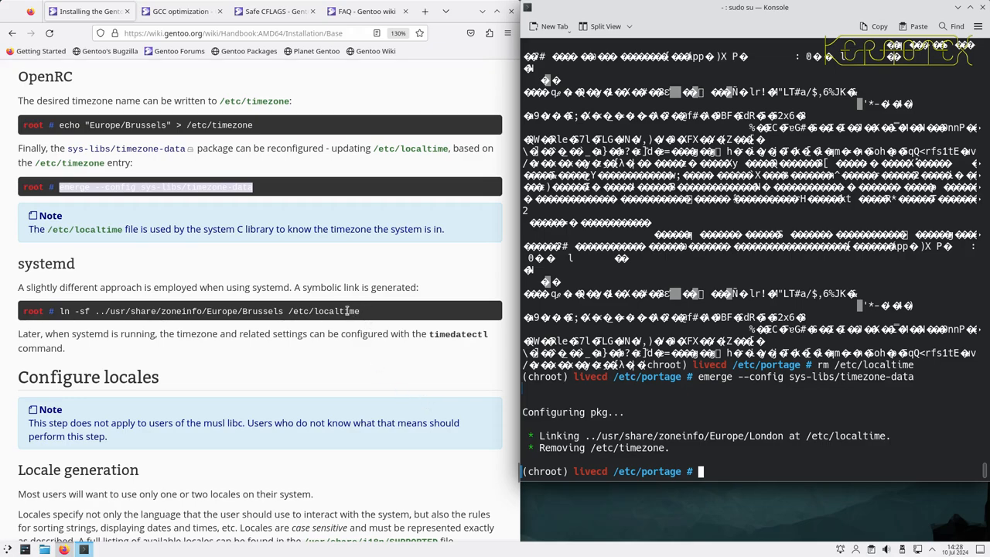
pyautogui.scroll(-3)
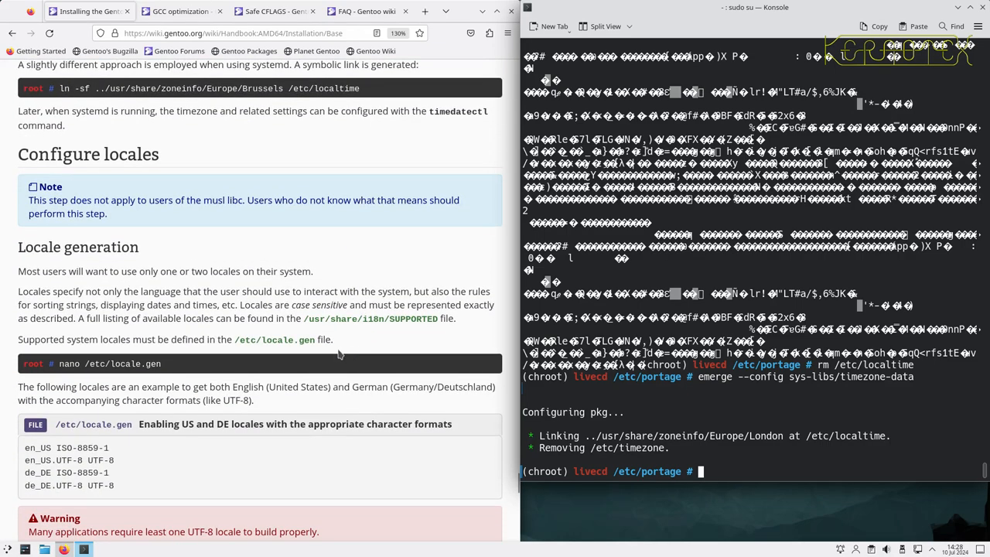
pyautogui.moveTo(87, 364)
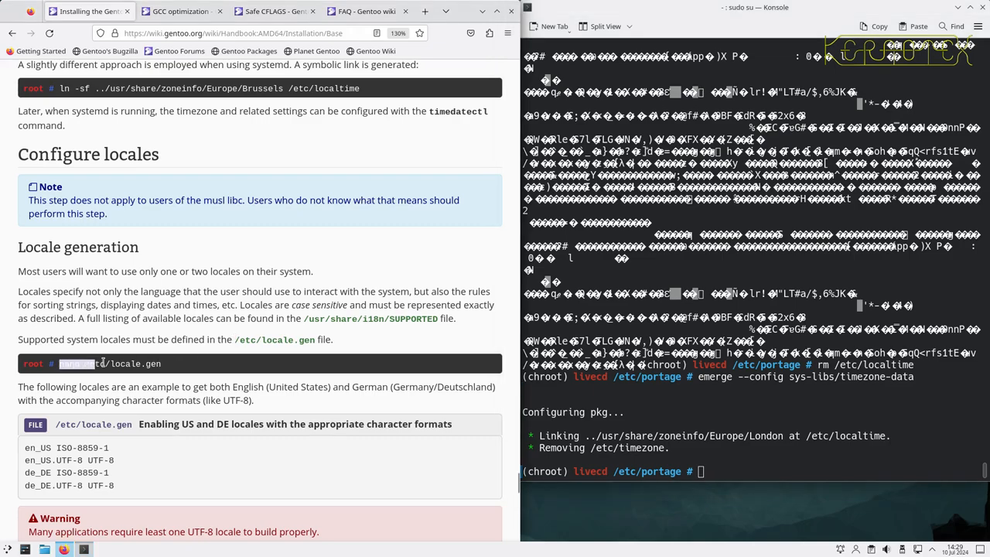
# Step: Add en_GB ISO-8859-1 and en_GB.UTF-8 UTF-8 to /etc/locale.gen in nano and save
pyautogui.write('nano /etc/locale.gen')
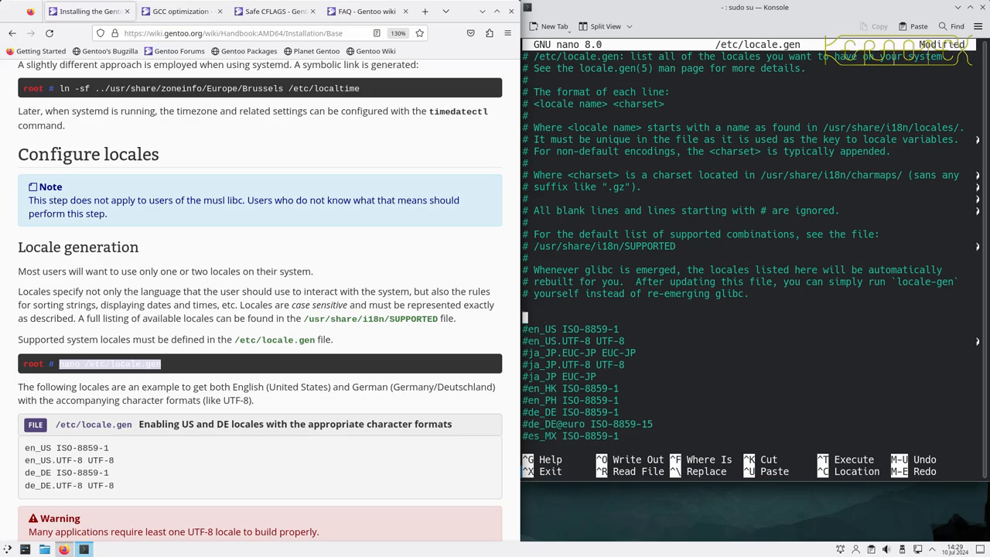
pyautogui.write('en_')
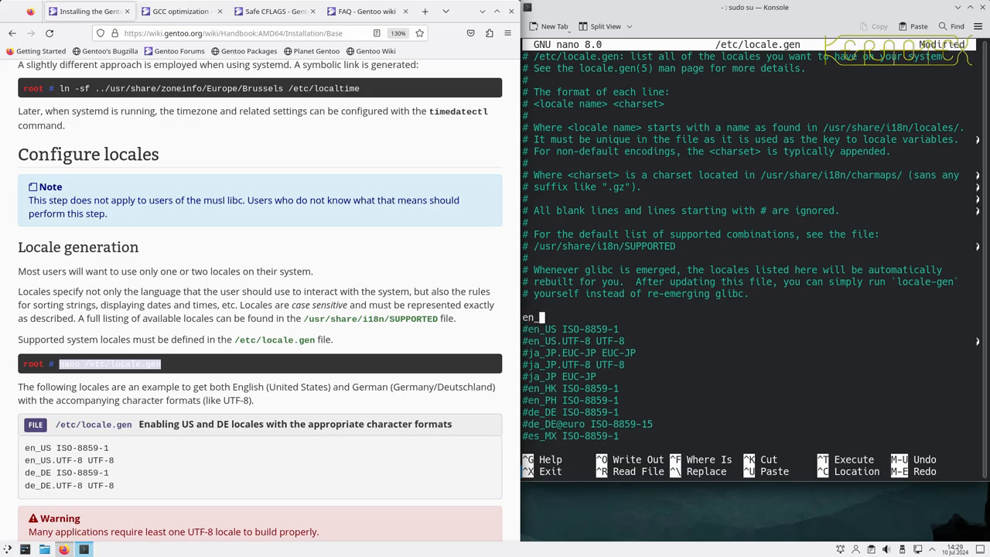
pyautogui.write('GB')
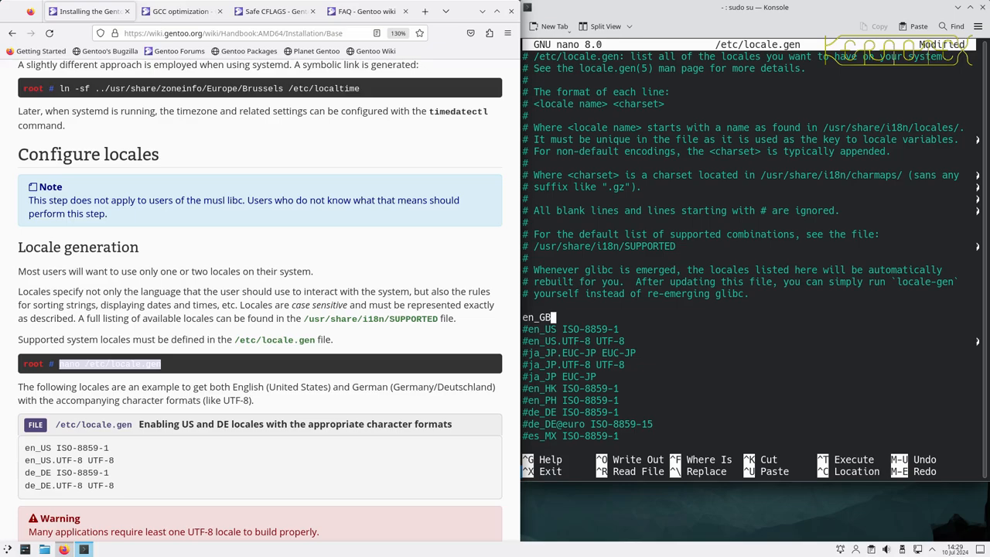
pyautogui.write('.')
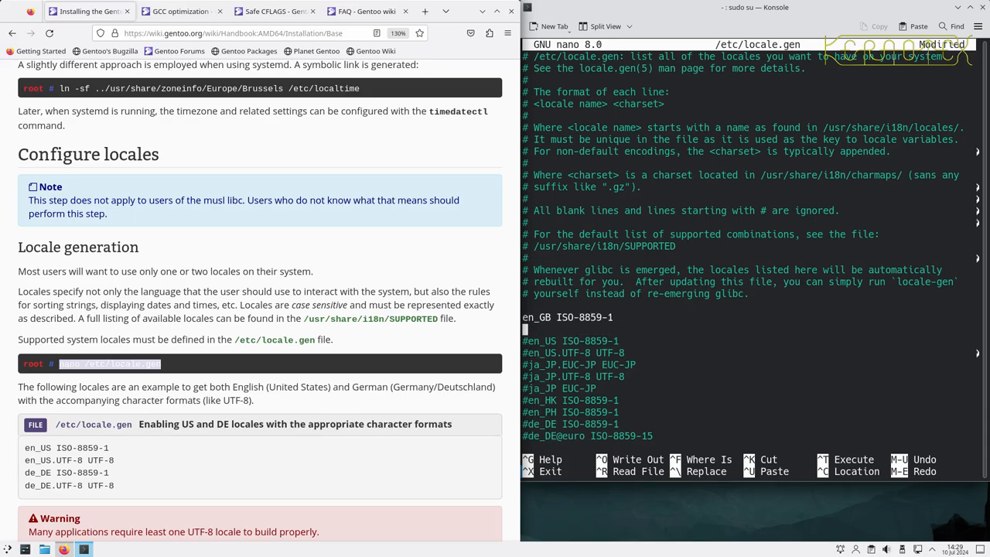
pyautogui.write('en_GB.')
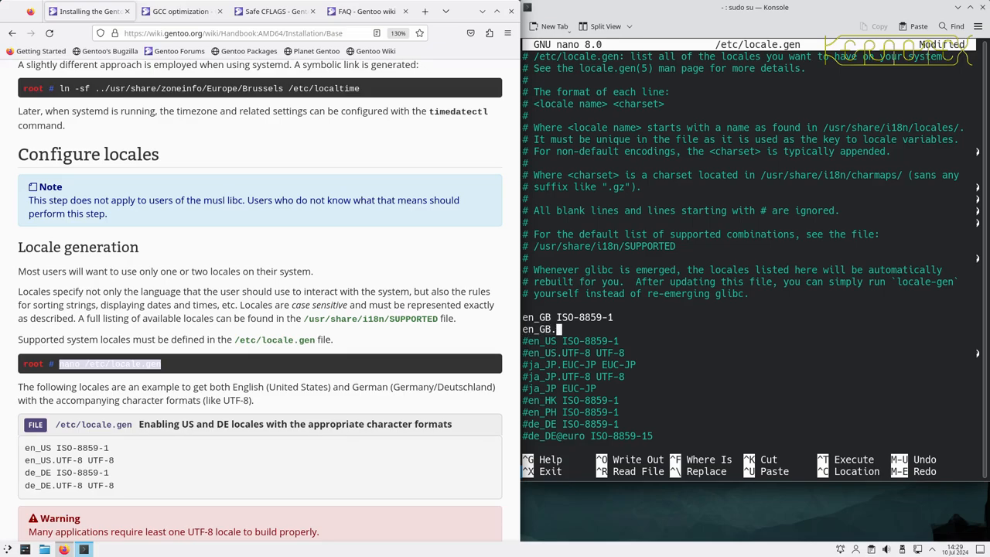
pyautogui.write('UTF-8 UTF-8')
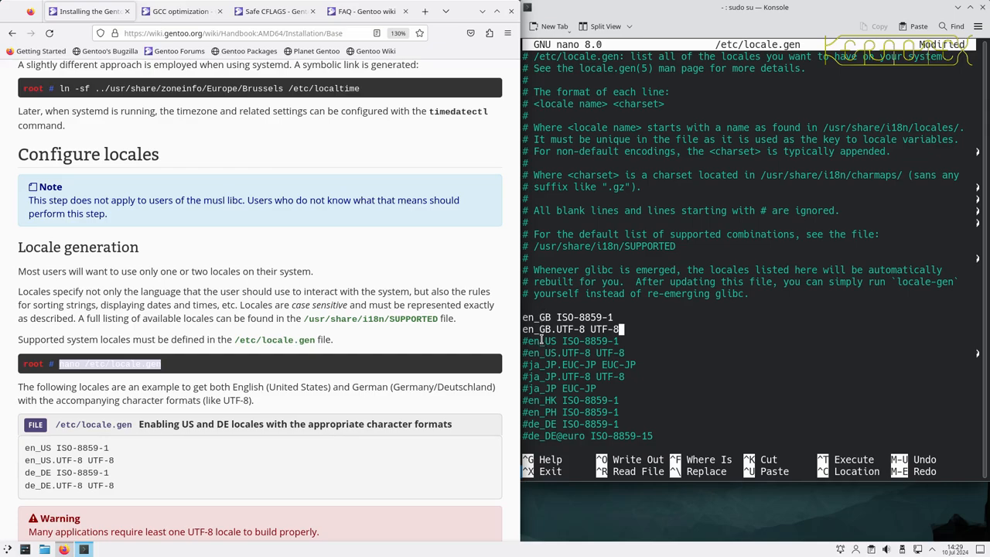
pyautogui.press('ctrl+x')
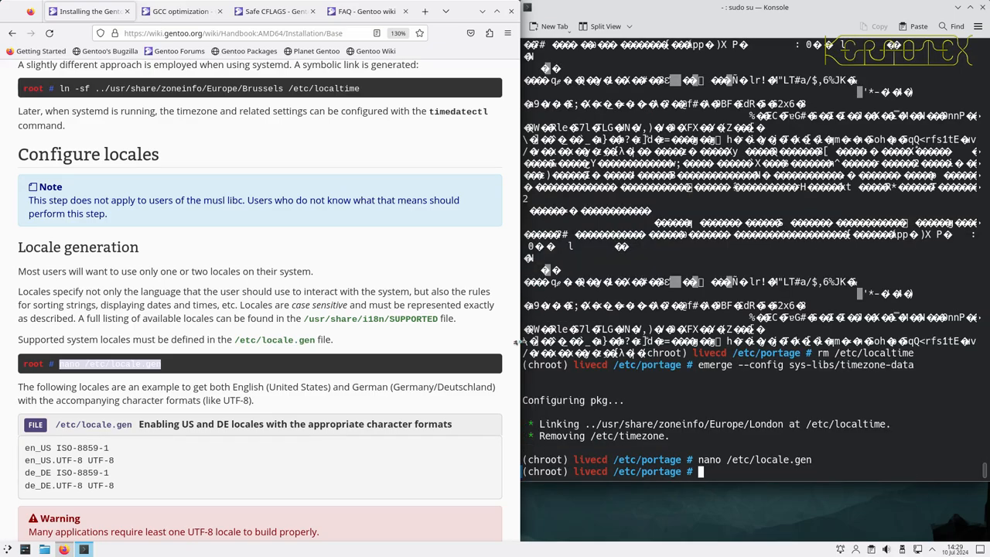
# Step: Generate the locales with locale-gen and verify en_GB entries with locale -a
pyautogui.scroll(-3)
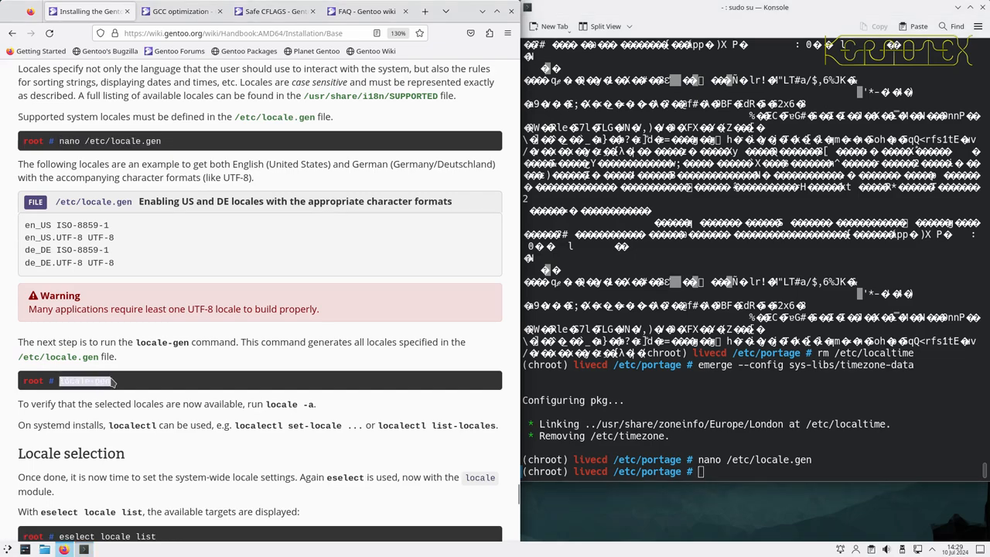
pyautogui.write('locale-gen')
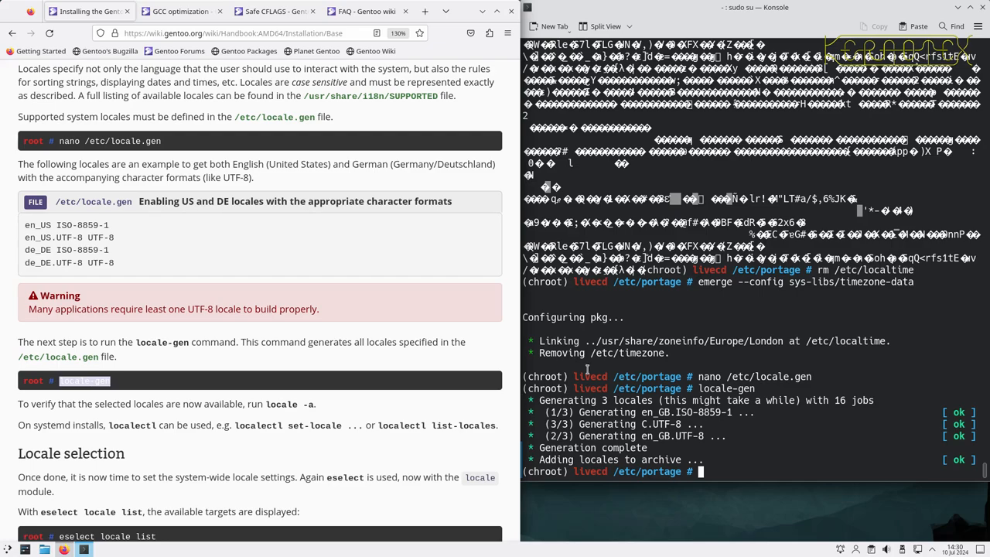
pyautogui.scroll(-3)
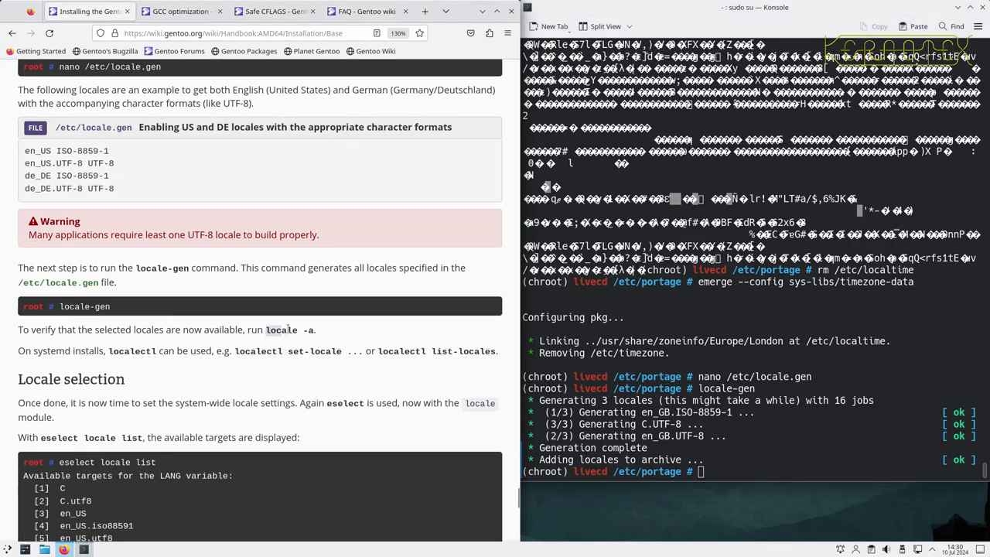
pyautogui.write('locale -a')
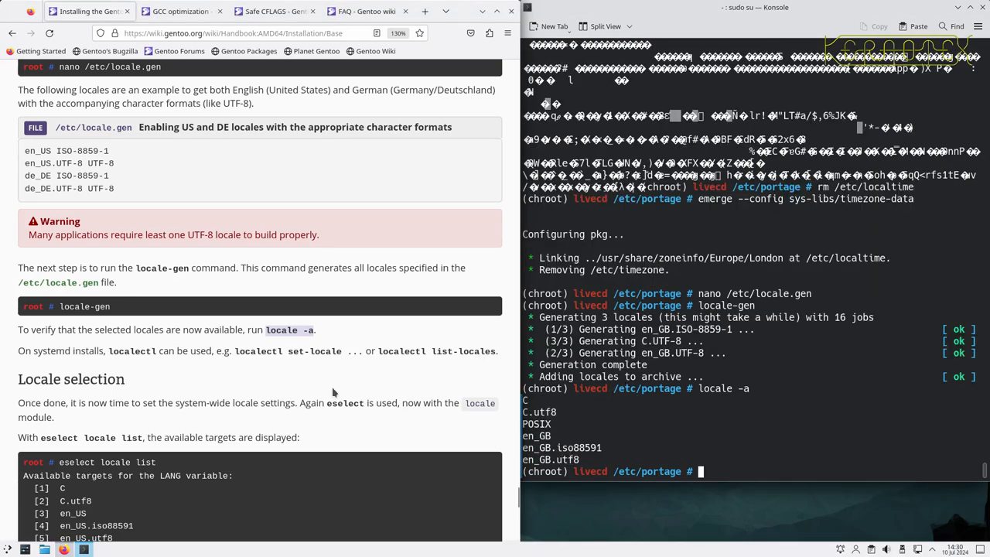
pyautogui.scroll(-3)
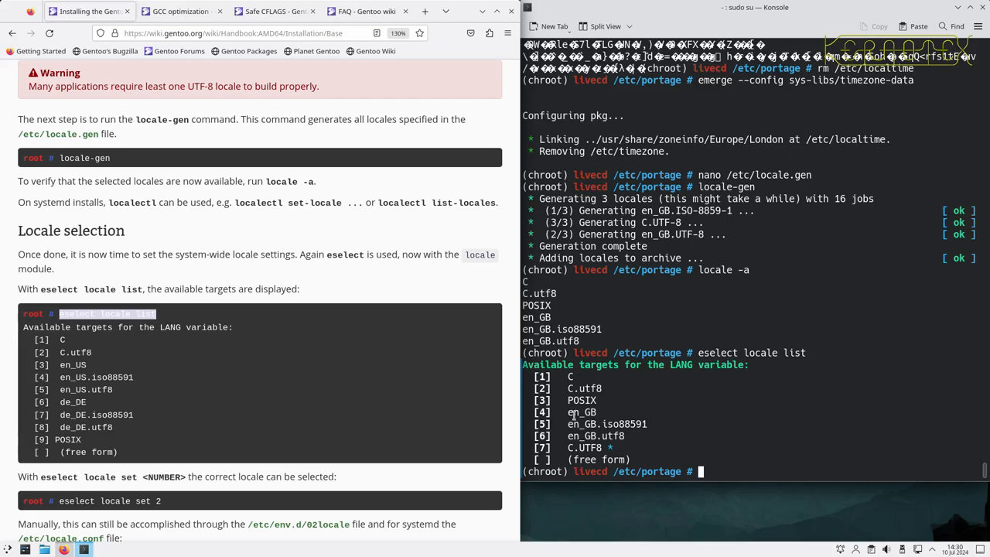
pyautogui.moveTo(579, 436)
pyautogui.write('eselect locale set')
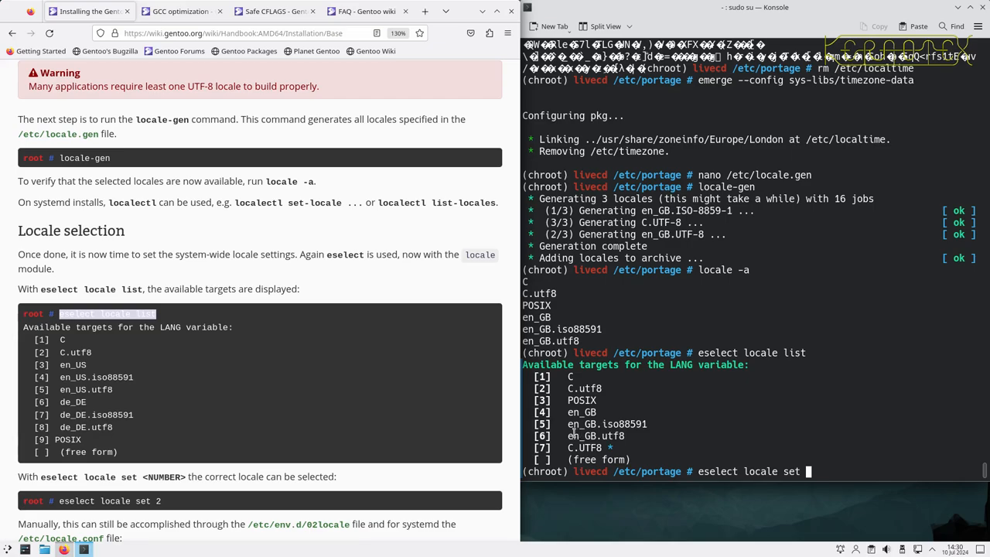
# Step: Set LANG to entry 5 (en_GB.iso88591) with eselect and confirm in eselect locale list
pyautogui.write('5')
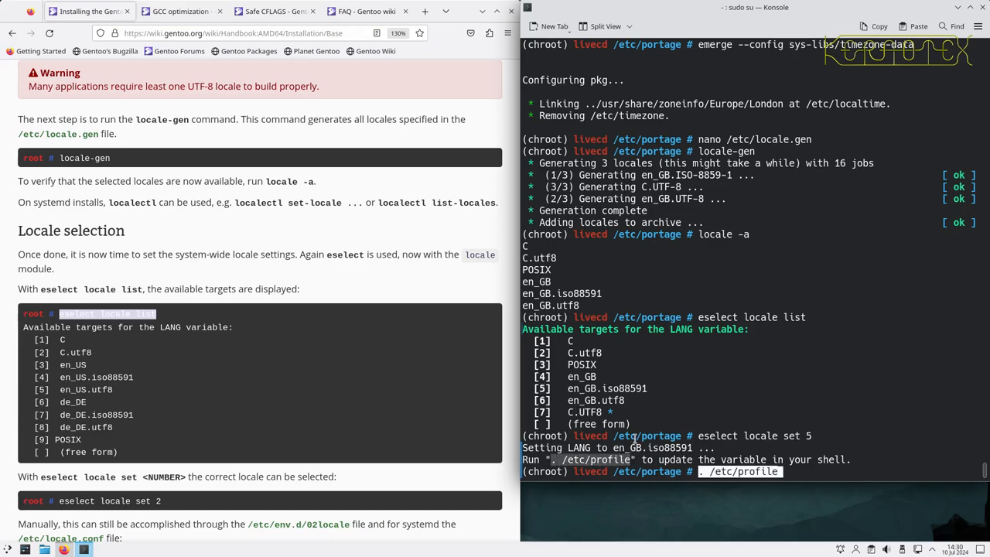
pyautogui.write('eselect locale list')
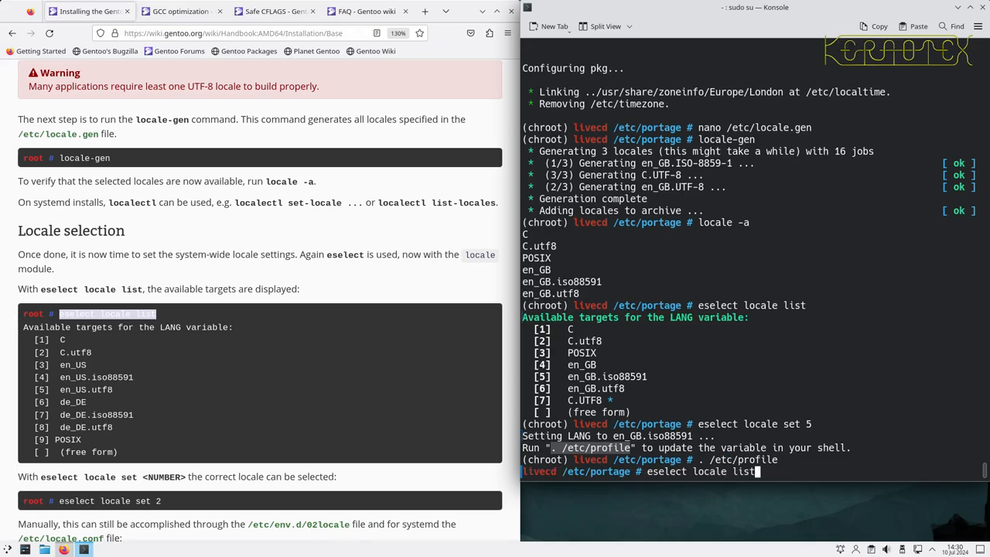
pyautogui.press('Return')
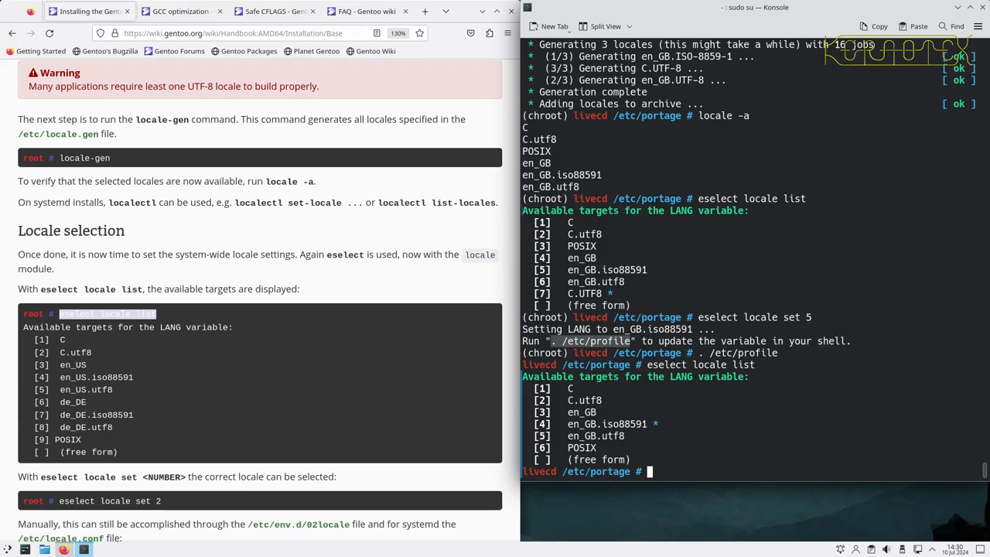
# Step: Run env-update && source /etc/profile && export PS1 to reload the chroot environment
pyautogui.scroll(-3)
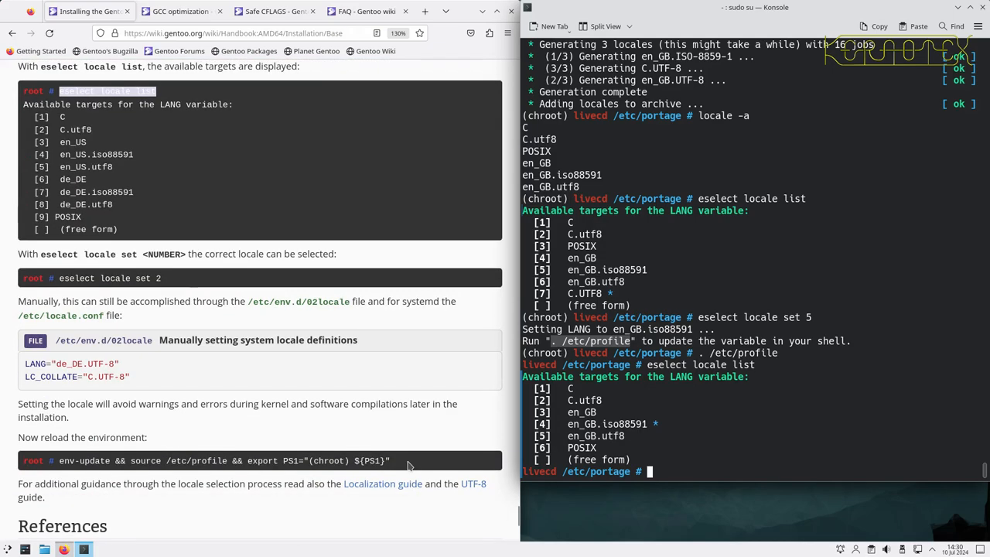
pyautogui.scroll(-3)
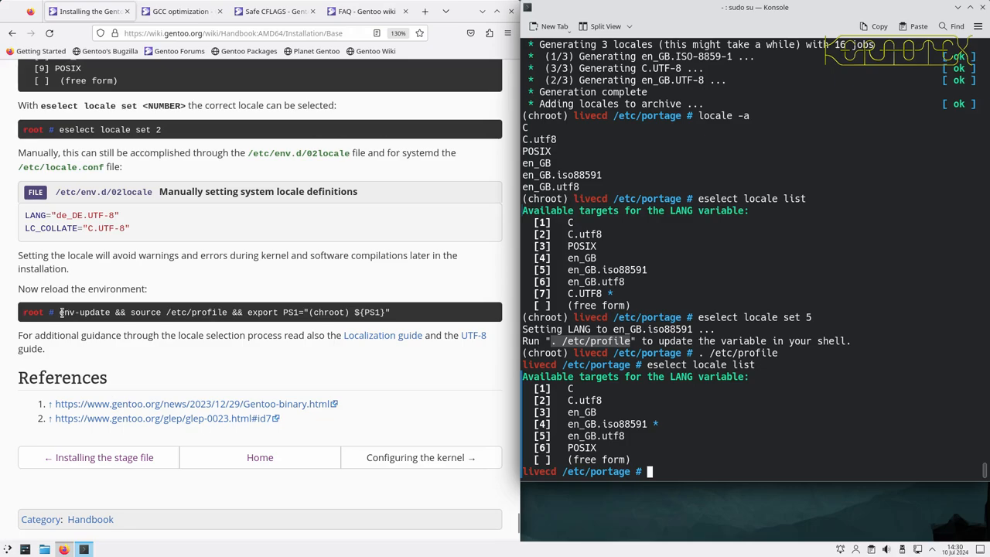
pyautogui.tripleClick(224, 313)
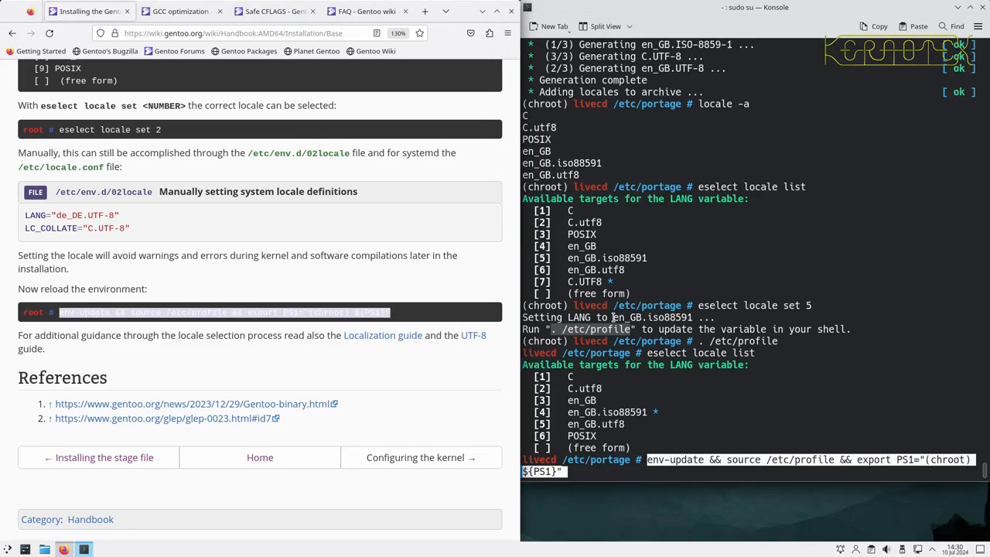
pyautogui.press('Return')
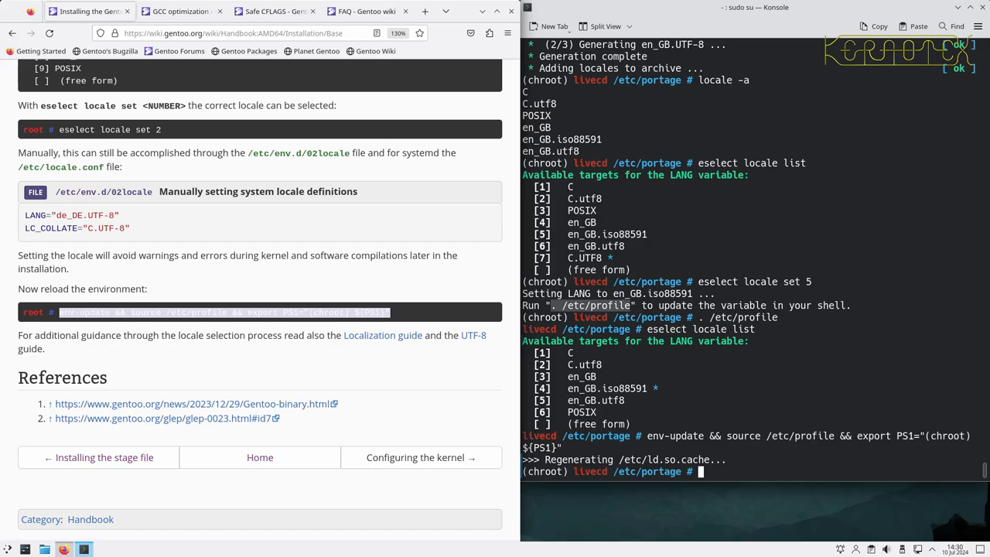